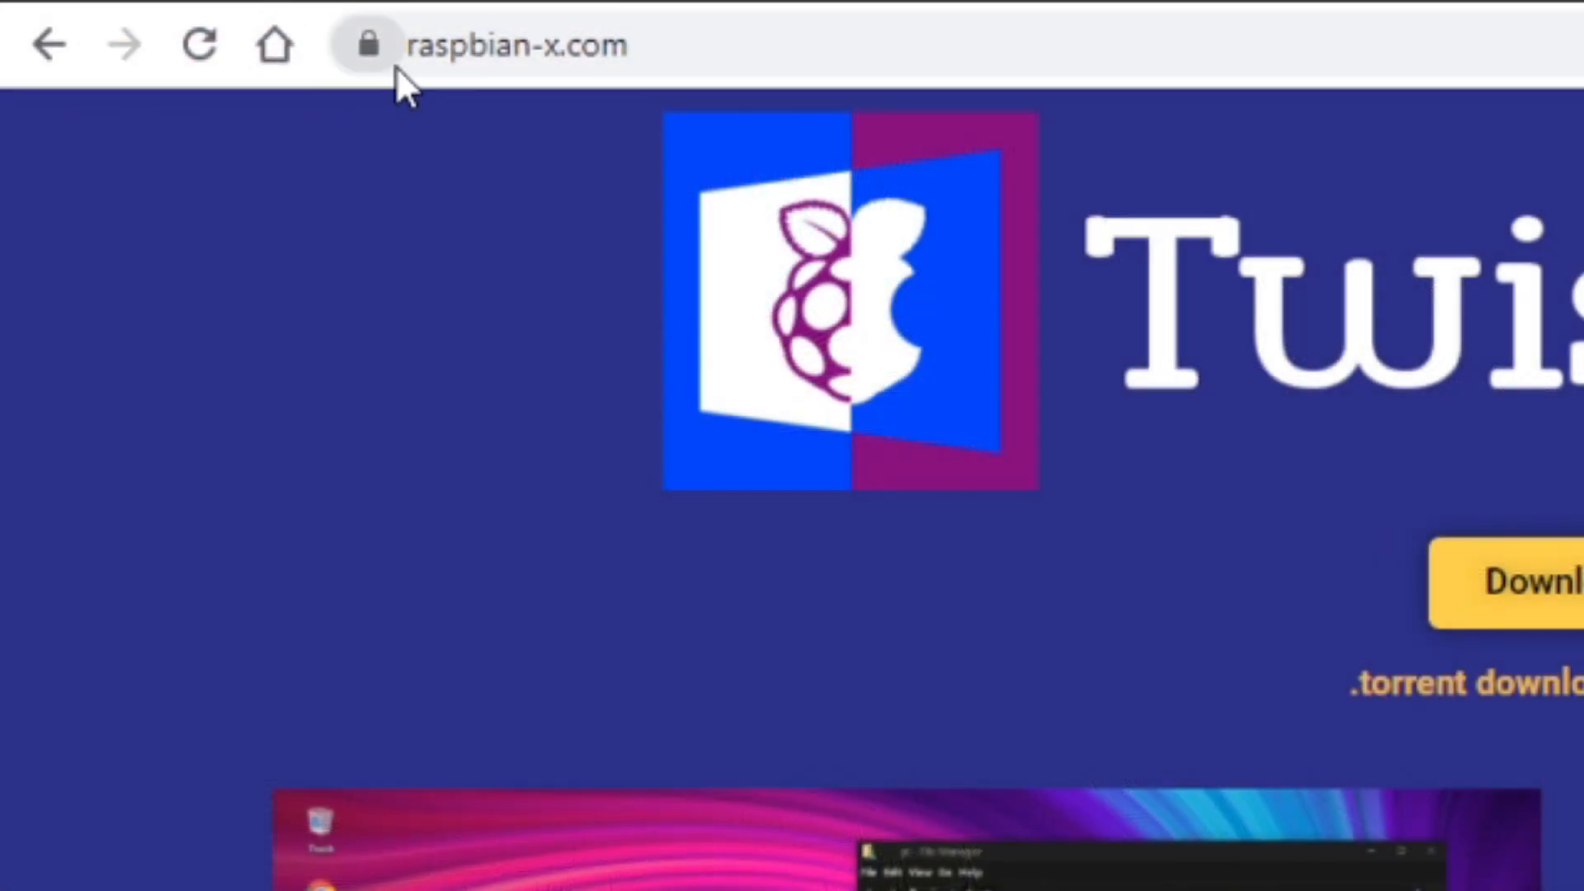
mouse_move(616, 91)
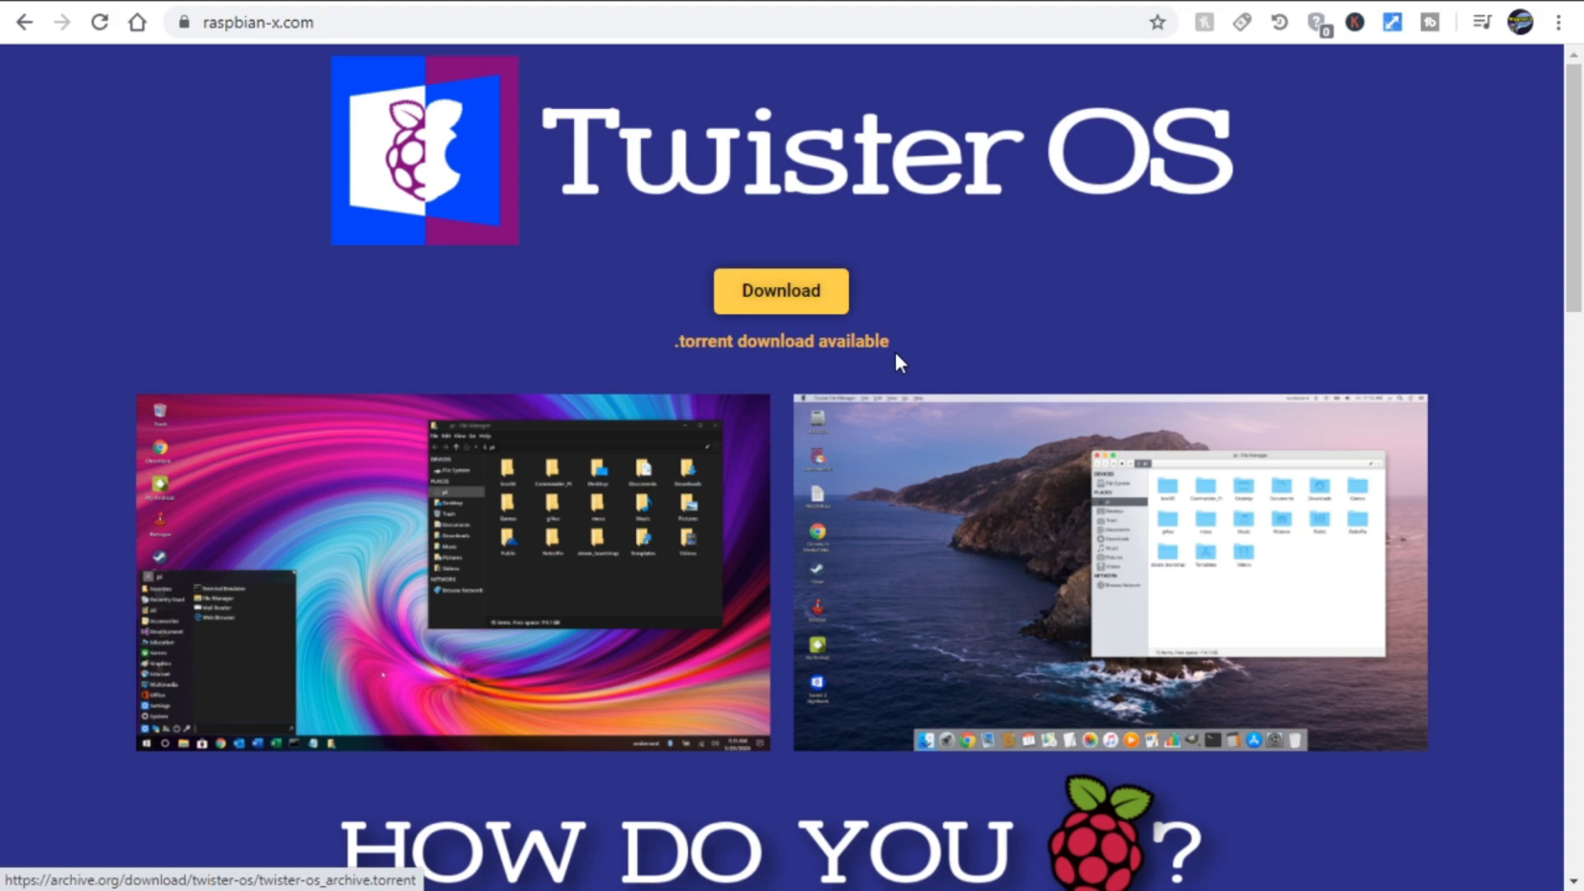
Scroll down the page and download the Twister OS image to the Downloads folder.
scroll(down, 3)
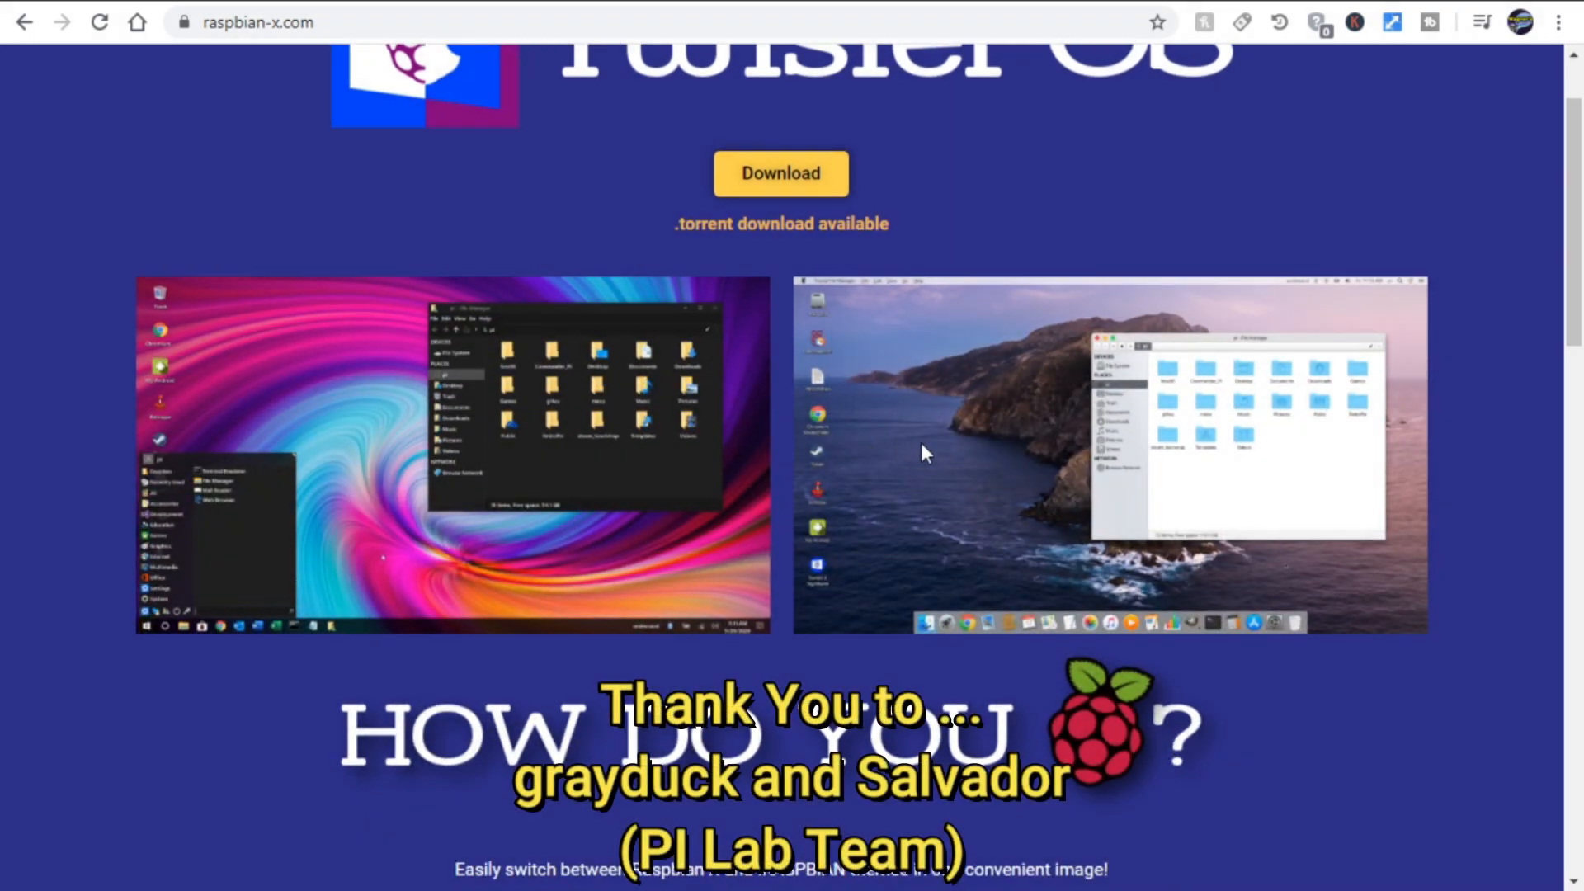
scroll(down, 3)
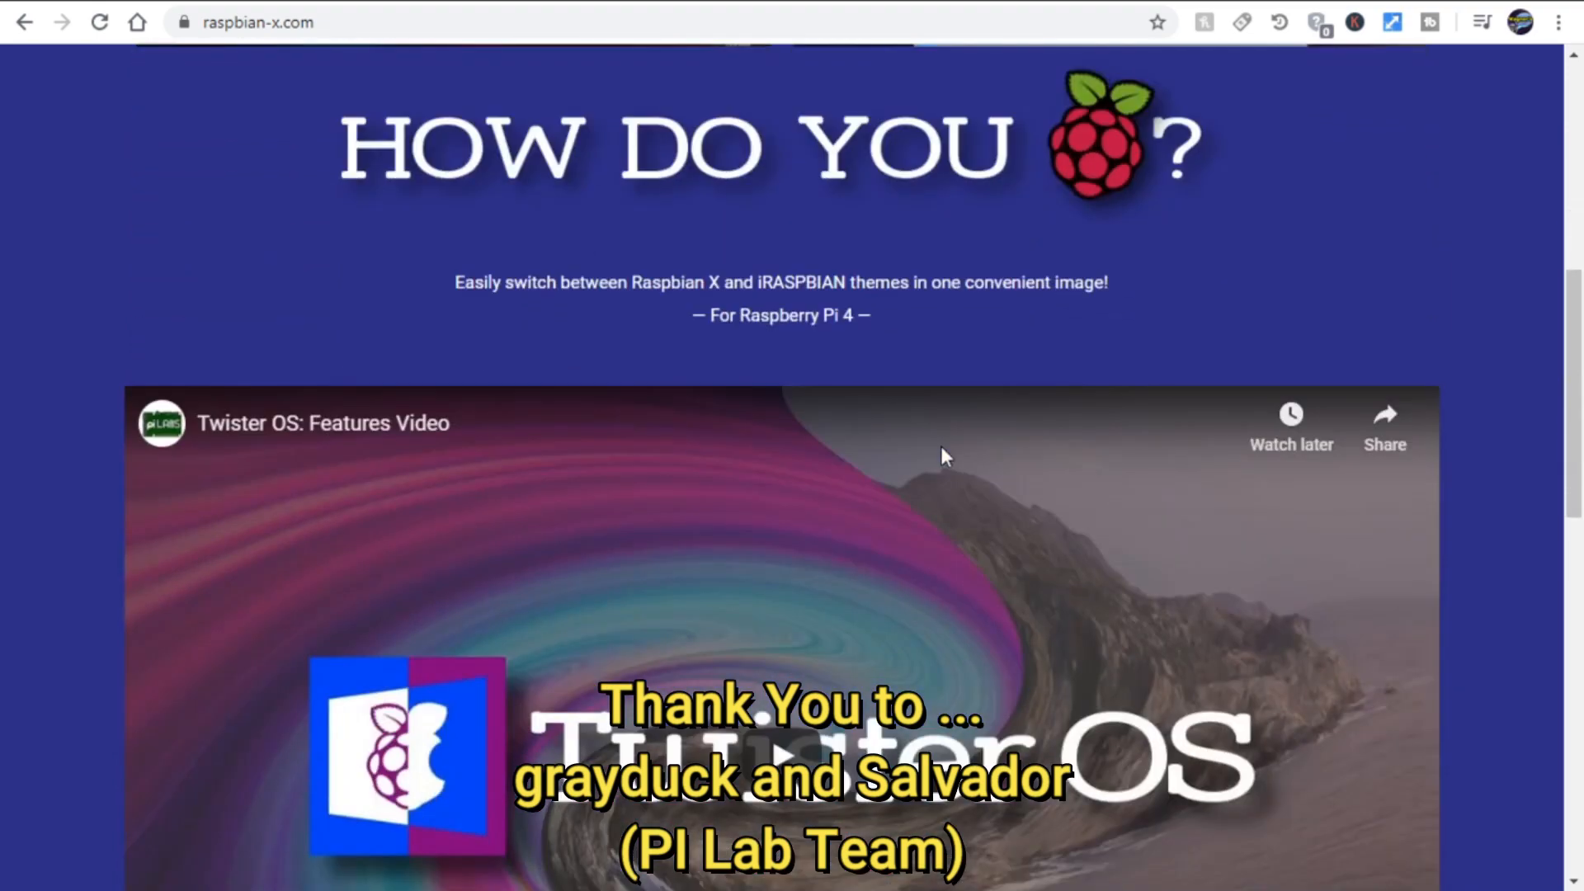
scroll(down, 3)
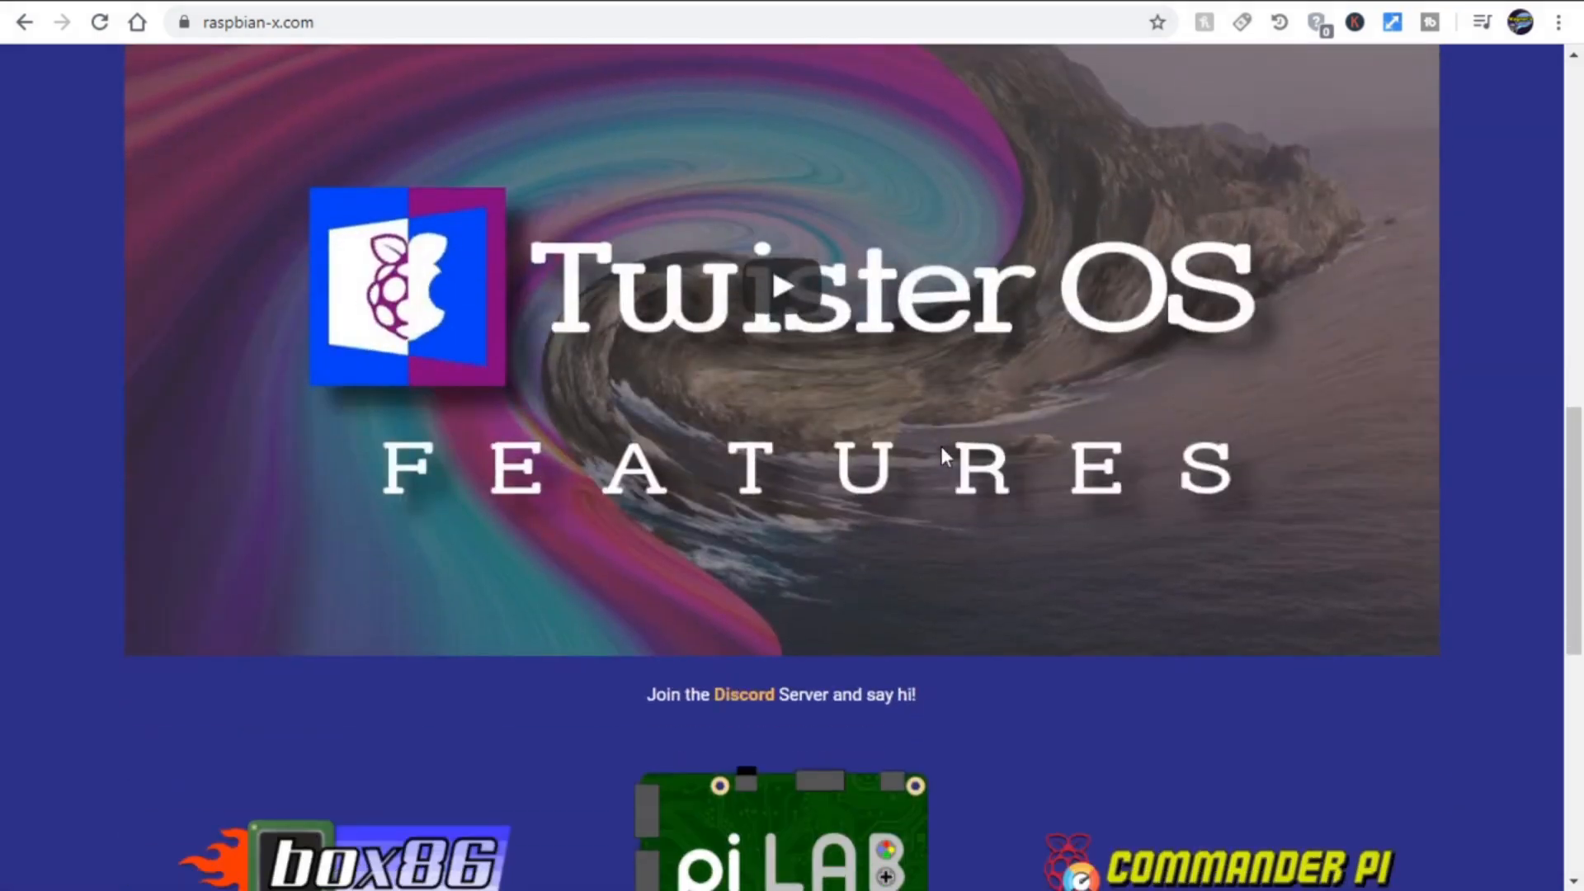
scroll(down, 3)
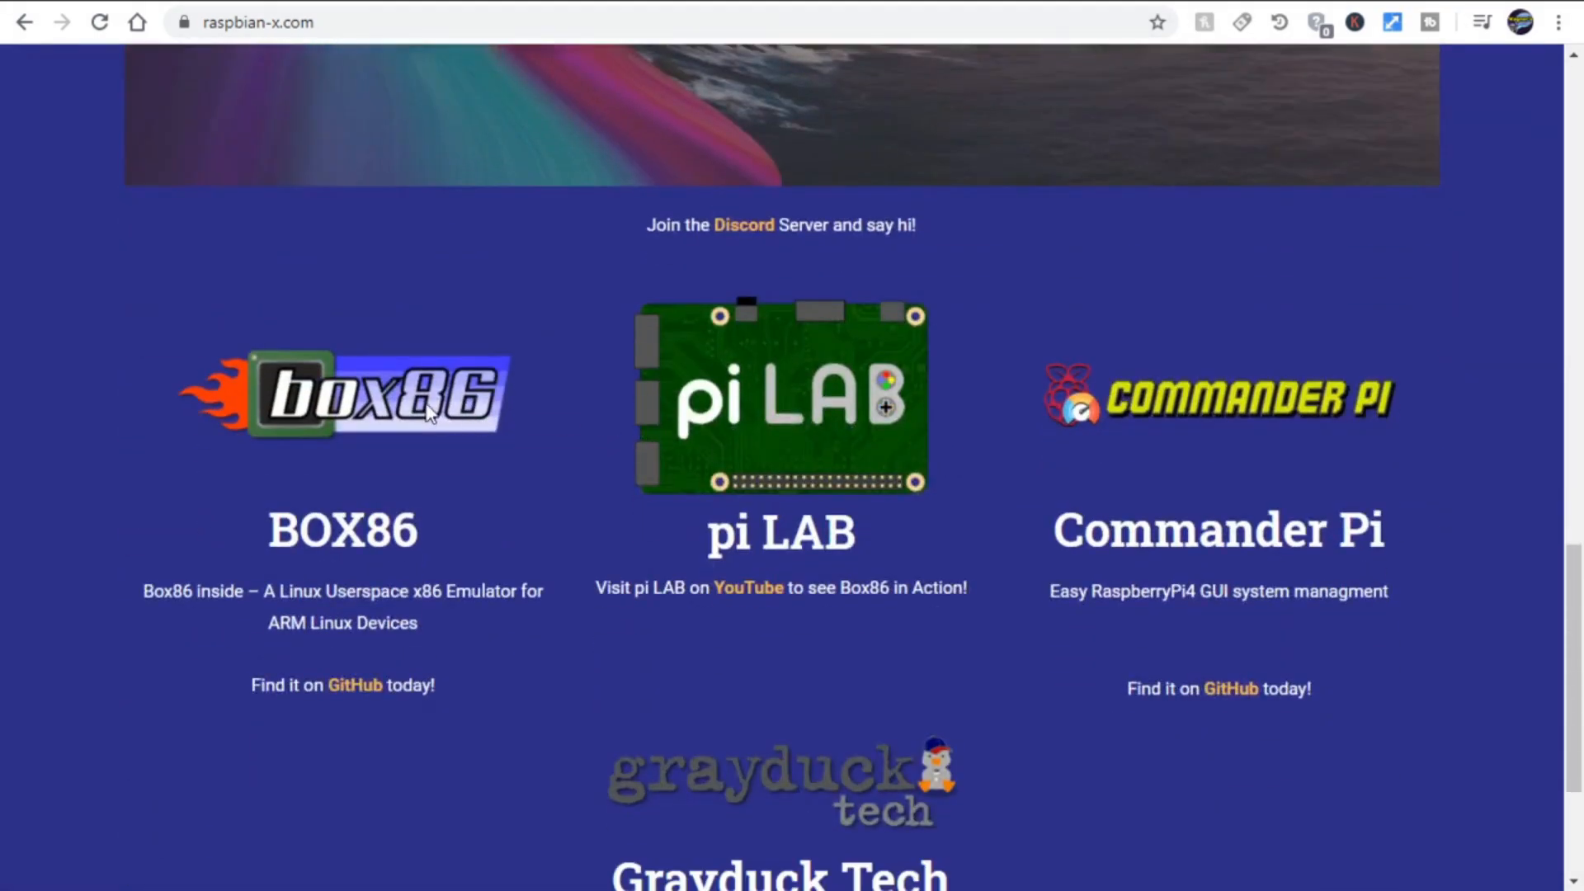
mouse_move(708, 442)
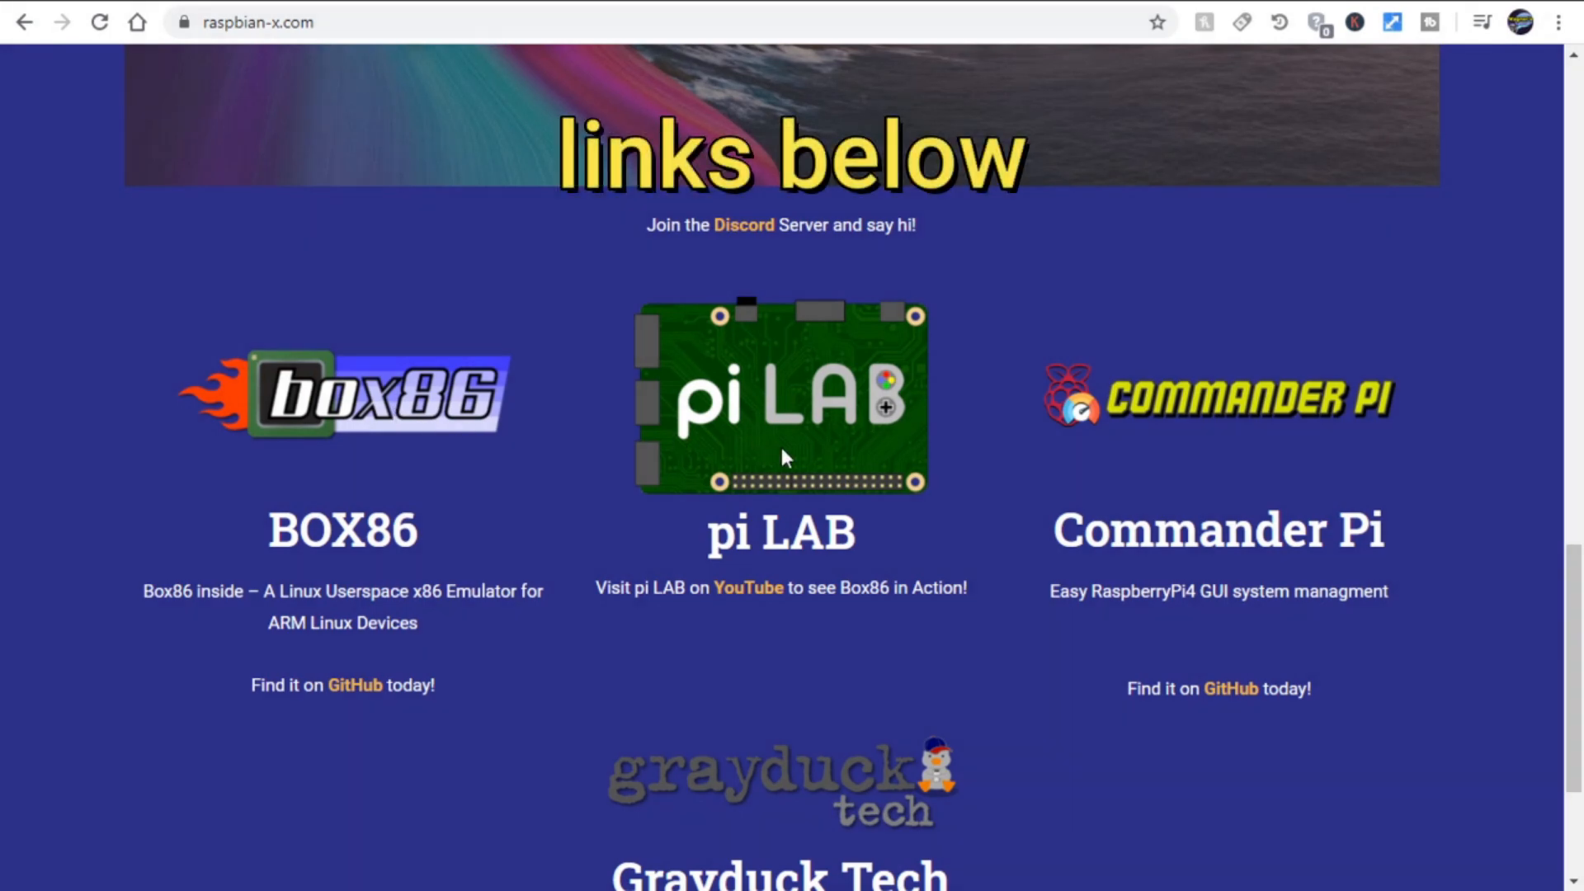
mouse_move(1185, 485)
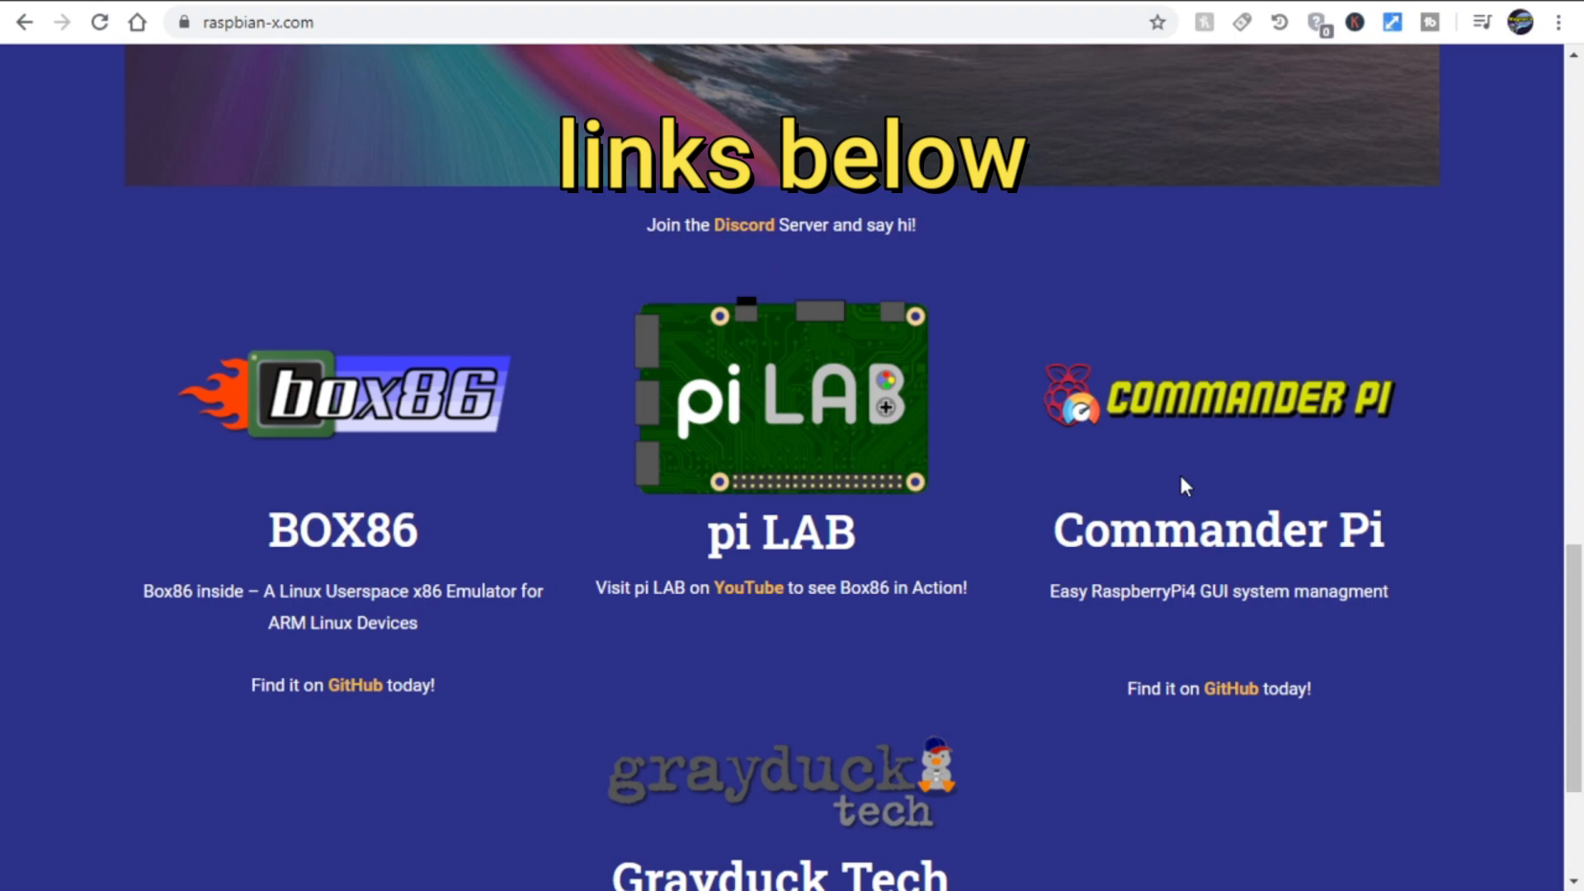
scroll(down, 3)
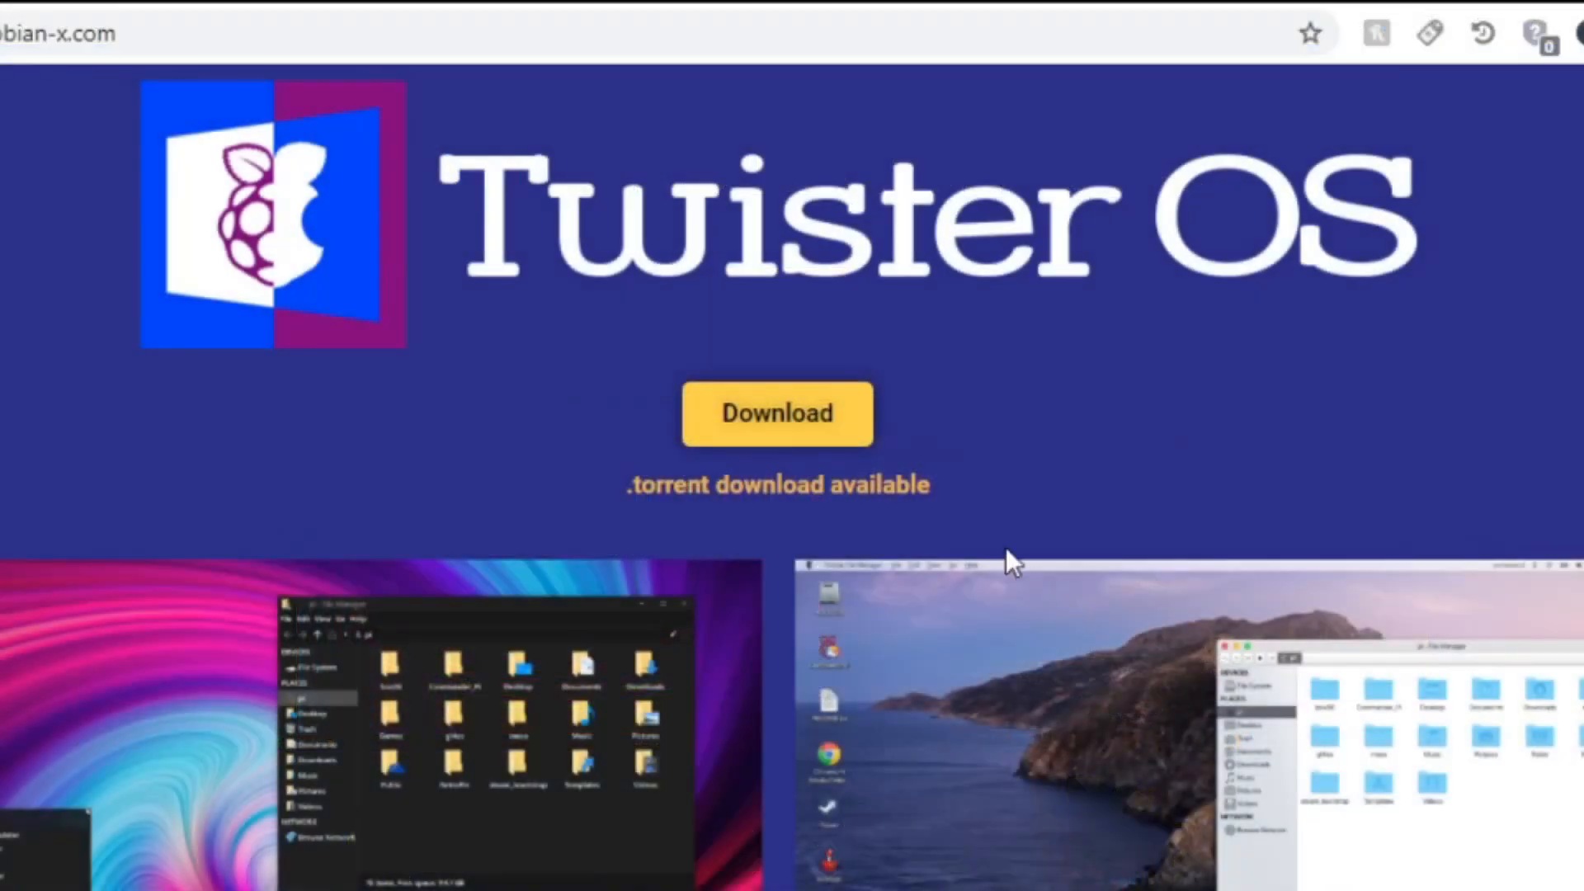
mouse_move(760, 415)
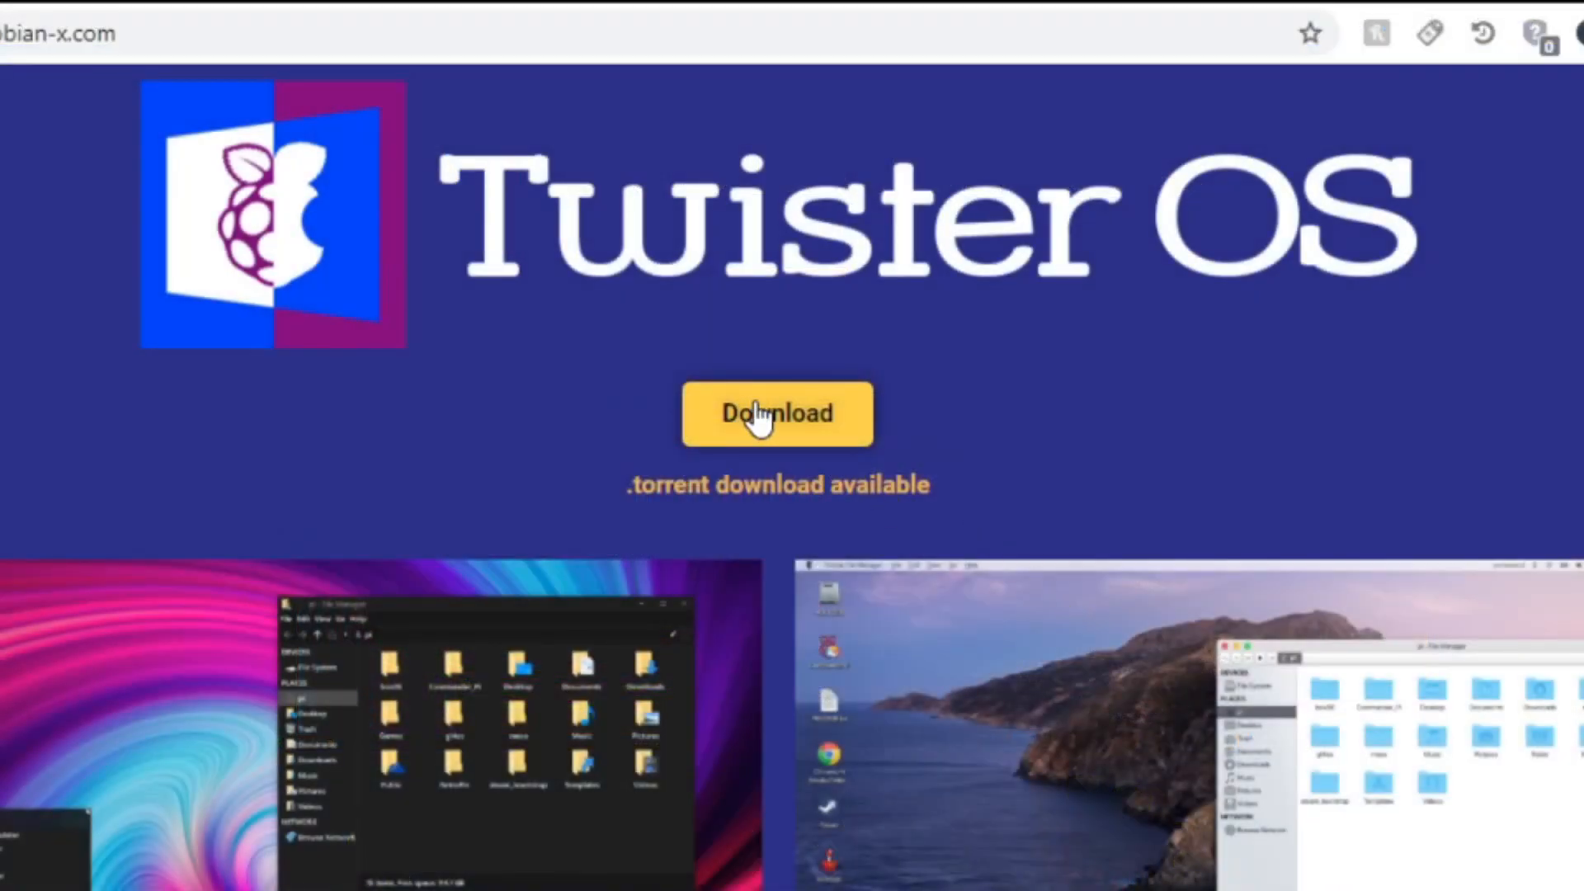
click(777, 412)
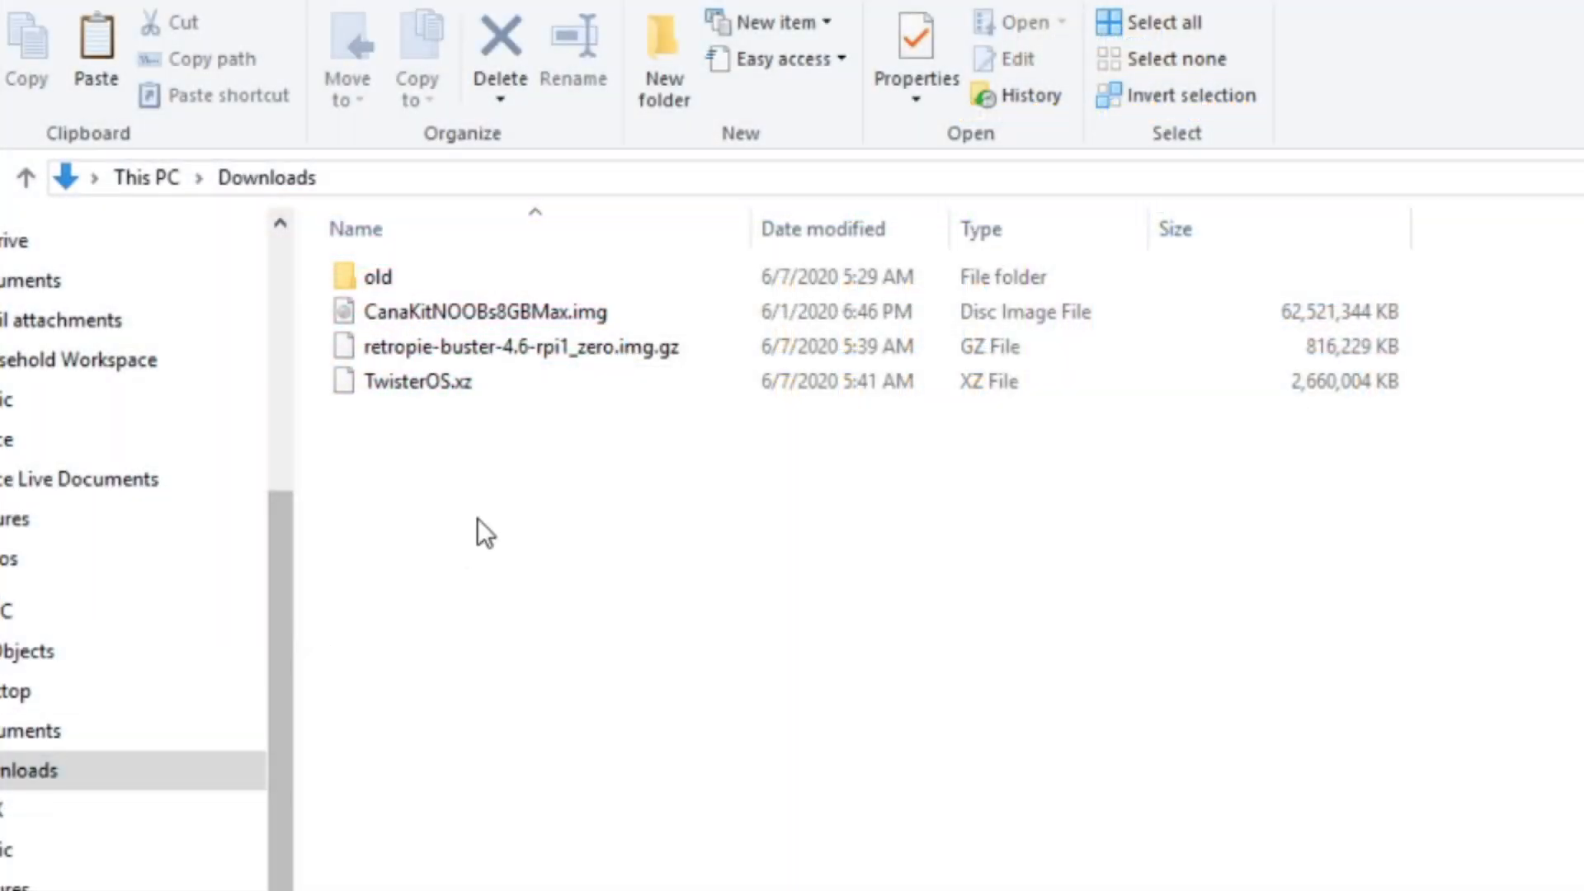
Extract TwisterOS.xz with 7-Zip and rename the extracted file to TwisterOS.img.
right_click(418, 381)
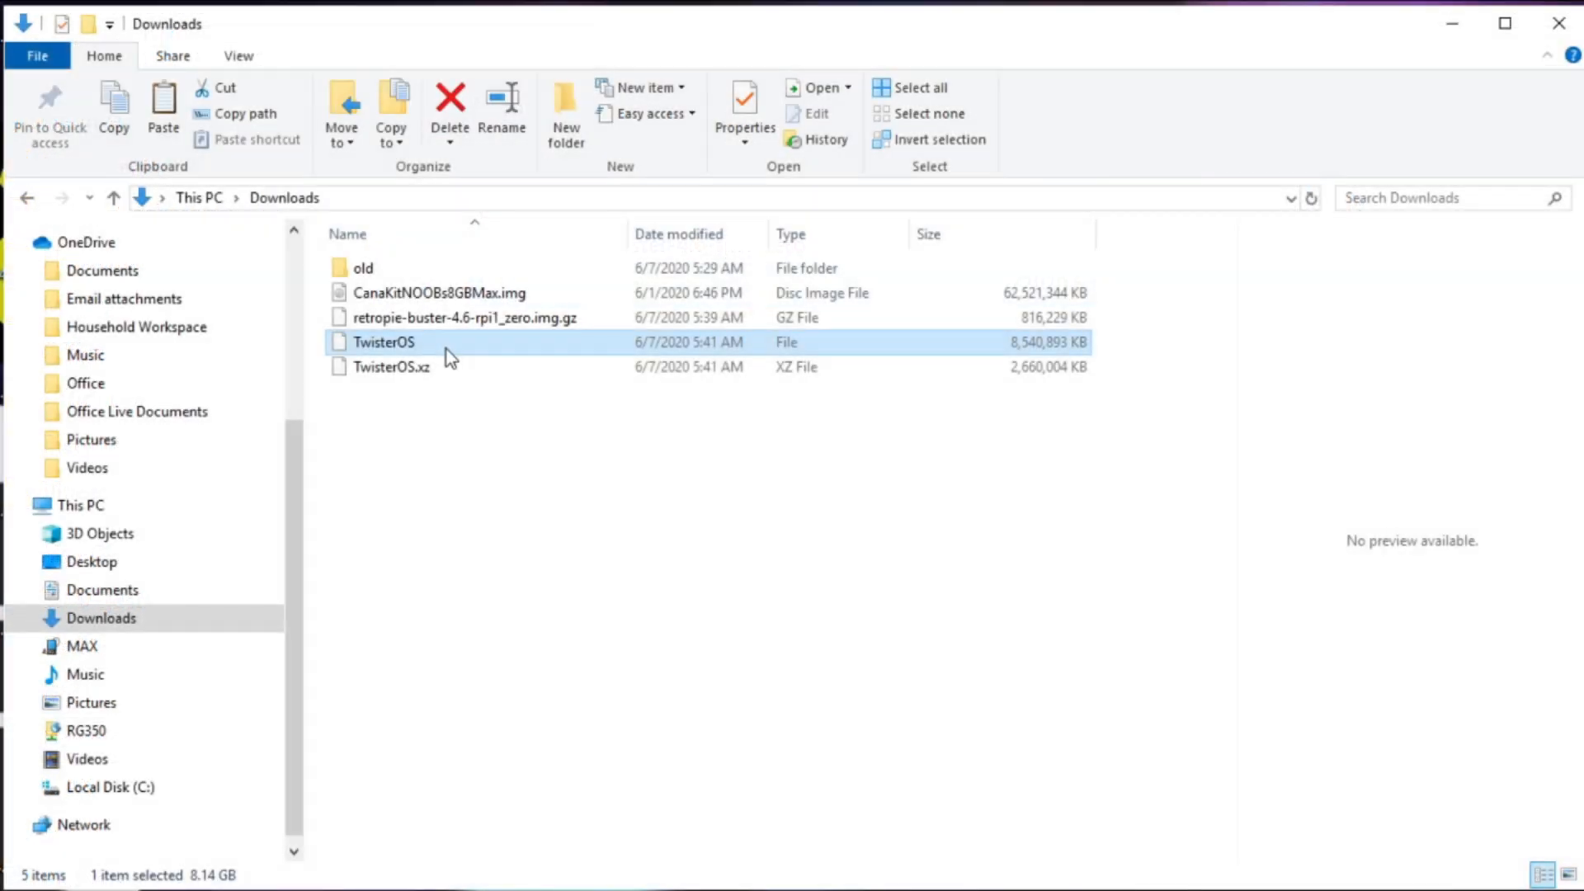
right_click(381, 342)
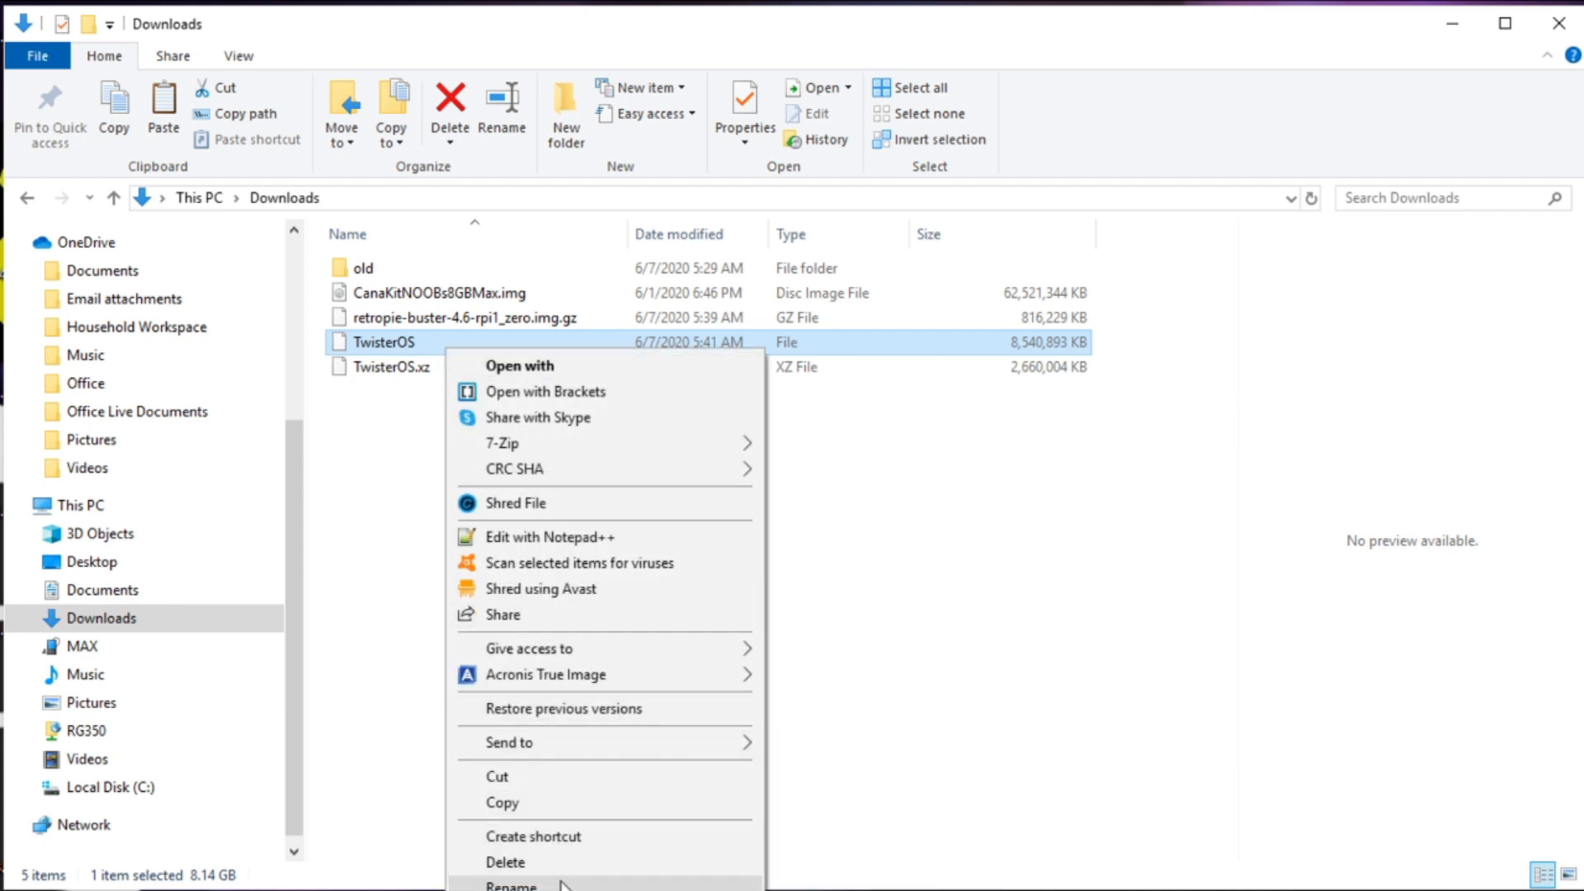
click(512, 885)
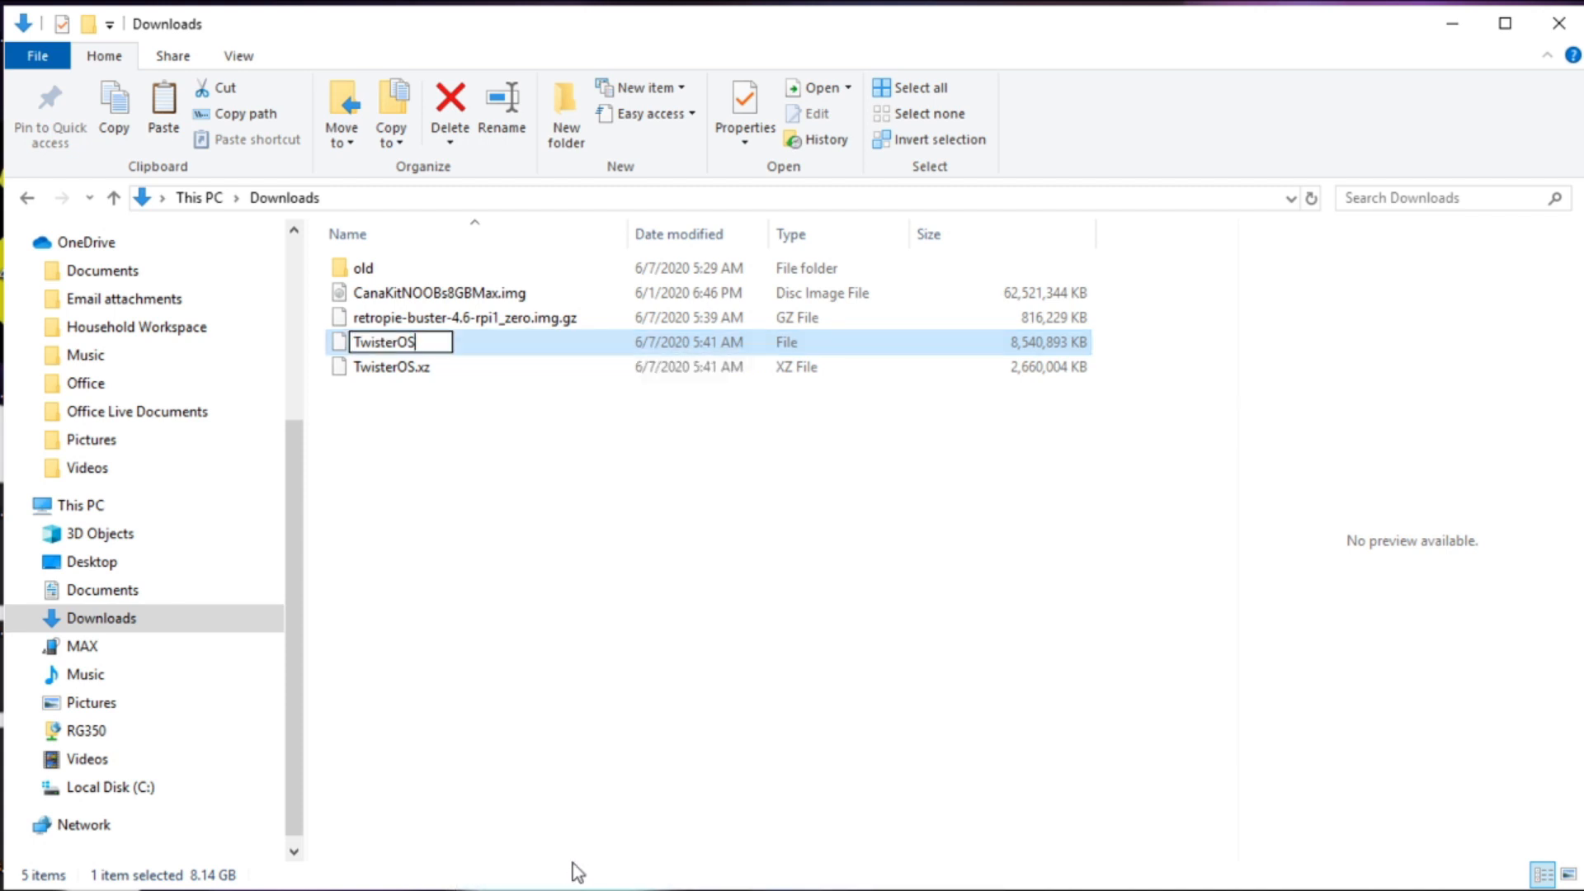
text(.img)
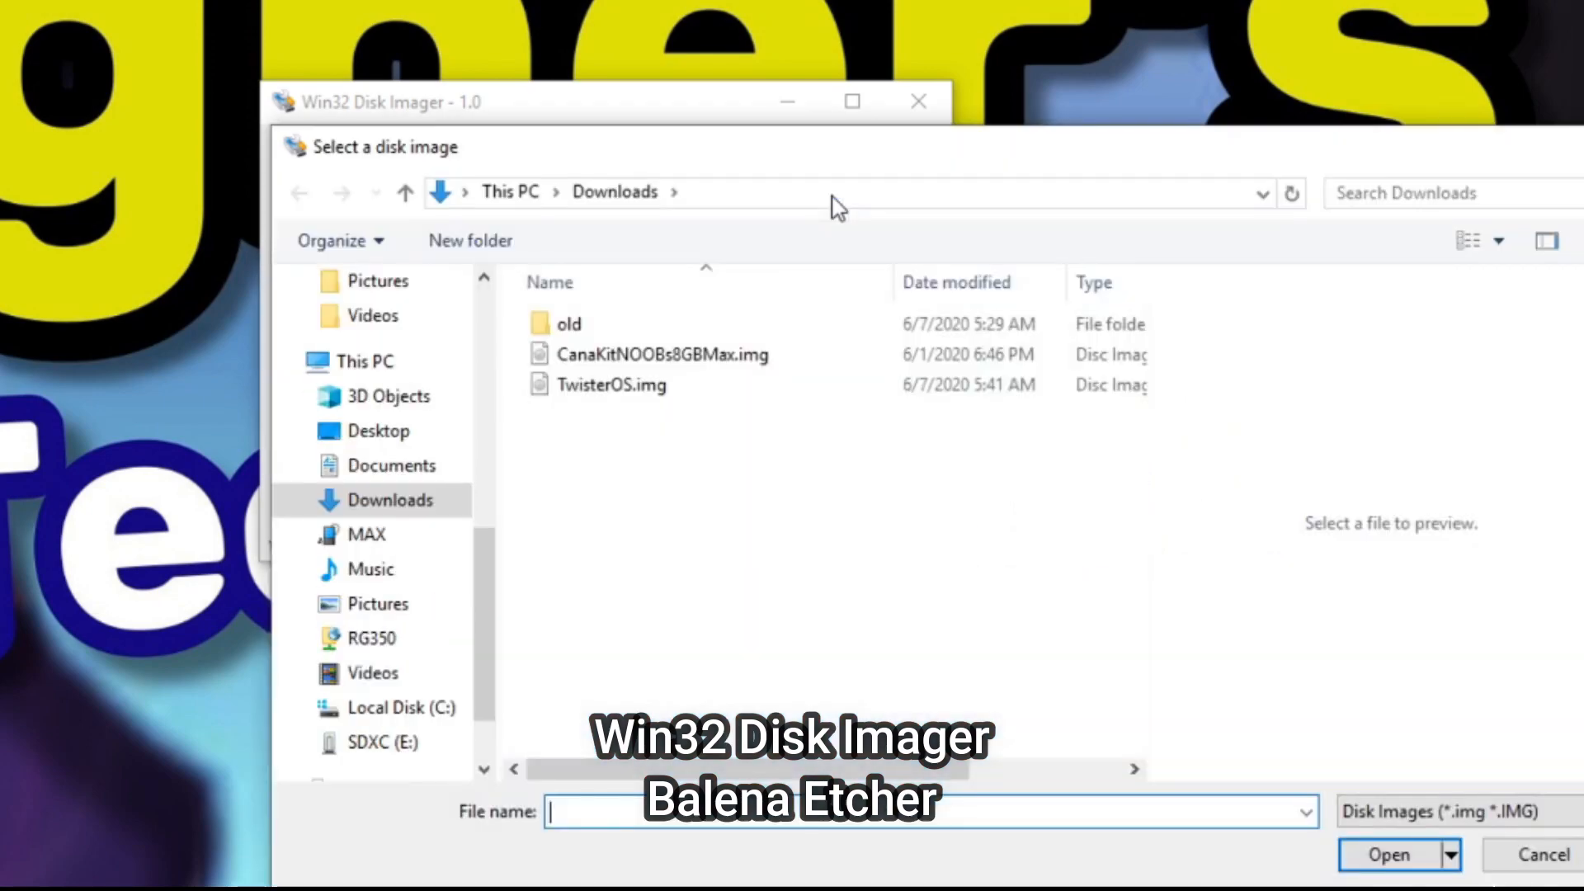
Write TwisterOS.img to the E: SD card in Win32 Disk Imager and dismiss the success message.
click(611, 385)
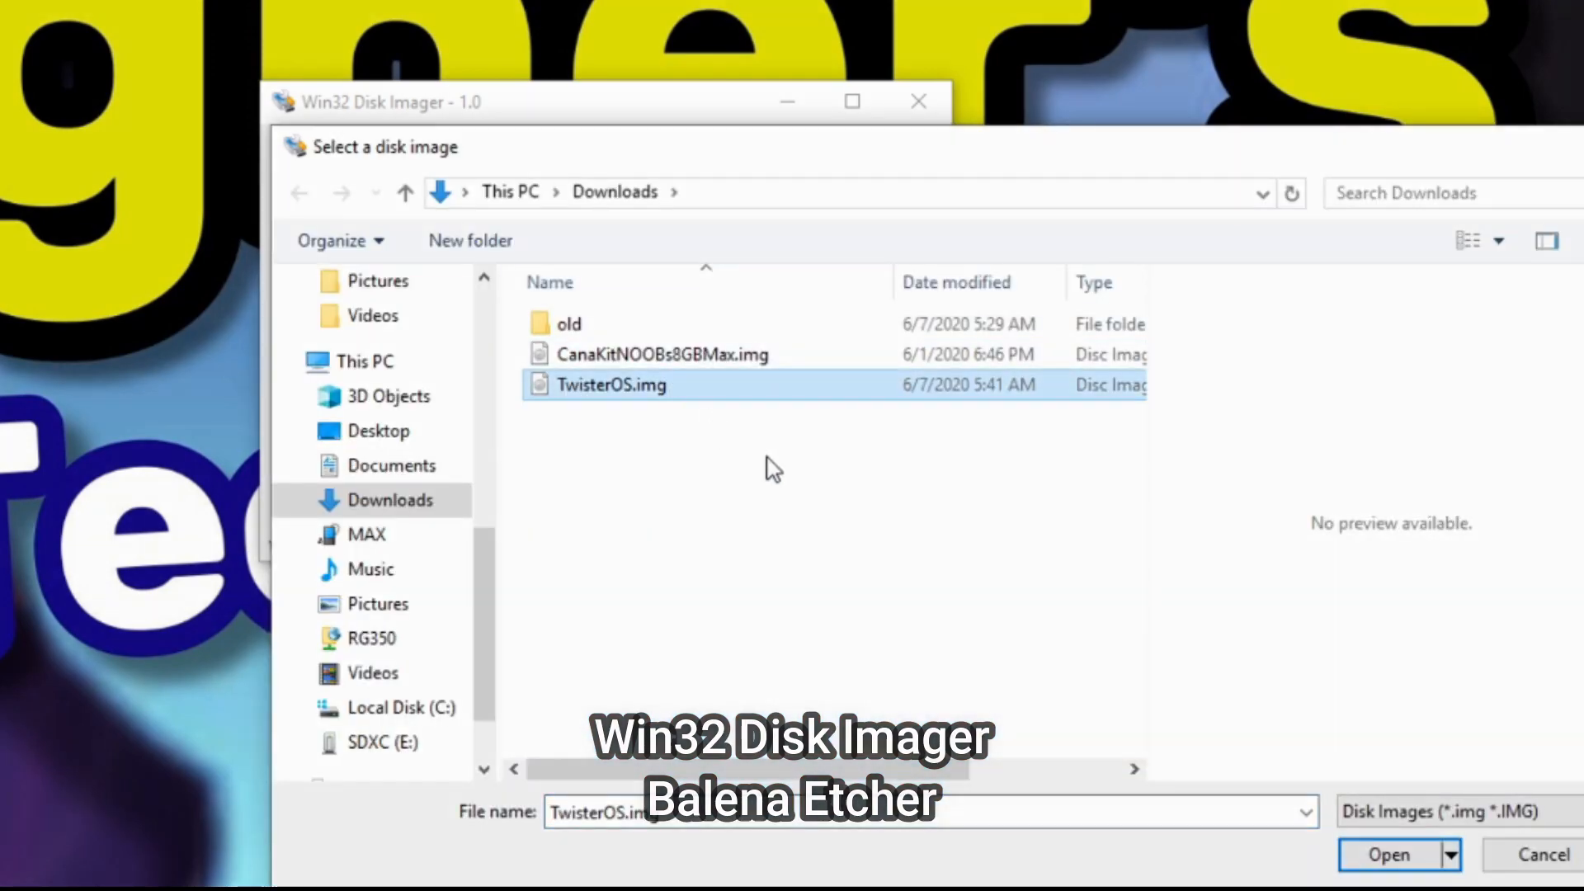
click(1388, 855)
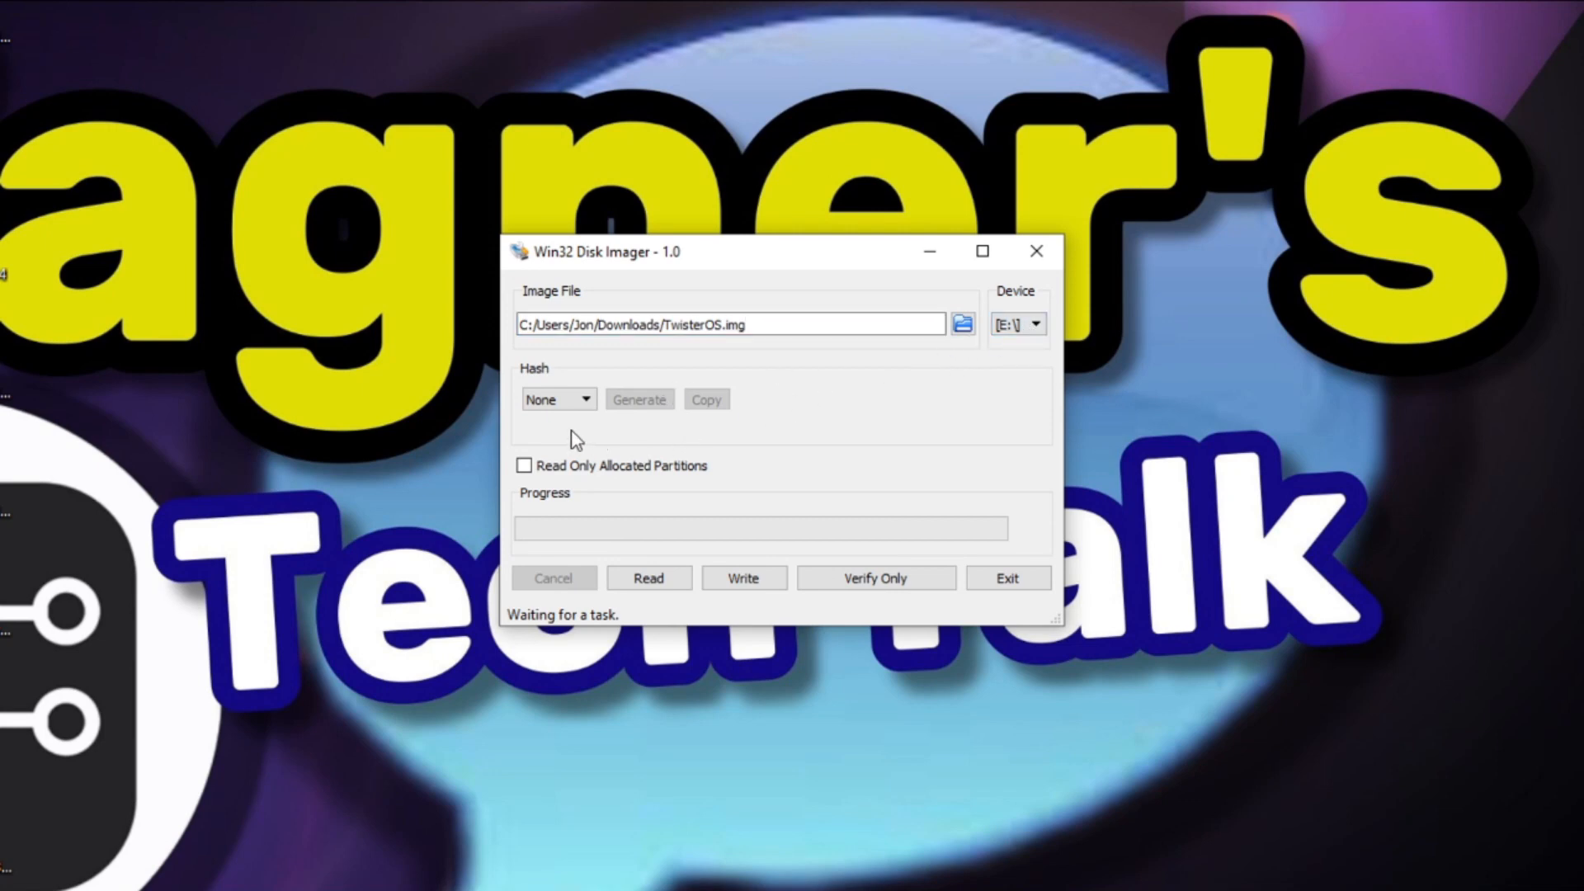
click(743, 577)
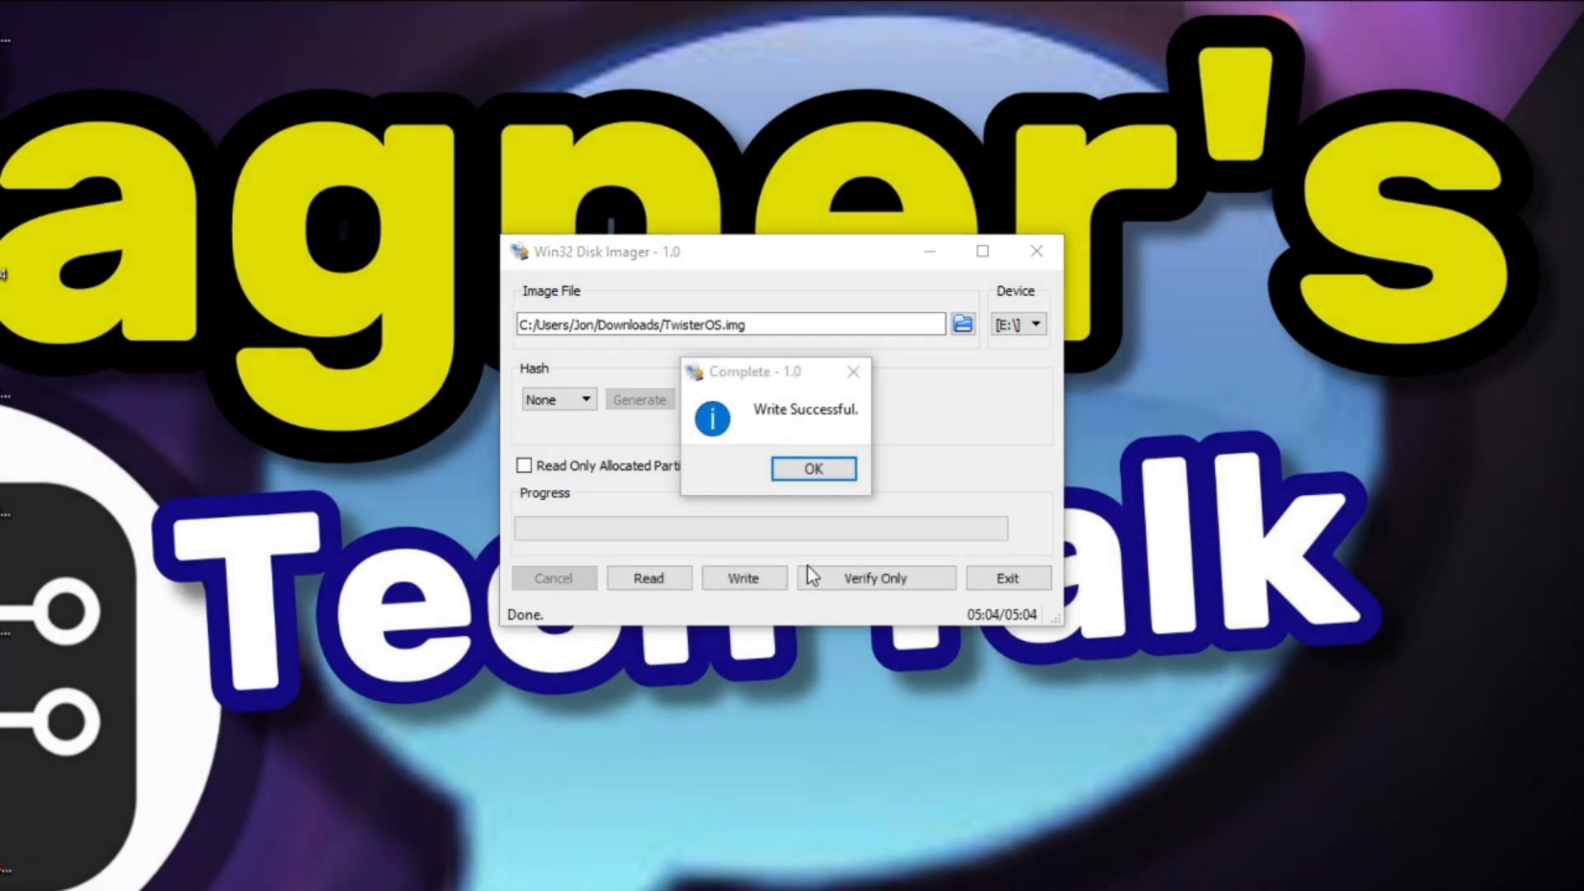
click(812, 467)
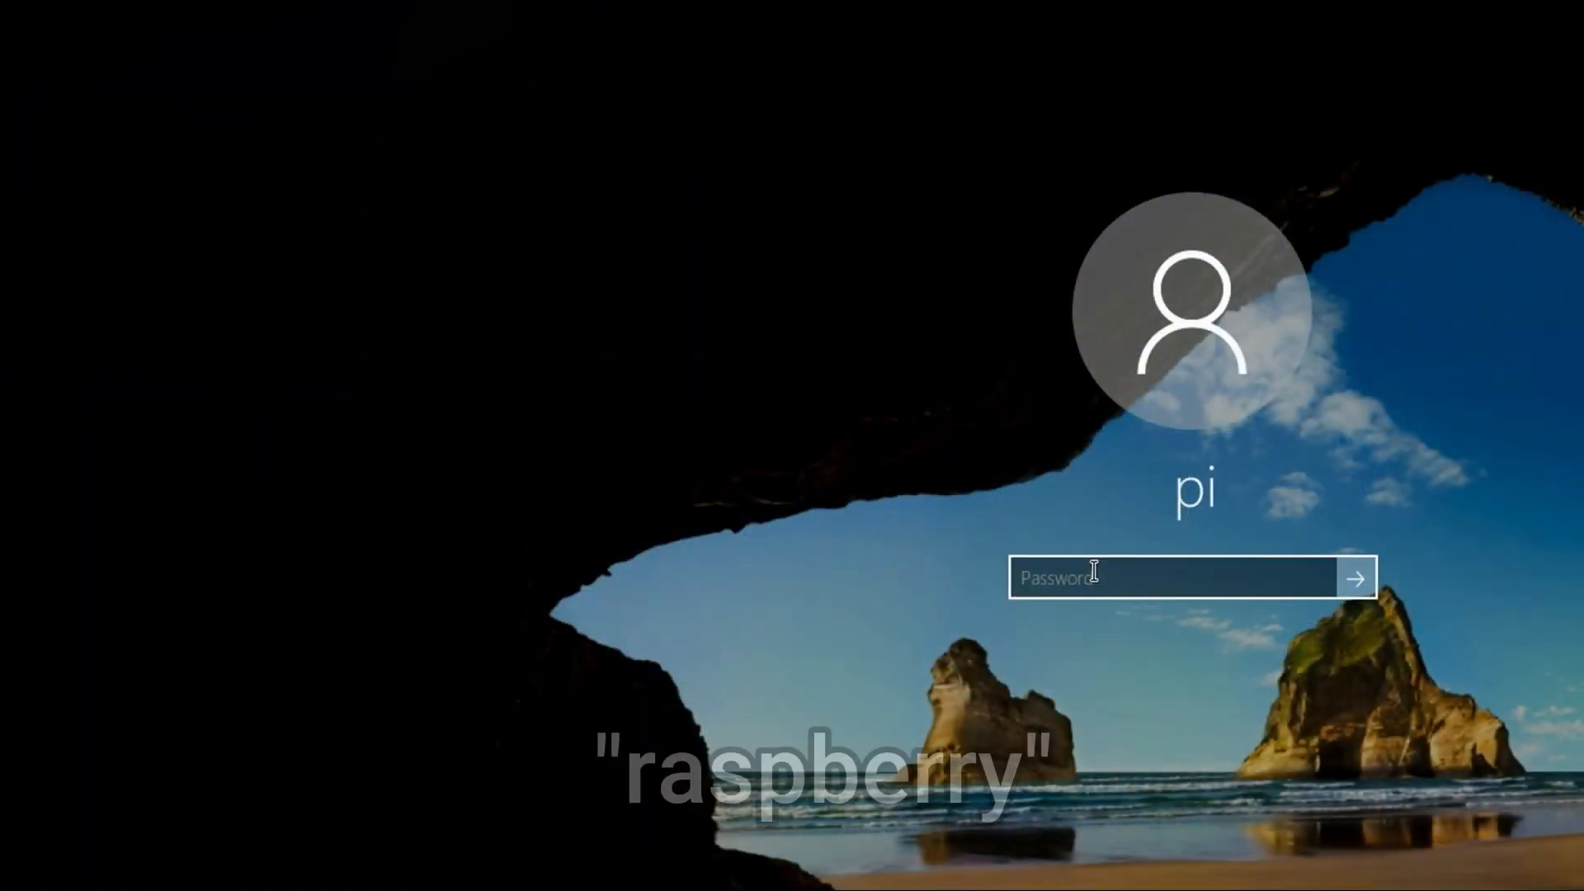
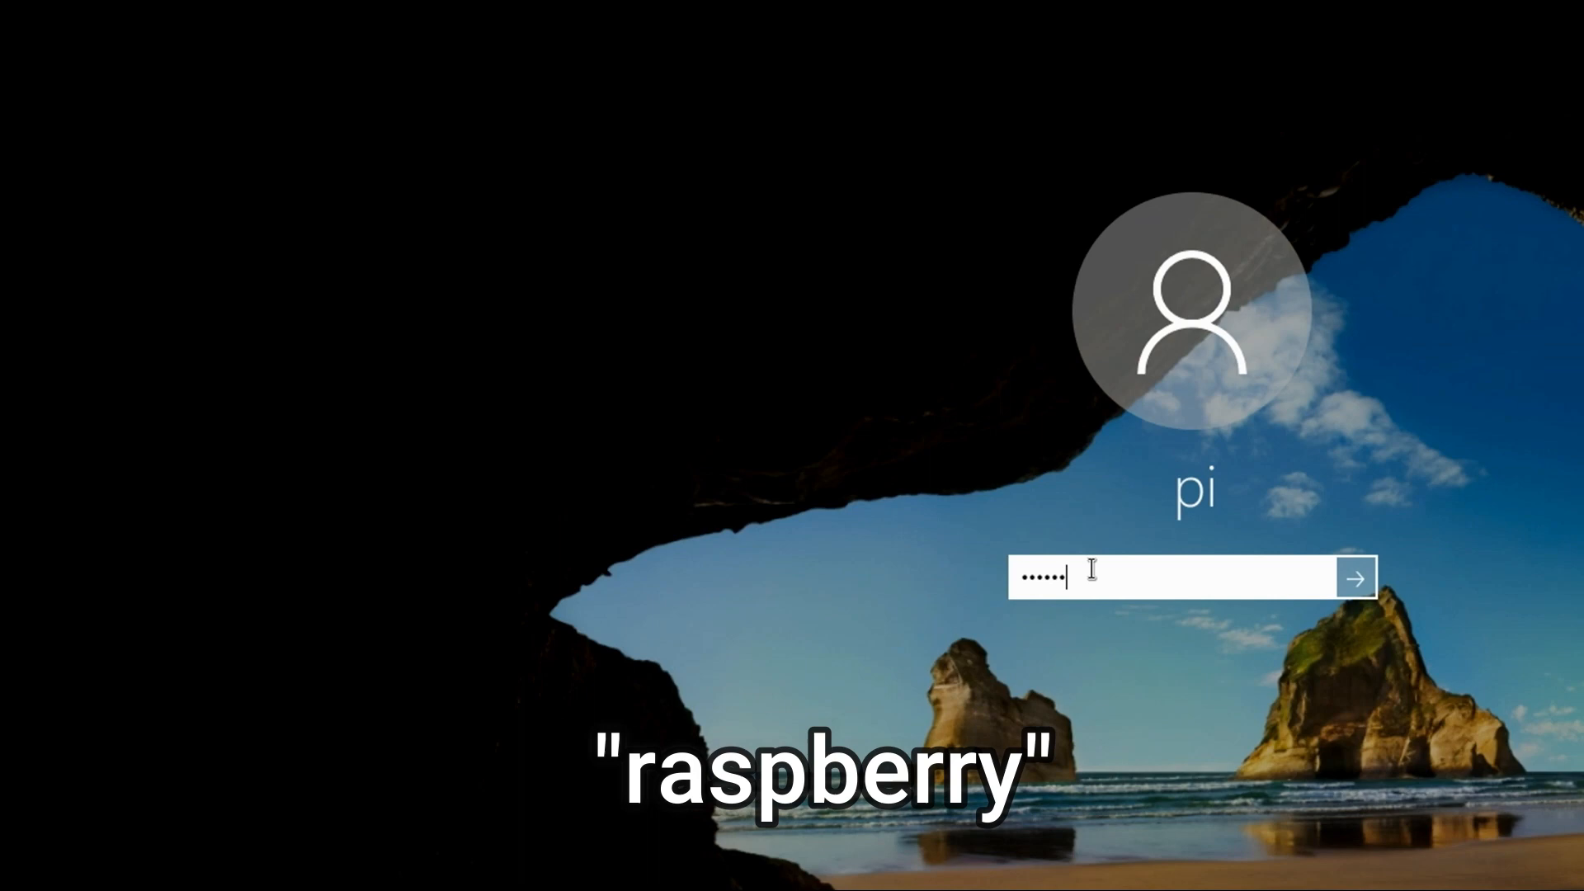
click(1356, 577)
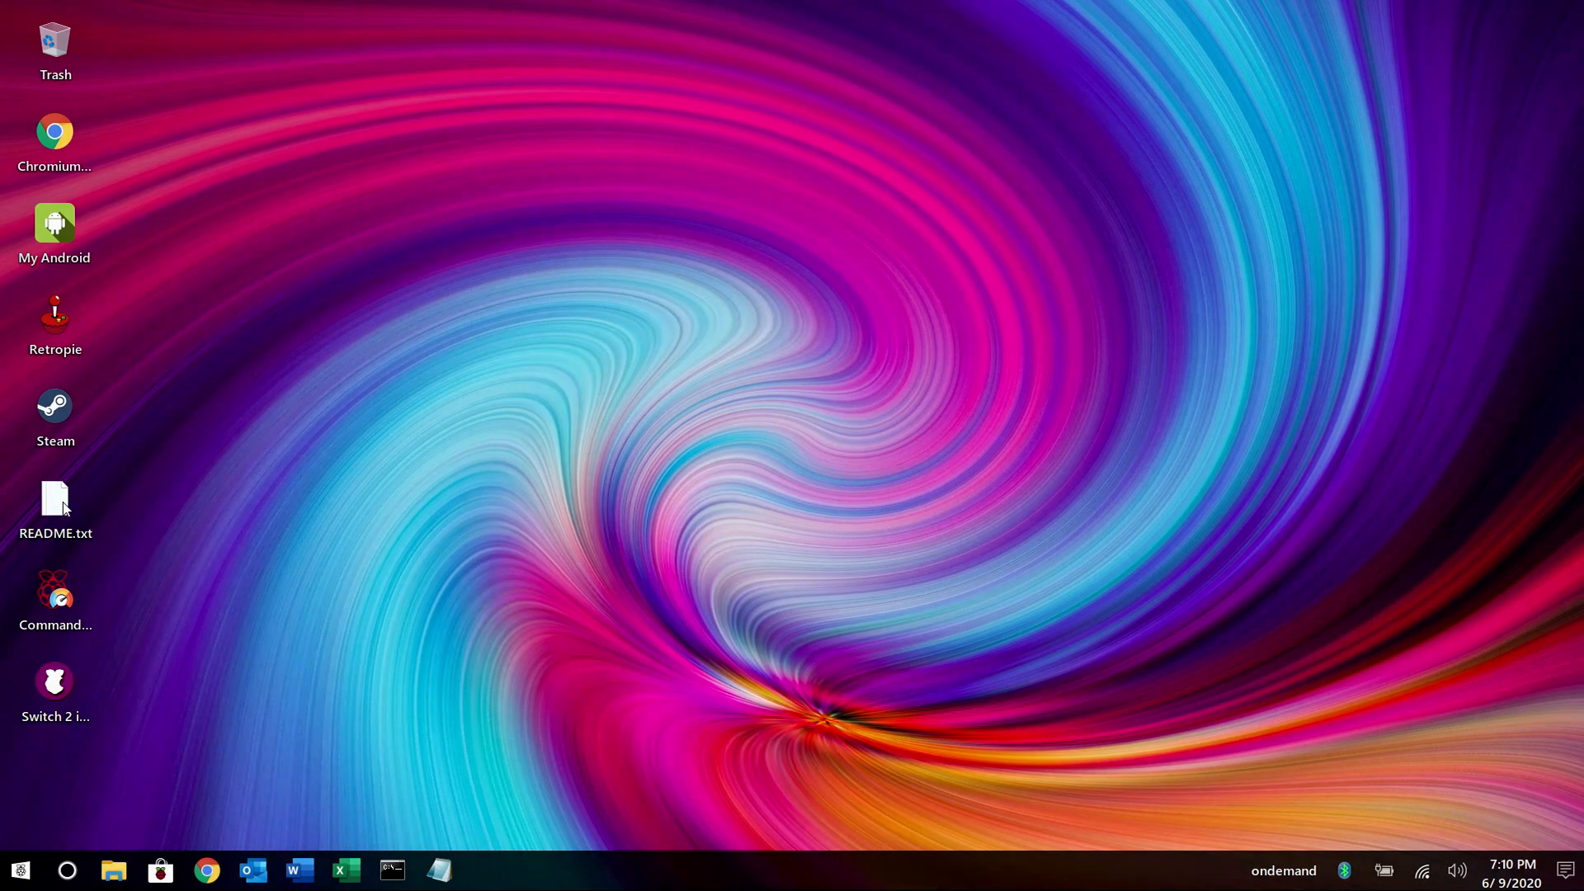
Read README.txt from the desktop in a maximized Mousepad window.
double_click(55, 500)
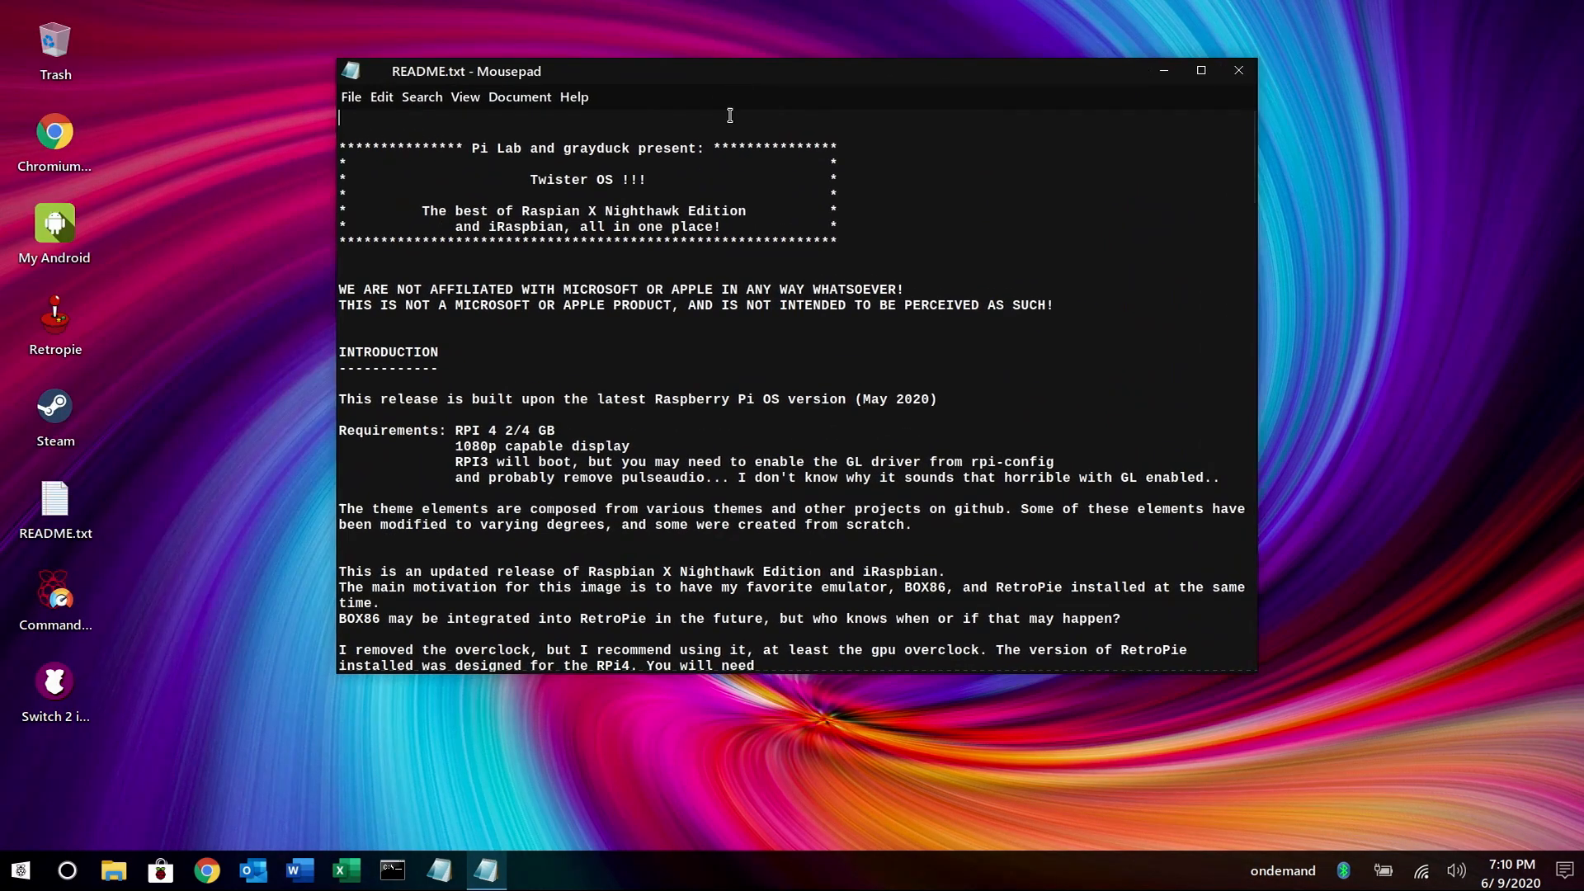
click(1199, 71)
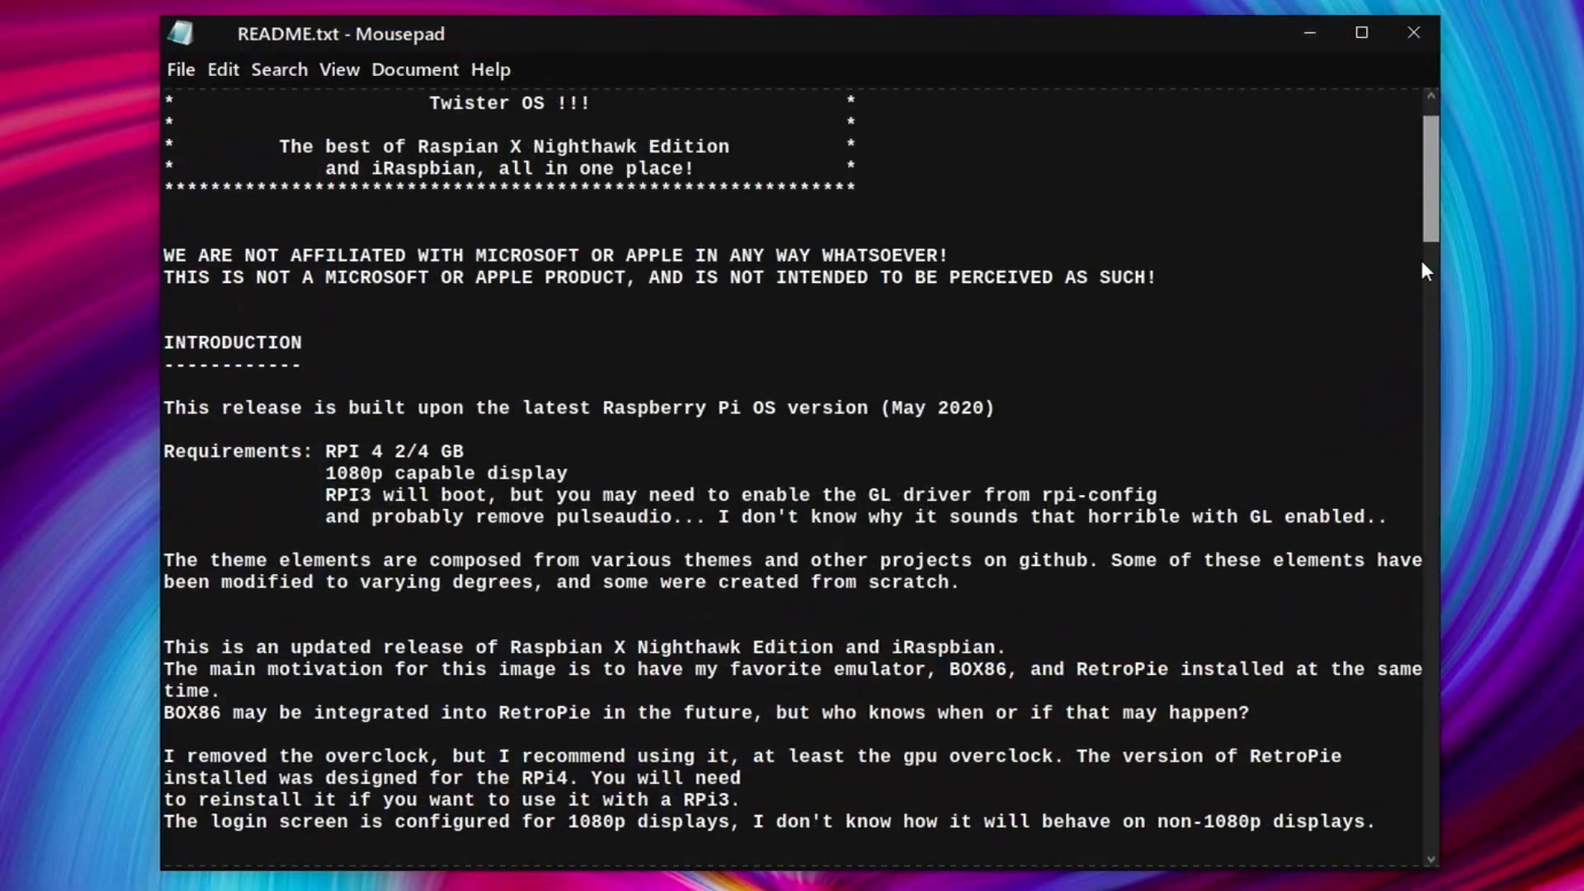
scroll(down, 3)
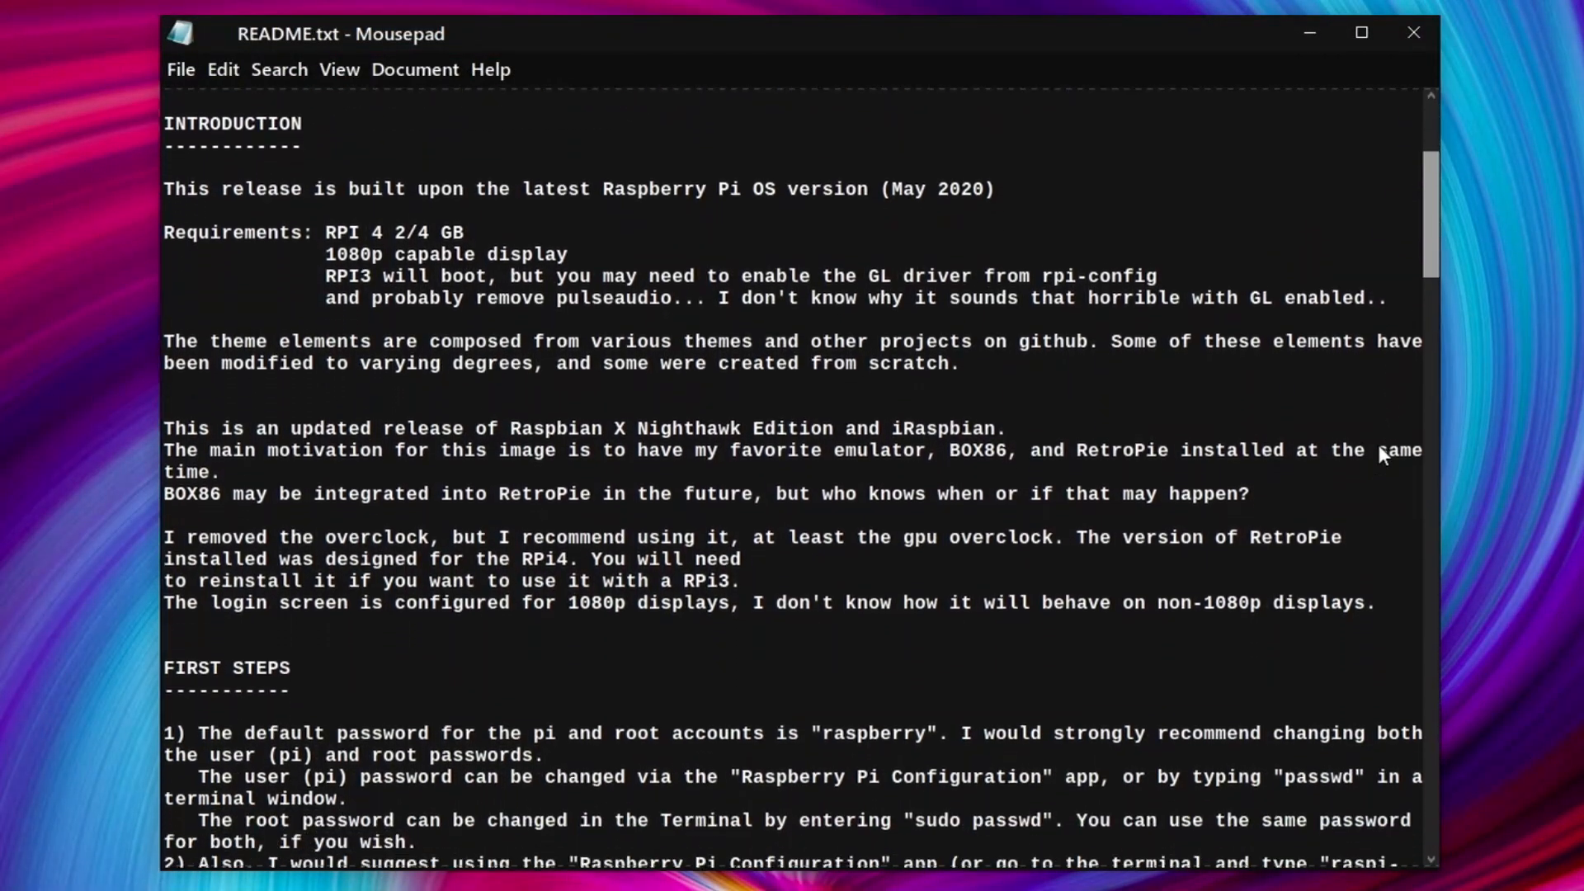
scroll(down, 3)
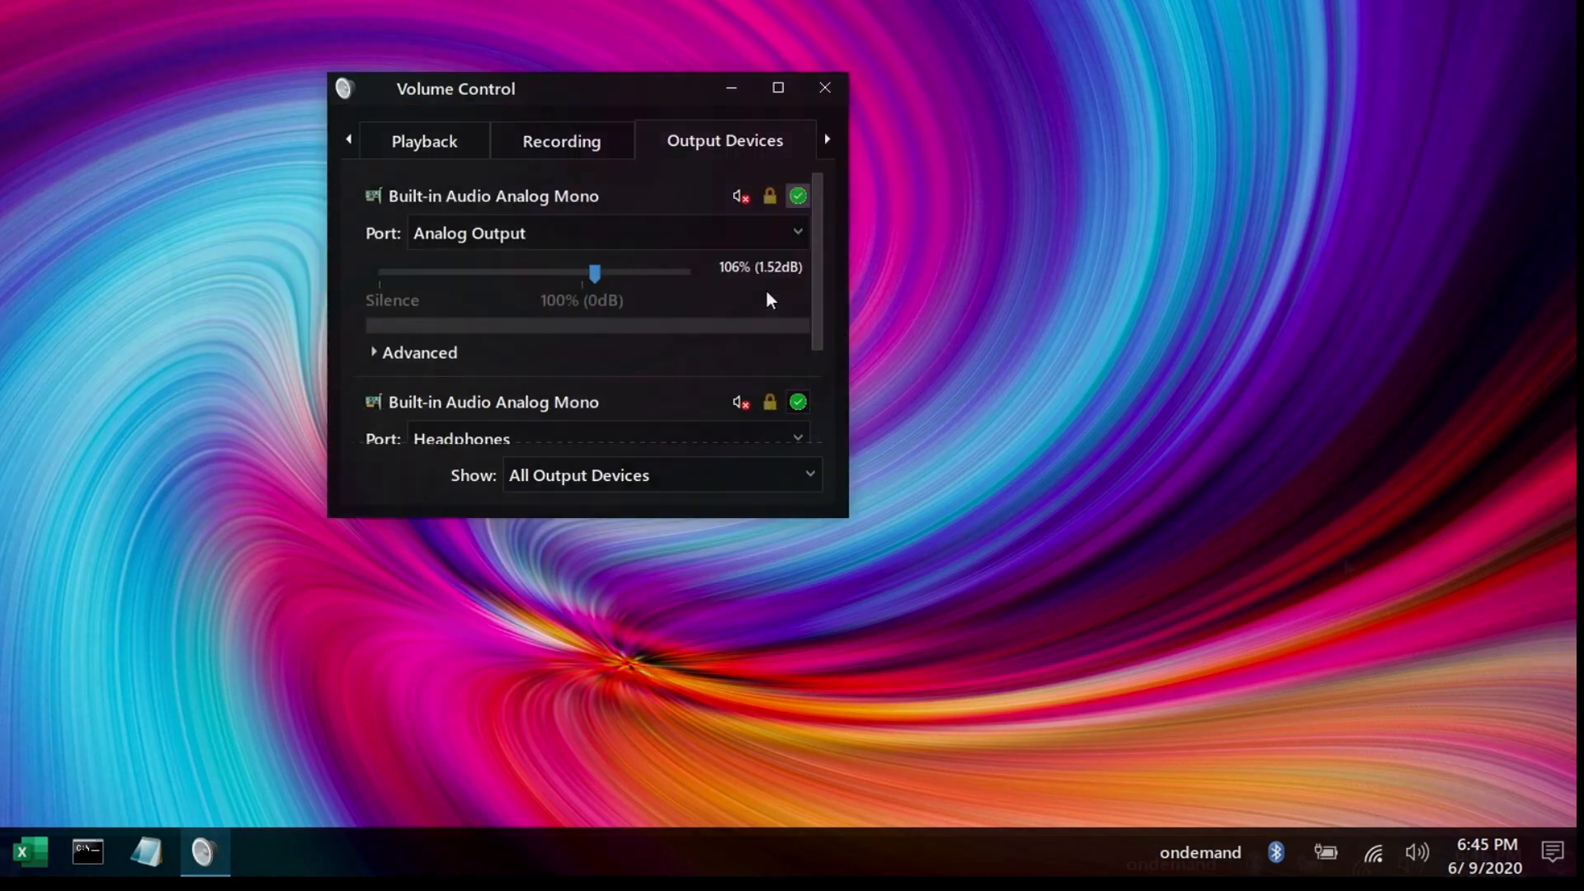
Review the Wi-Fi network list, then the System and Display tabs of Xfce Power Manager settings.
click(1362, 865)
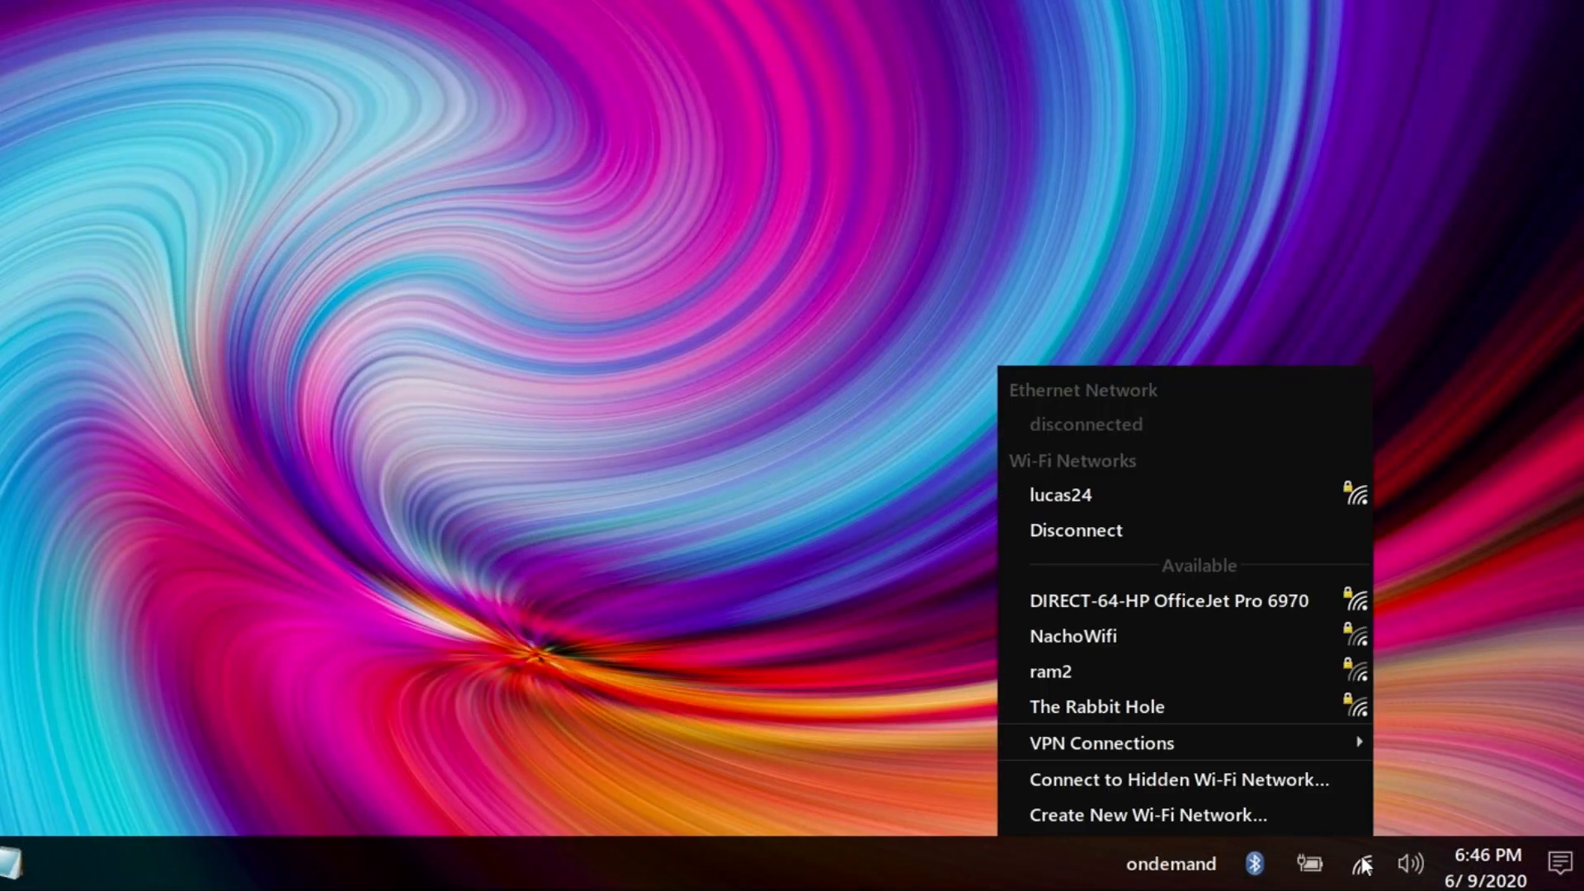
mouse_move(1157, 518)
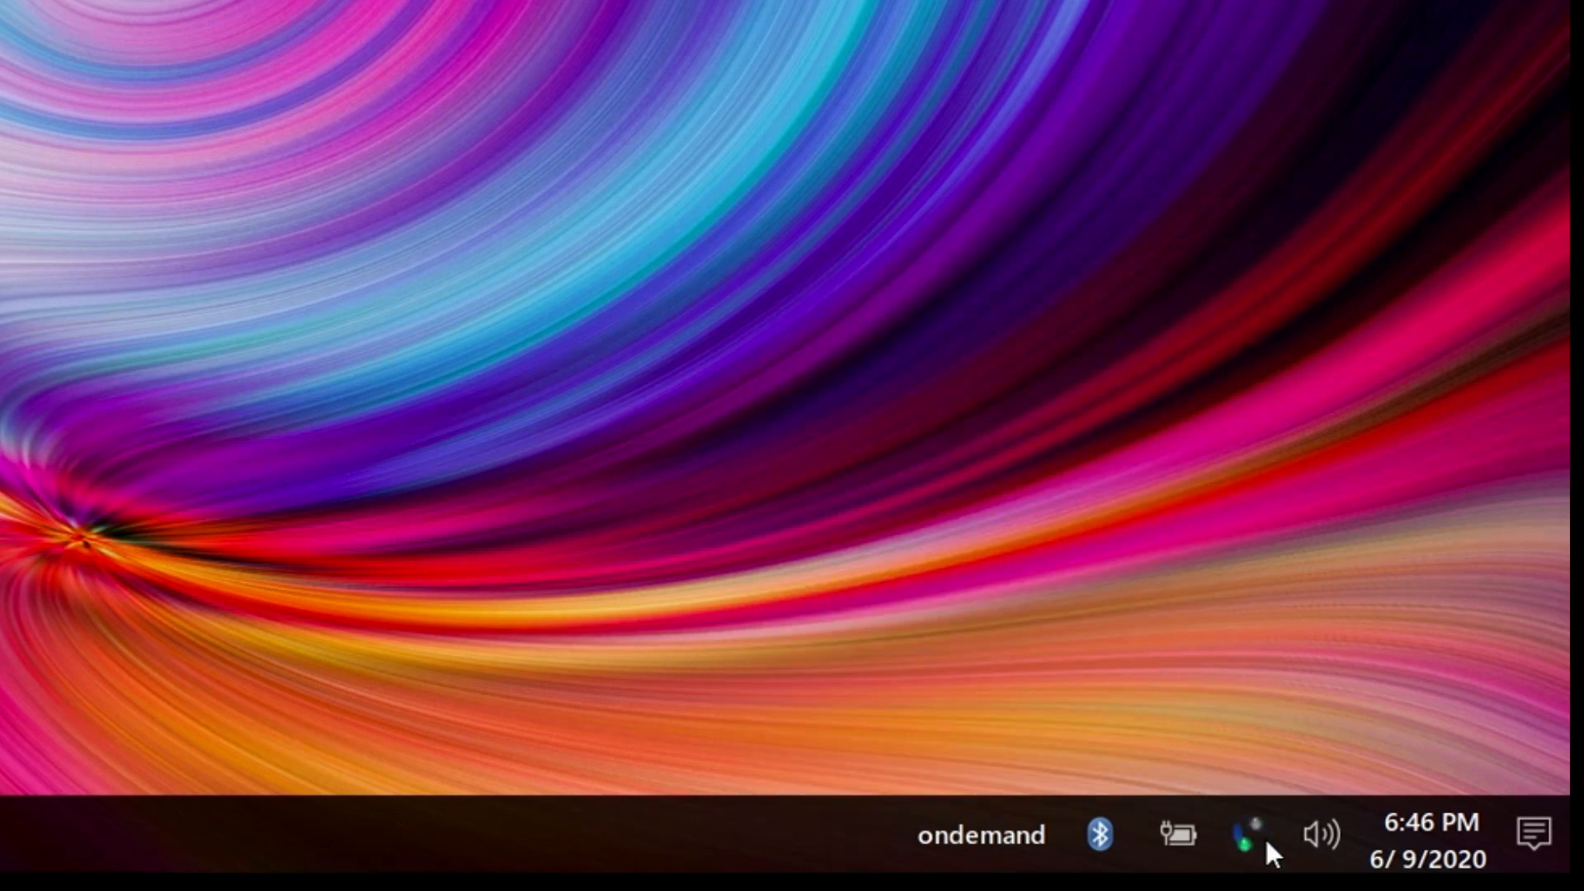
mouse_move(1243, 846)
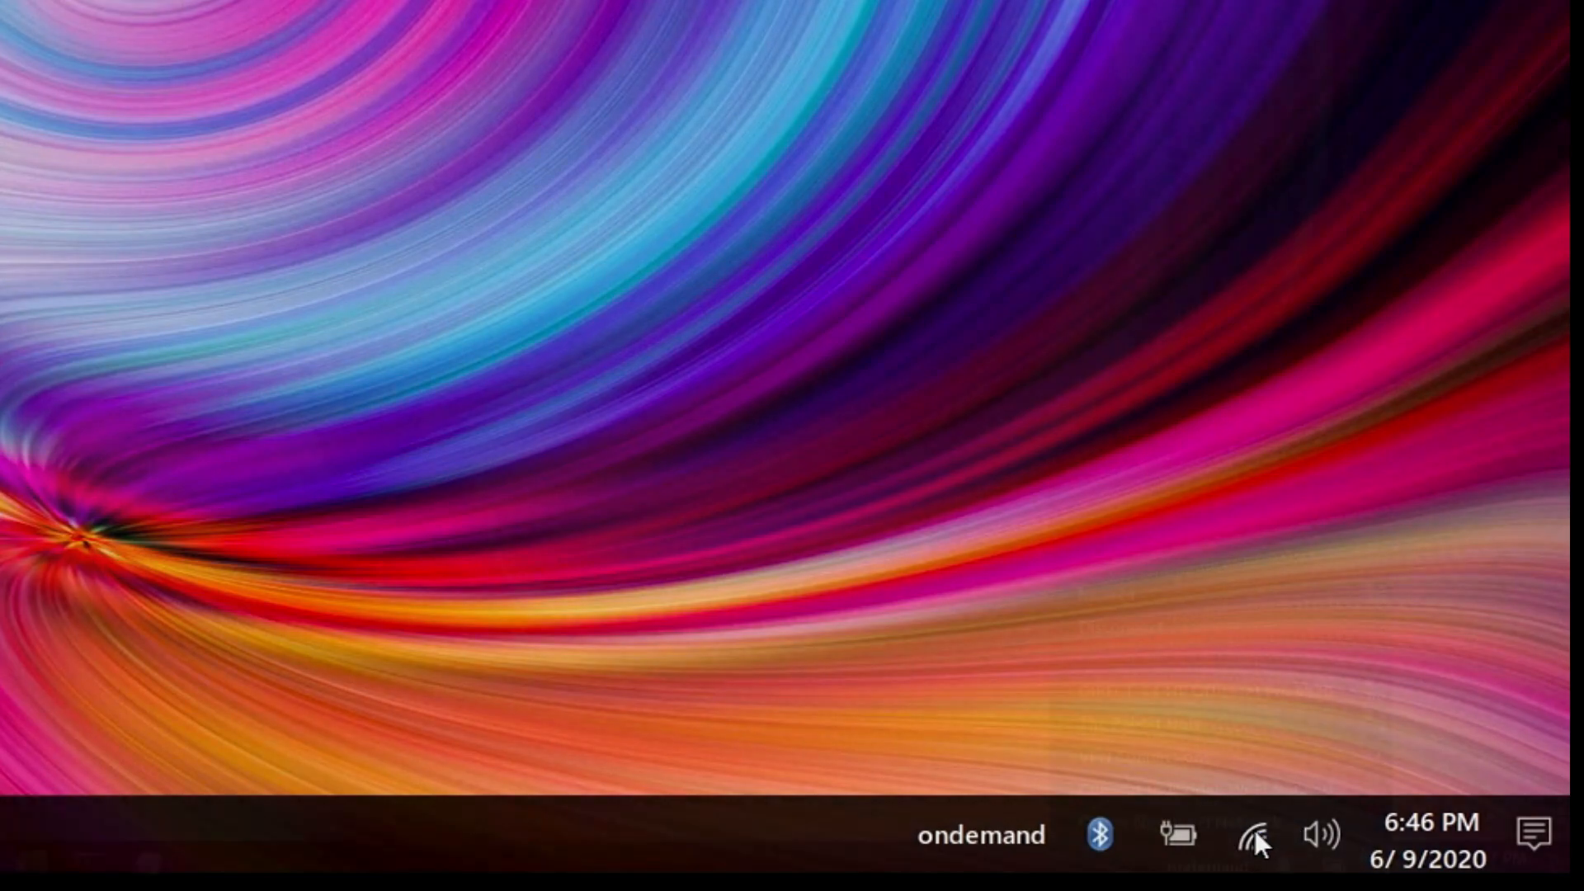
right_click(1175, 835)
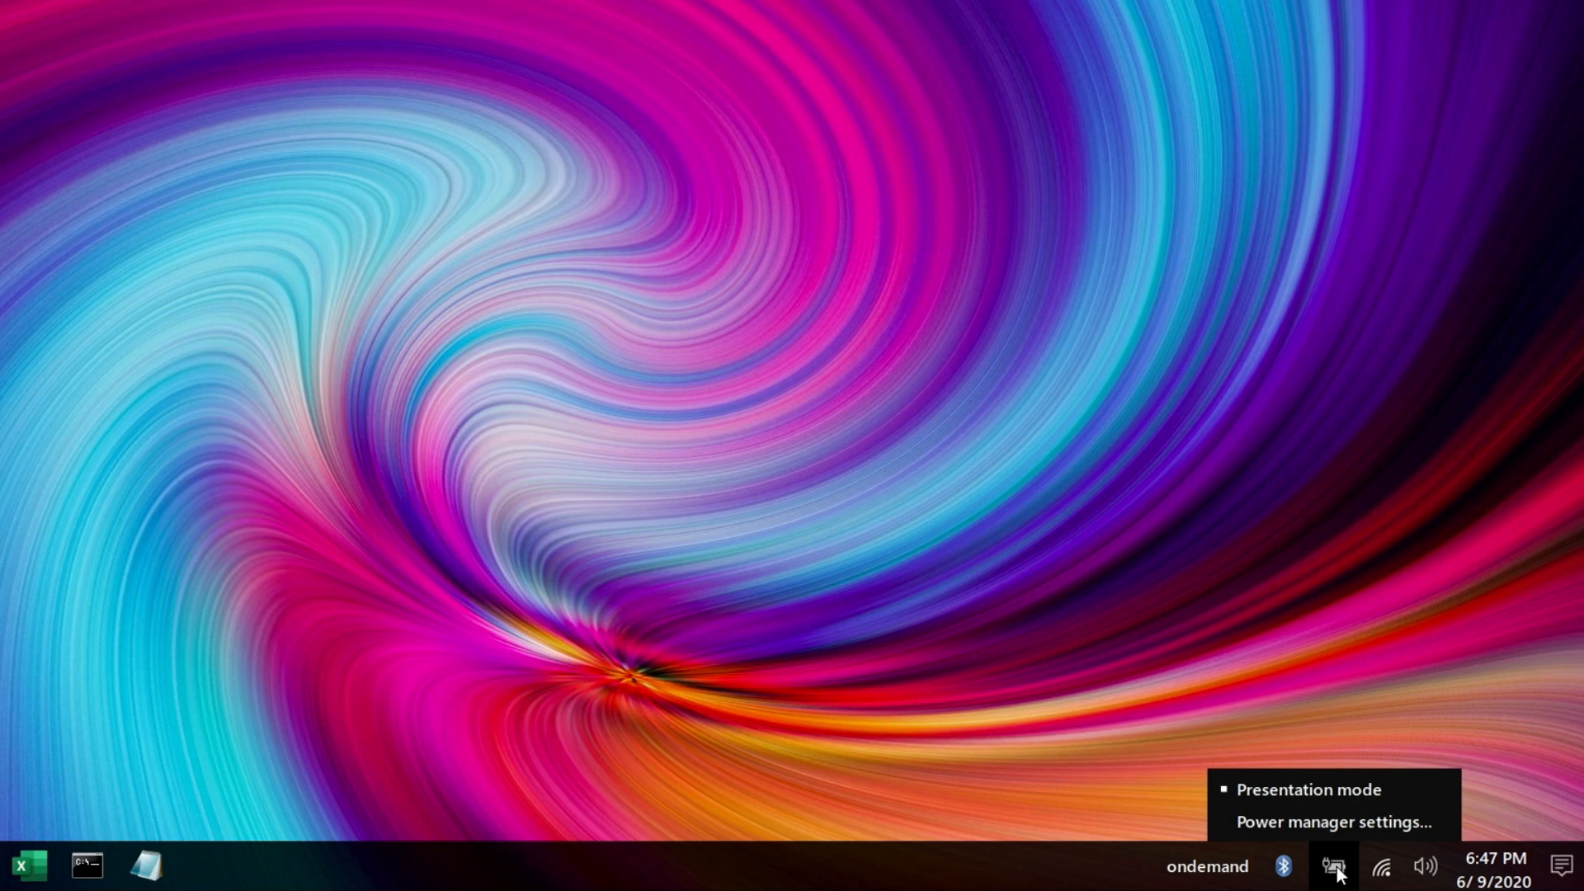
mouse_move(1334, 822)
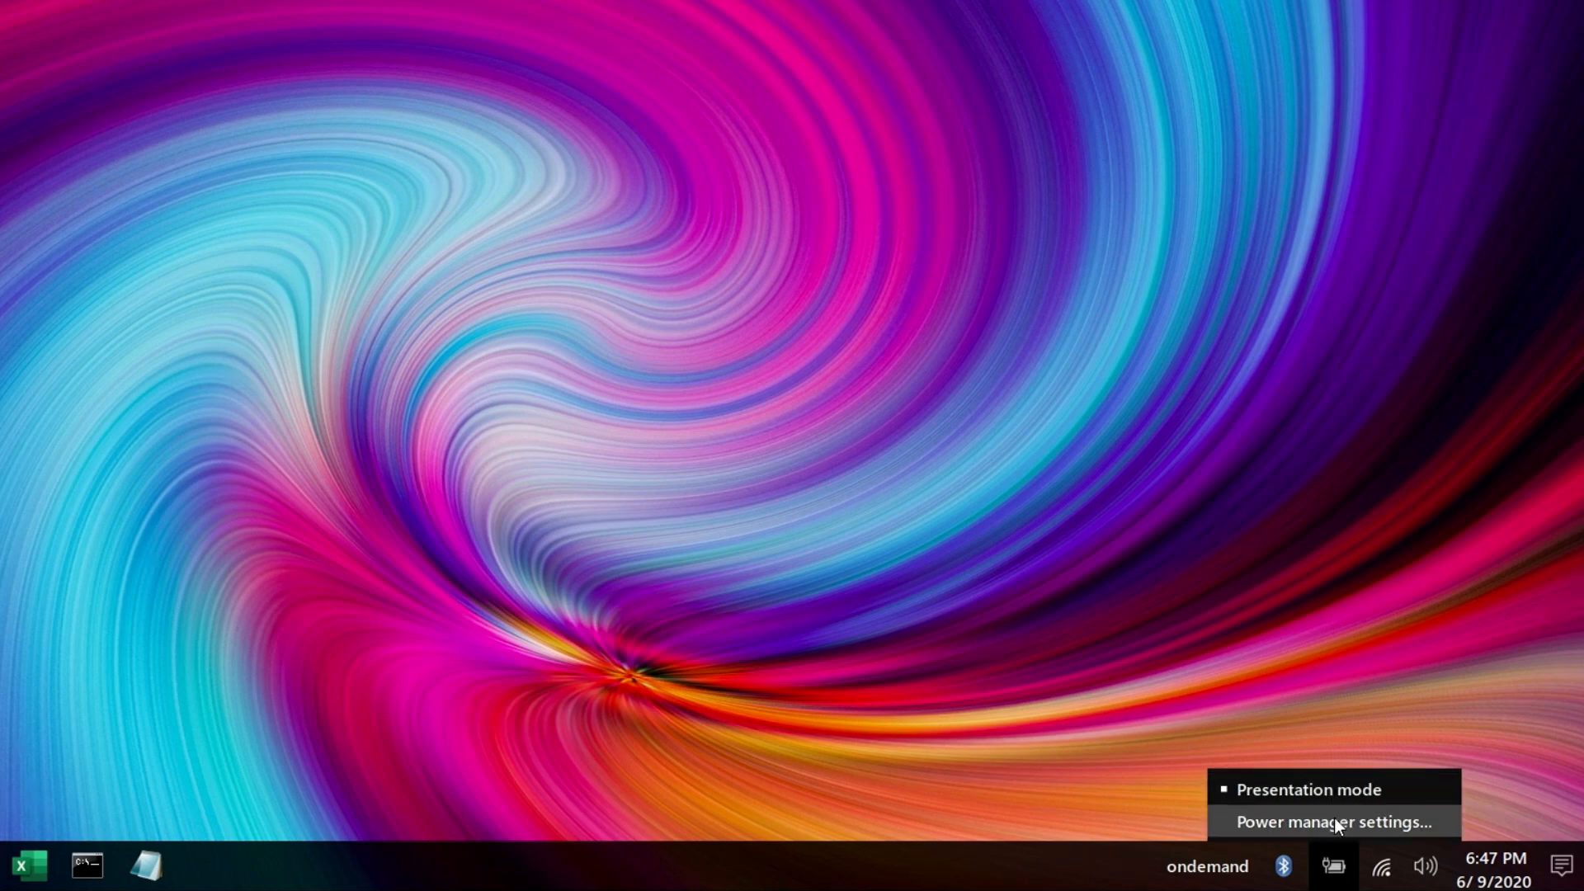
click(1334, 822)
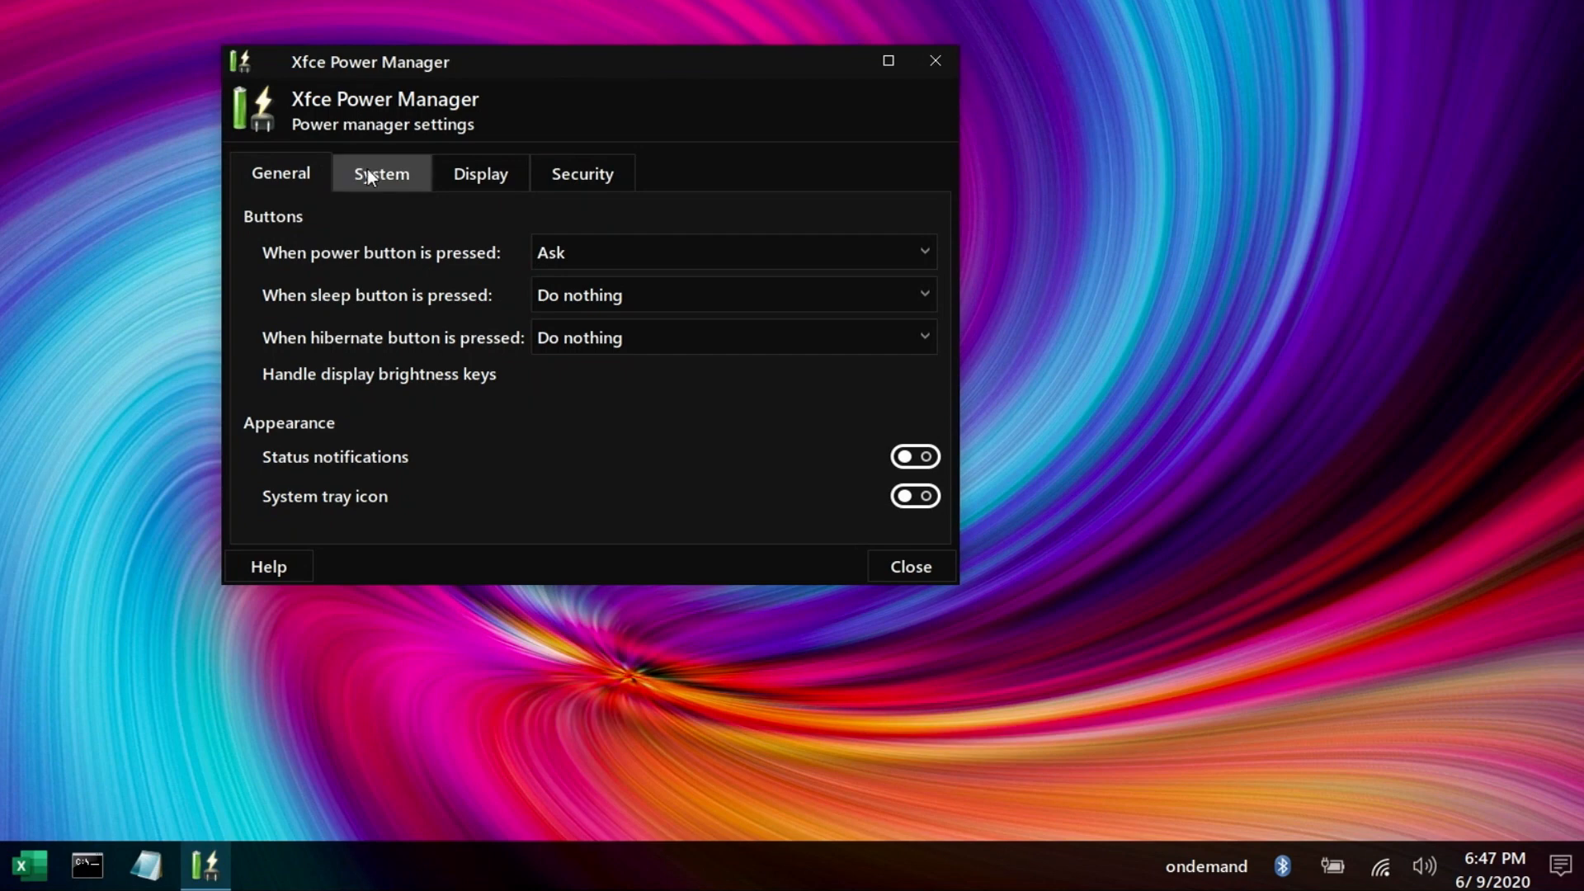
click(481, 173)
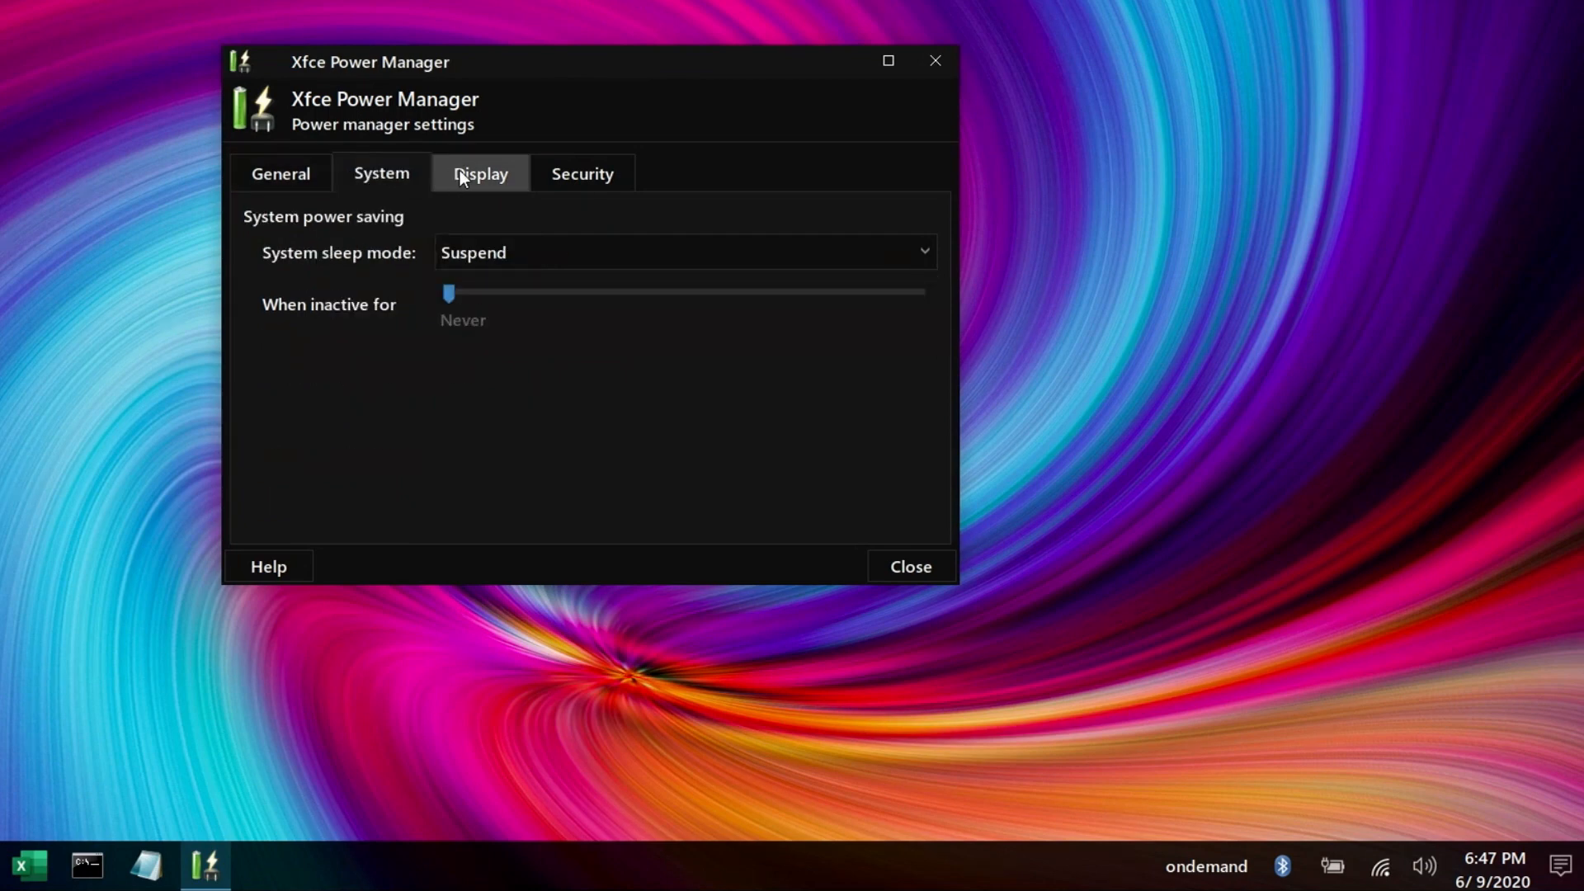
click(480, 173)
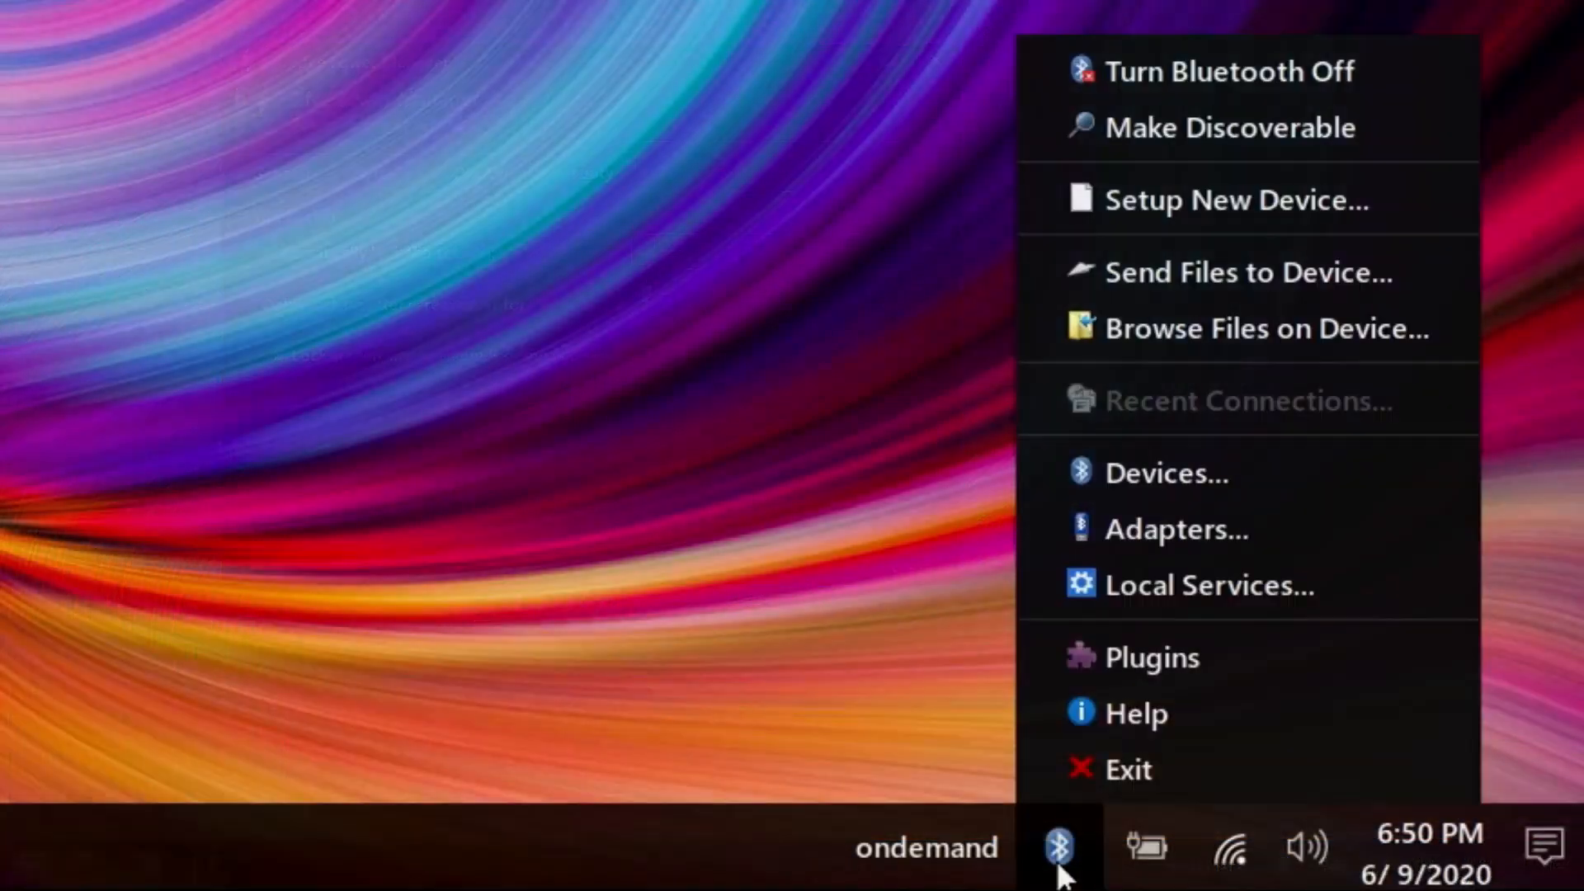
mouse_move(1161, 327)
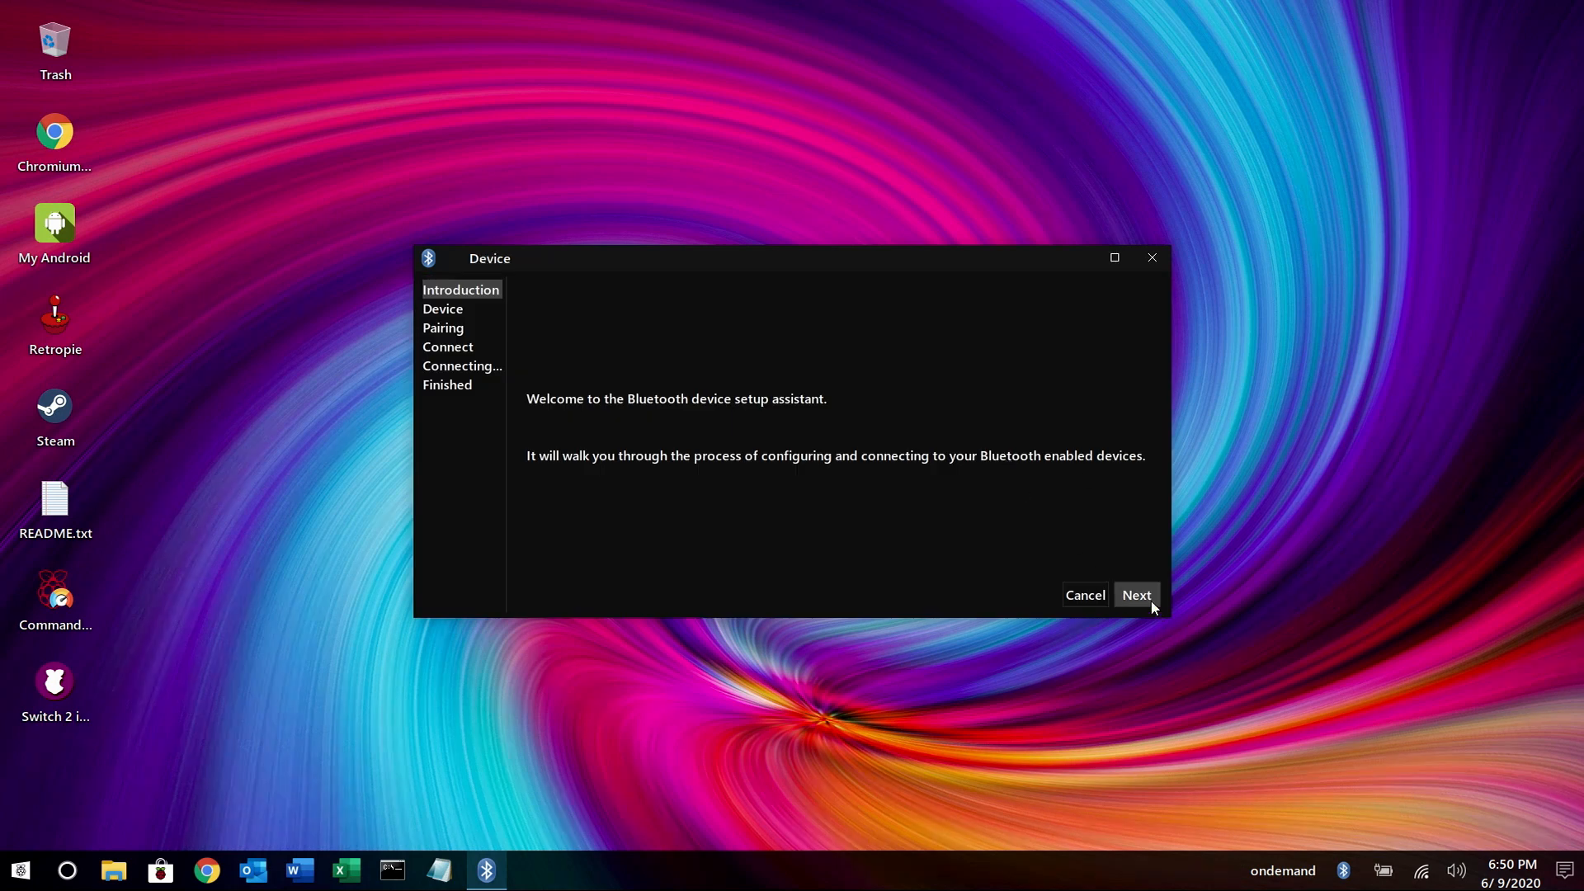
Pair and connect the 8BitDo N30 Pro controller through the Bluetooth setup assistant.
click(1135, 596)
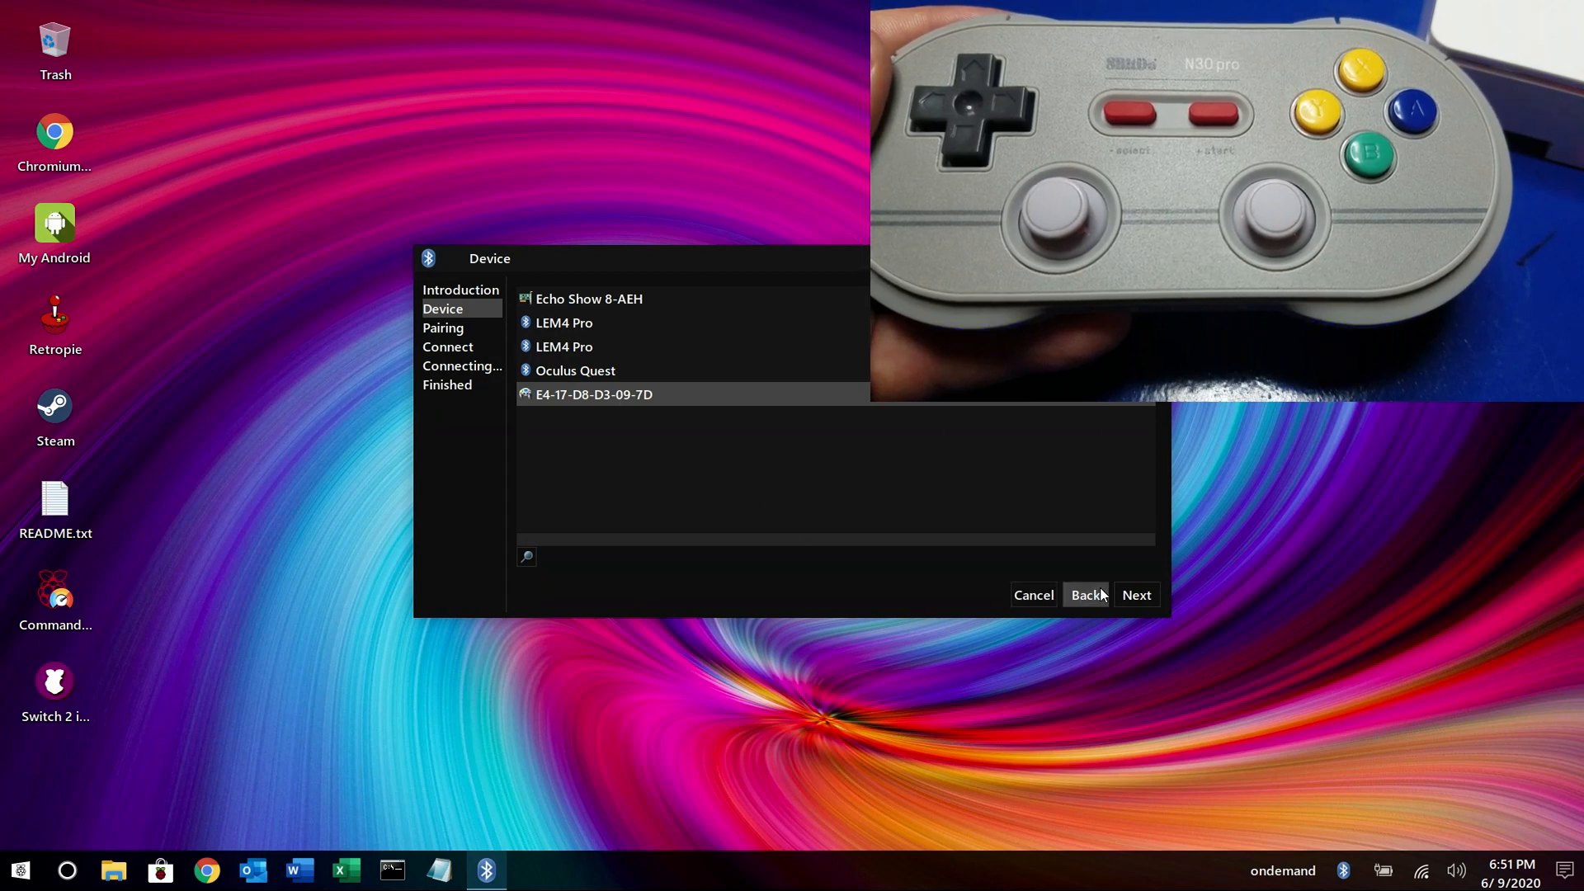
click(1135, 594)
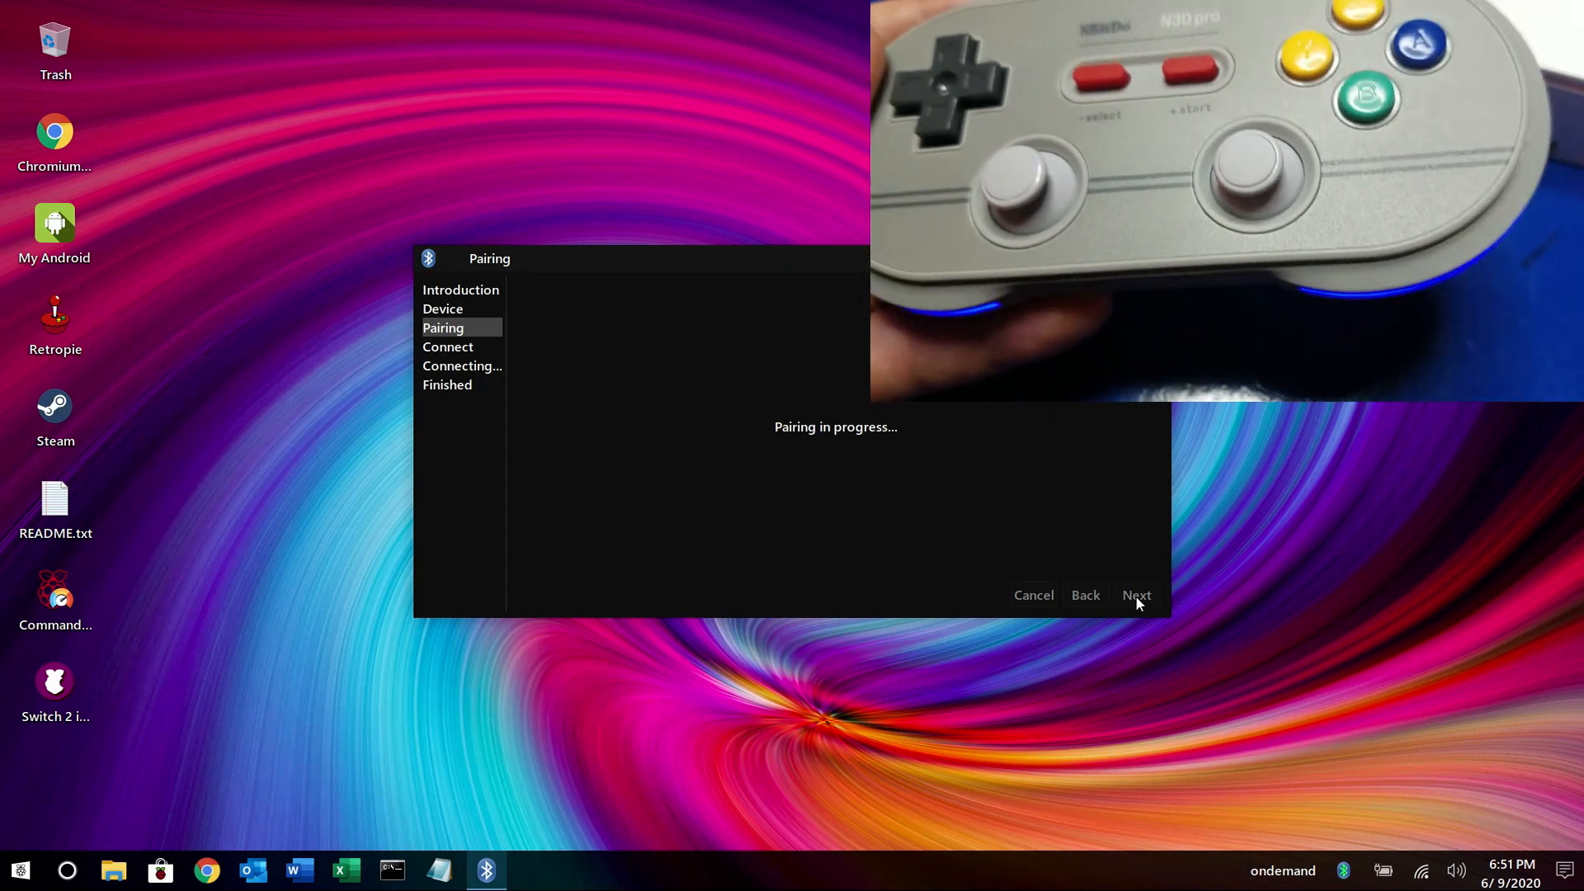
click(1135, 594)
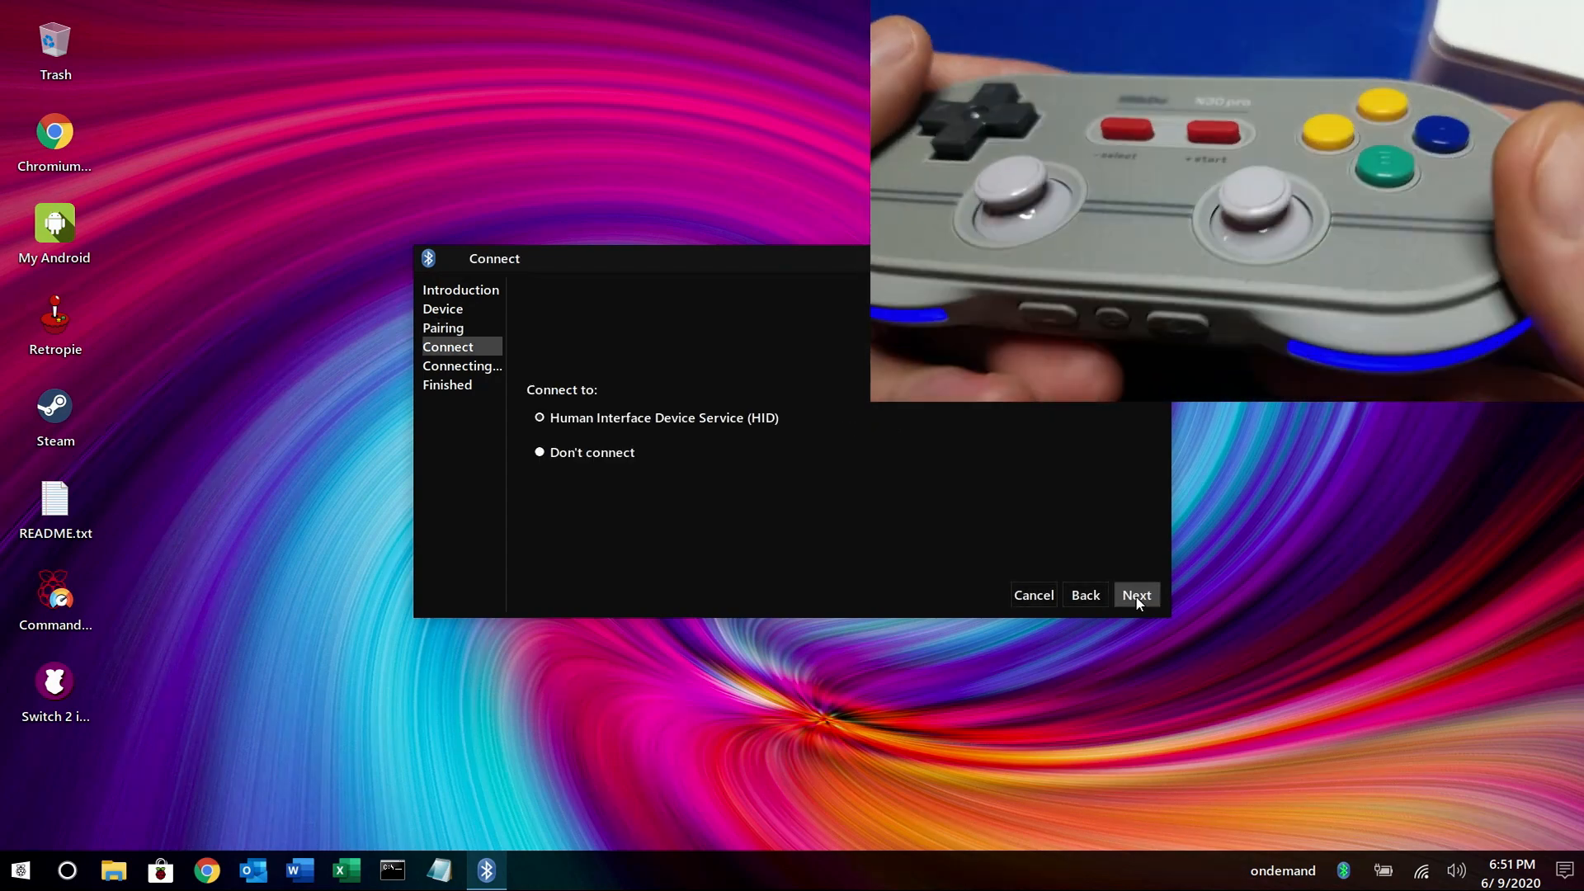
click(1135, 594)
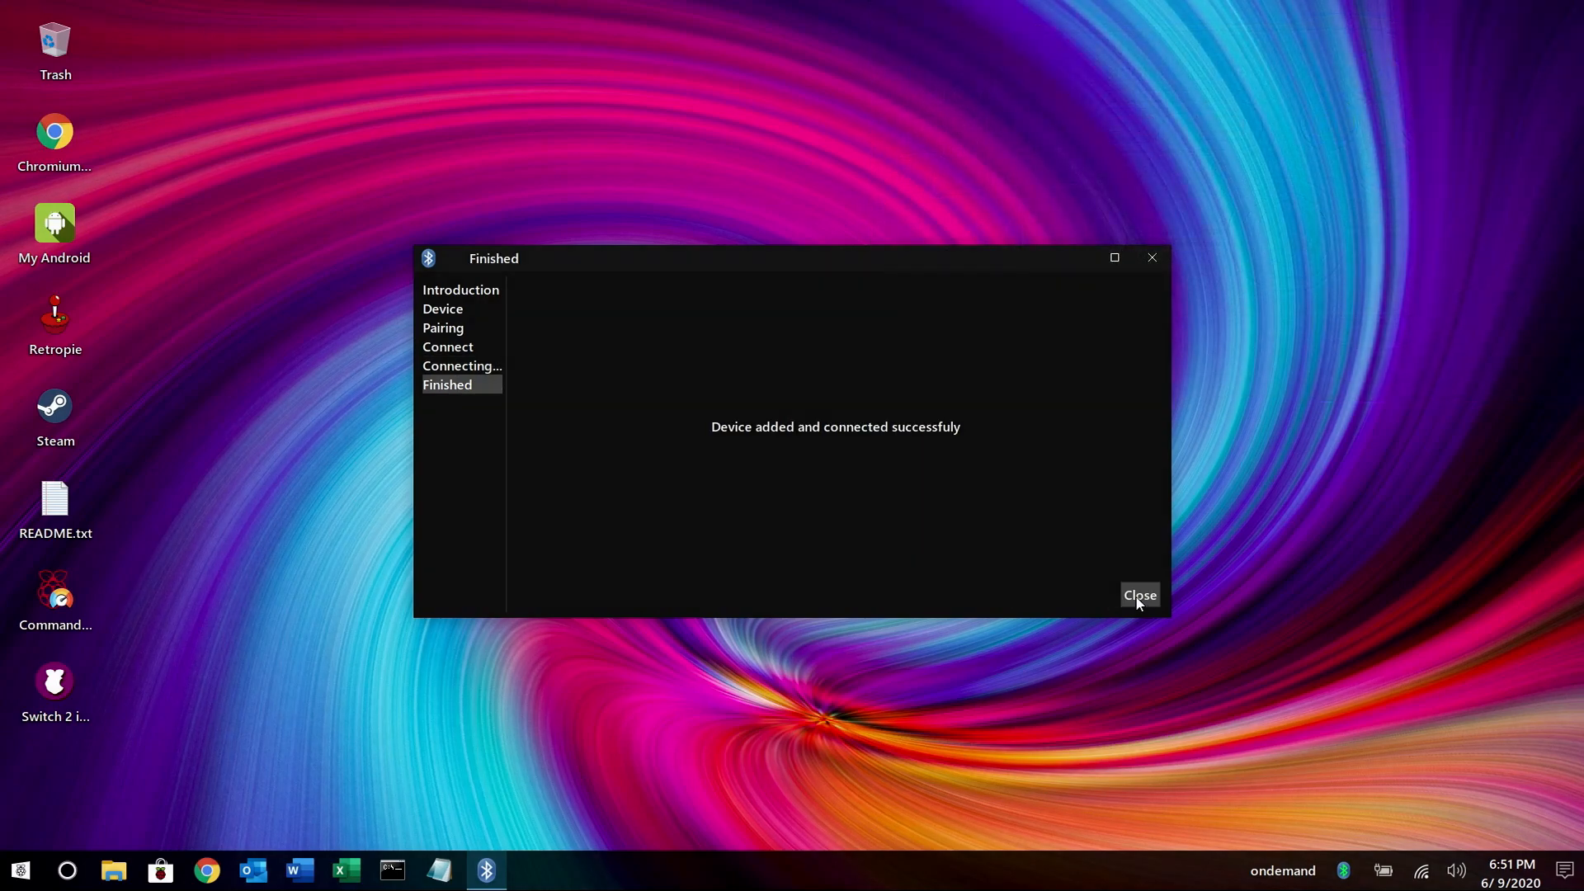
click(1139, 596)
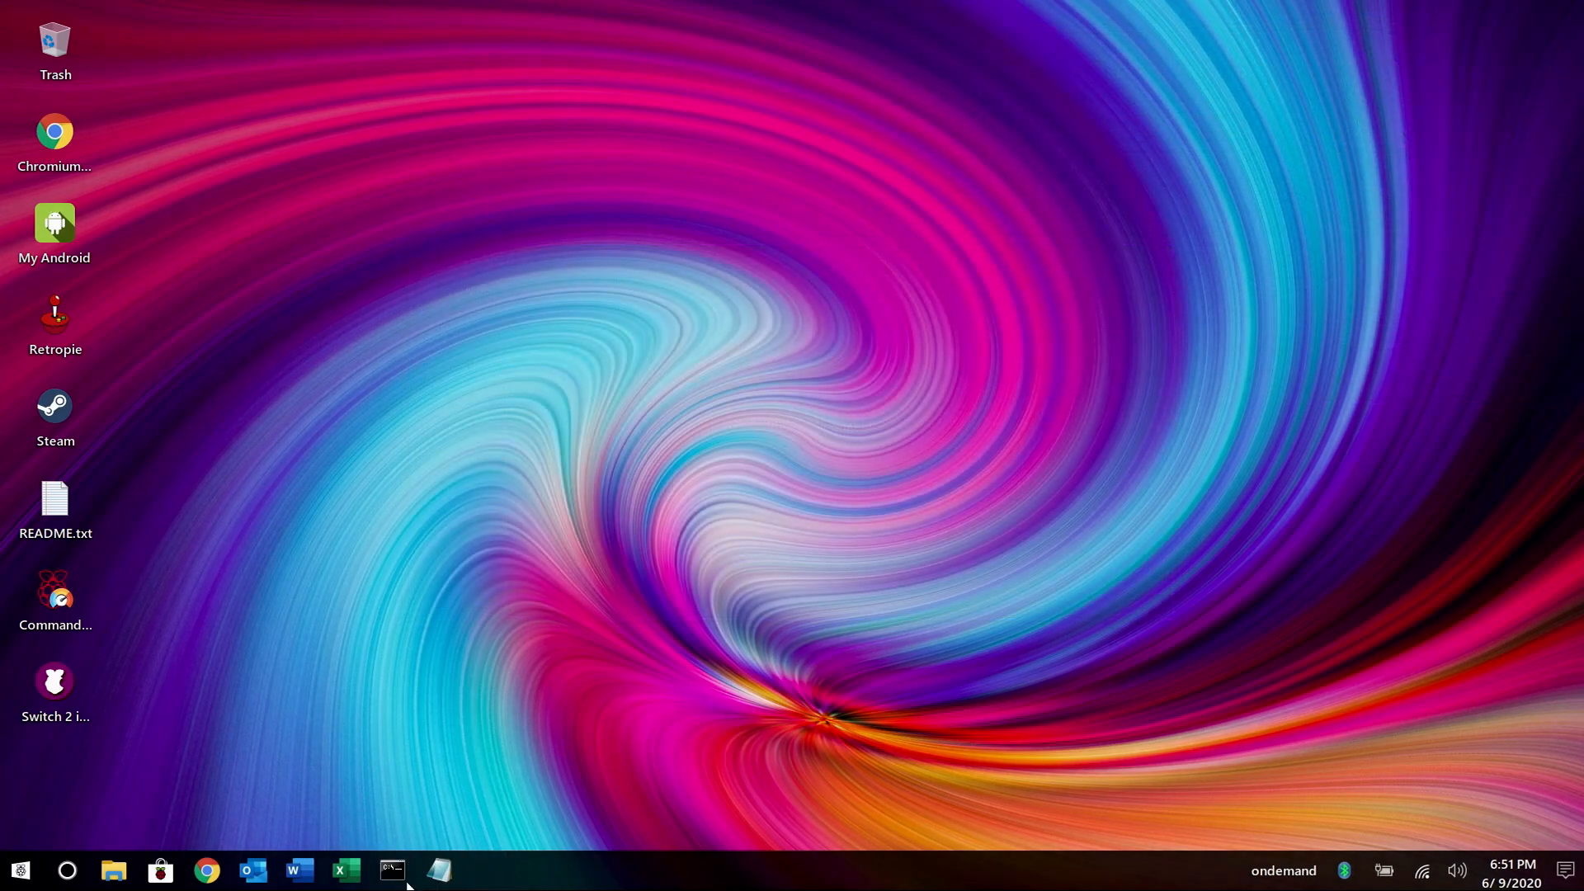
mouse_move(439, 870)
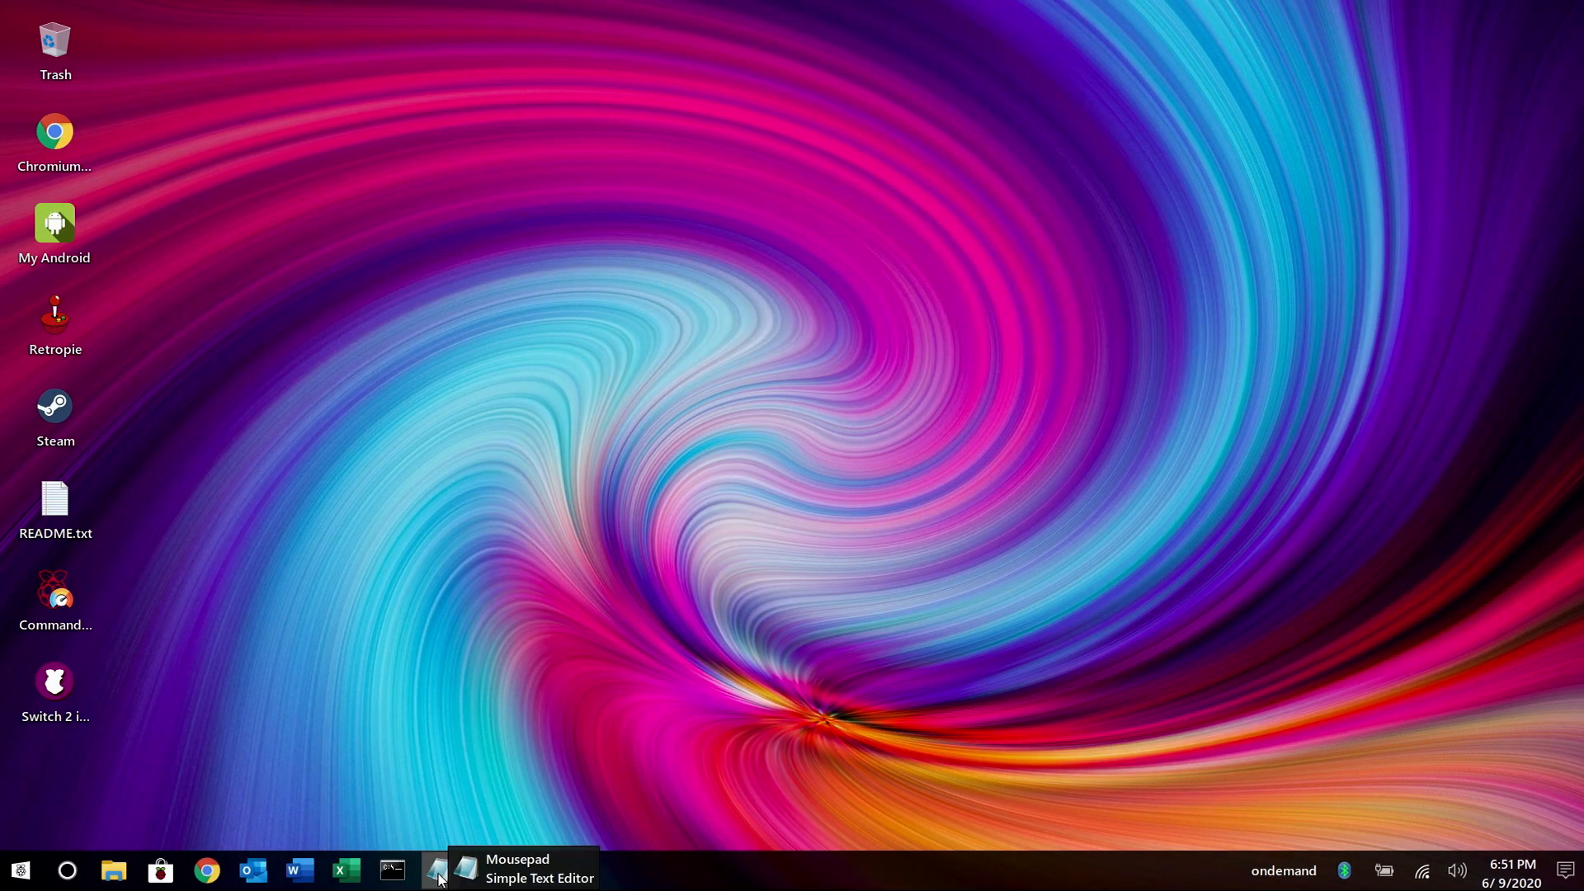
Launch Mousepad from the taskbar and close its empty window.
click(439, 870)
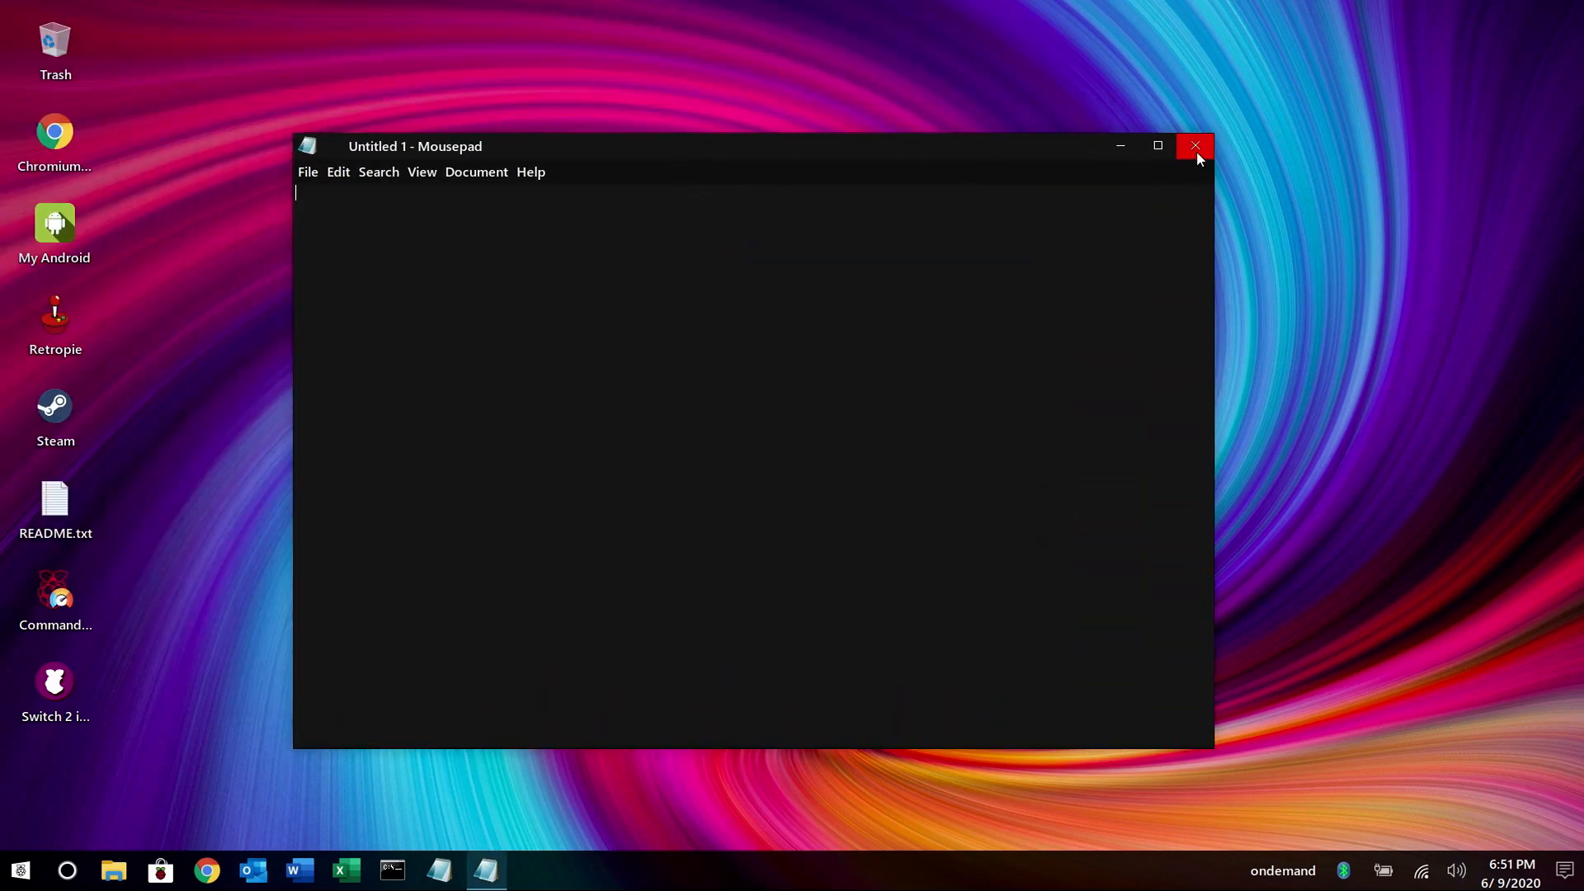
click(1195, 145)
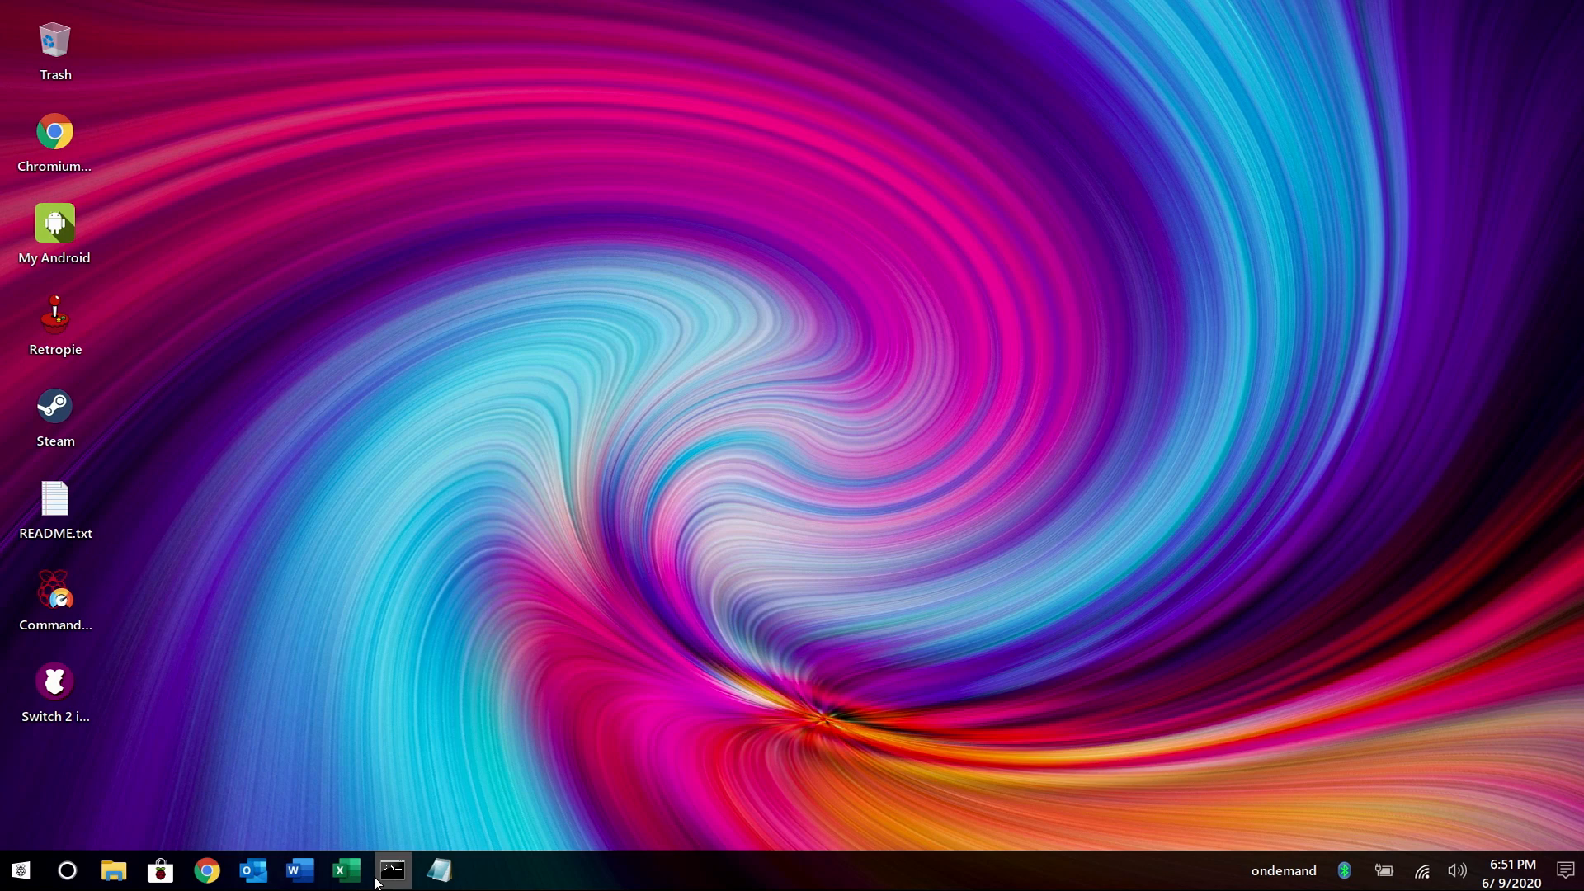
click(393, 870)
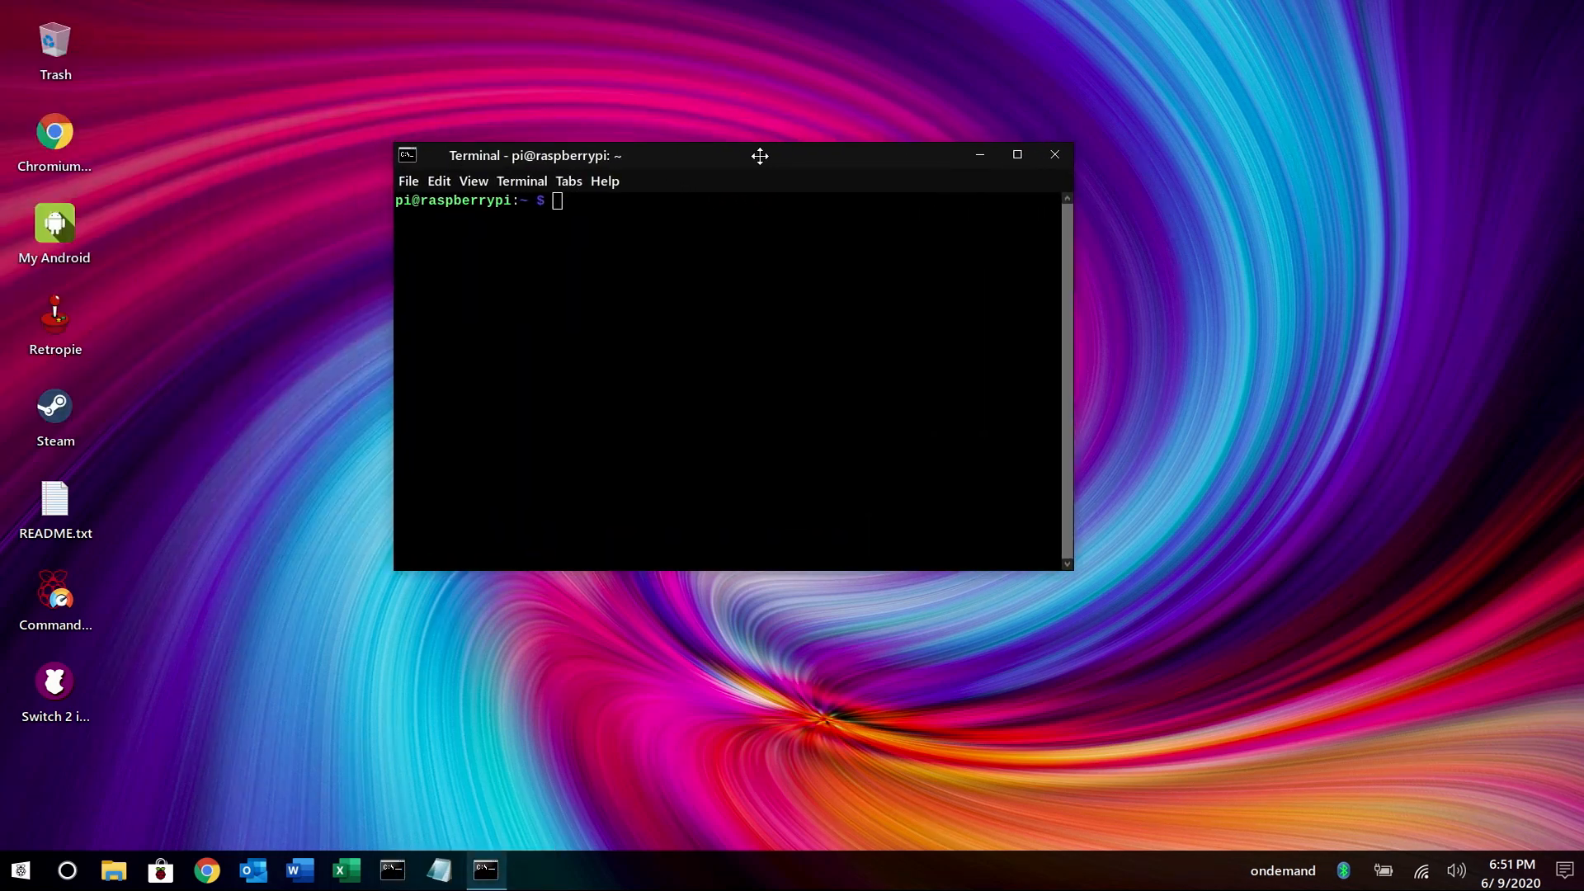
mouse_move(1056, 197)
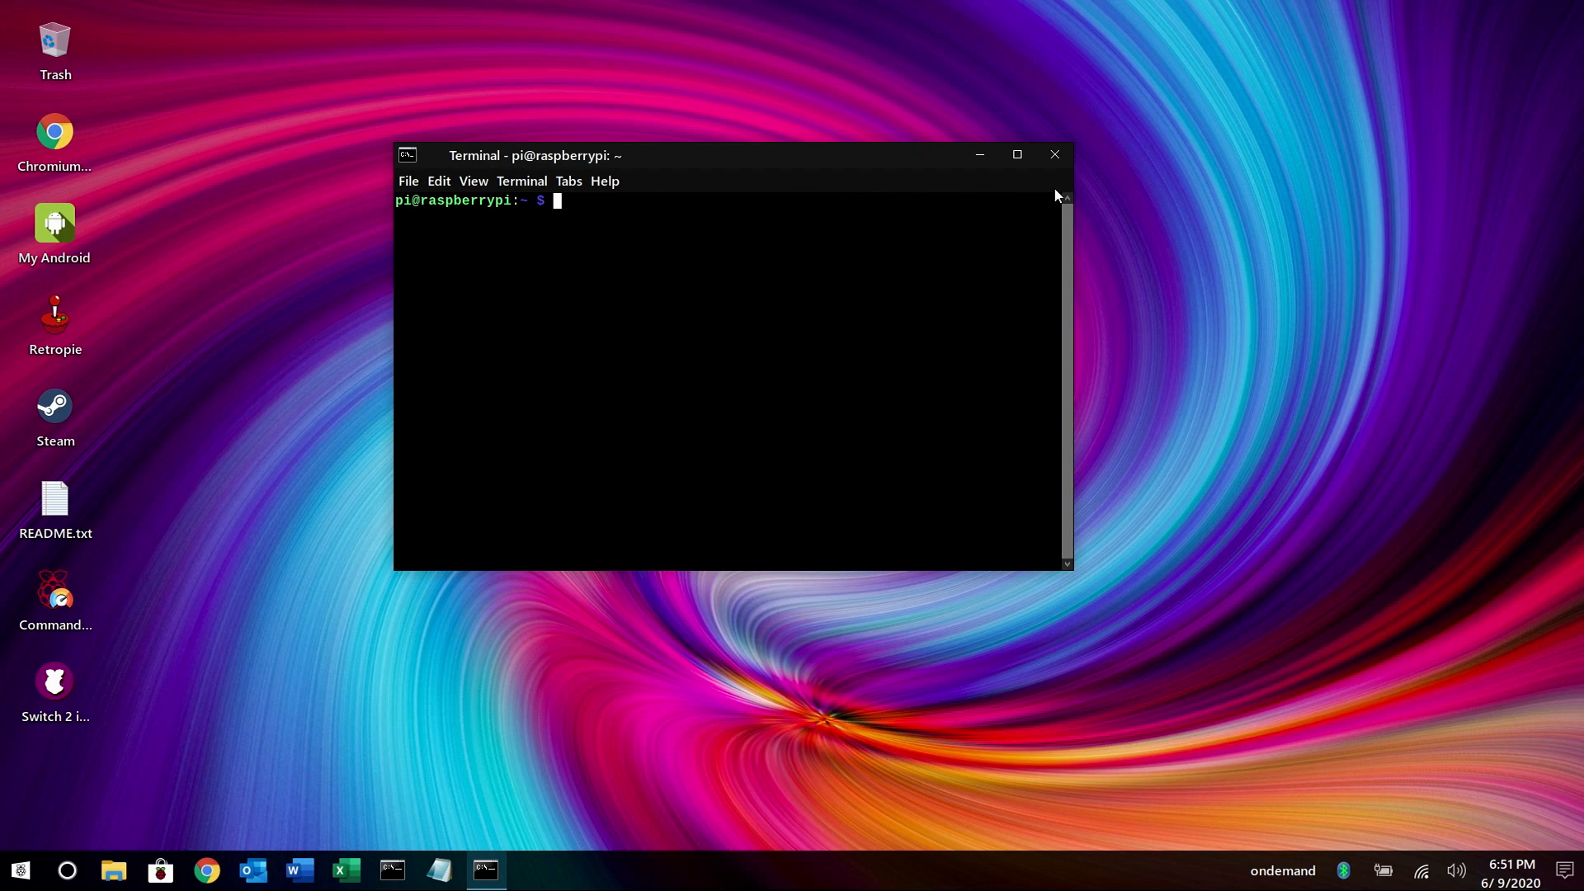
click(1055, 155)
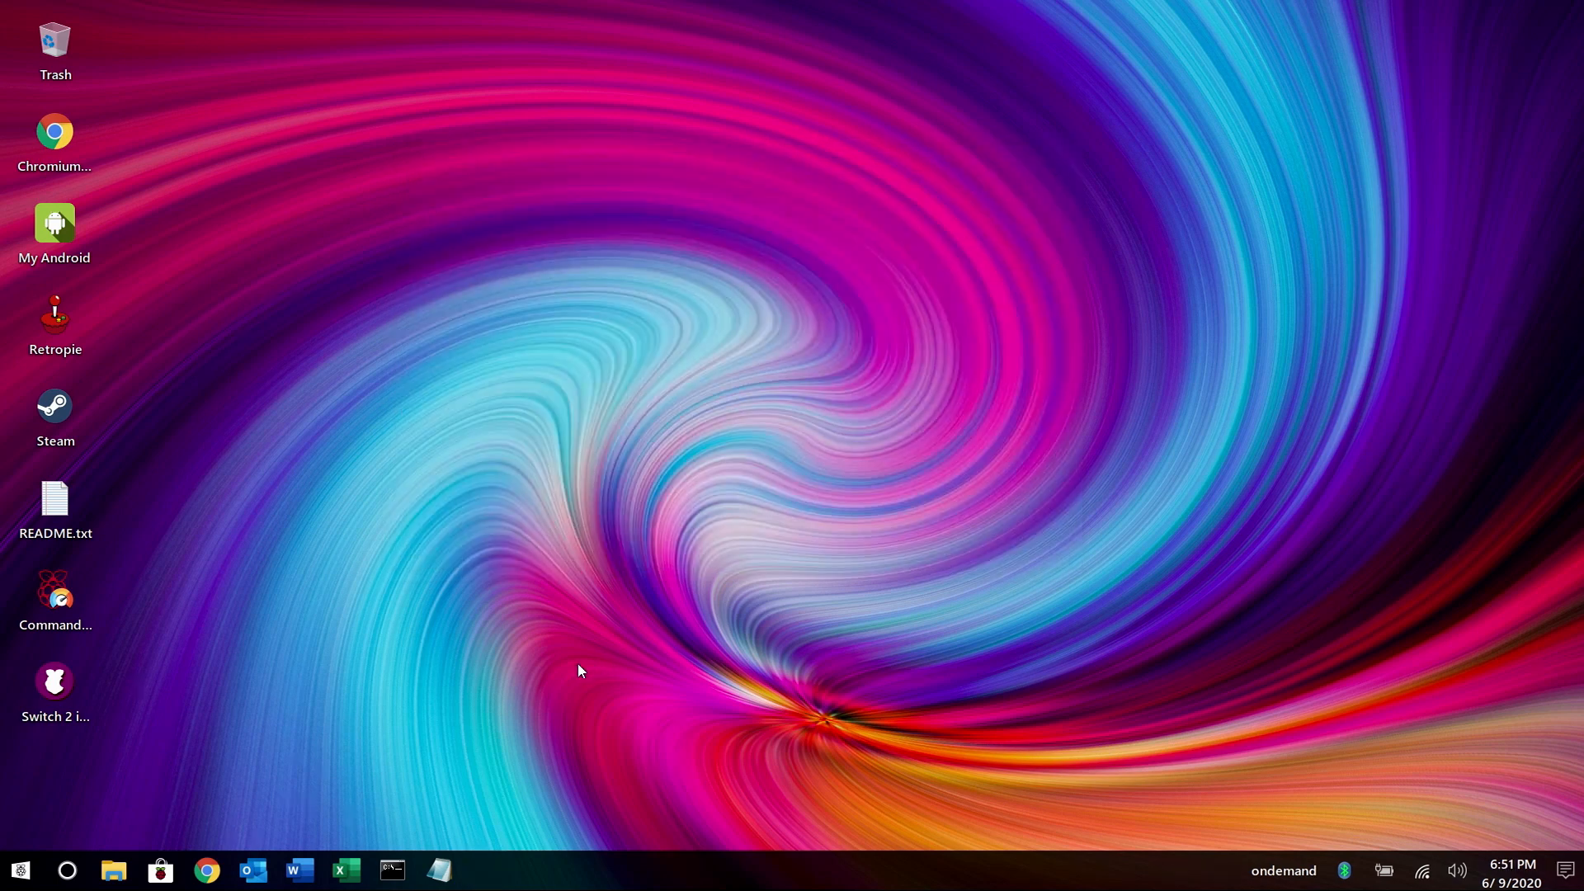
mouse_move(345, 870)
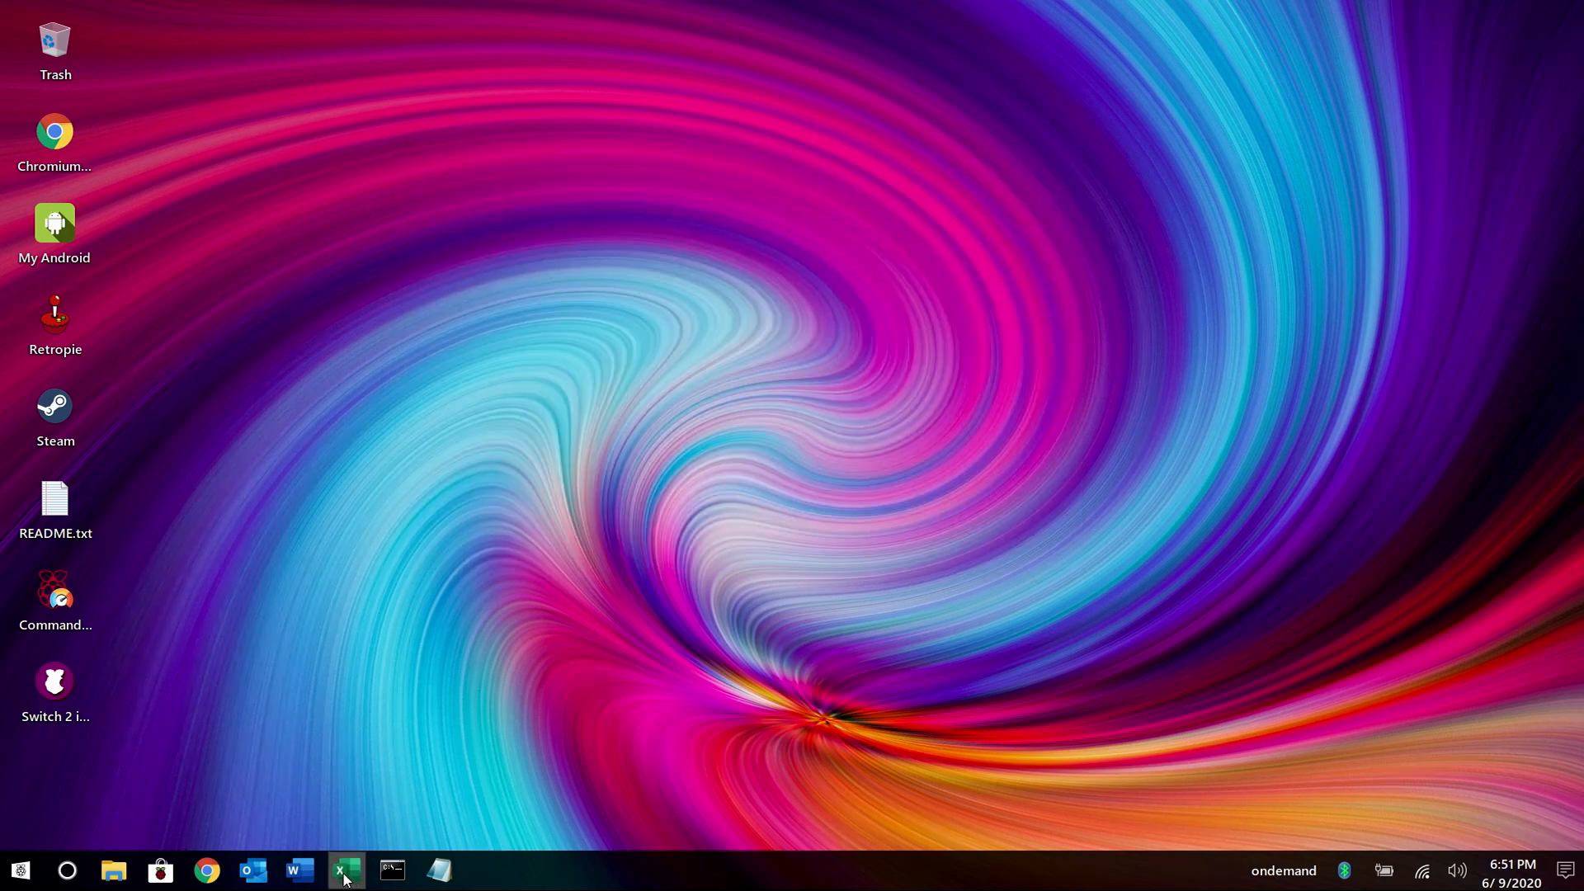
mouse_move(253, 870)
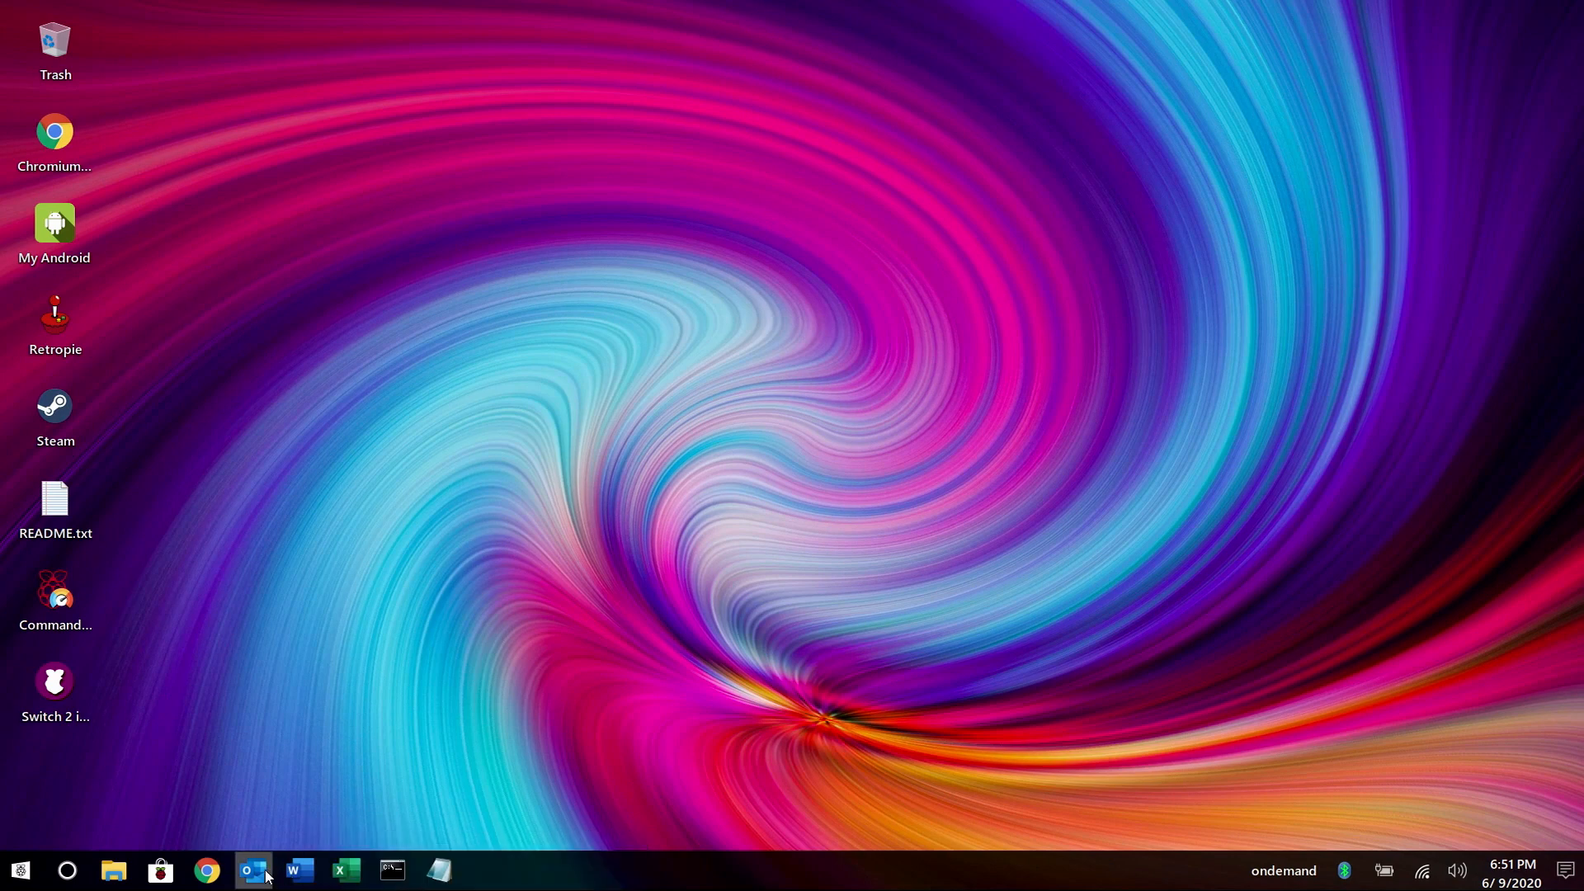
mouse_move(205, 870)
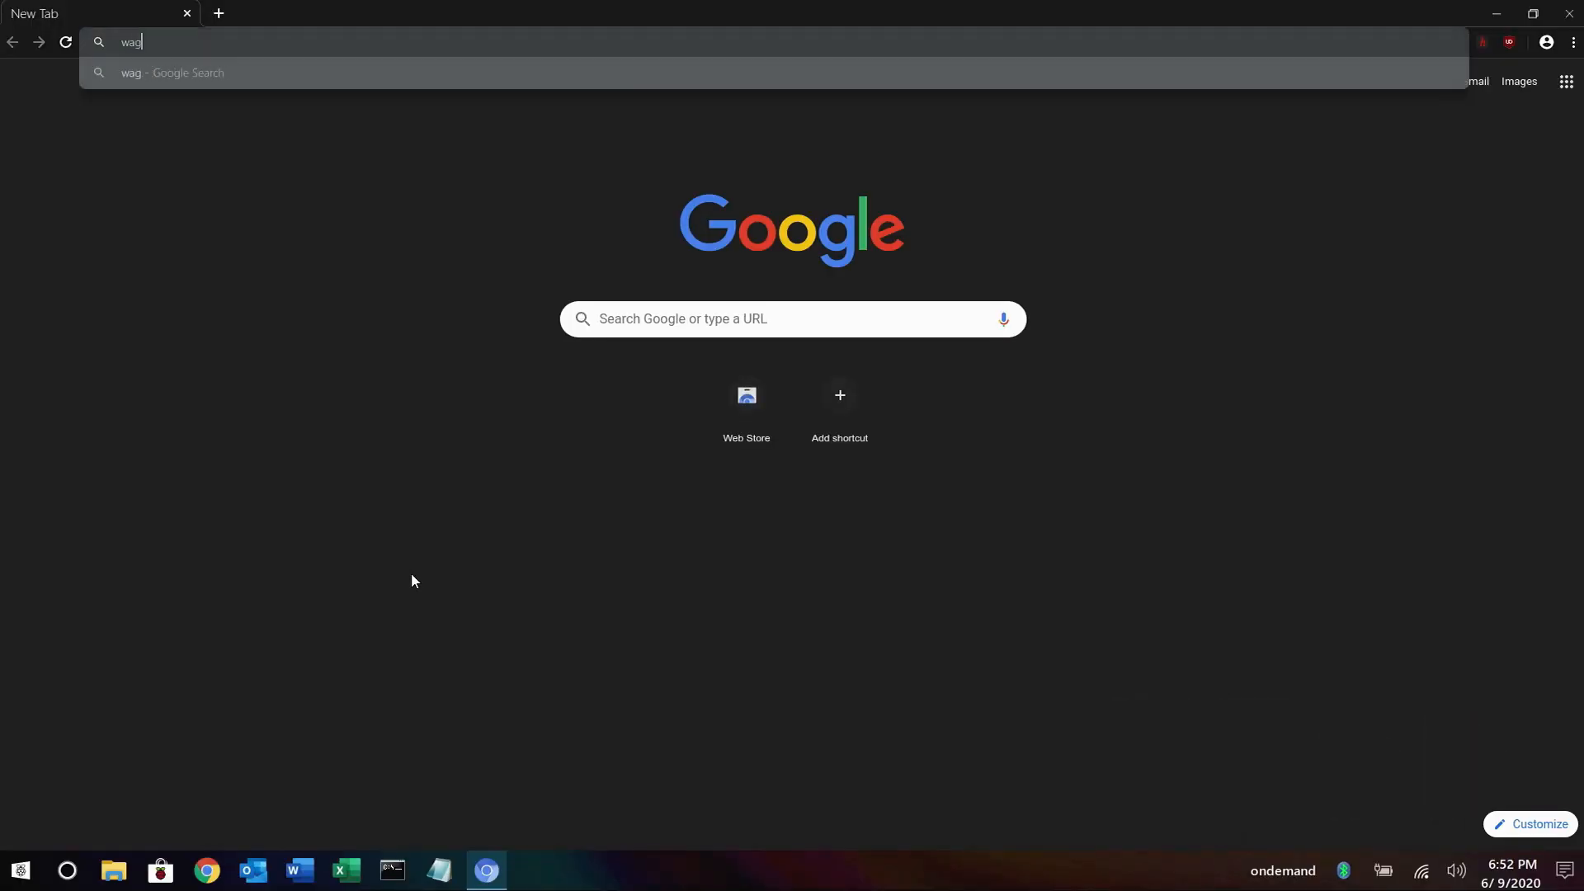
Enter wagnerstechtalk.com in Chromium's address bar.
text(wagnerstechtalk.com)
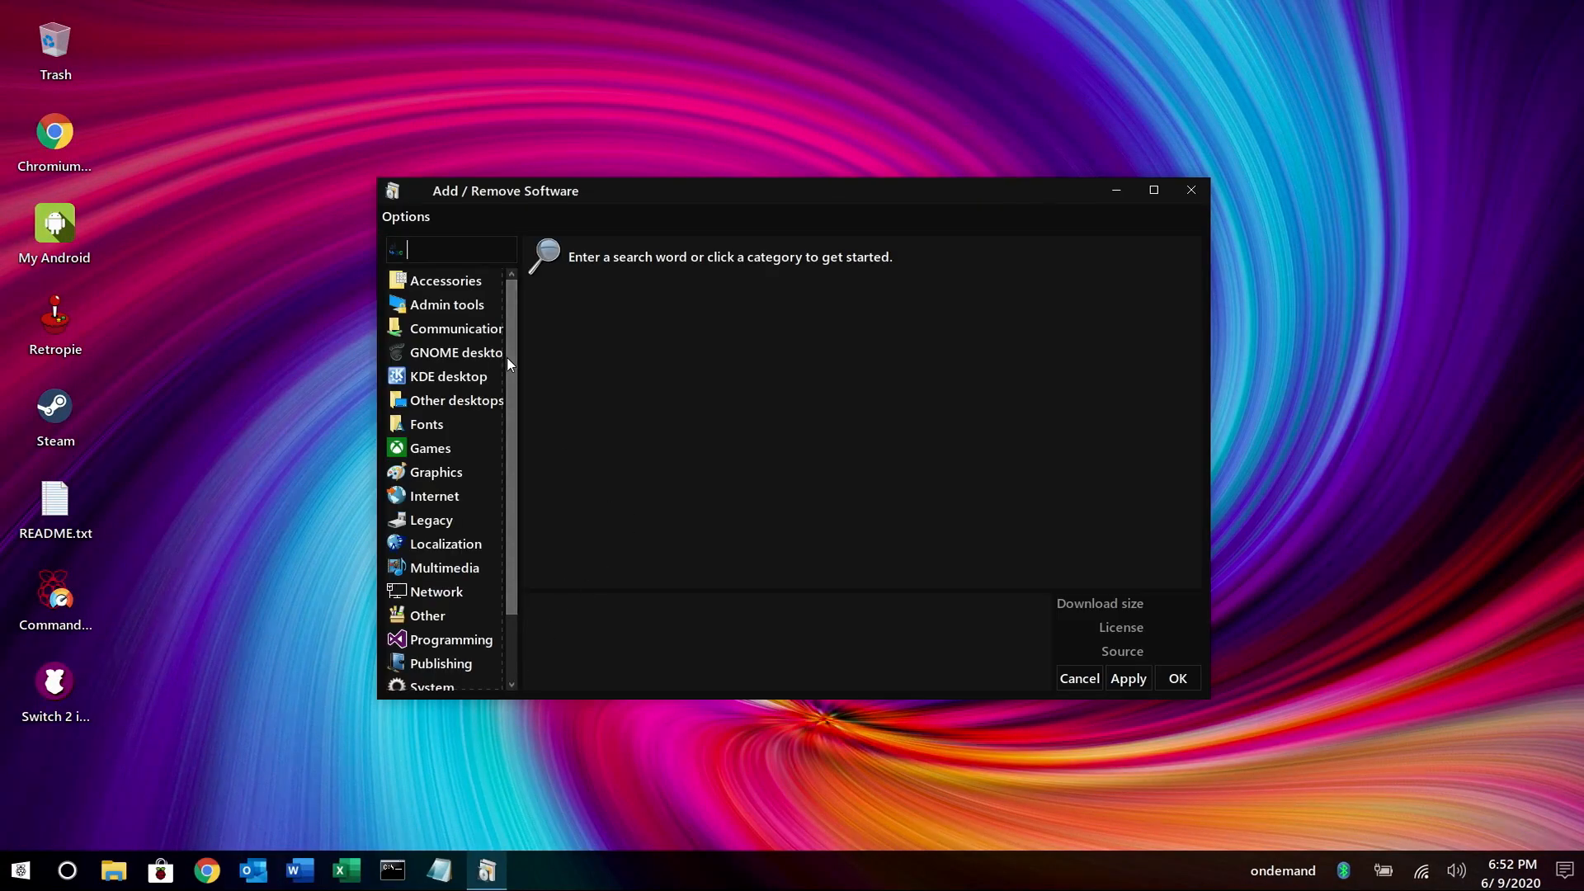
scroll(down, 3)
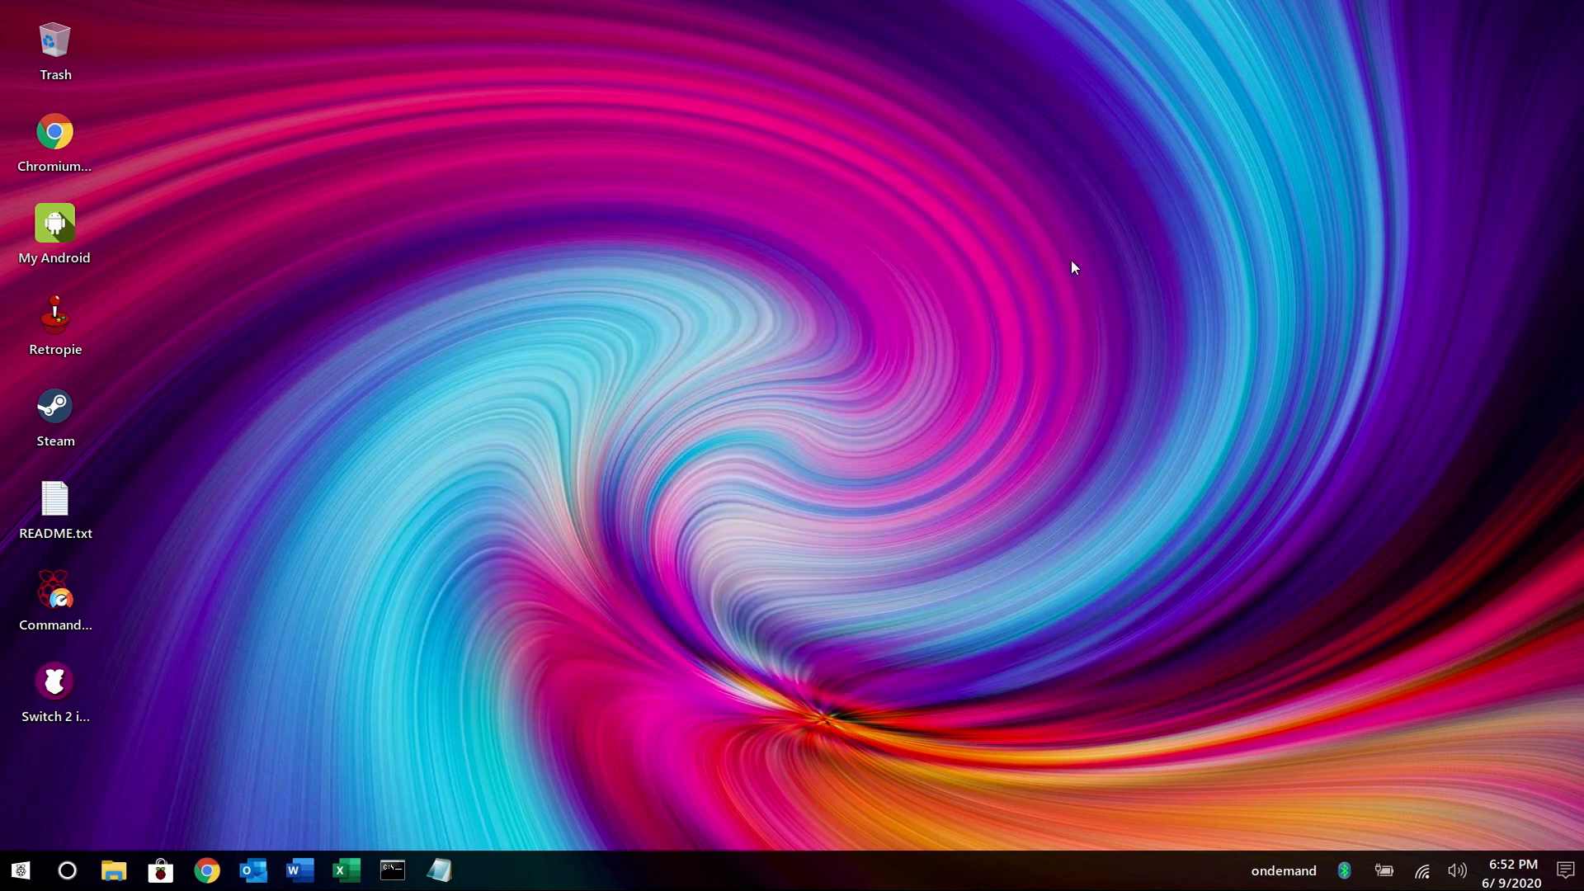
mouse_move(66, 869)
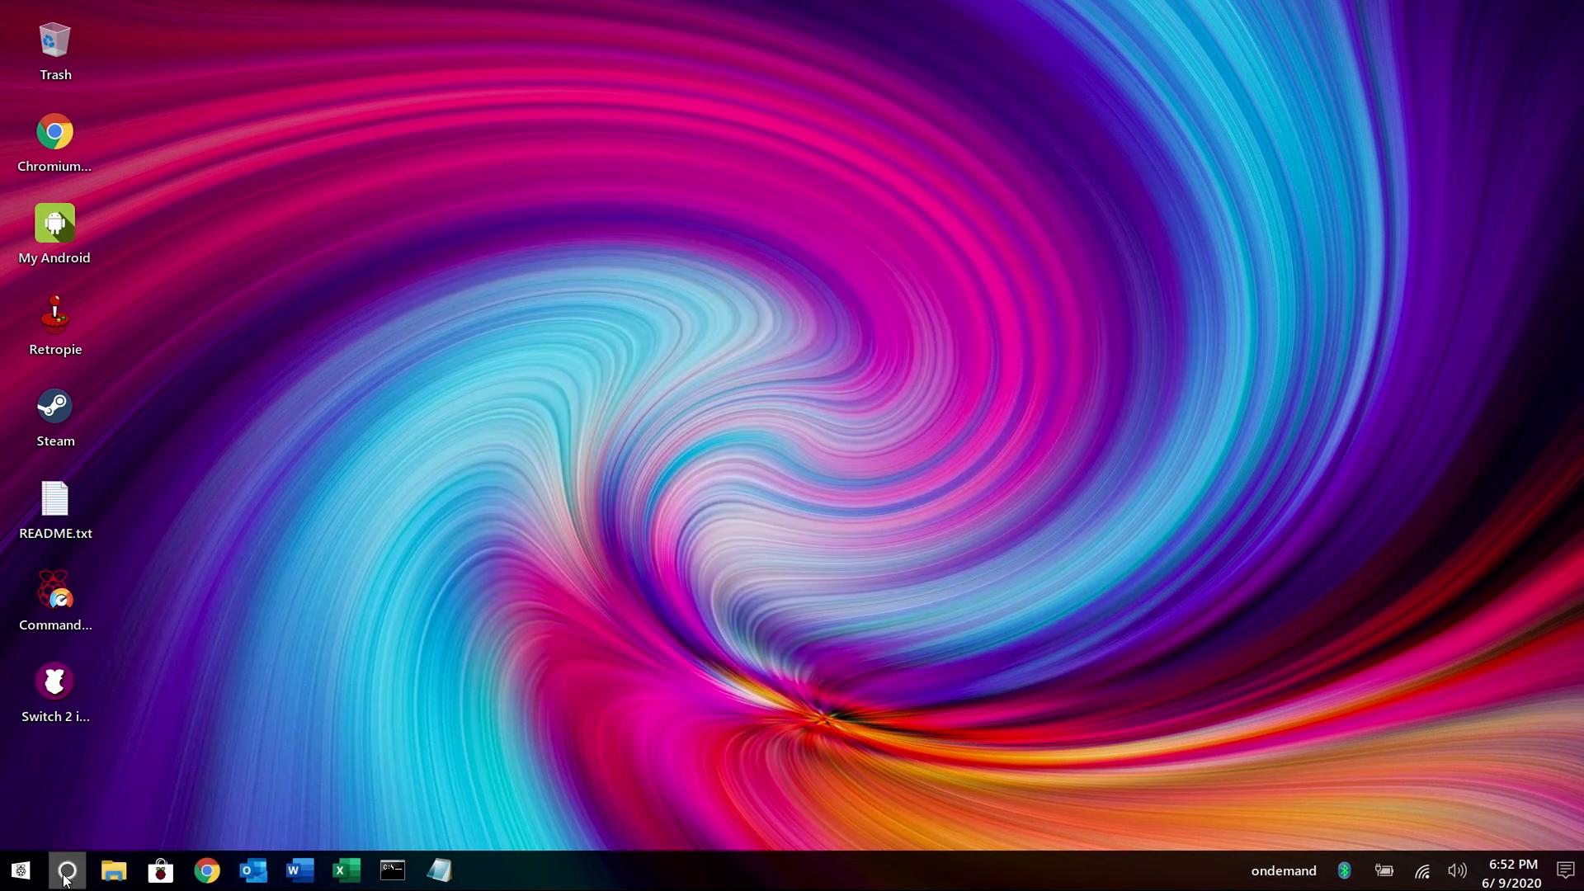
Open and close Catfish File Search, then bring up the Whisker application menu.
click(66, 870)
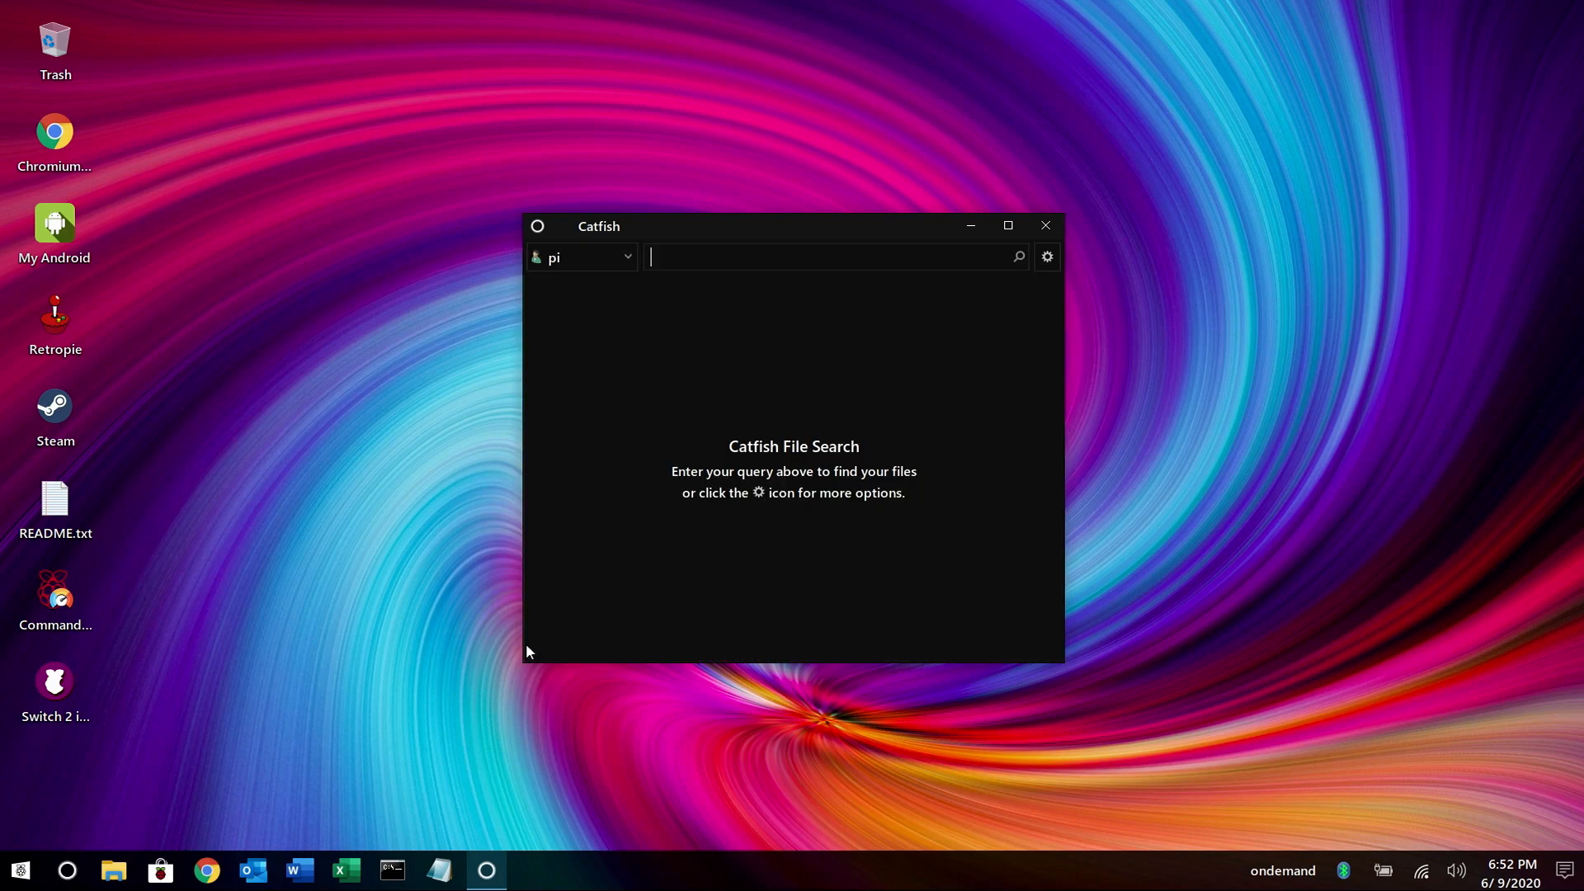
mouse_move(1067, 229)
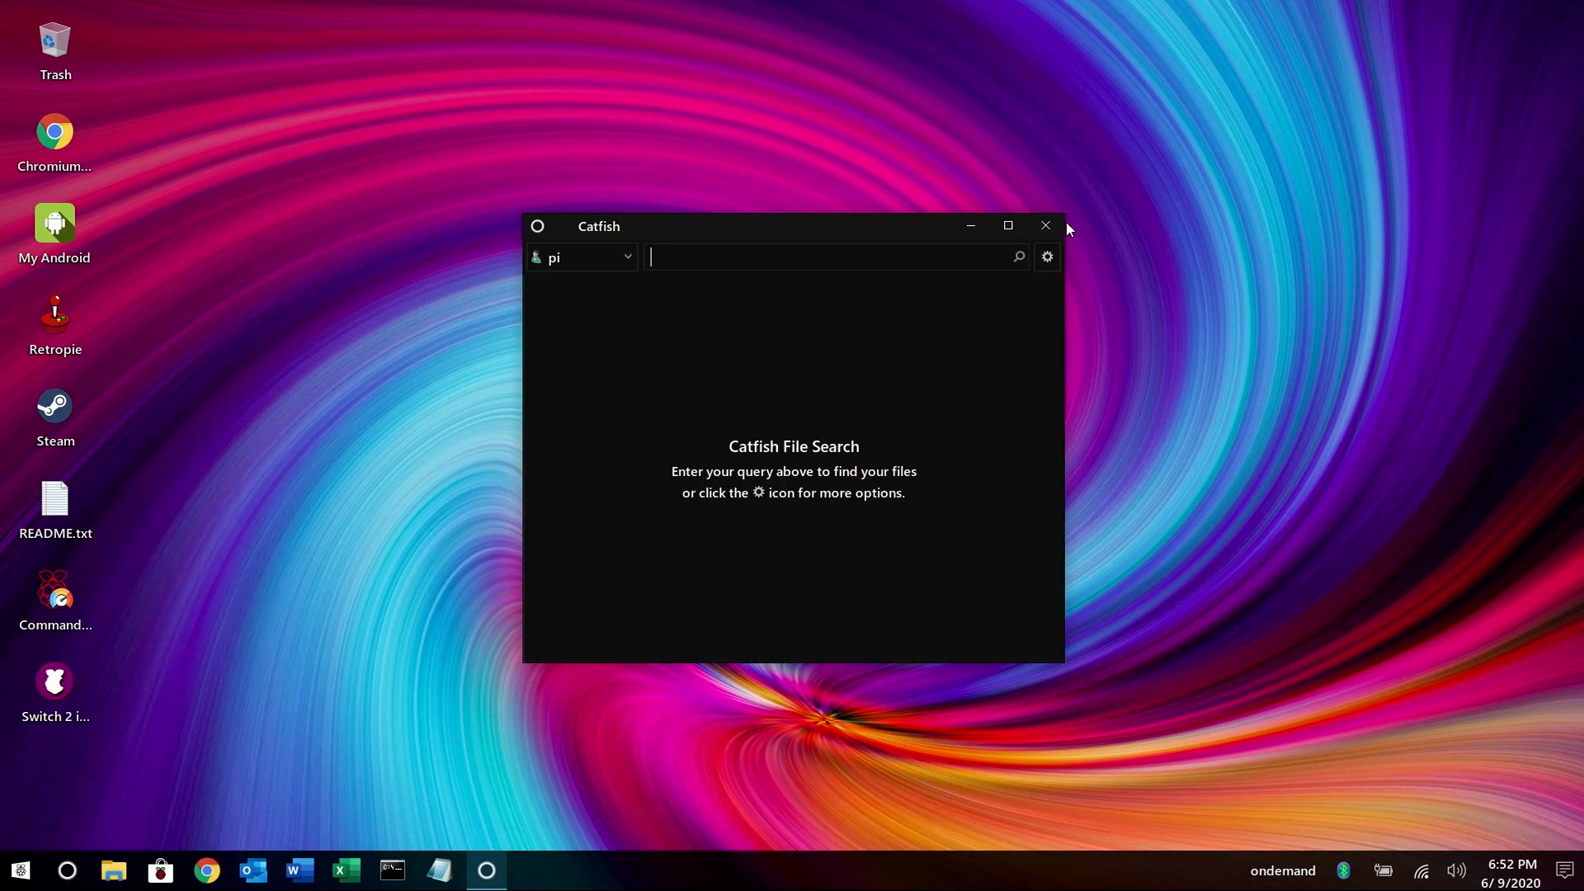
click(1046, 226)
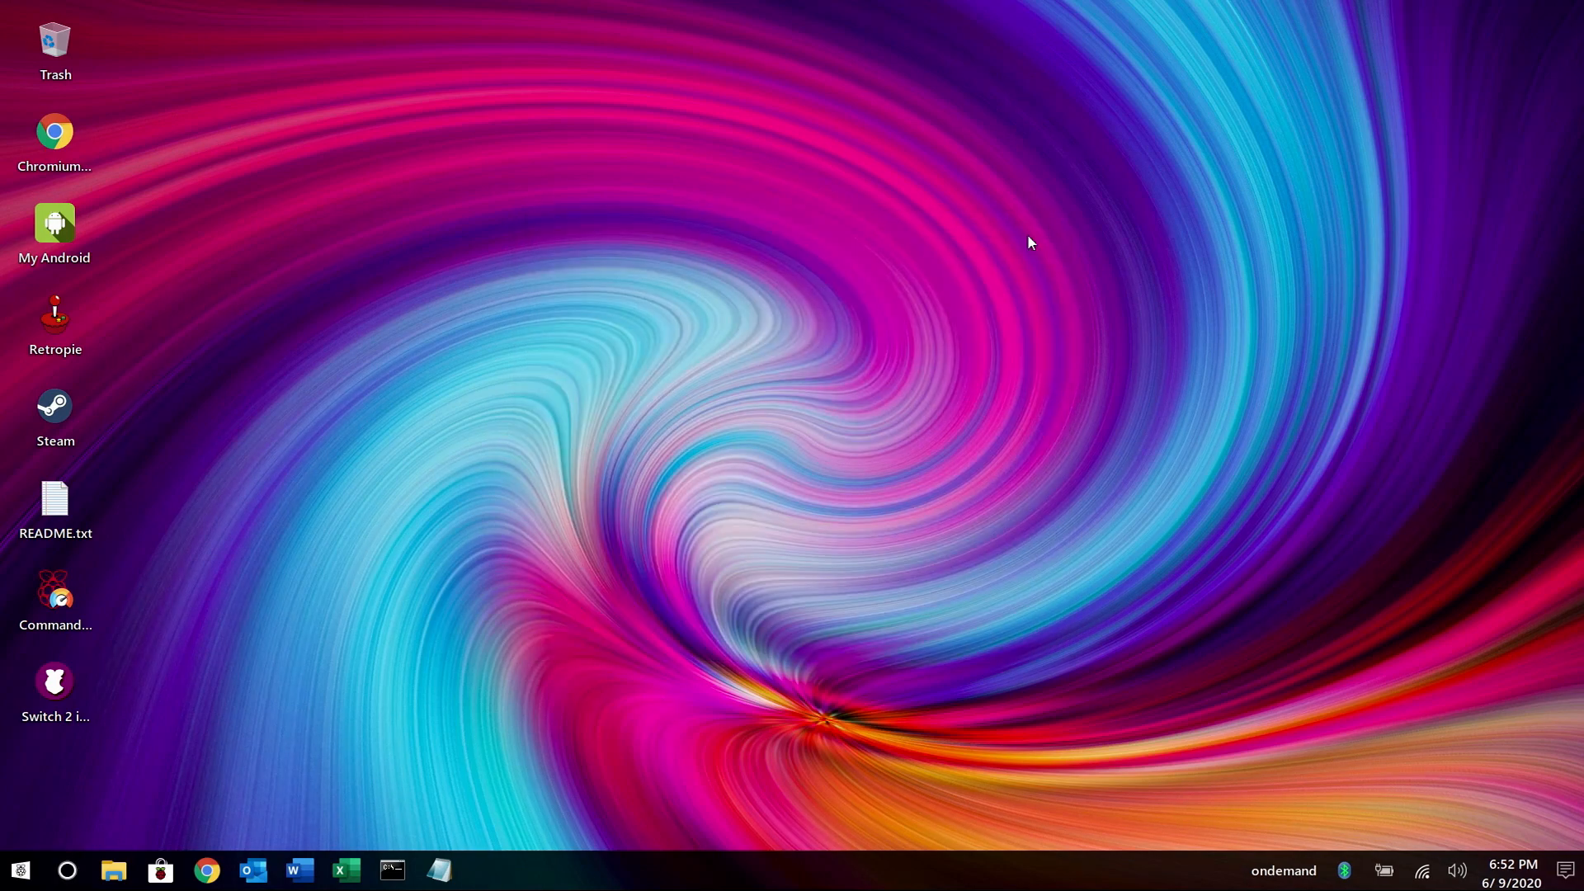
mouse_move(20, 870)
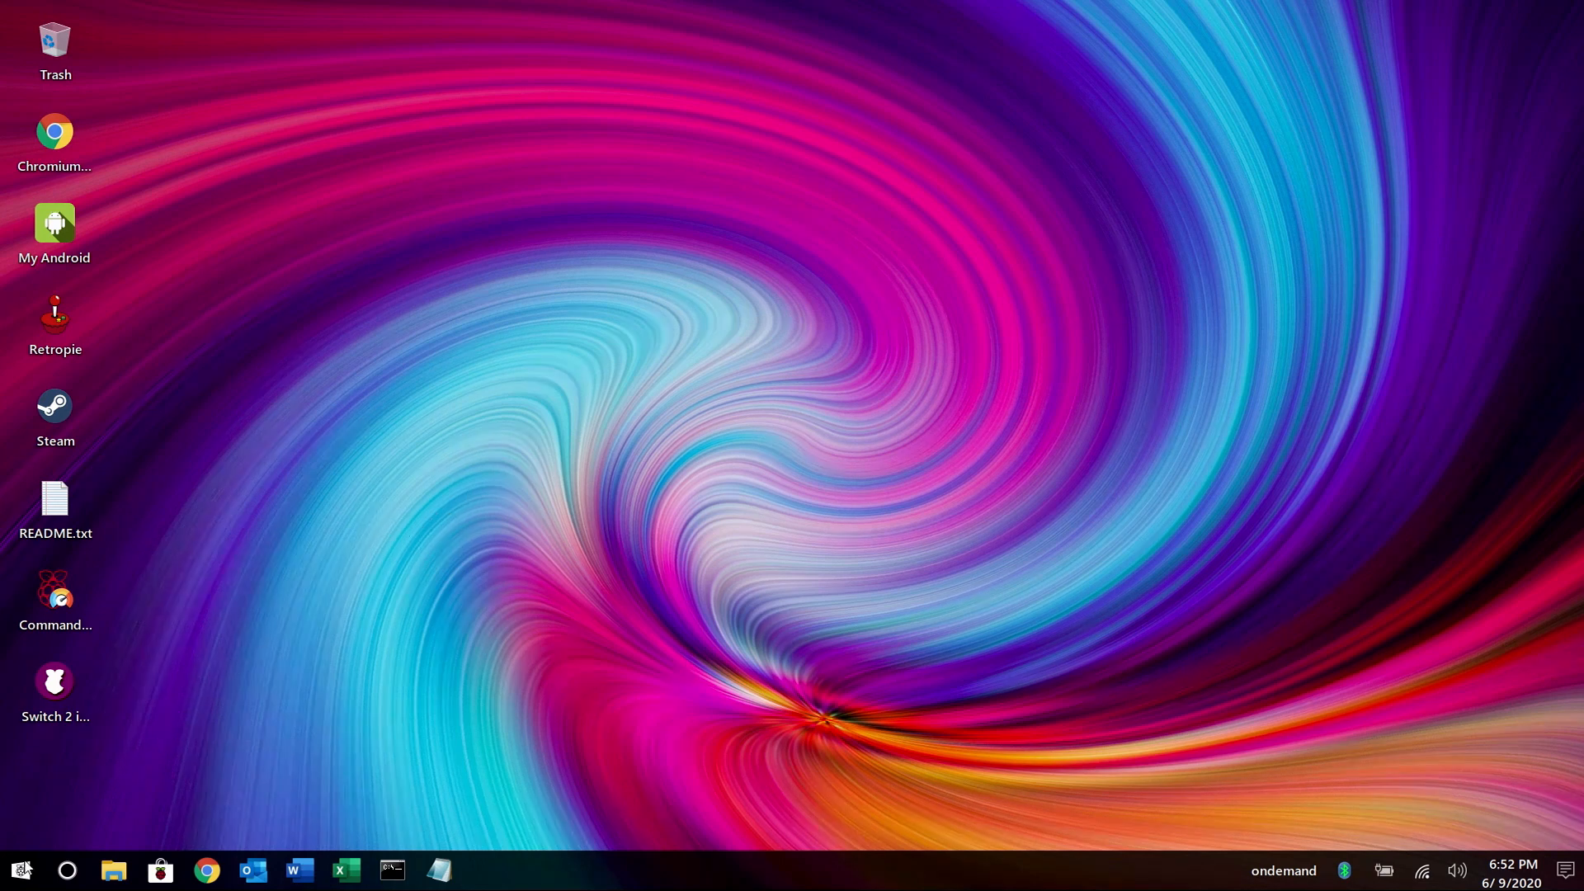
click(18, 869)
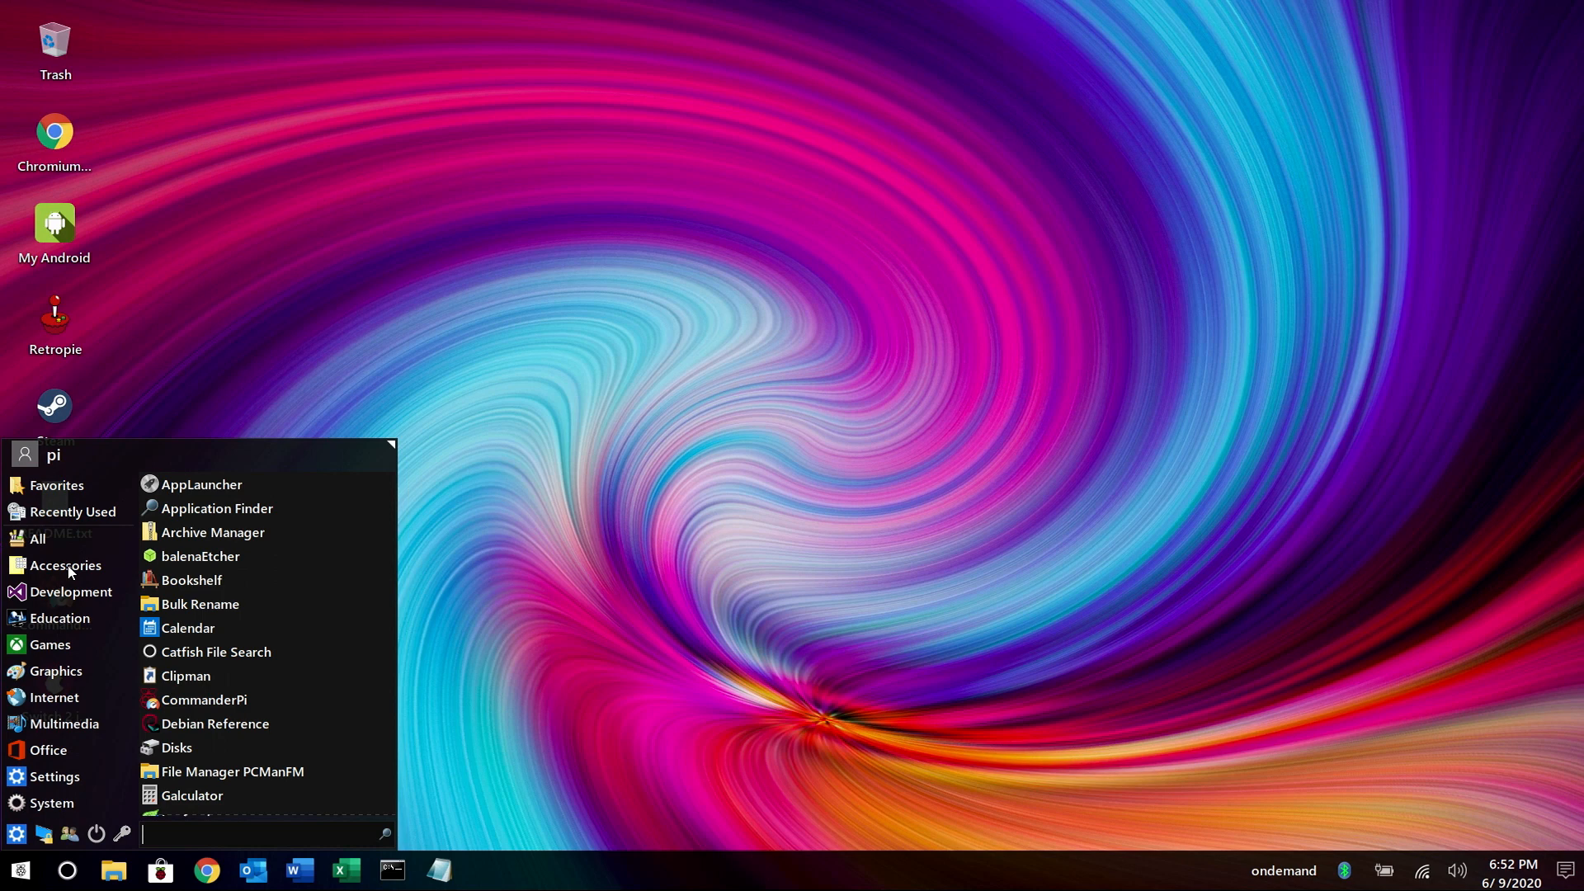
mouse_move(215, 508)
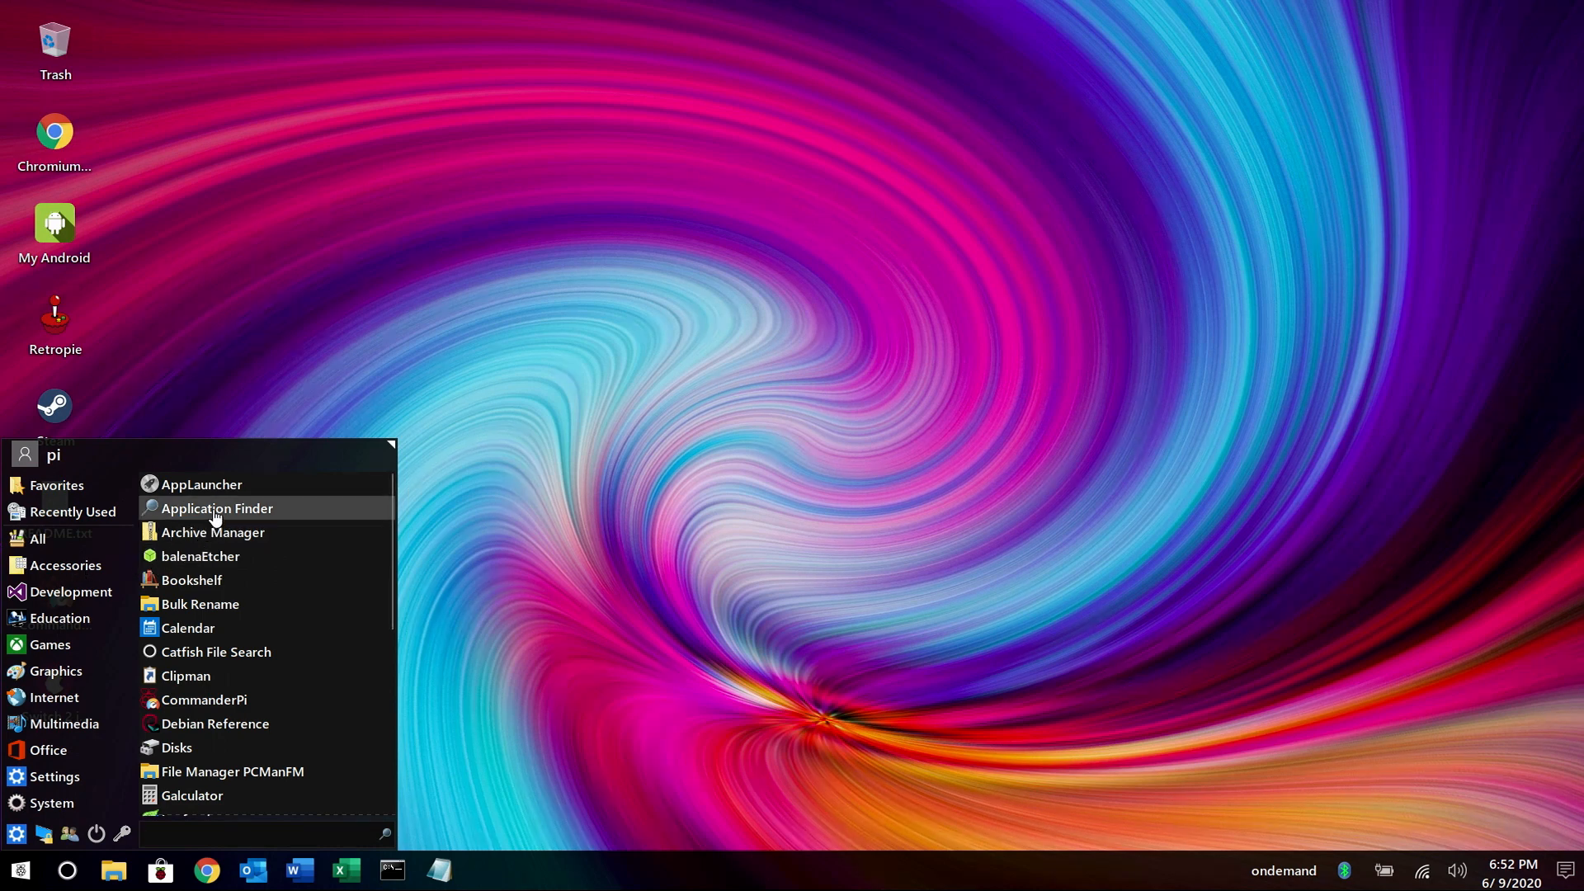
mouse_move(370, 604)
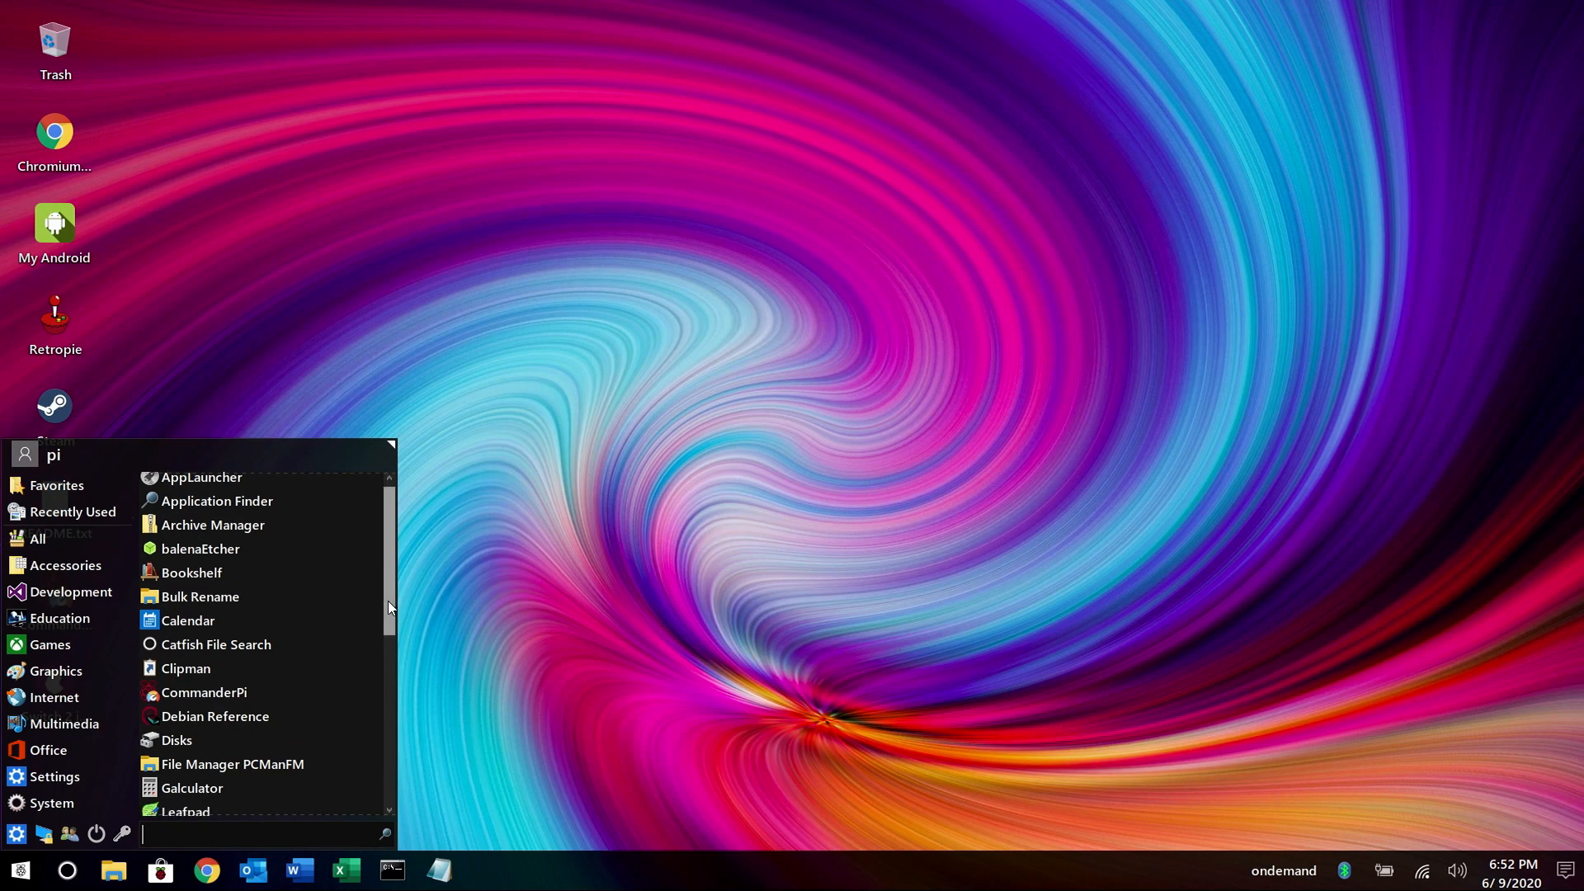
Scroll through the All applications list toward the Games category.
scroll(down, 3)
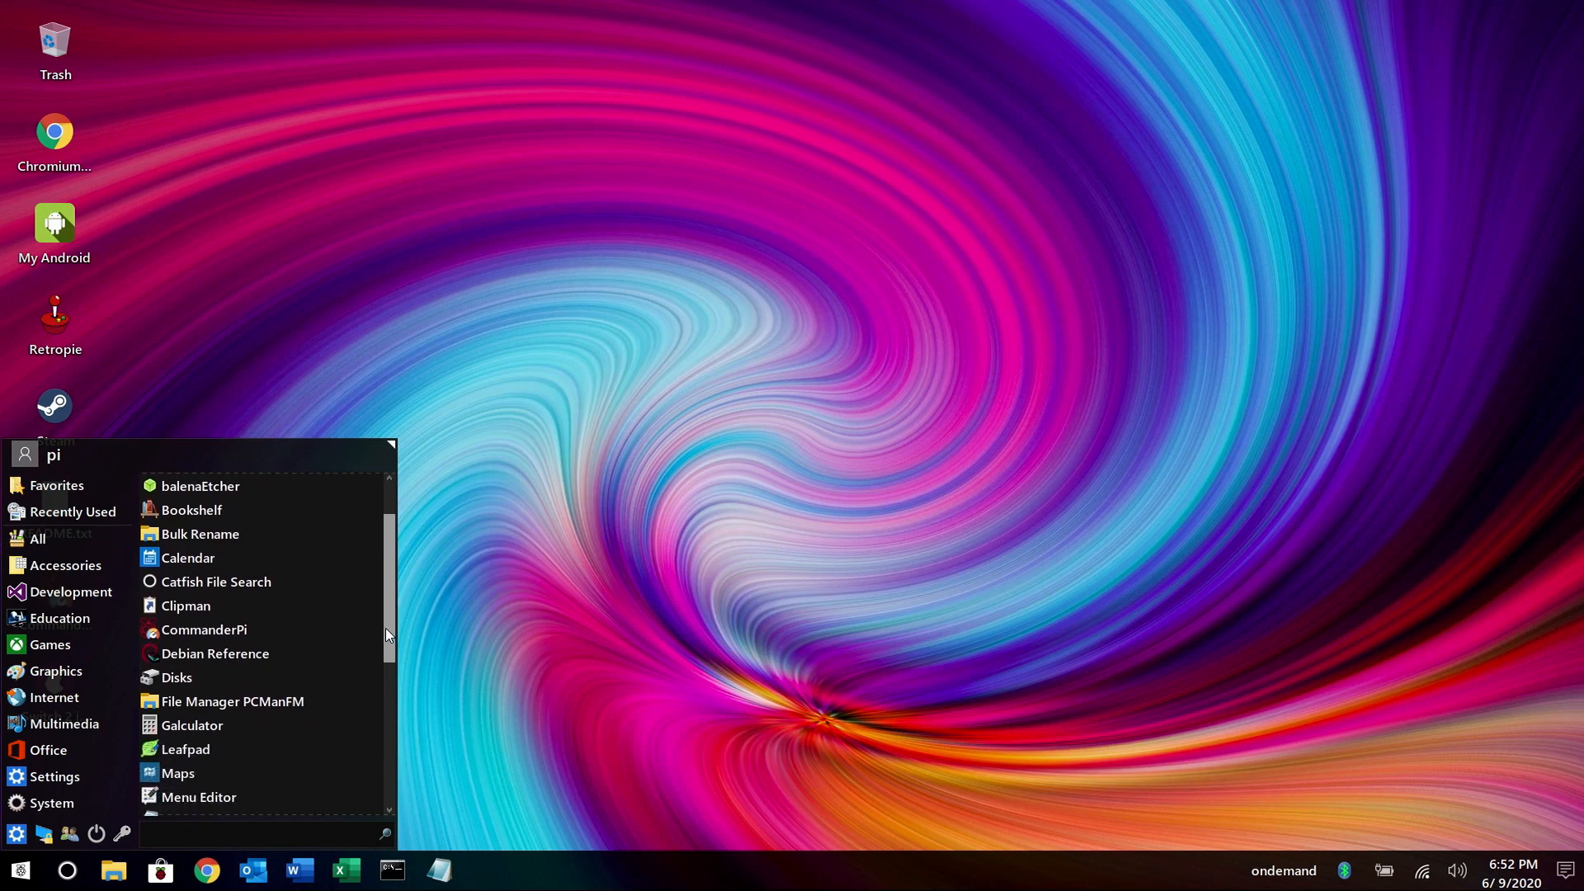
scroll(down, 3)
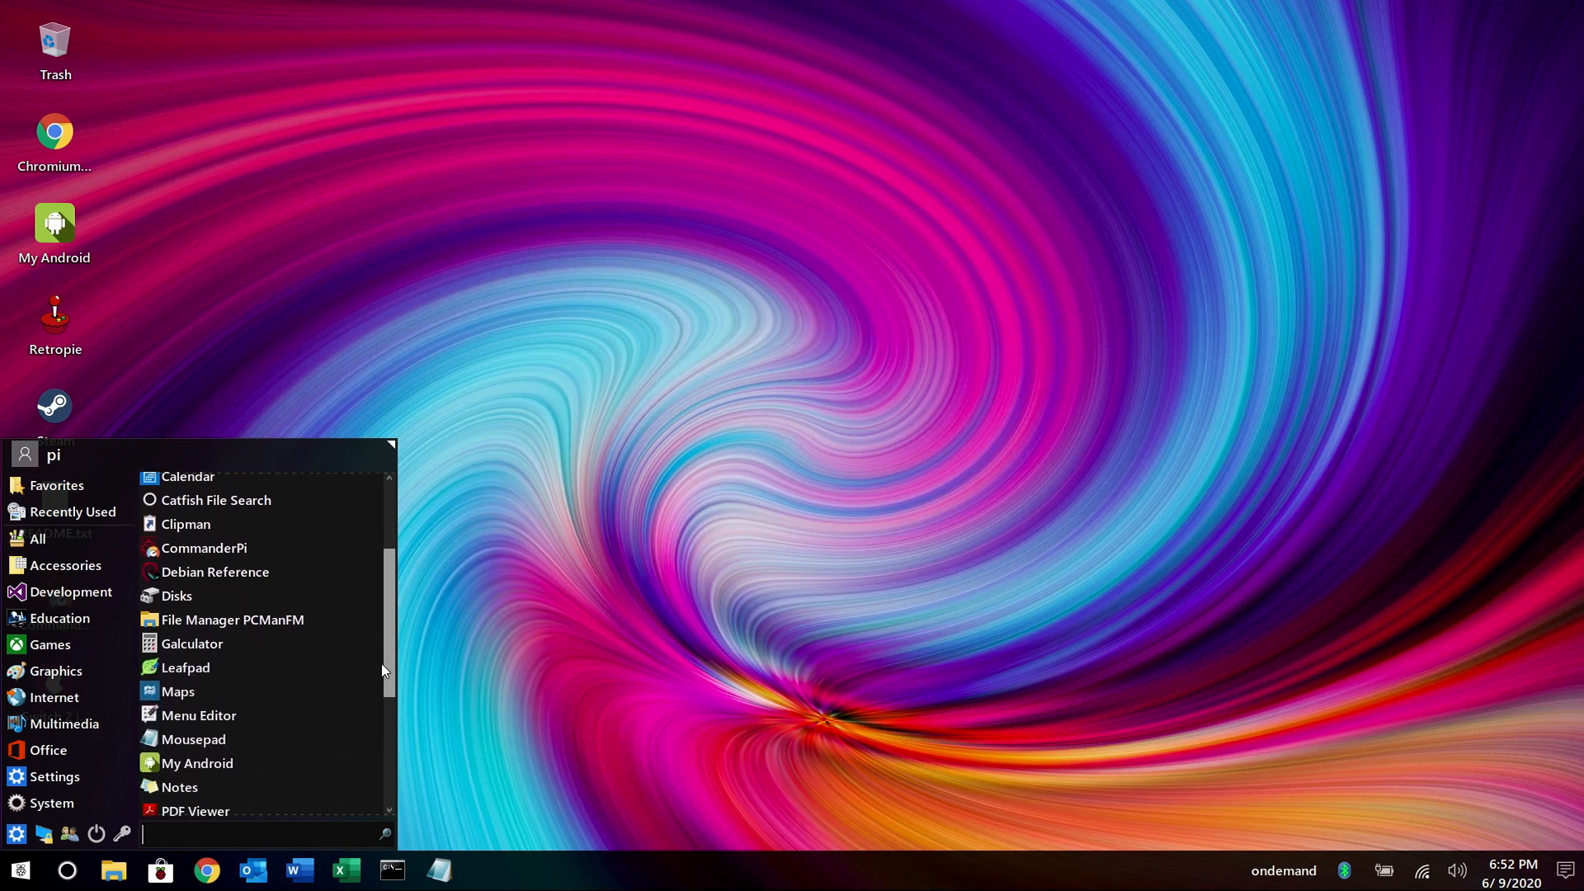
scroll(down, 3)
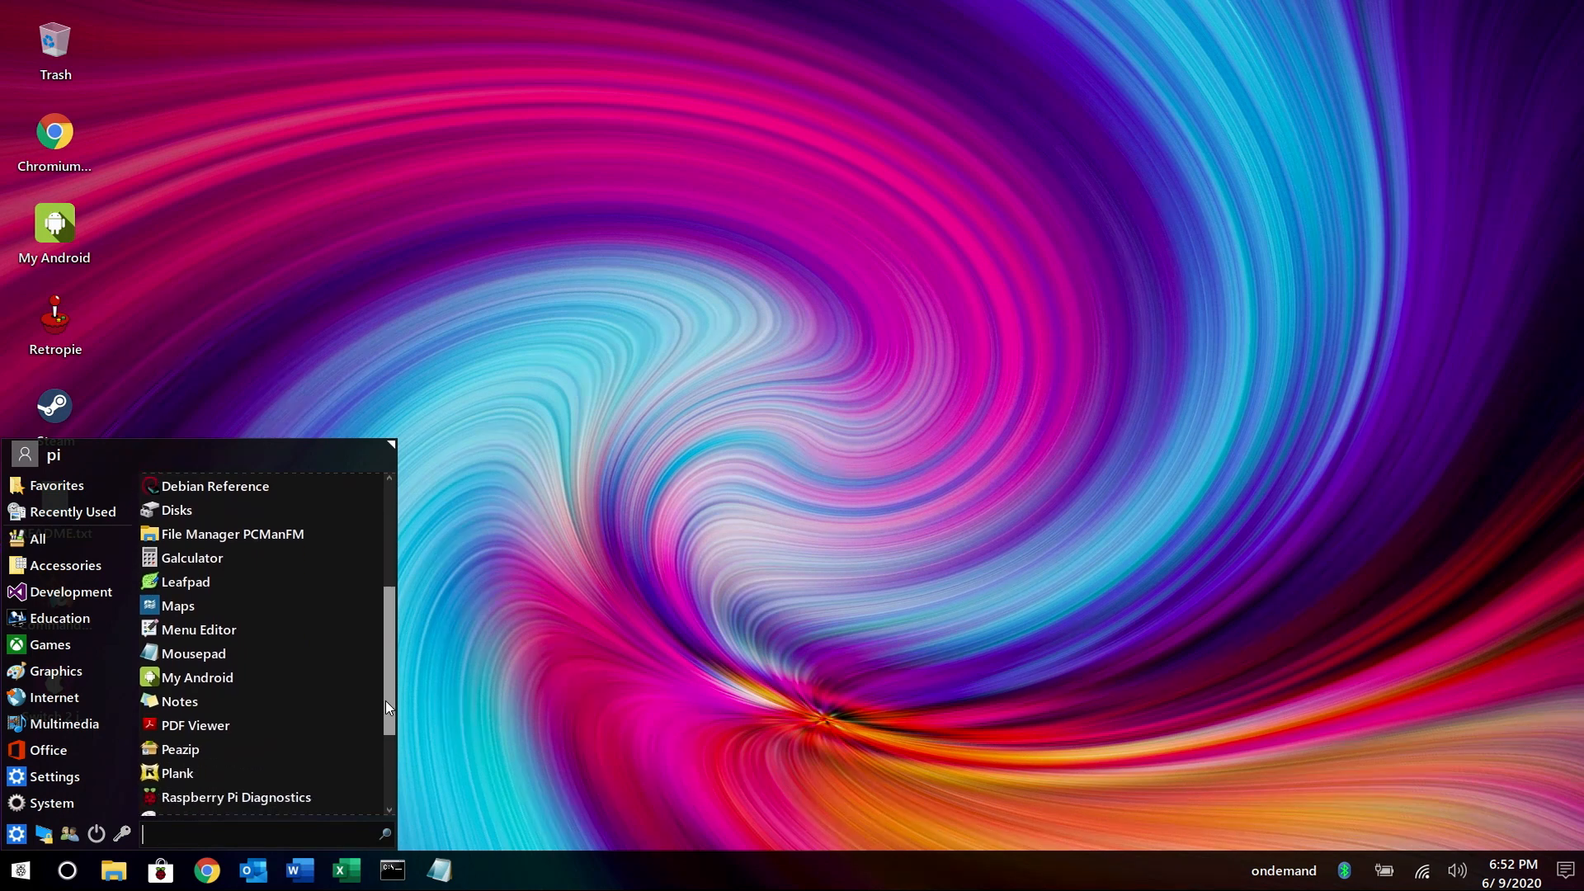
scroll(down, 3)
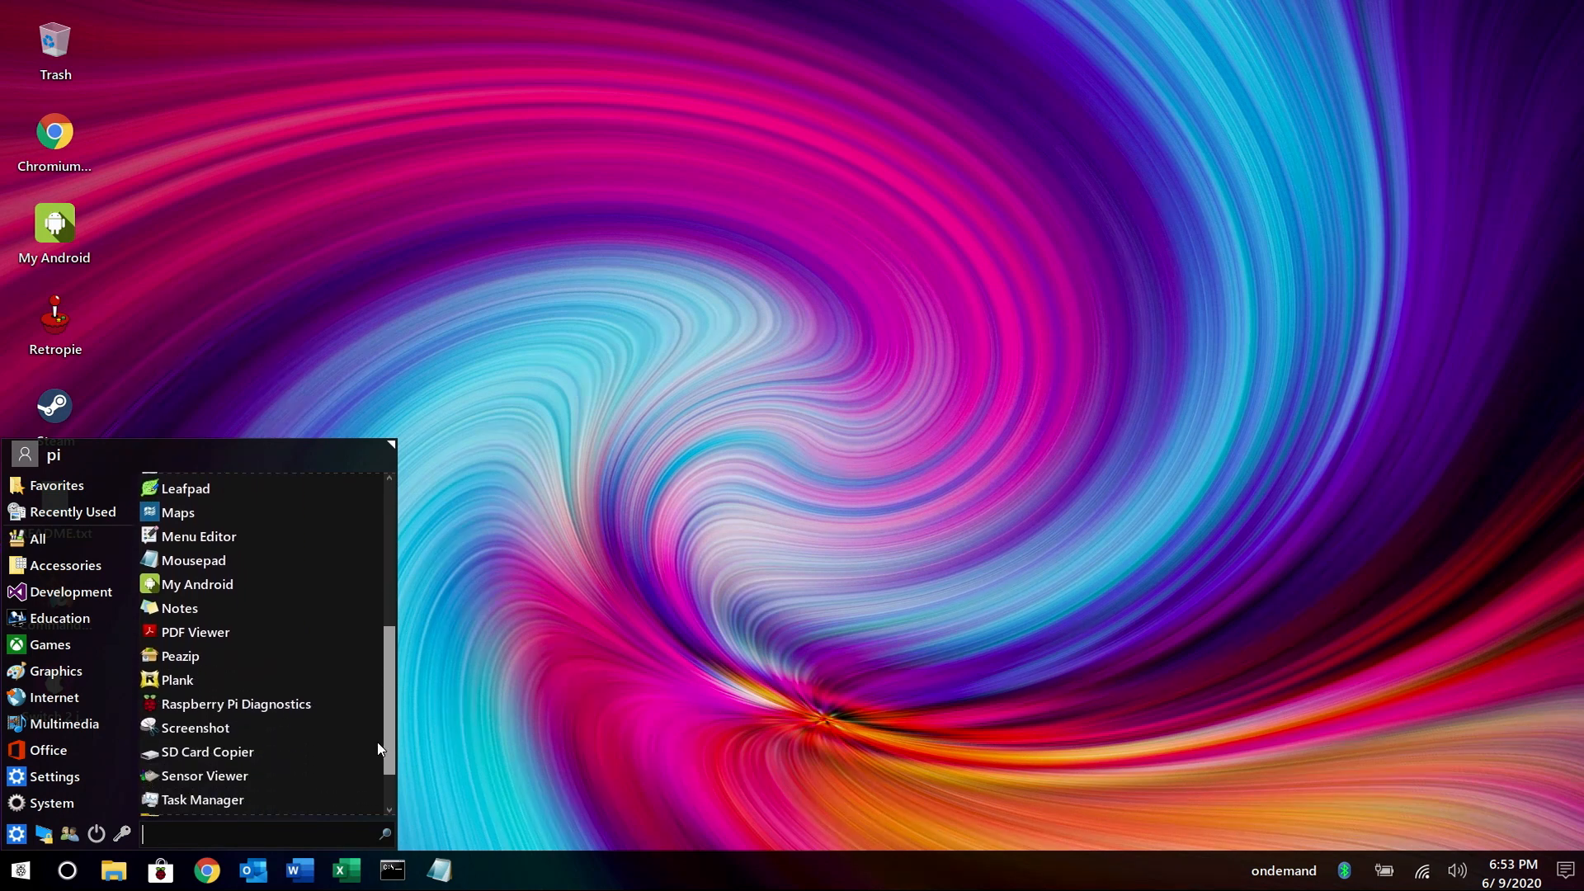
scroll(down, 3)
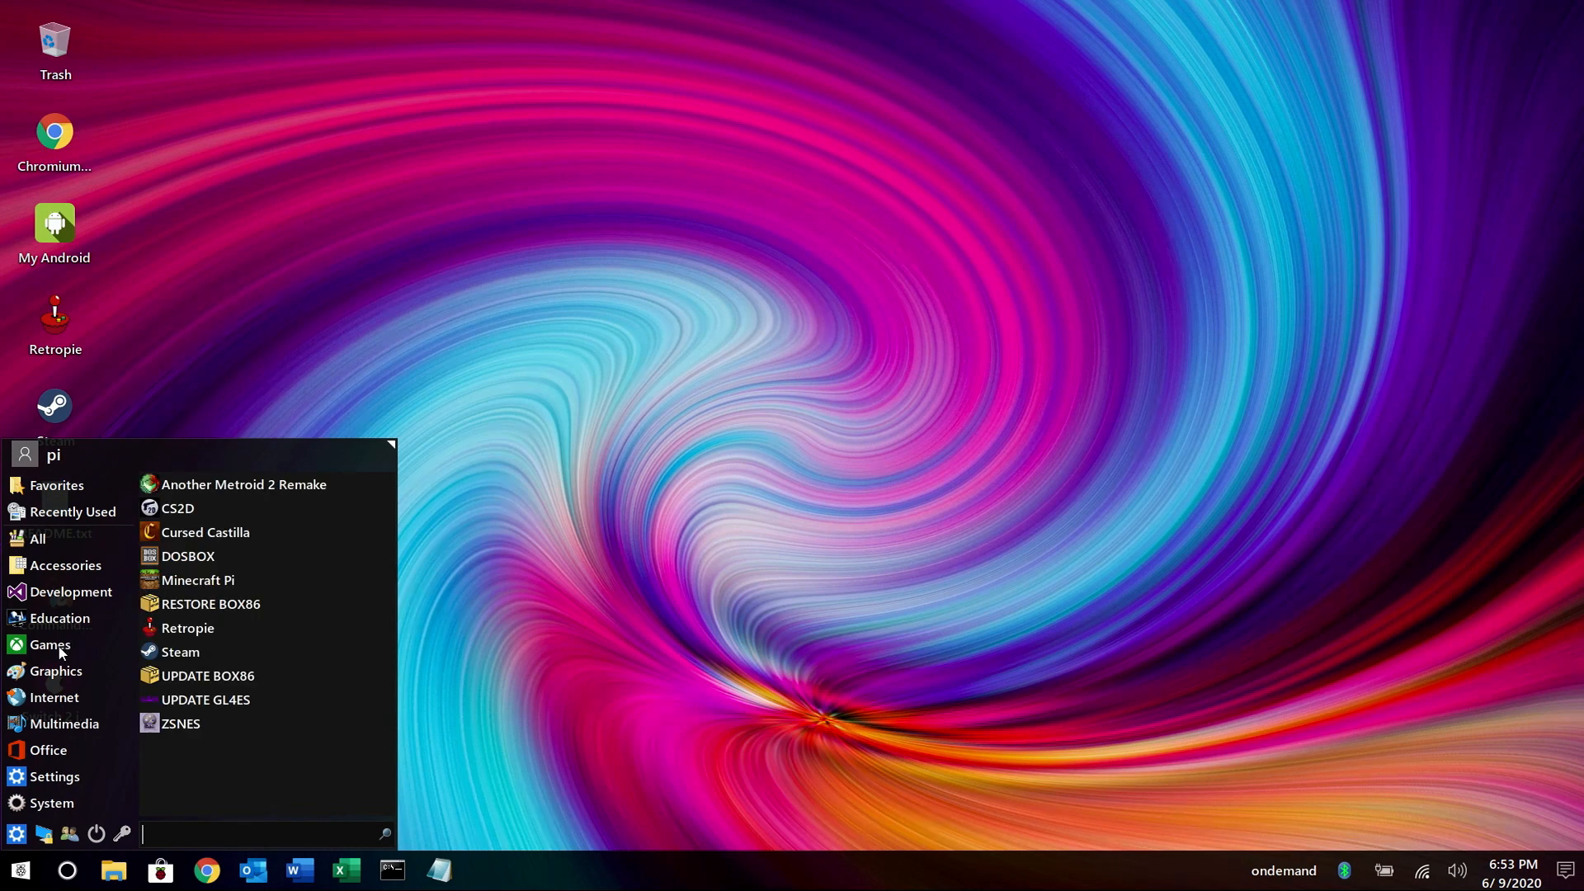
Browse the Settings and System categories of the application menu, scrolling through each list.
click(56, 670)
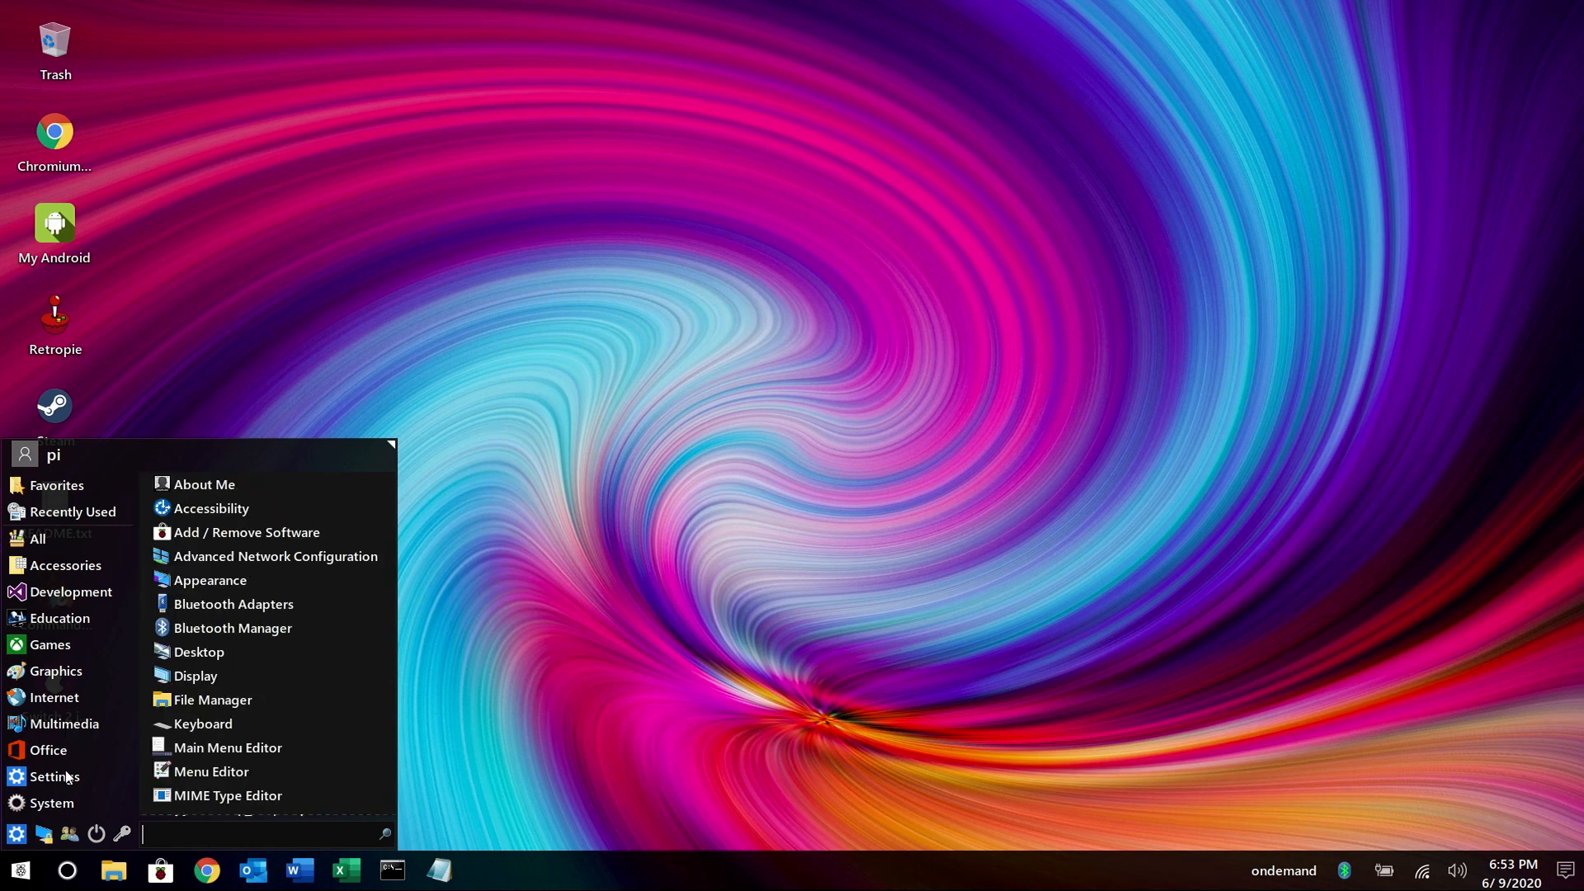
mouse_move(401, 654)
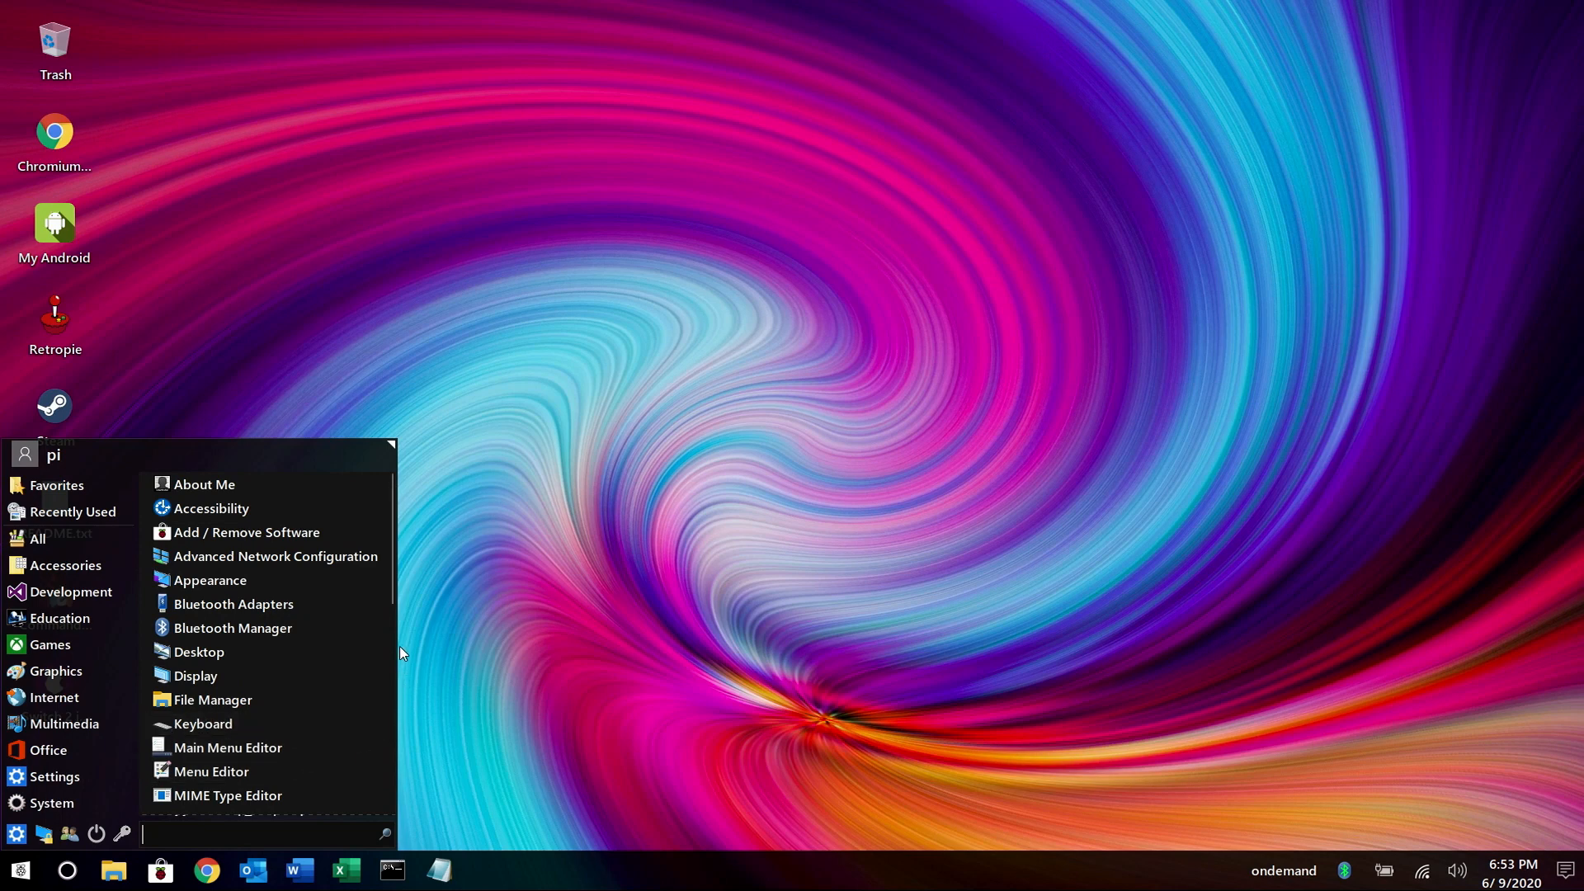
scroll(down, 3)
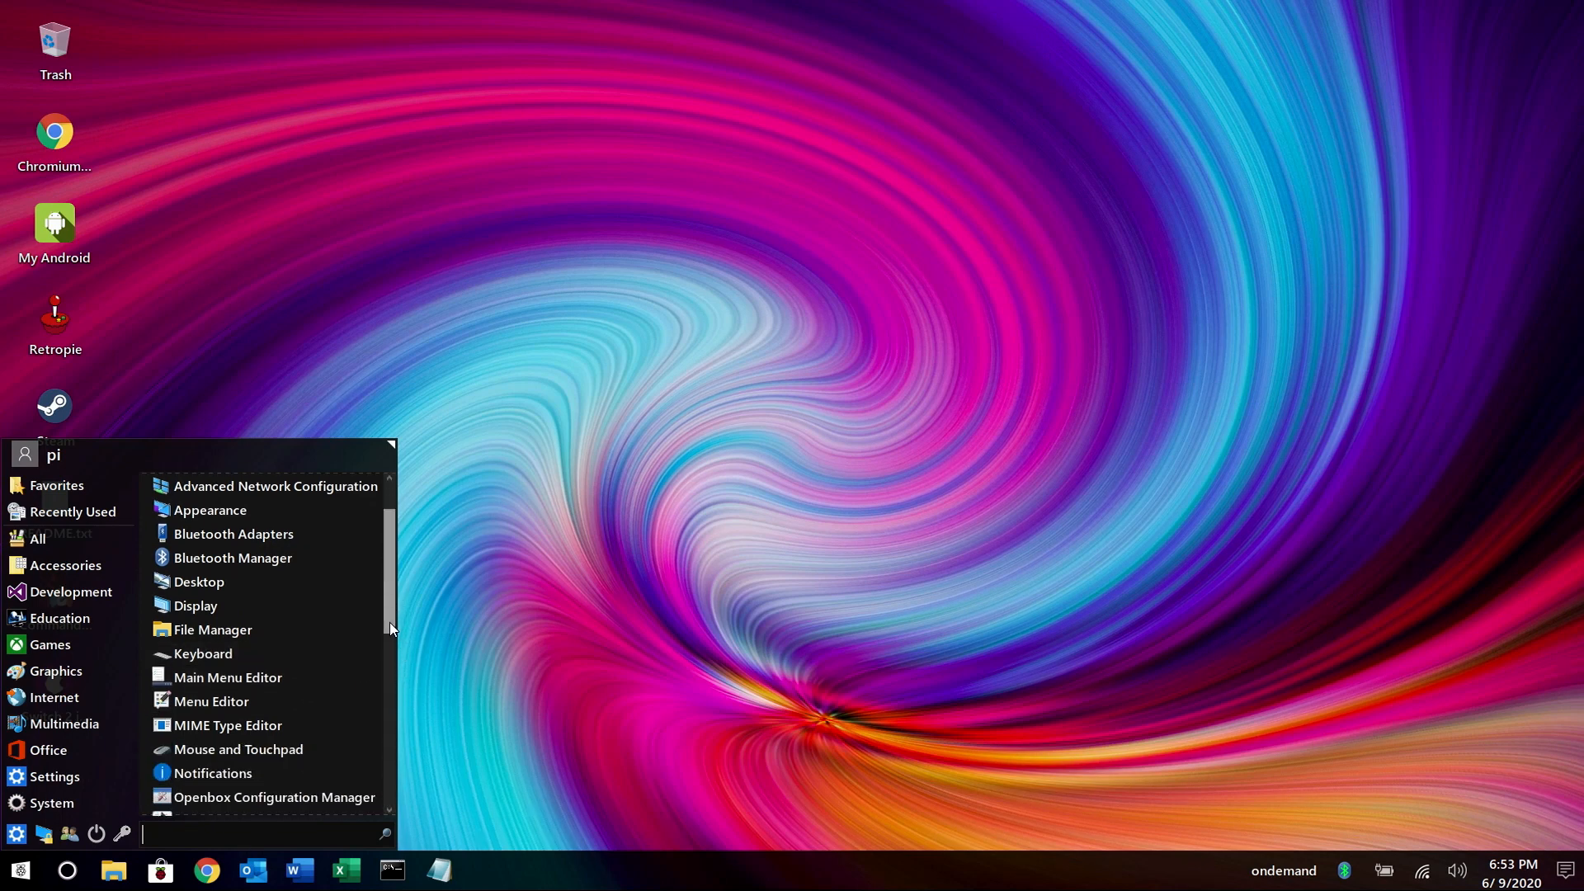
scroll(down, 3)
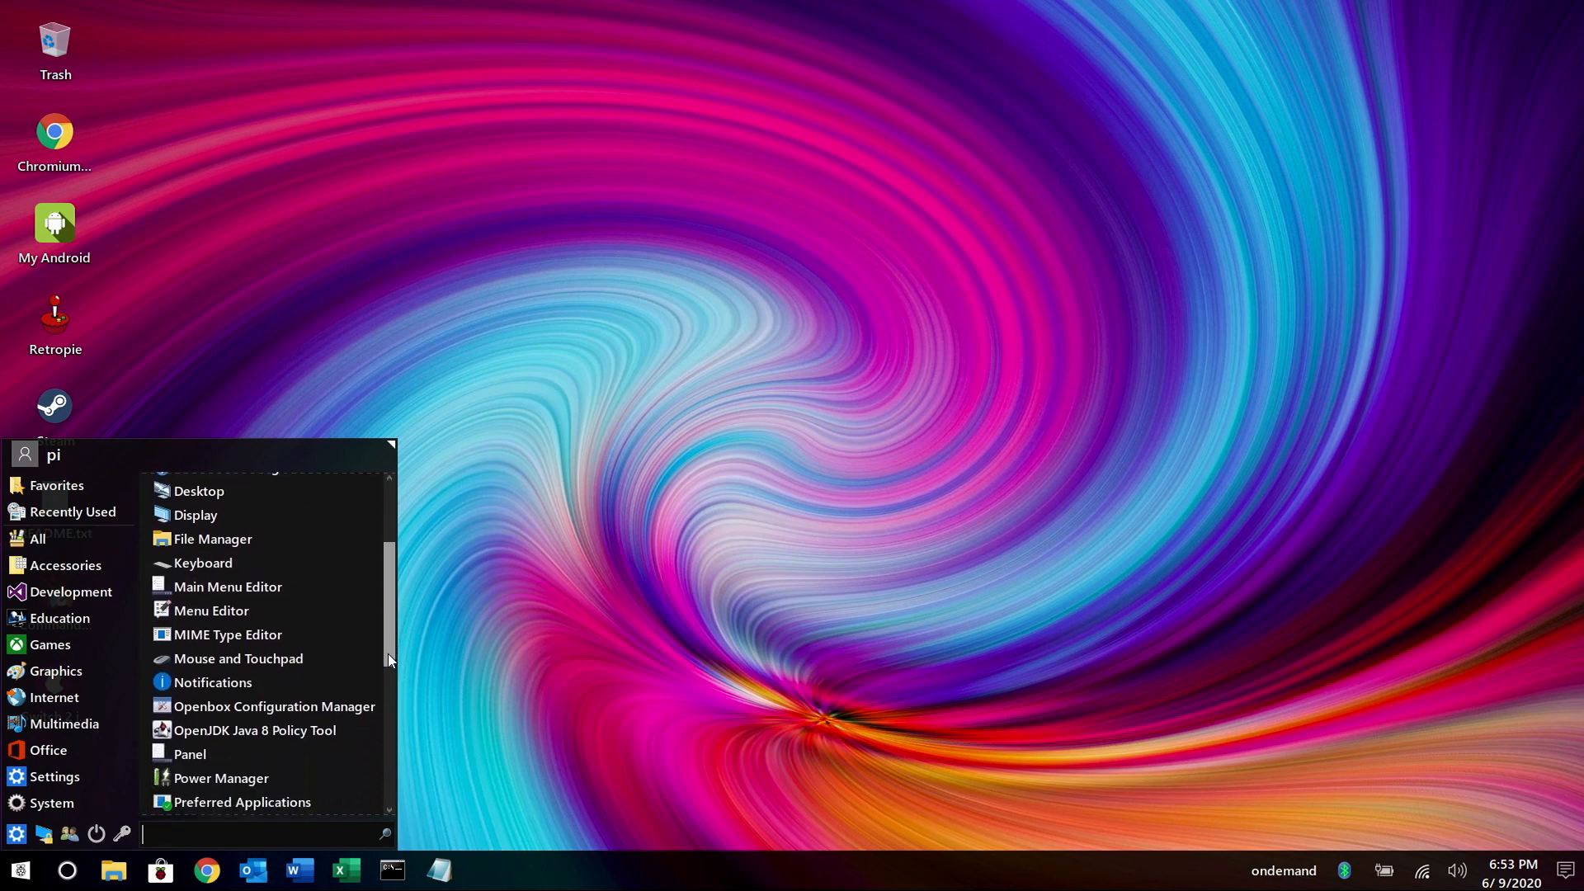
scroll(down, 3)
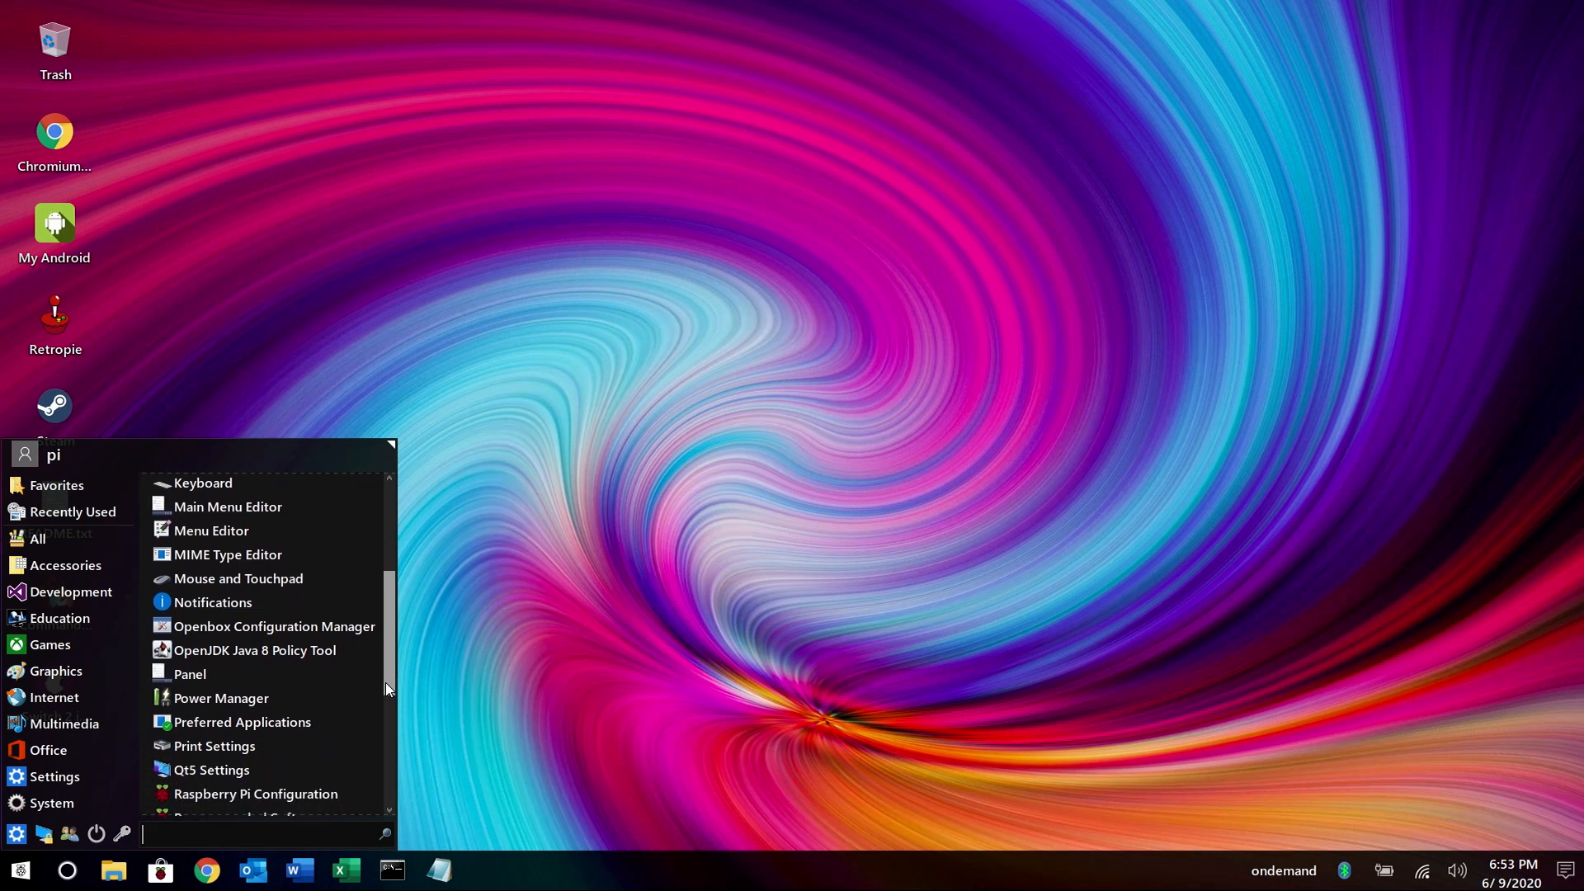
scroll(down, 3)
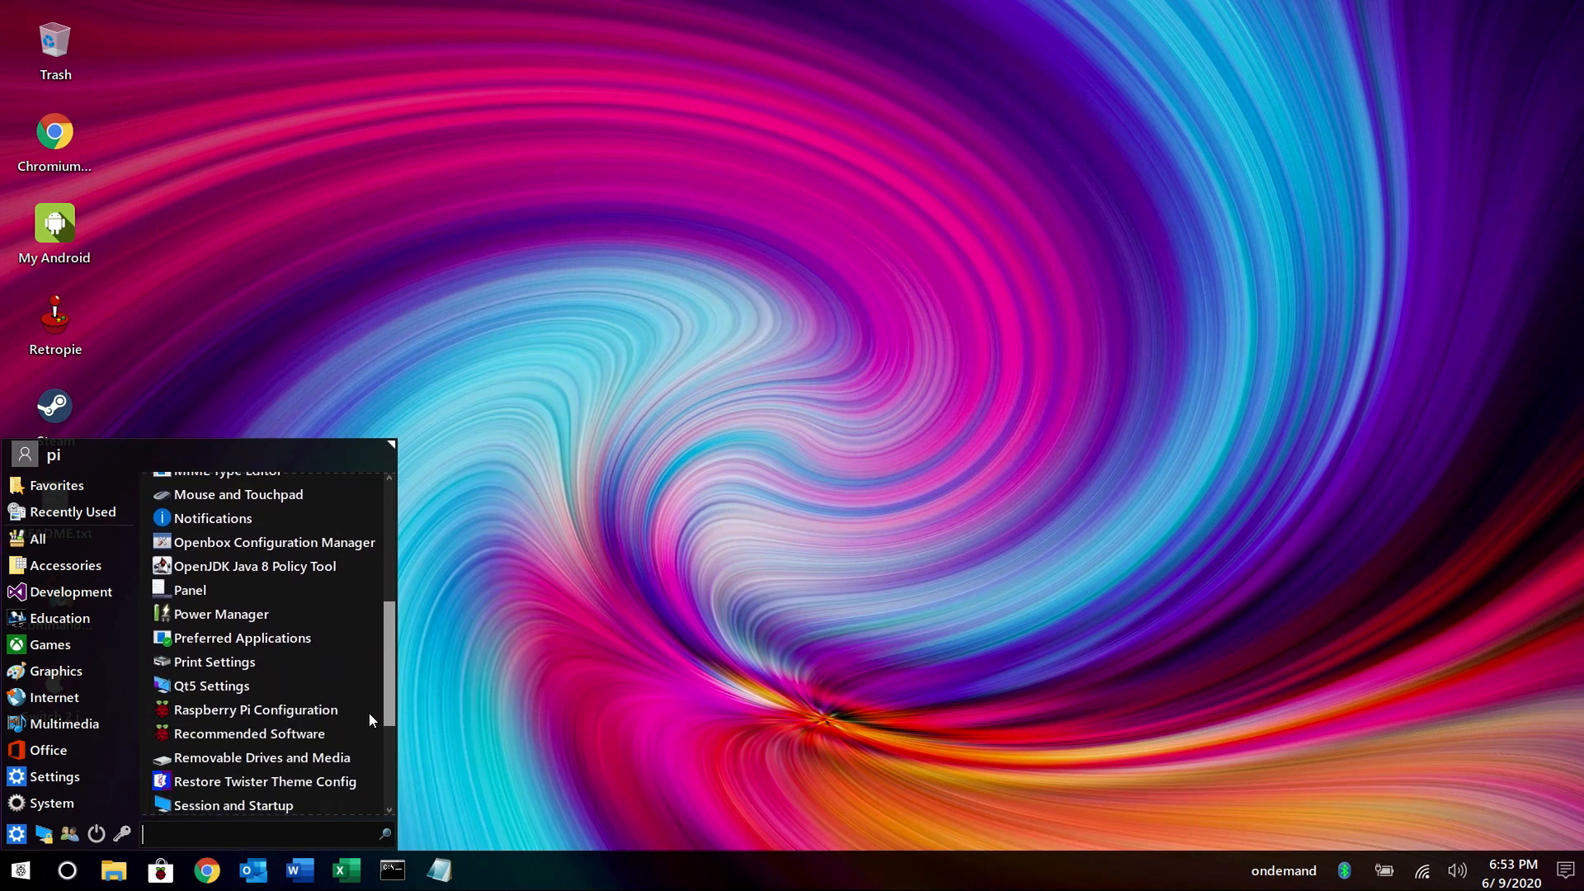
scroll(down, 3)
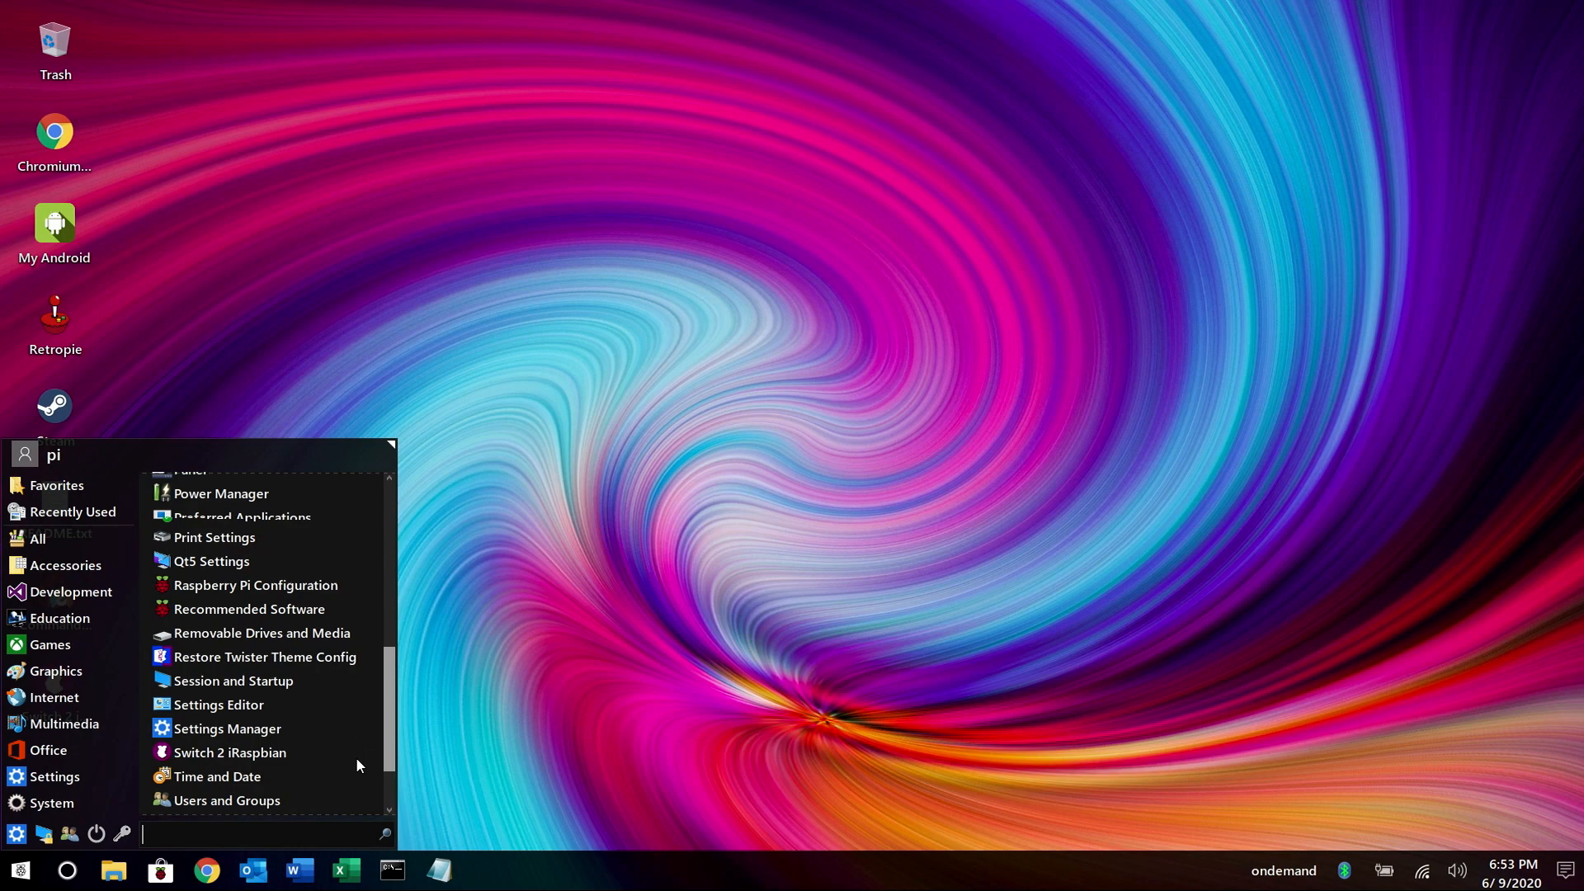
scroll(down, 3)
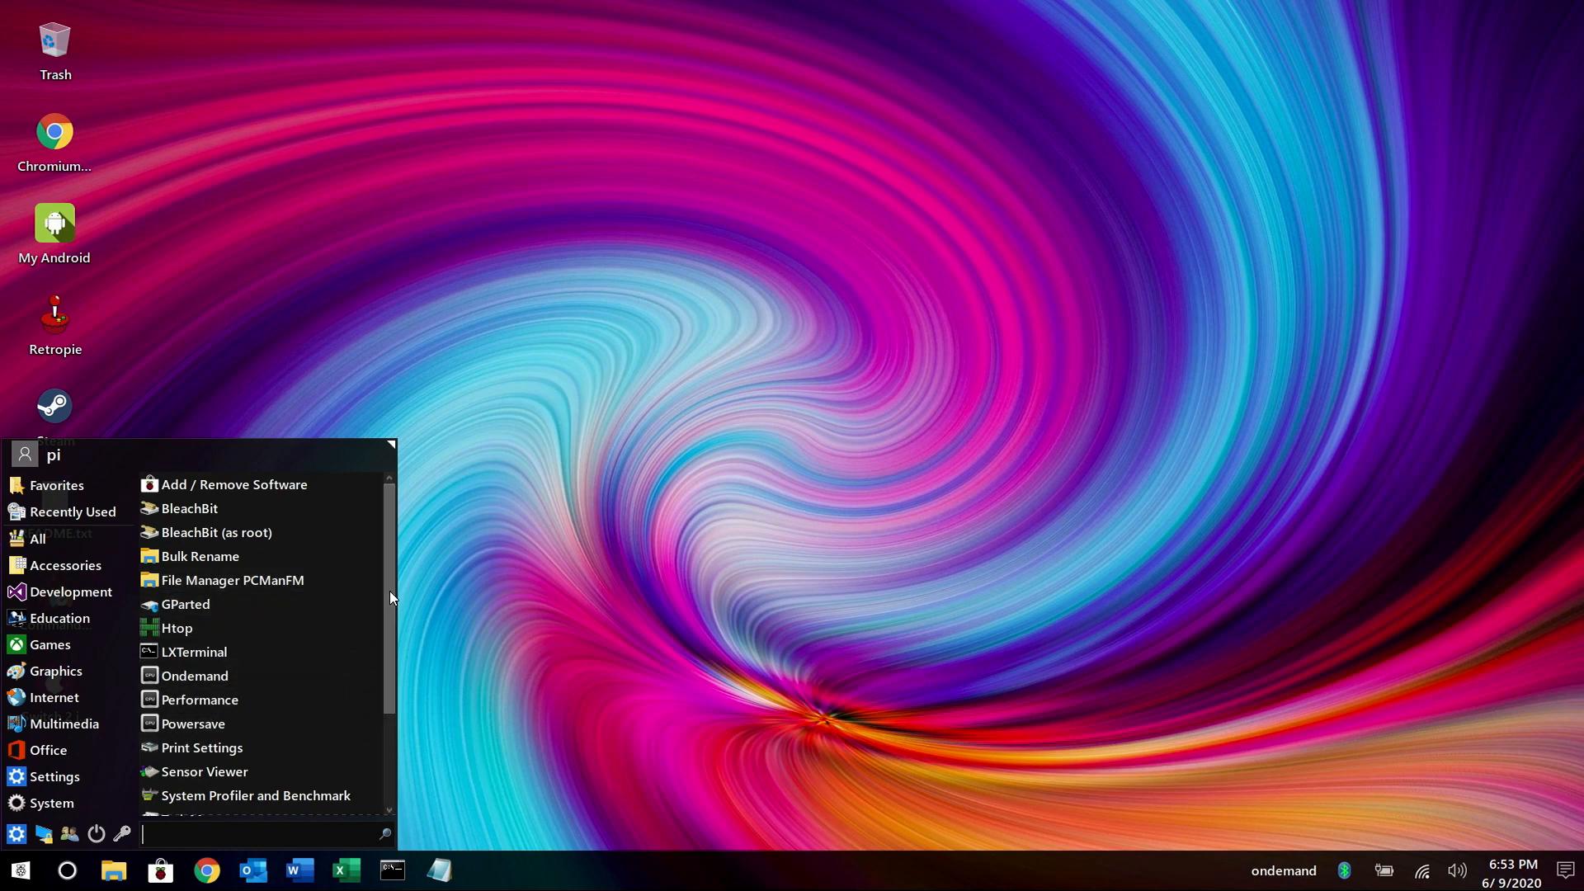
scroll(down, 3)
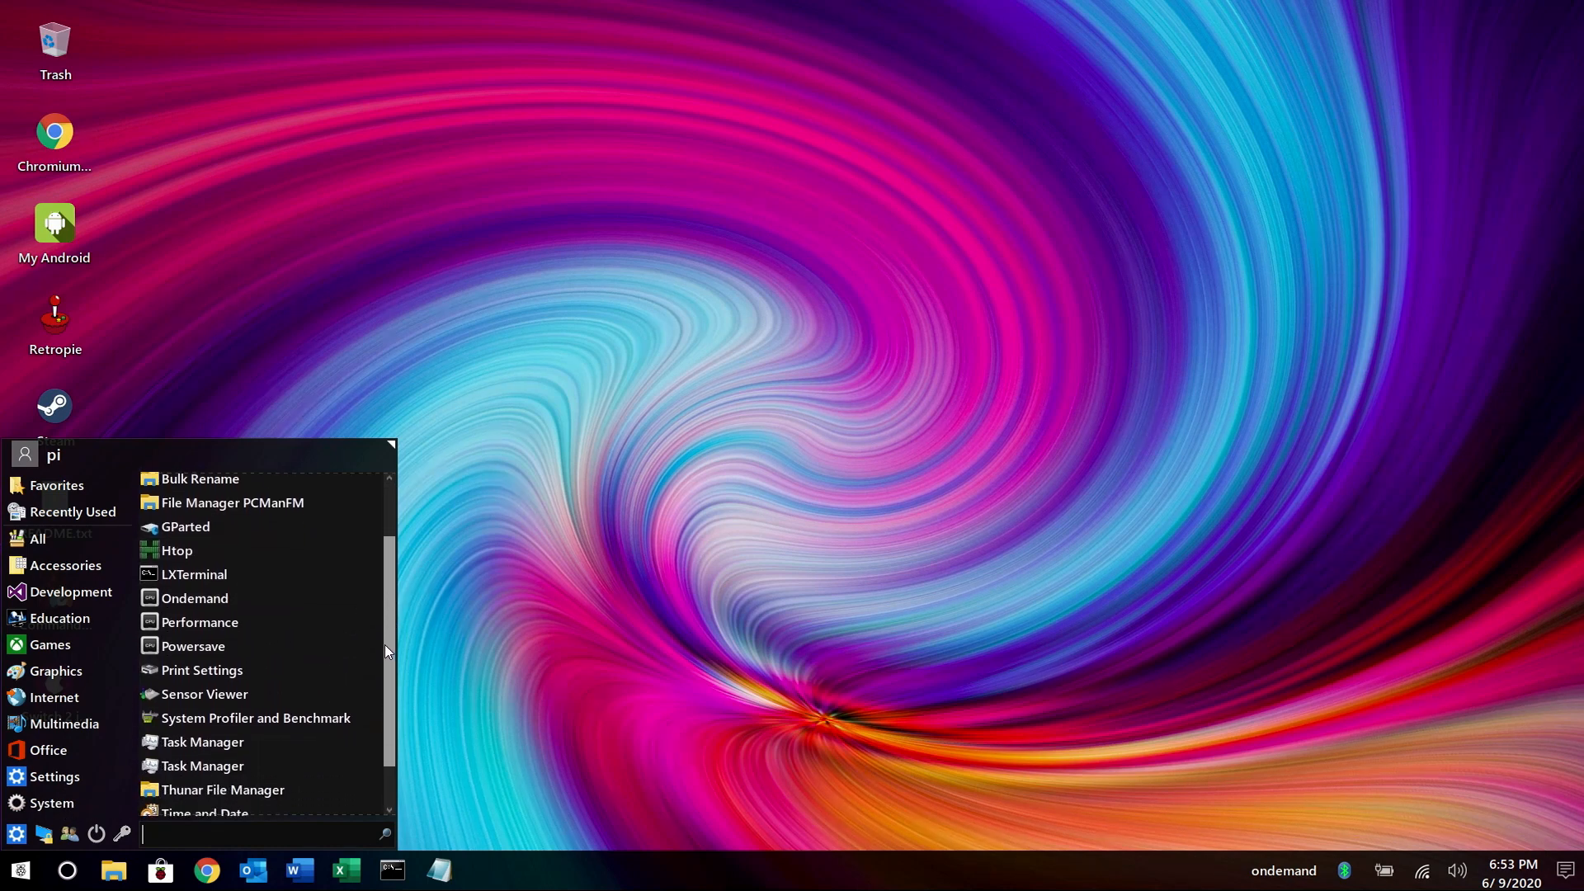
scroll(down, 3)
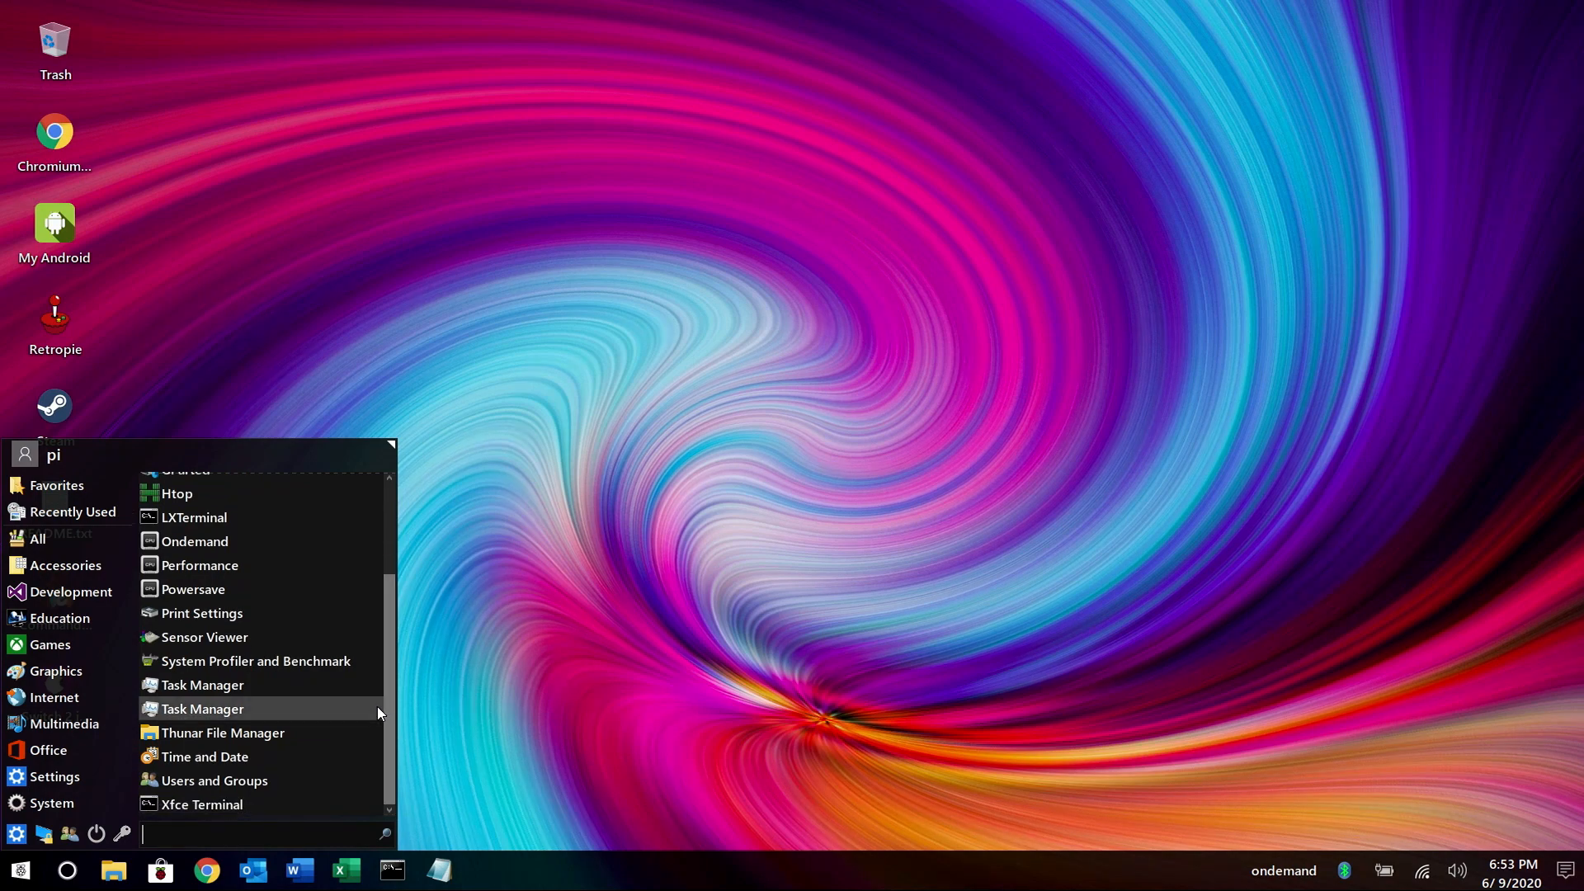
scroll(up, 3)
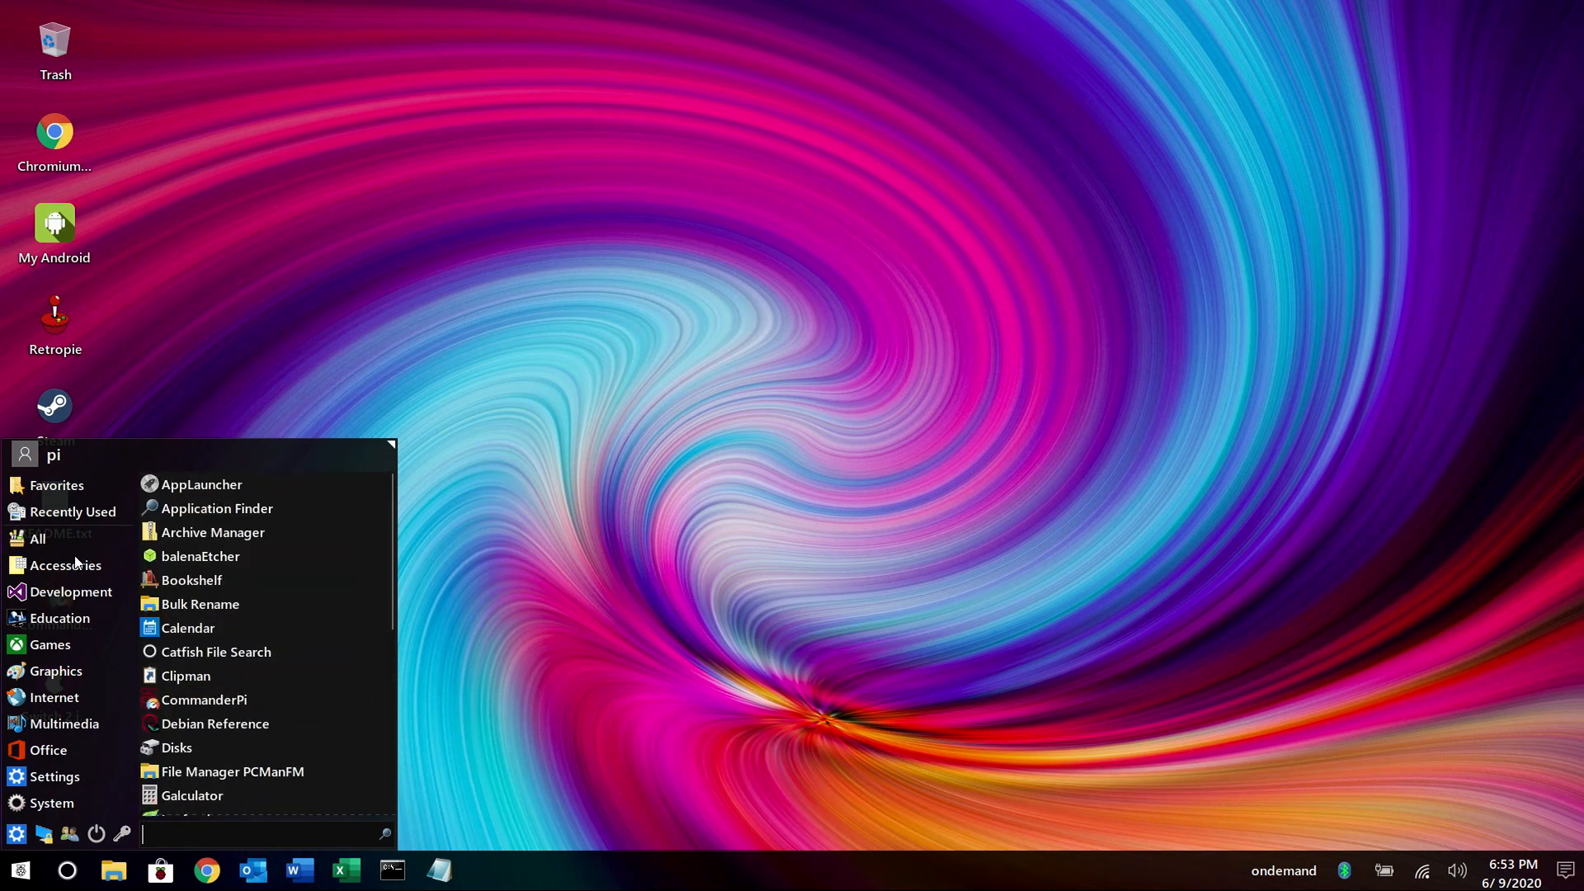
Launch Chromium (Media Edition) from the Internet category of the menu.
click(53, 696)
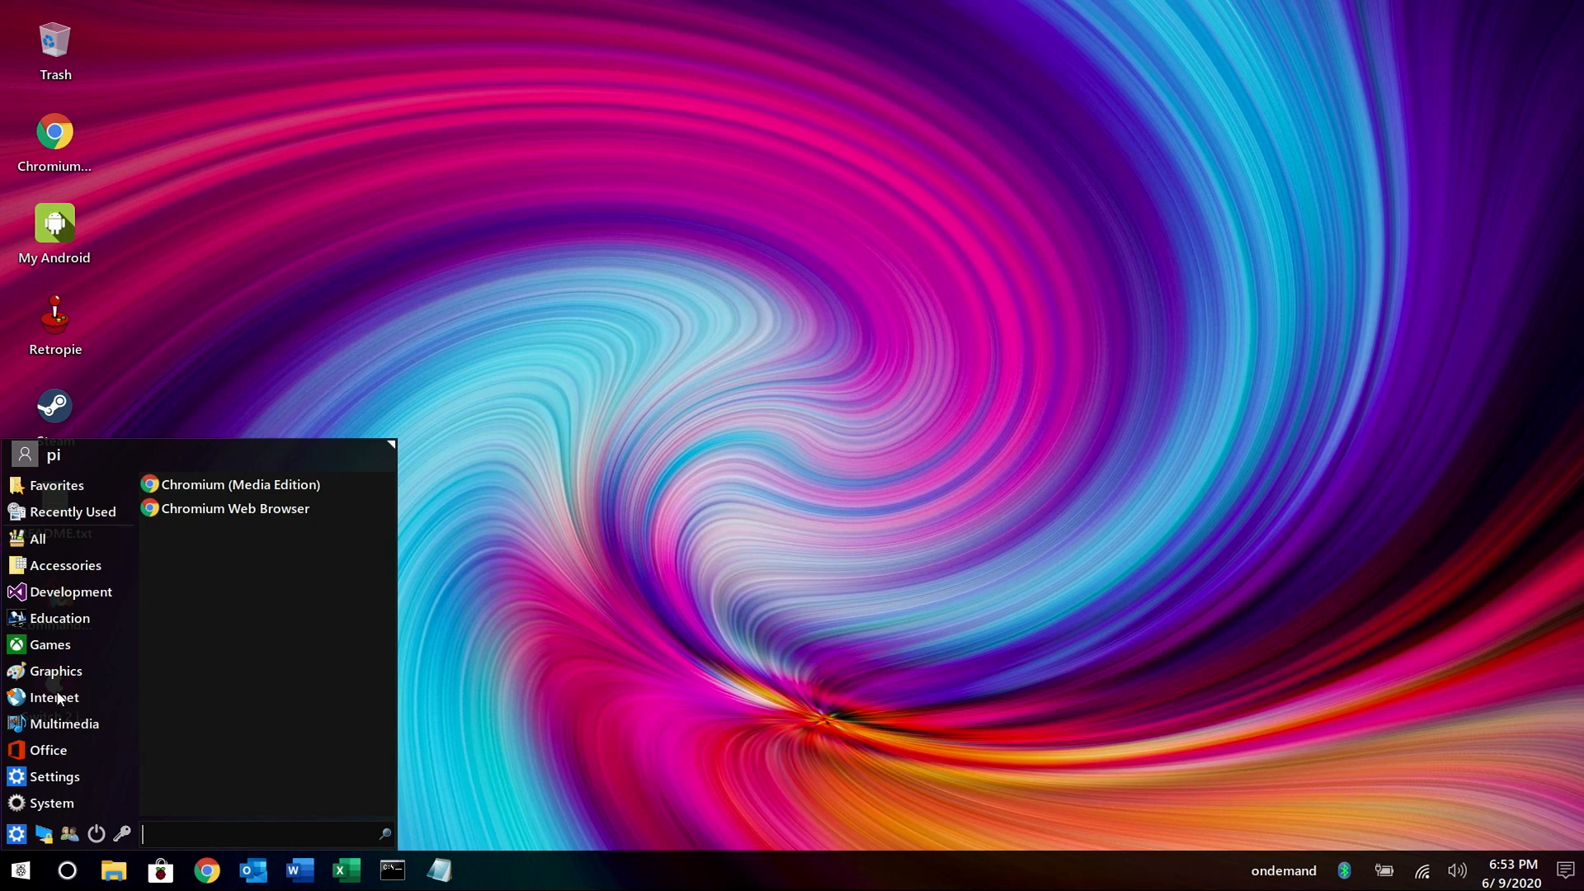
mouse_move(239, 485)
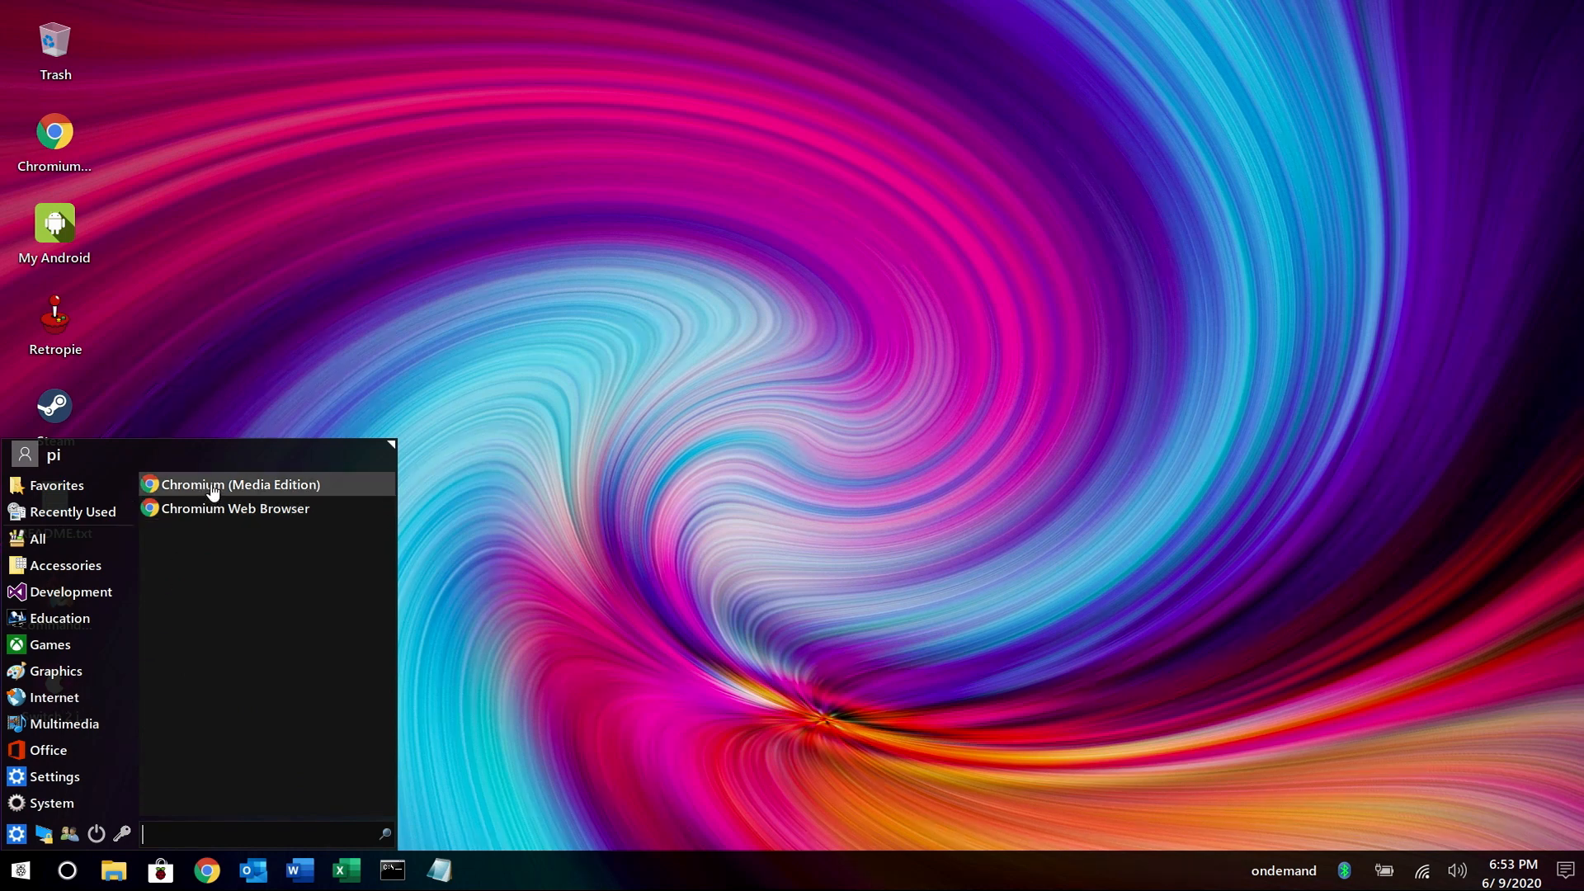
click(234, 508)
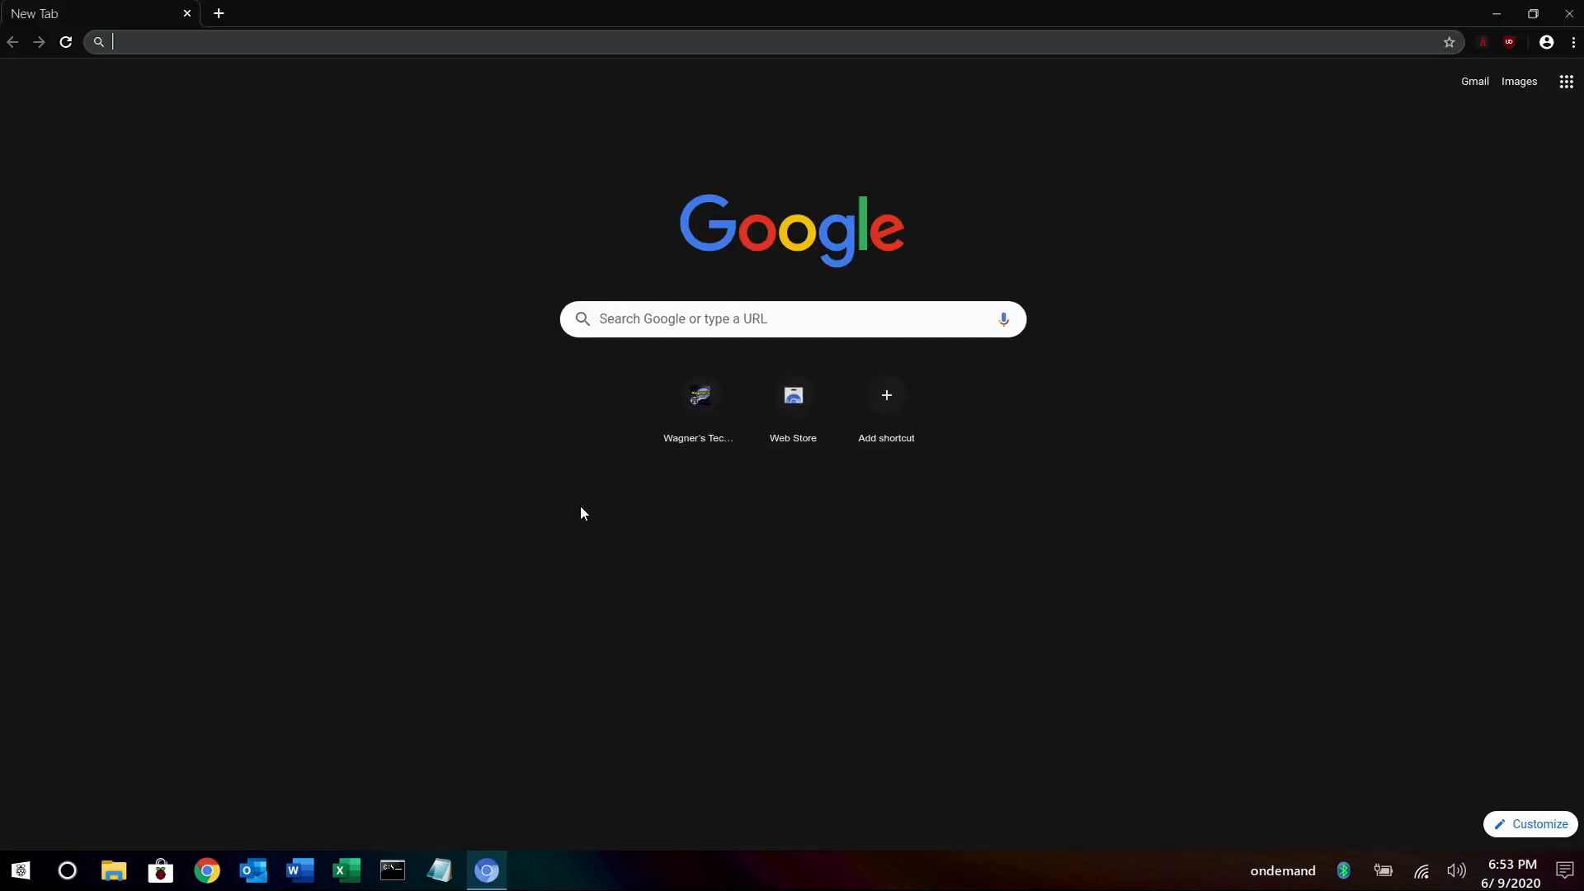
Load Netflix, search for documentaries and browse the results, then close the browser window.
text(www.net)
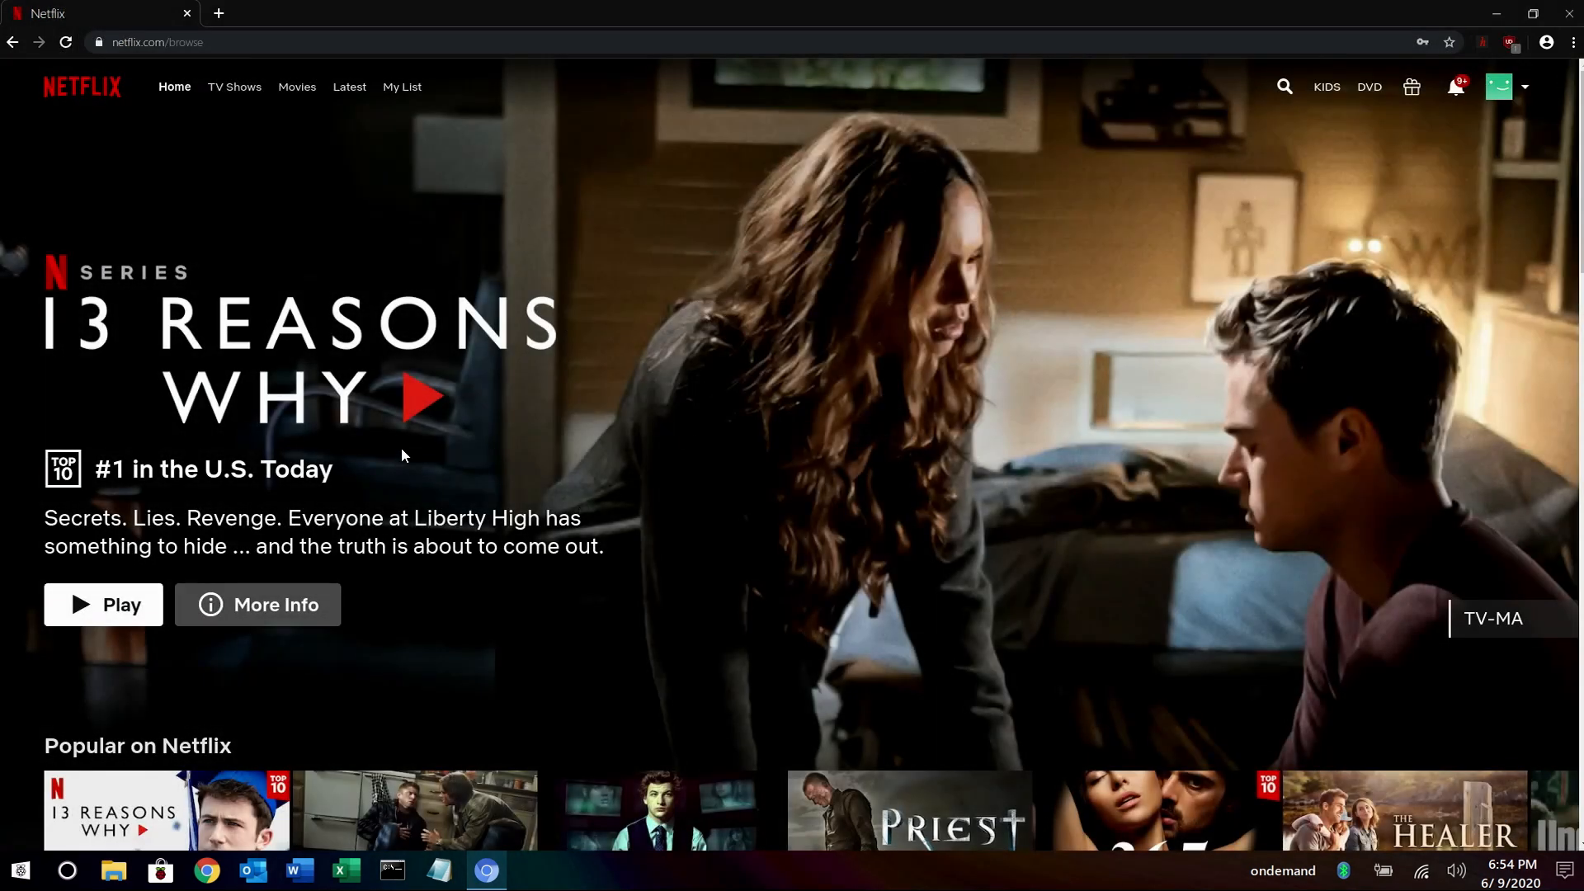
scroll(down, 3)
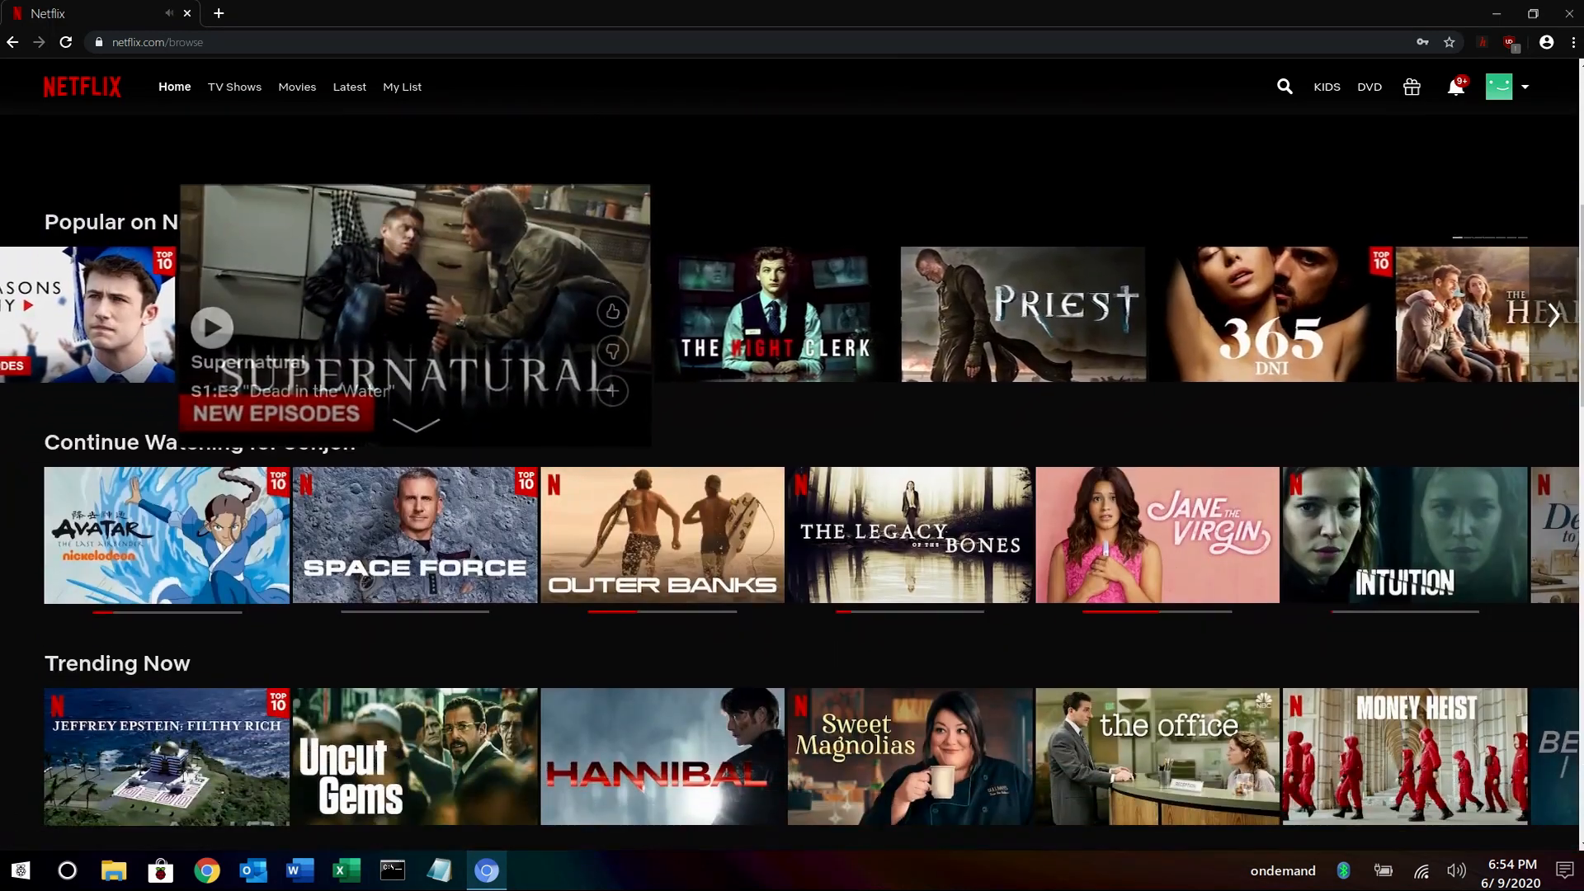
scroll(down, 3)
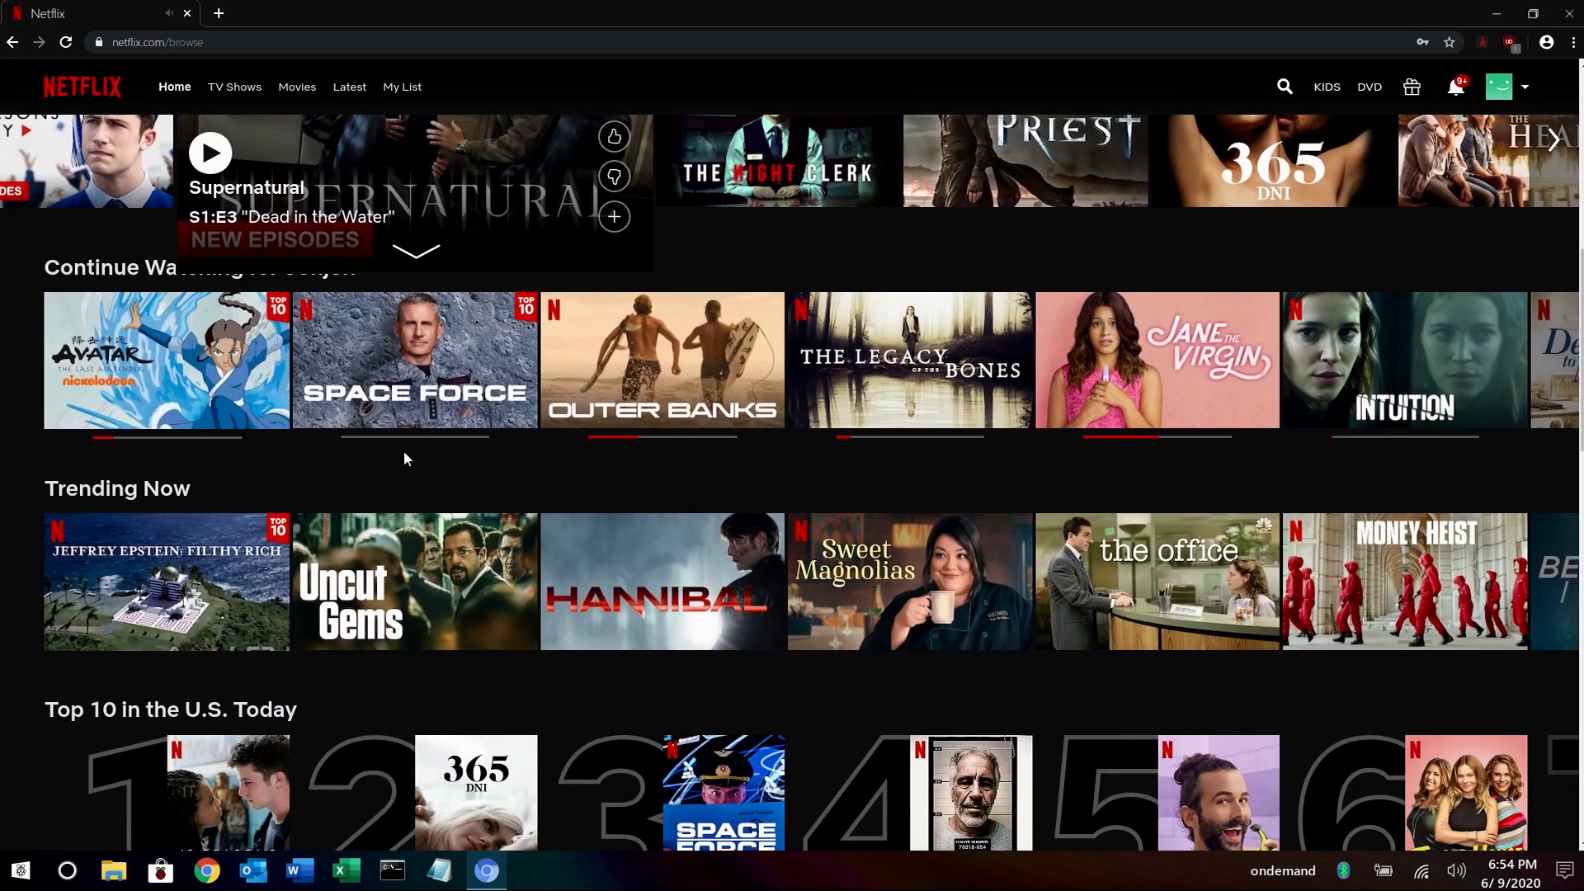
scroll(down, 3)
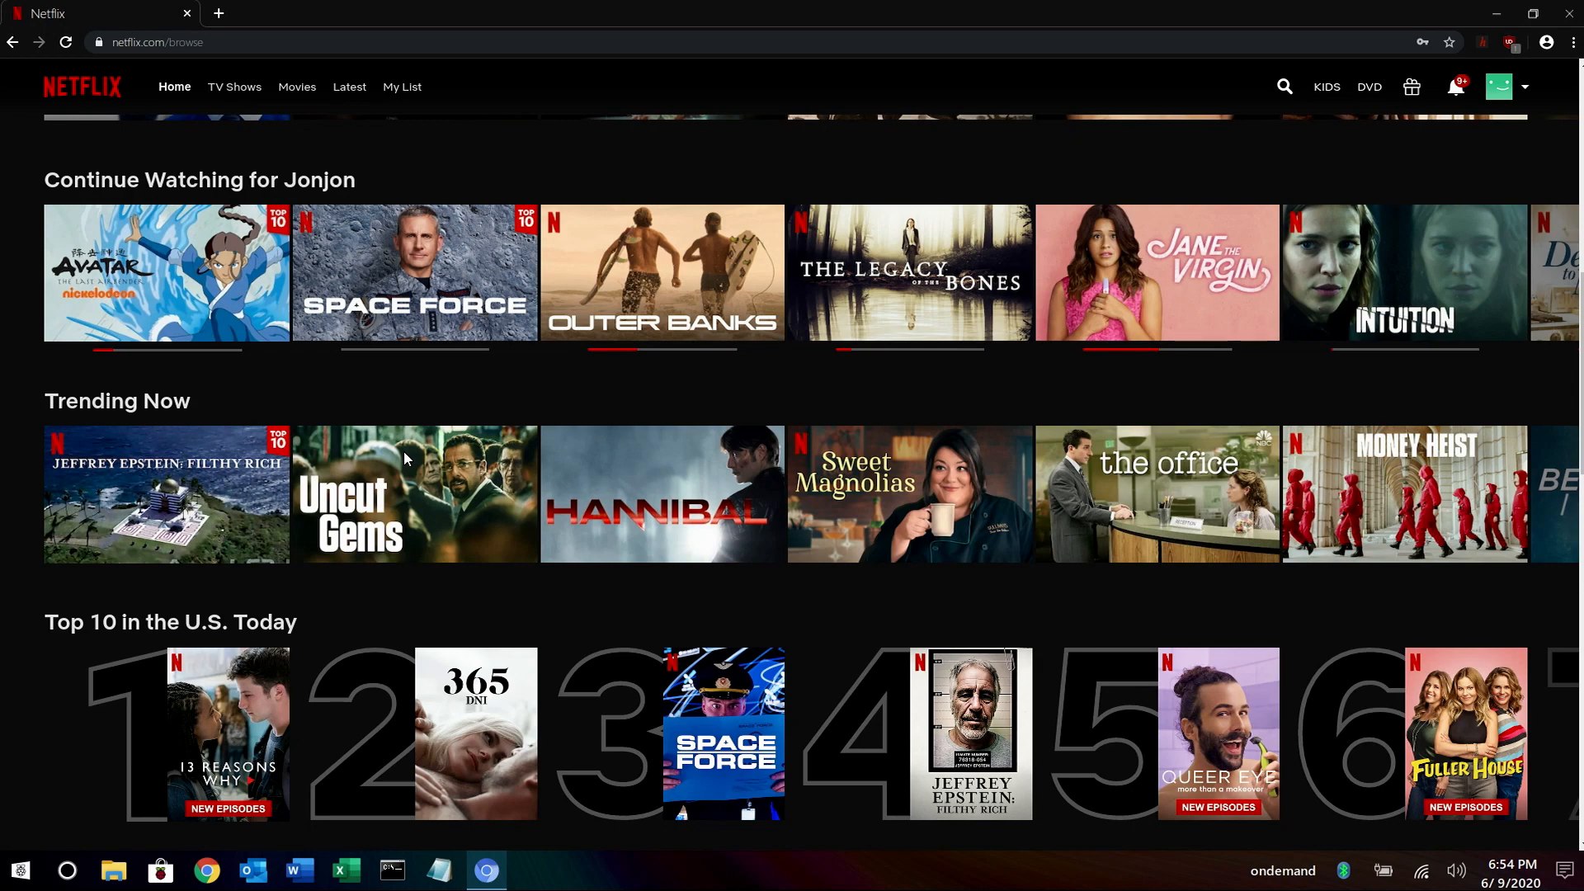
text(documentaries)
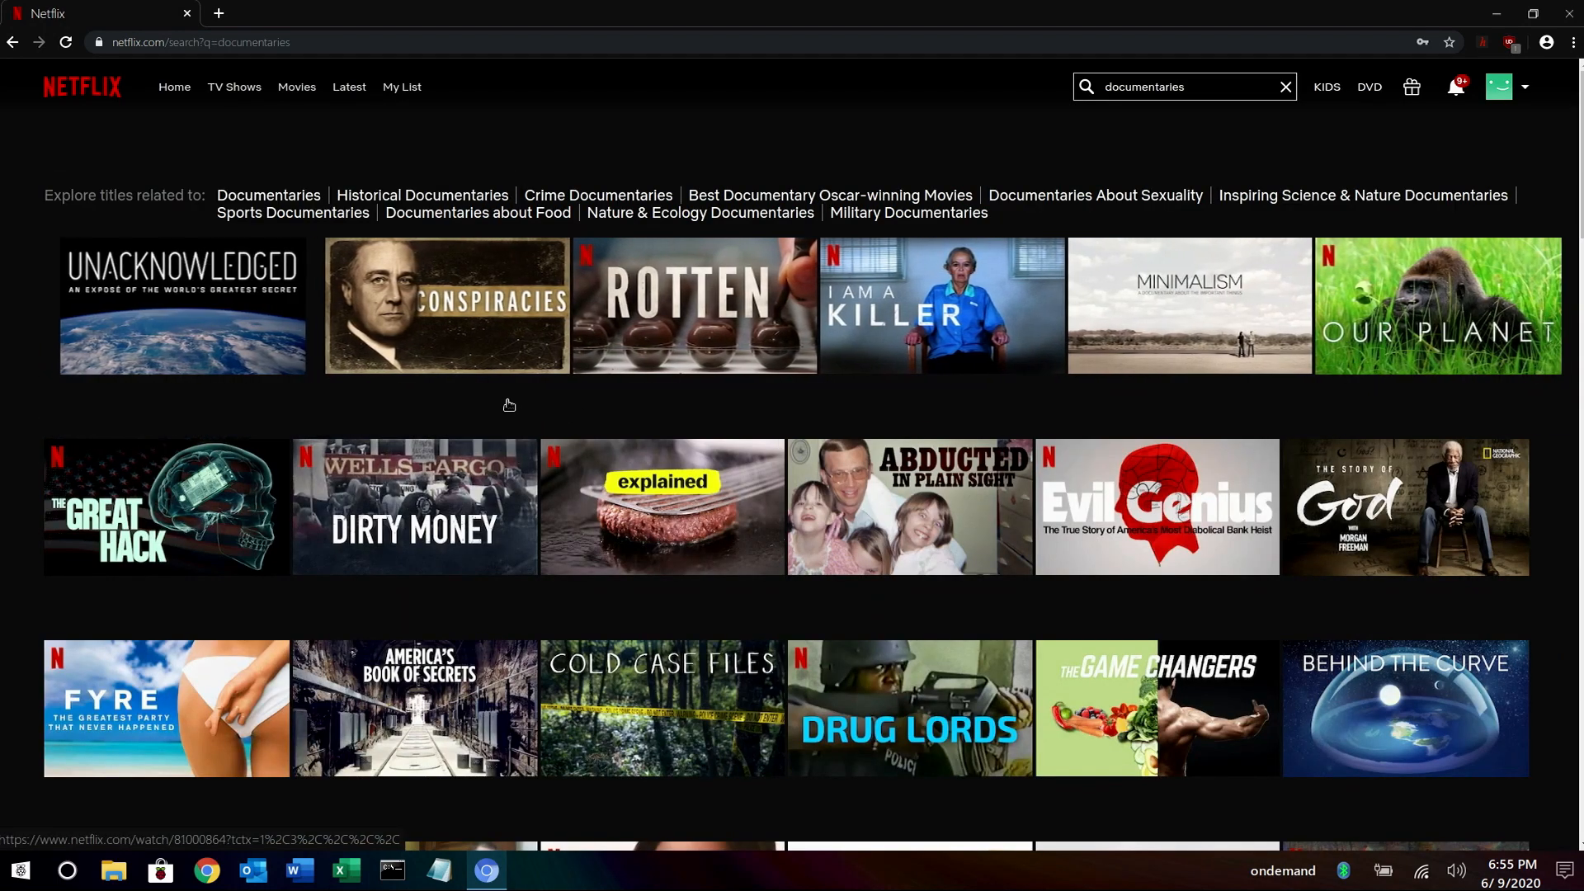
mouse_move(182, 306)
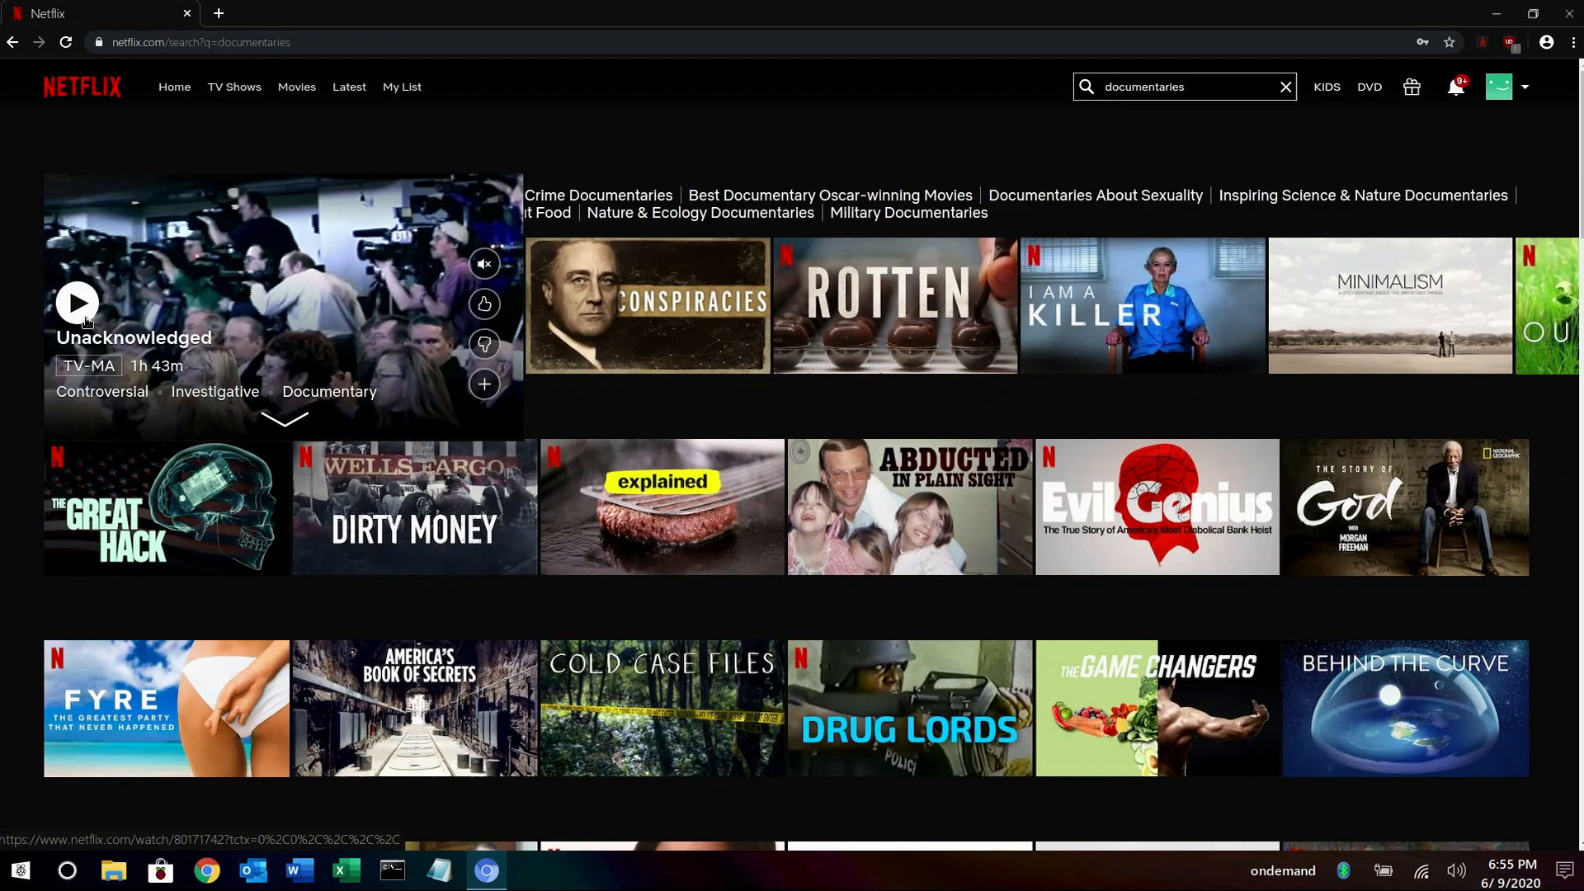
click(78, 302)
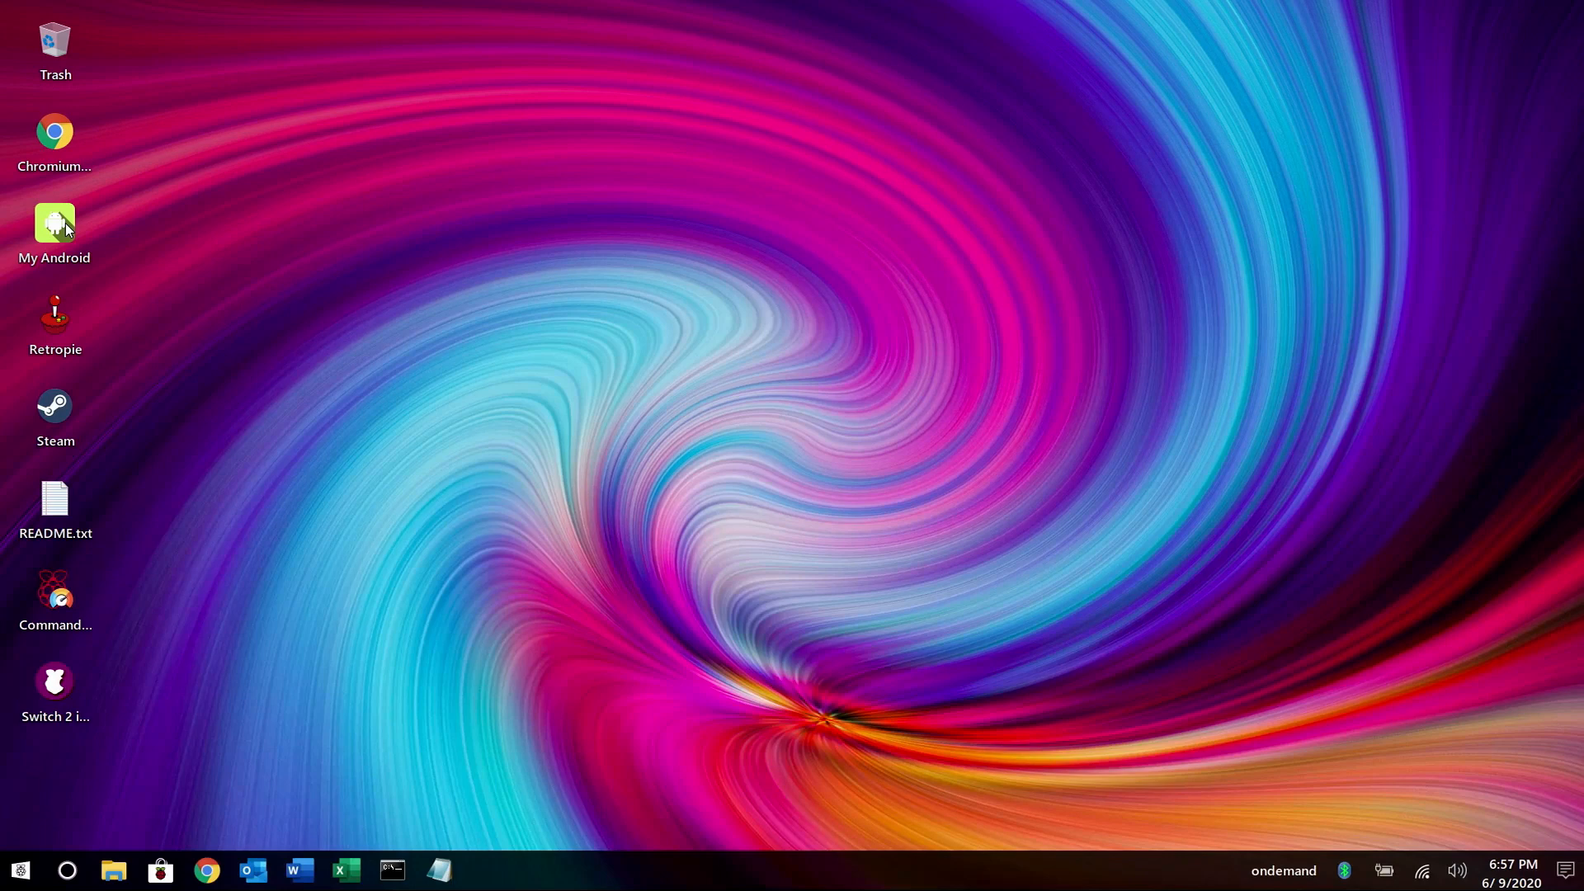
mouse_move(54, 225)
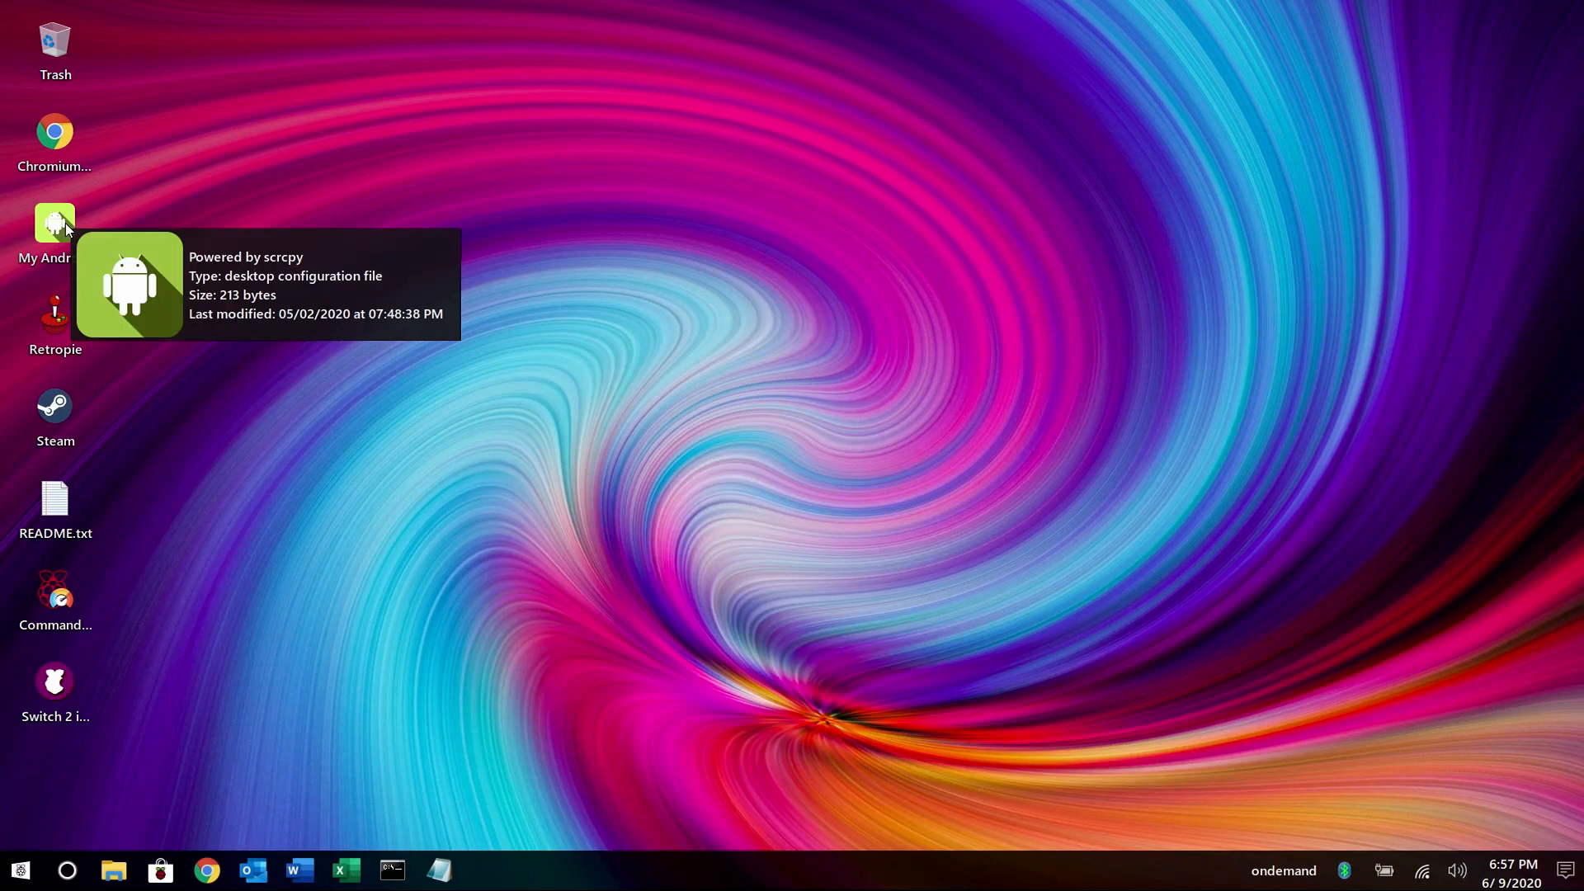
Launch My Android, start Candy Crush Soda on the phone and dismiss the Daily Bonus and Send lives pop-ups.
double_click(54, 223)
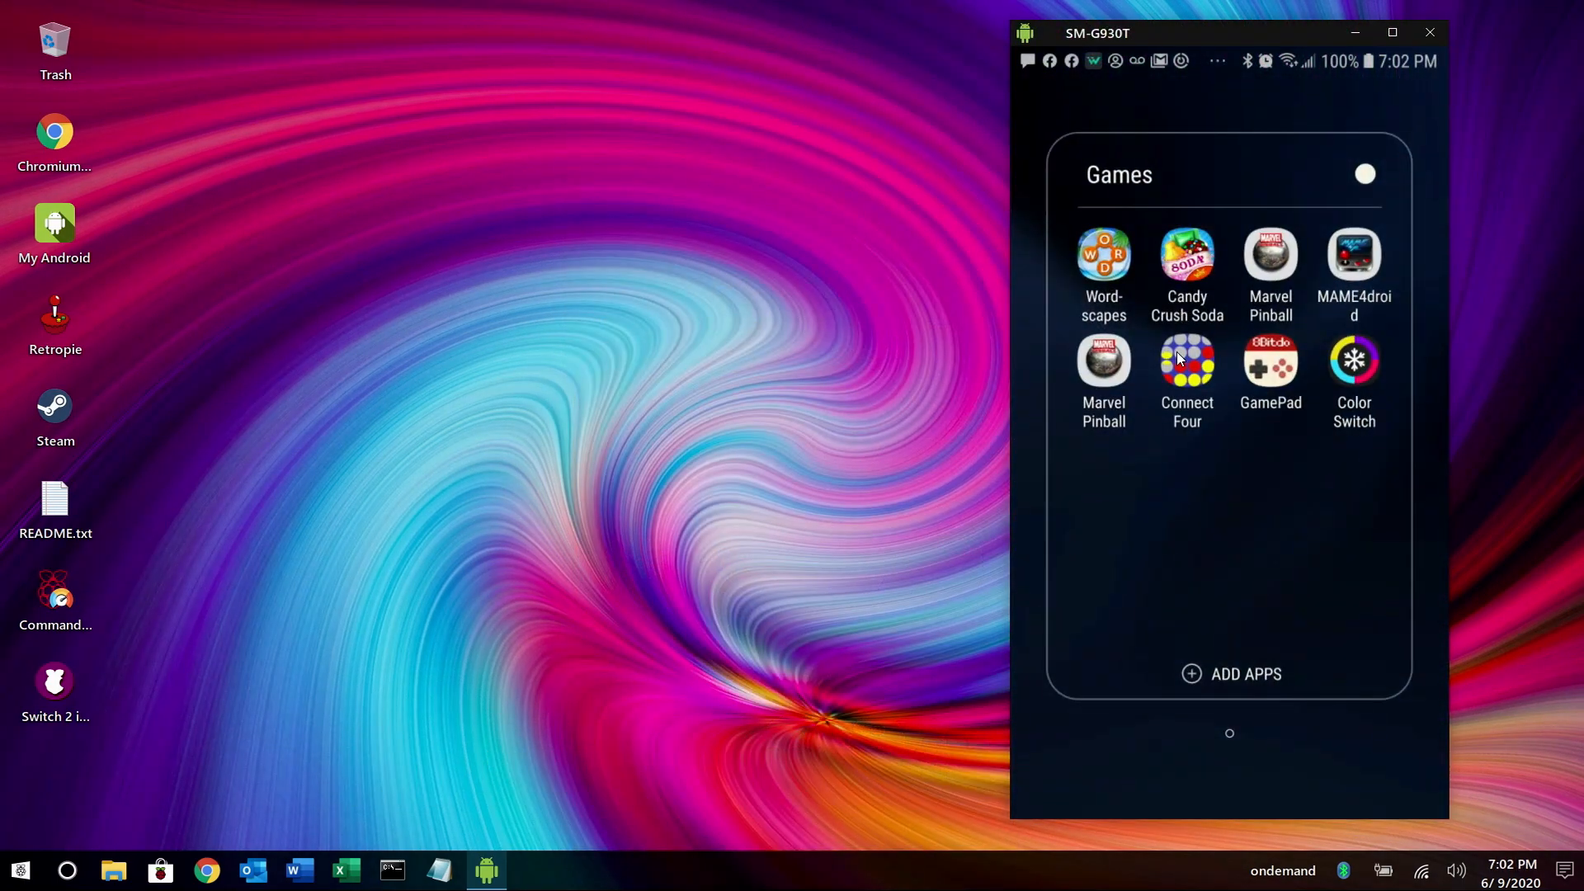
mouse_move(1187, 267)
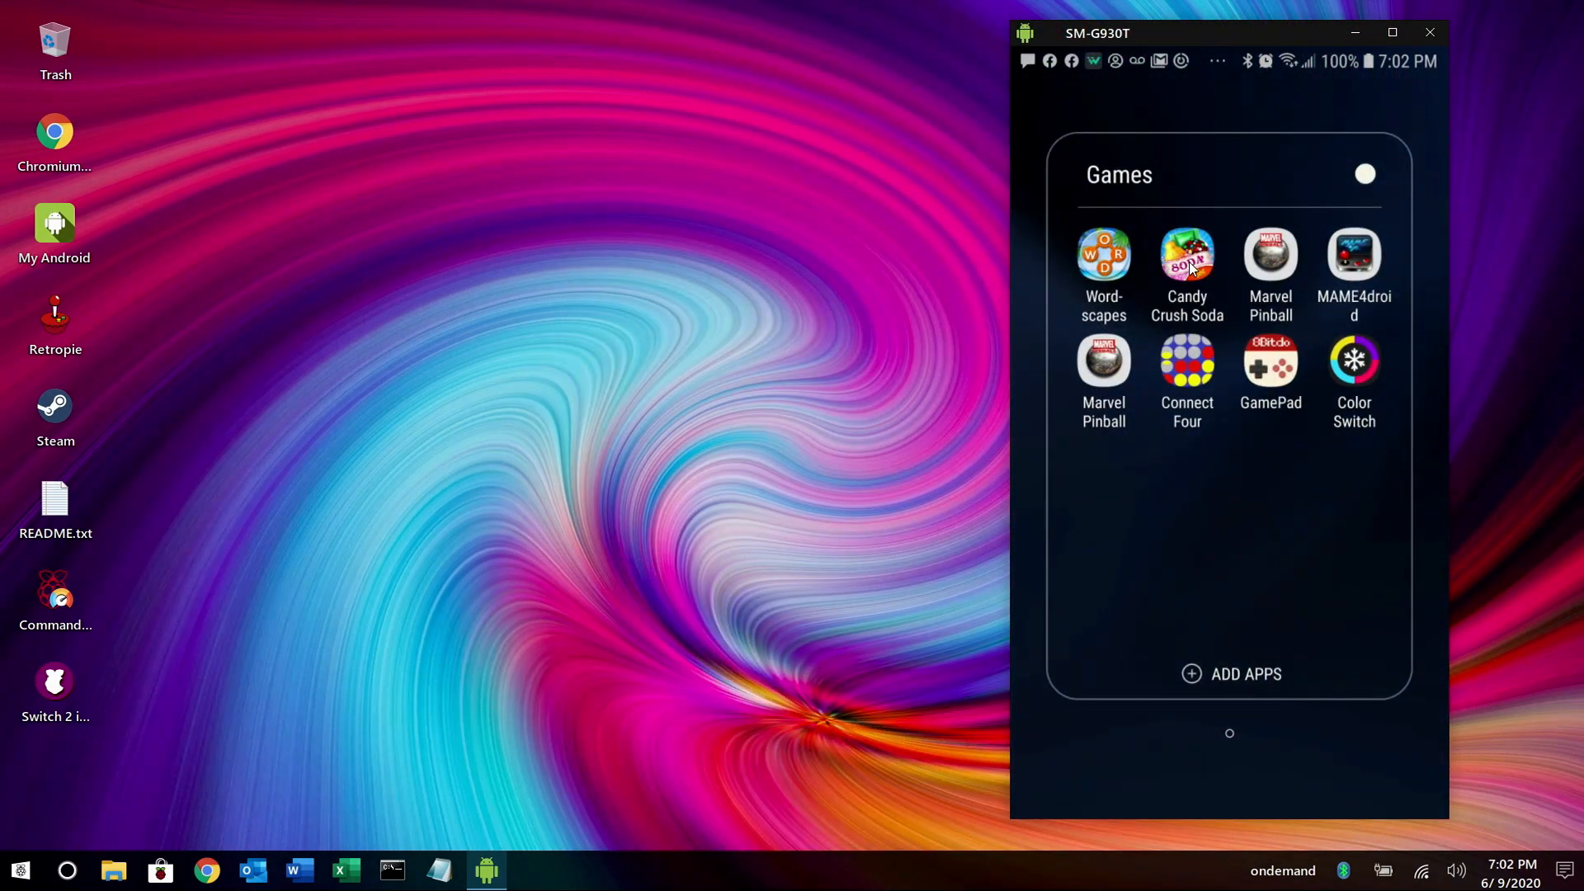
click(1186, 254)
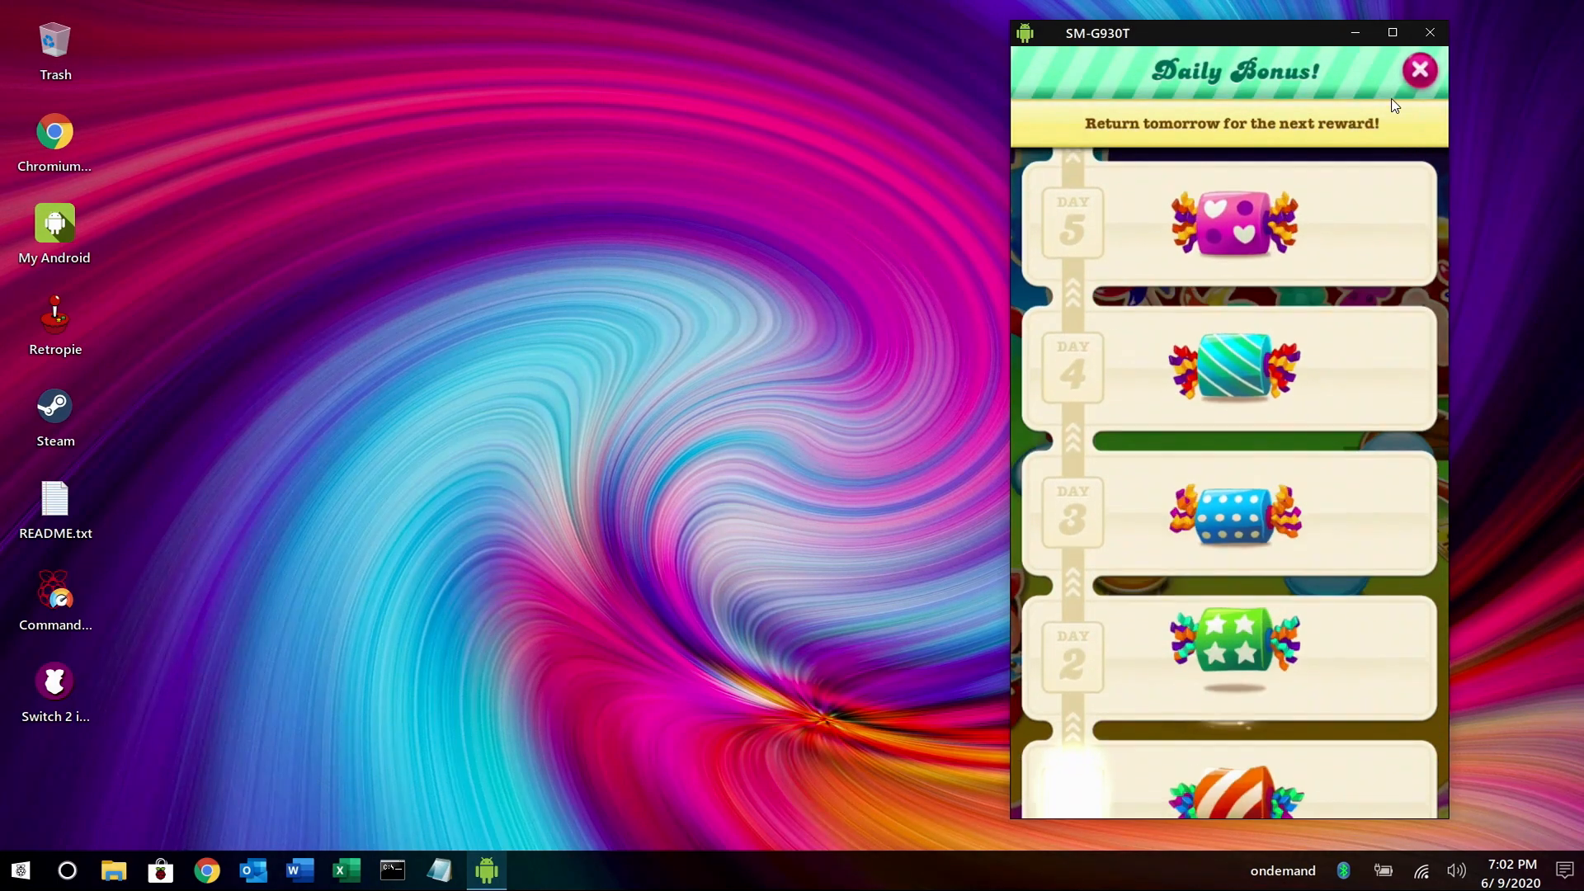
click(1420, 69)
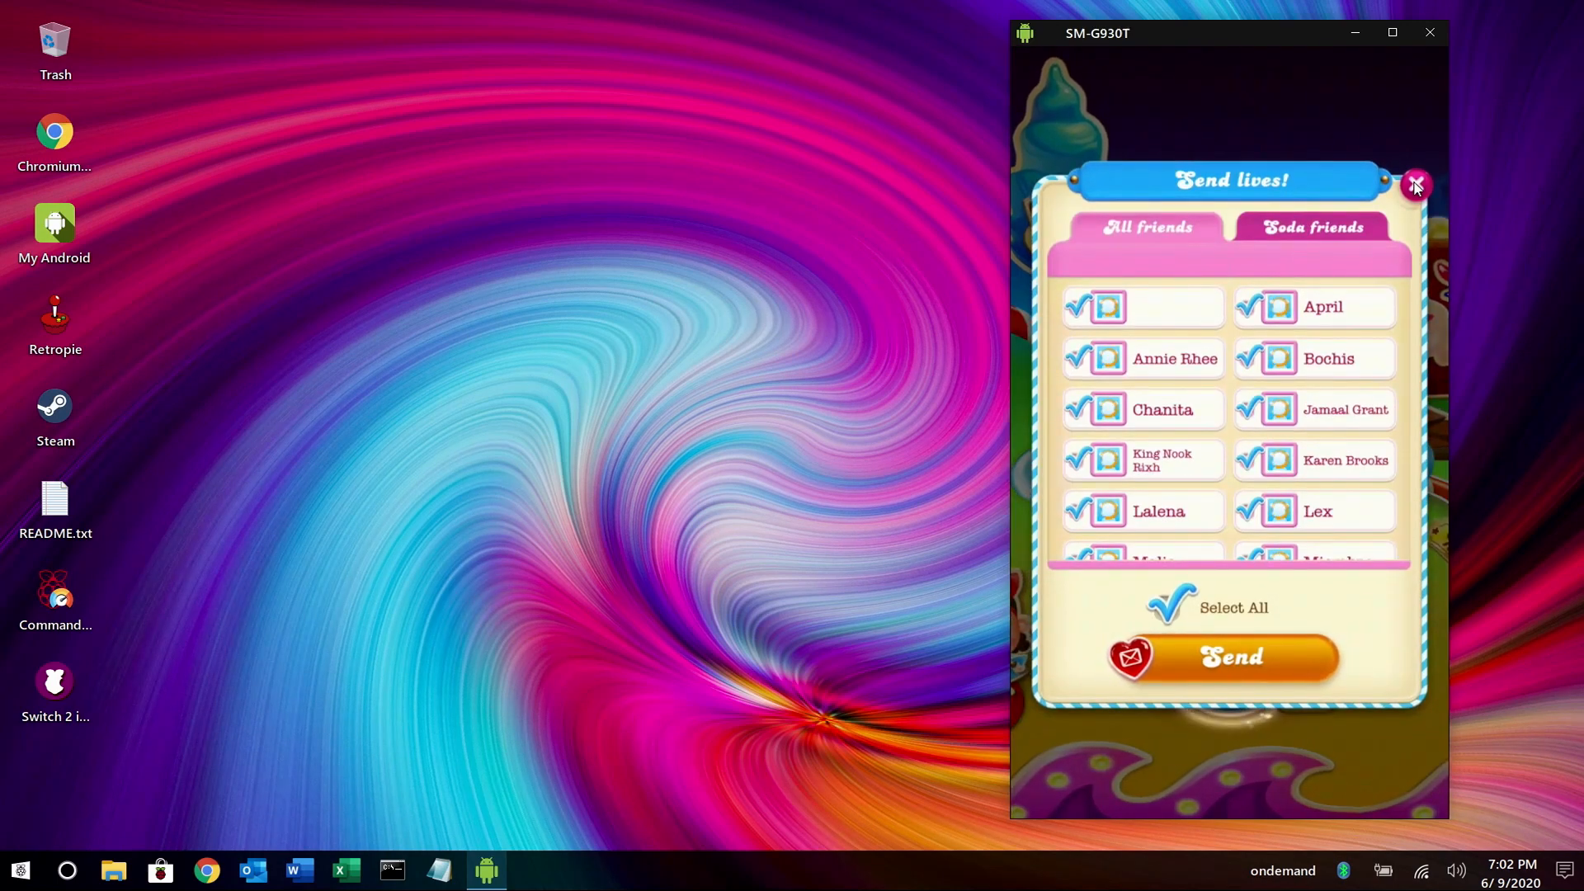
click(1415, 185)
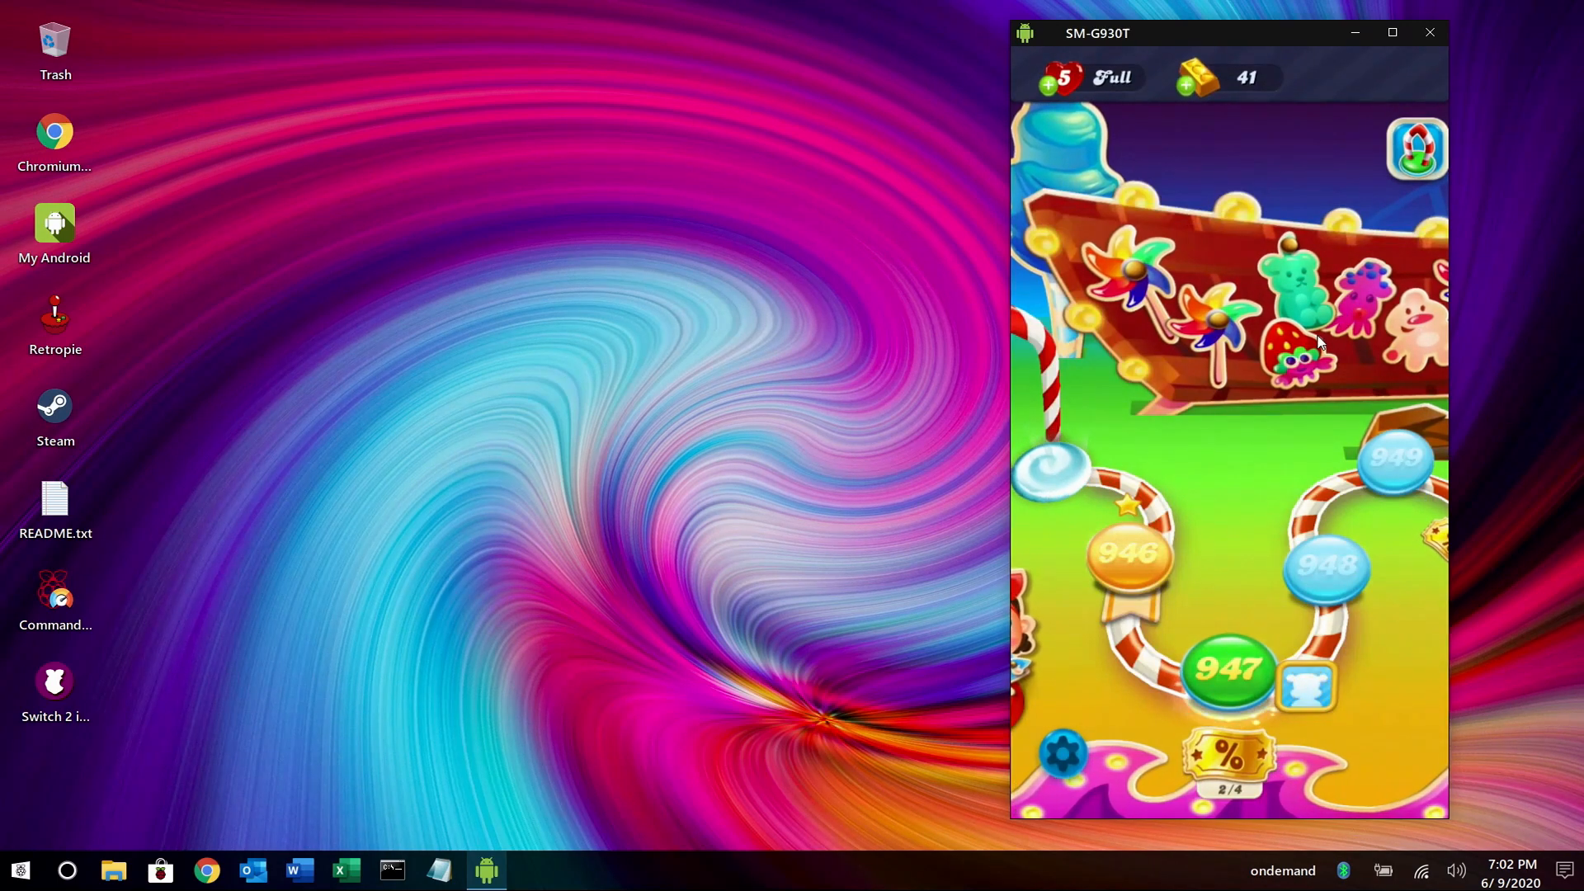
click(1431, 33)
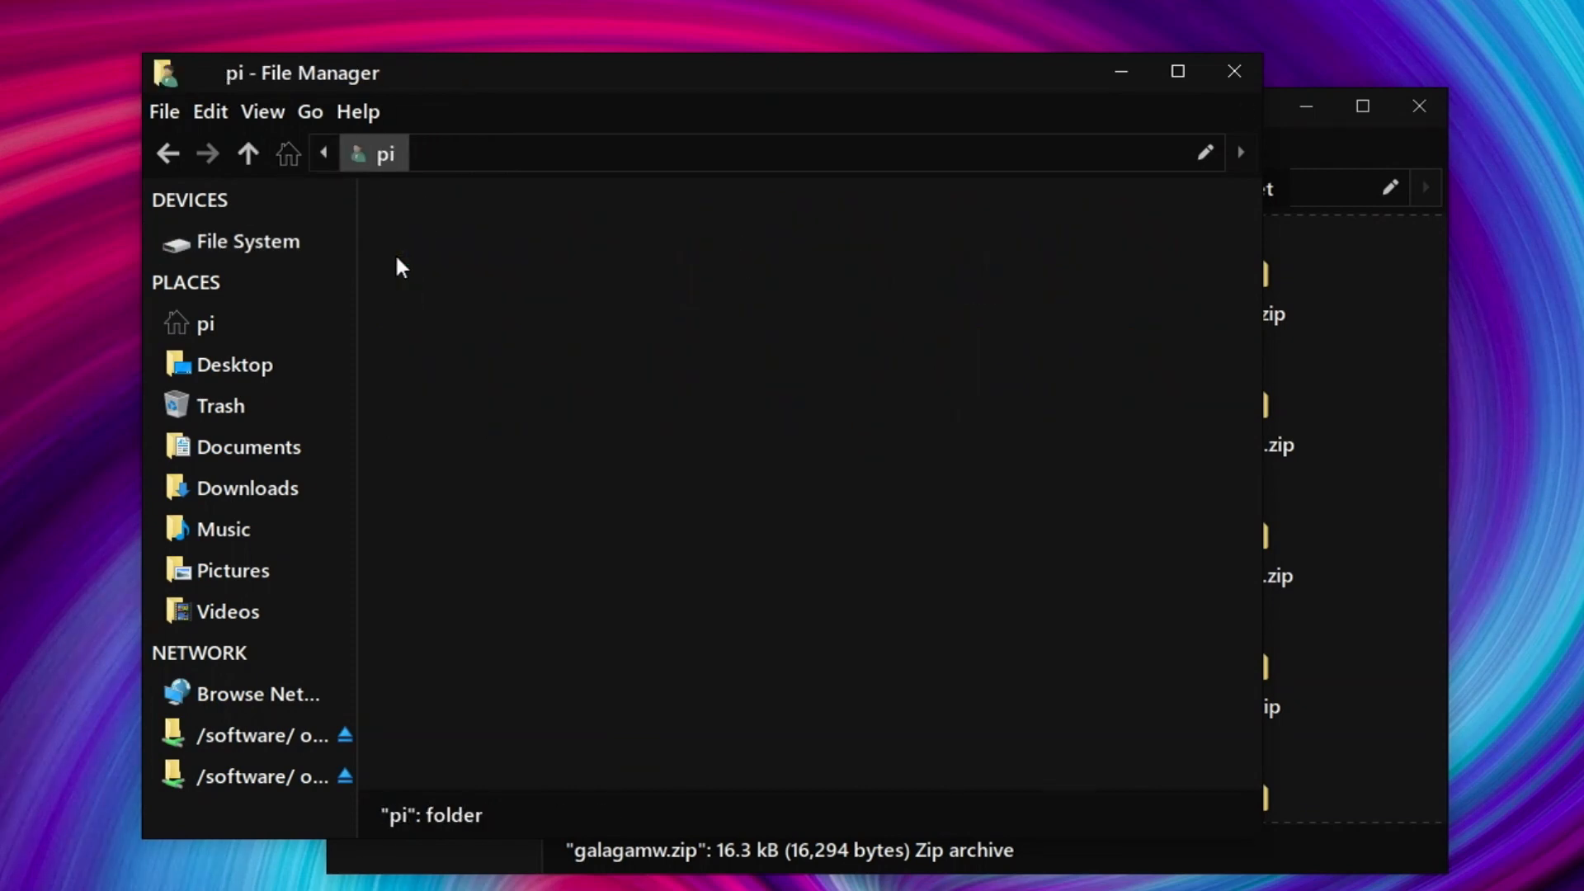
Show the pi home folder, jump to the File System root and bring up Catfish File Search.
click(206, 323)
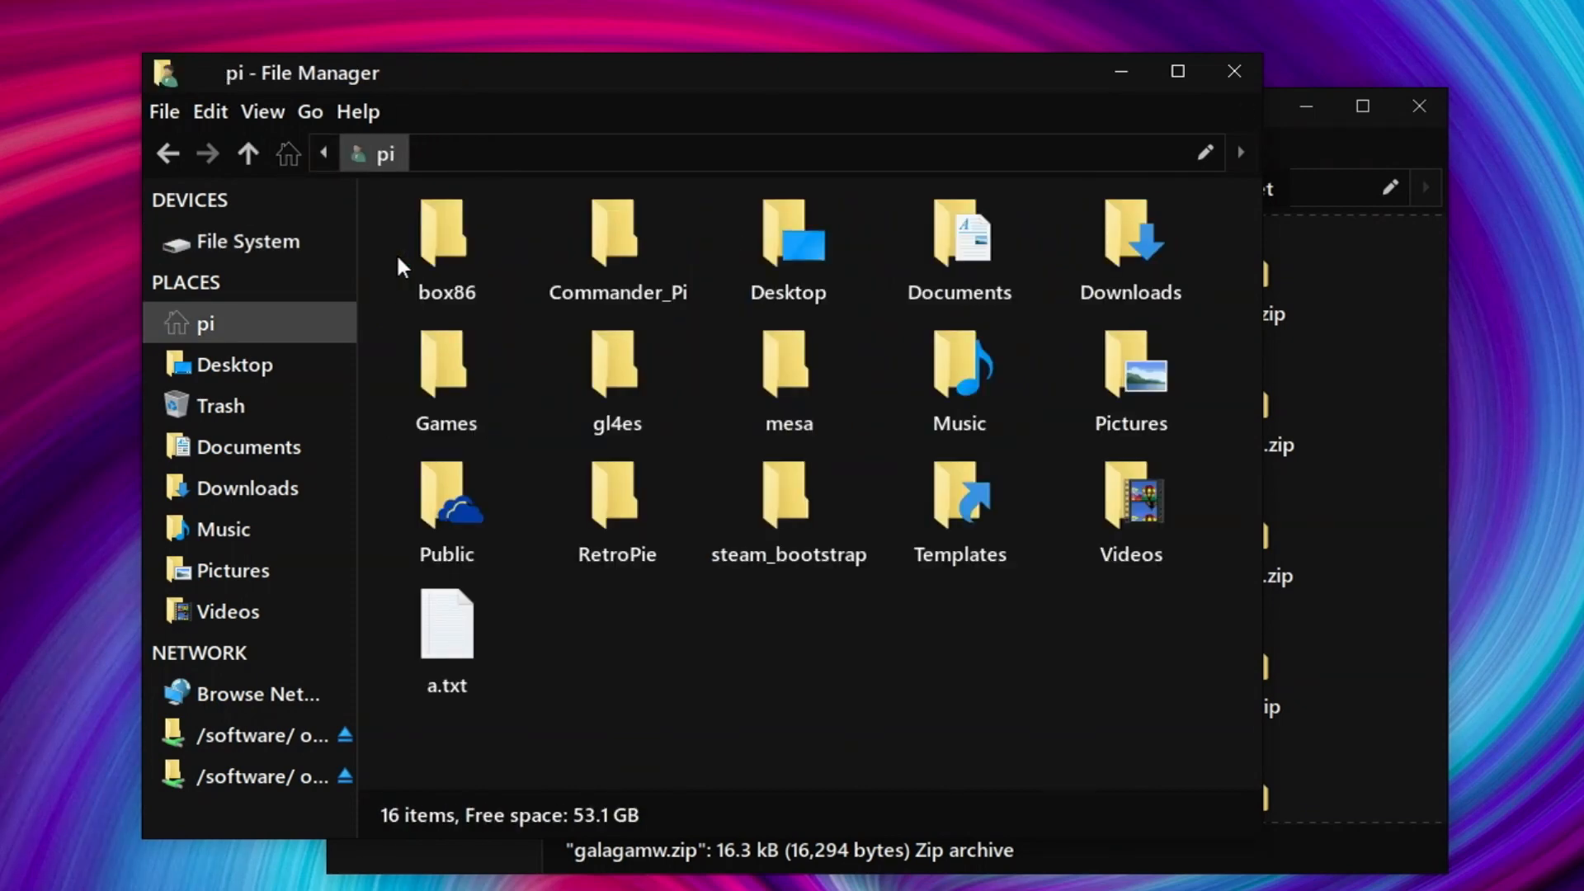
mouse_move(353, 181)
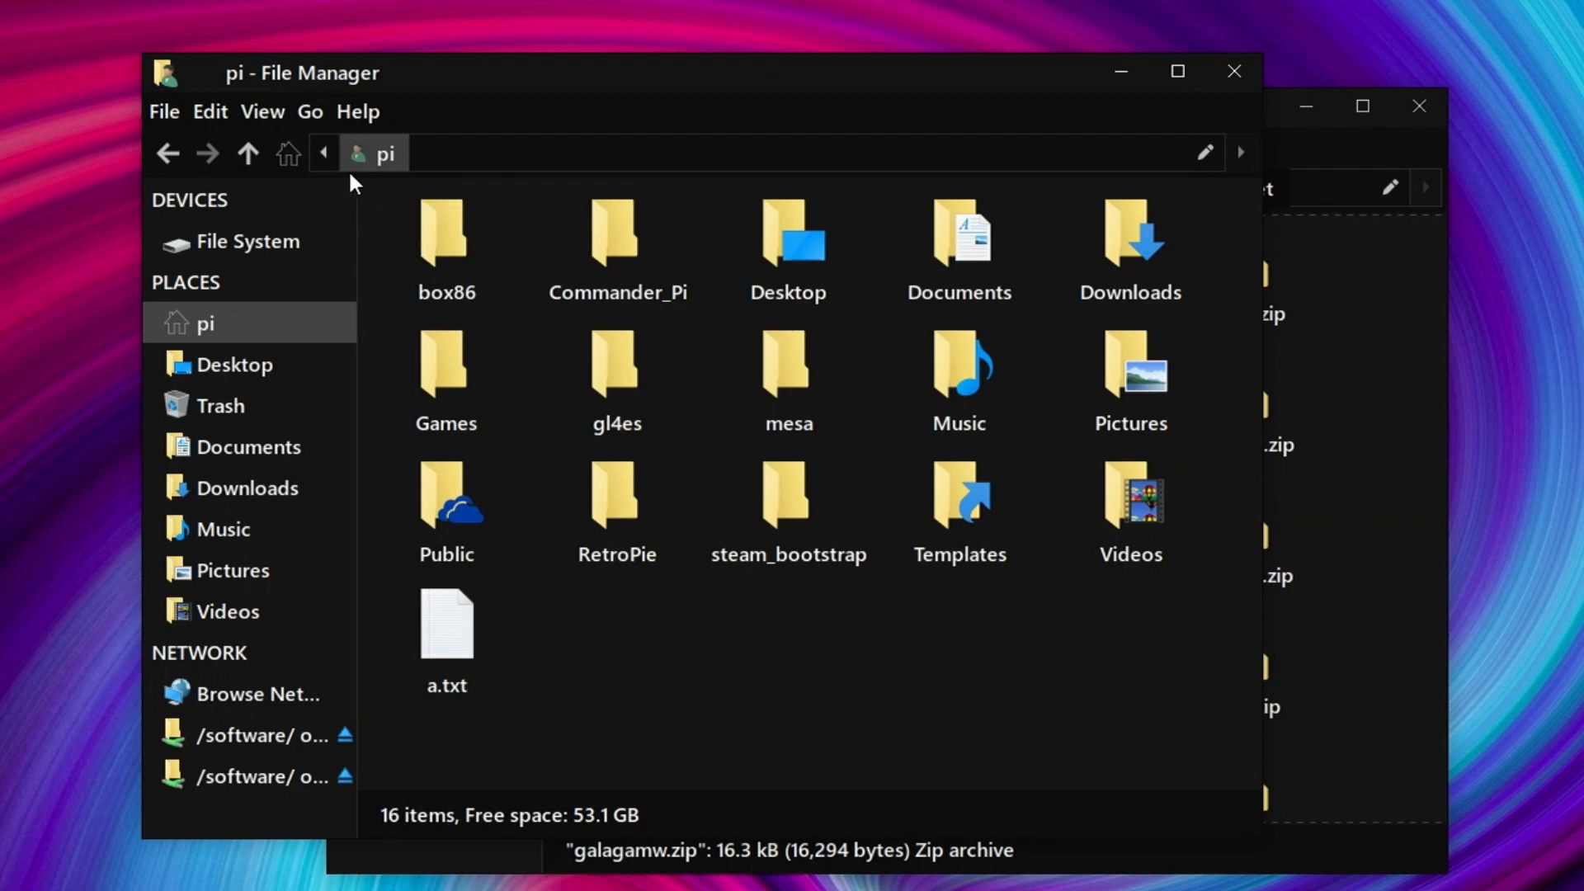
click(358, 152)
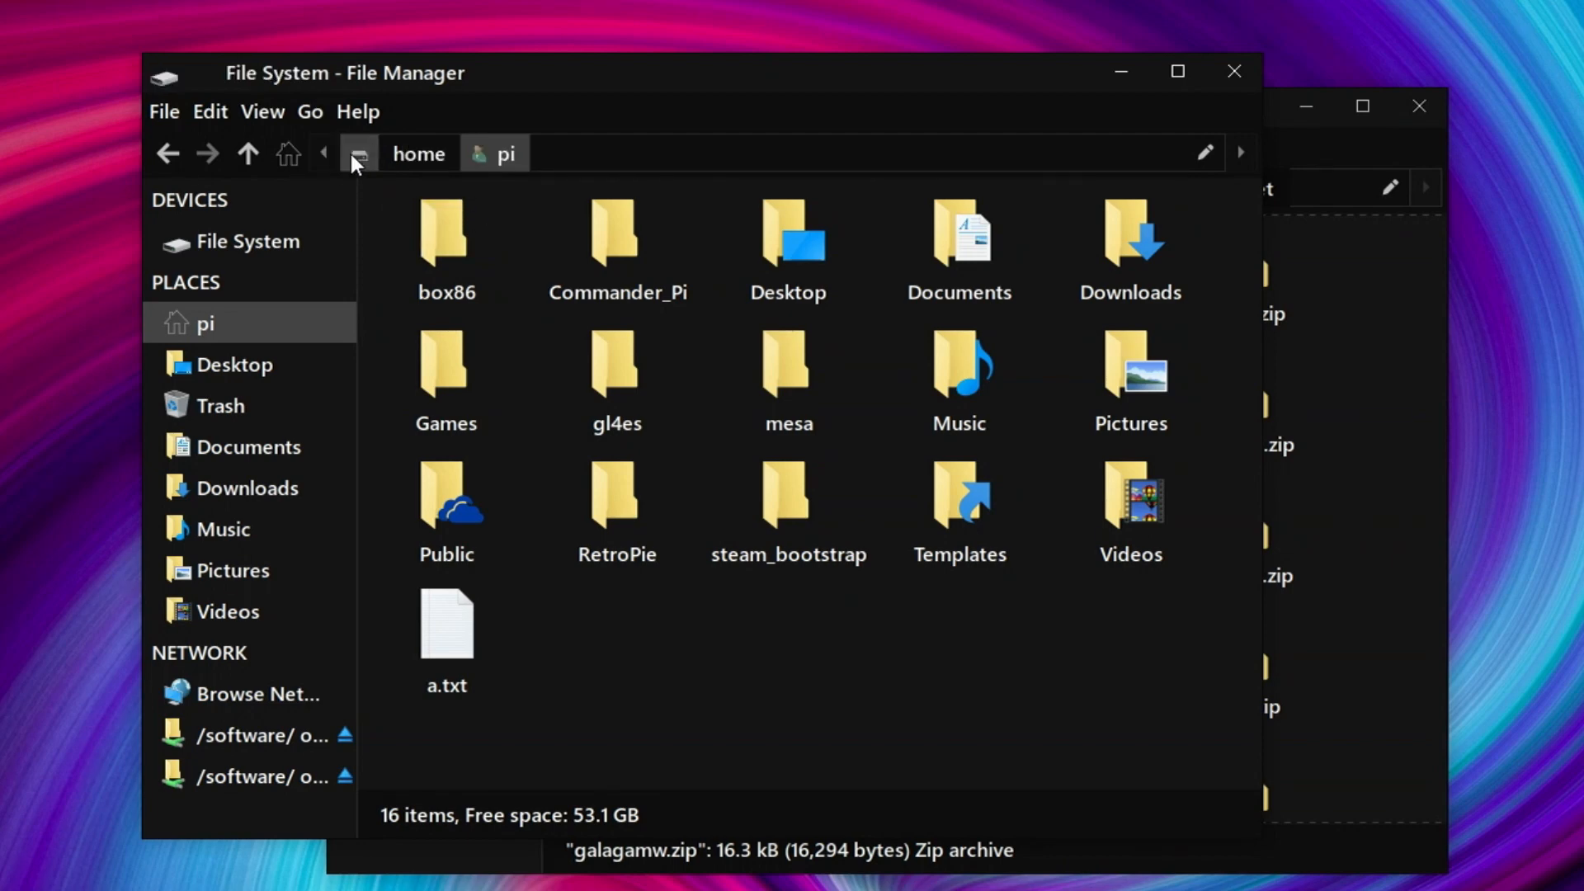
click(249, 241)
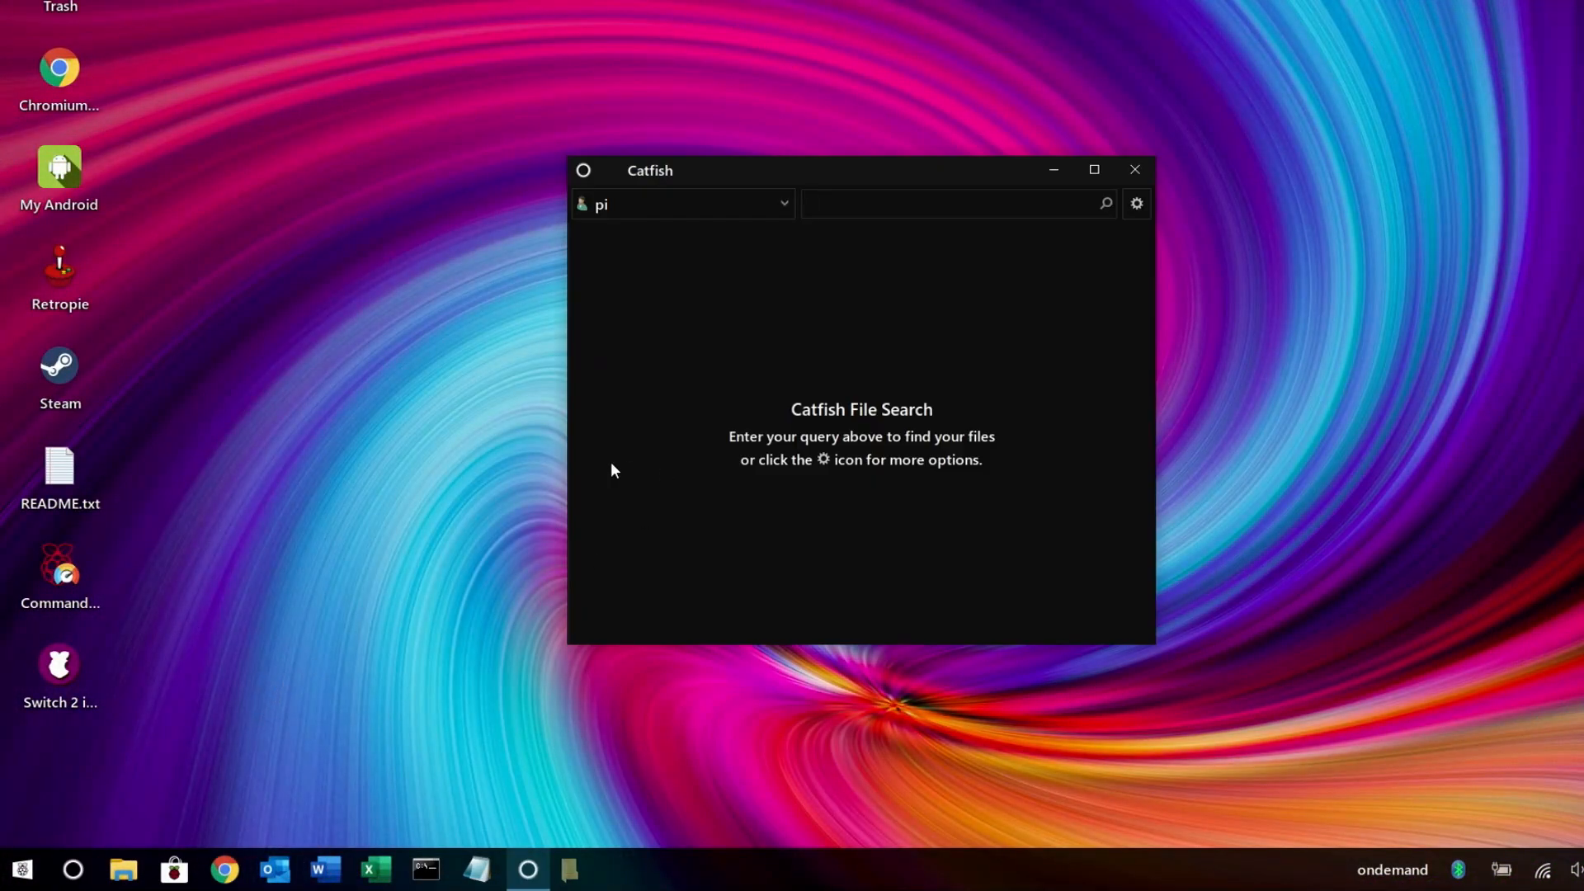
Search Catfish for 'roms', reach the RetroPie roms folder and close its window.
text(roms)
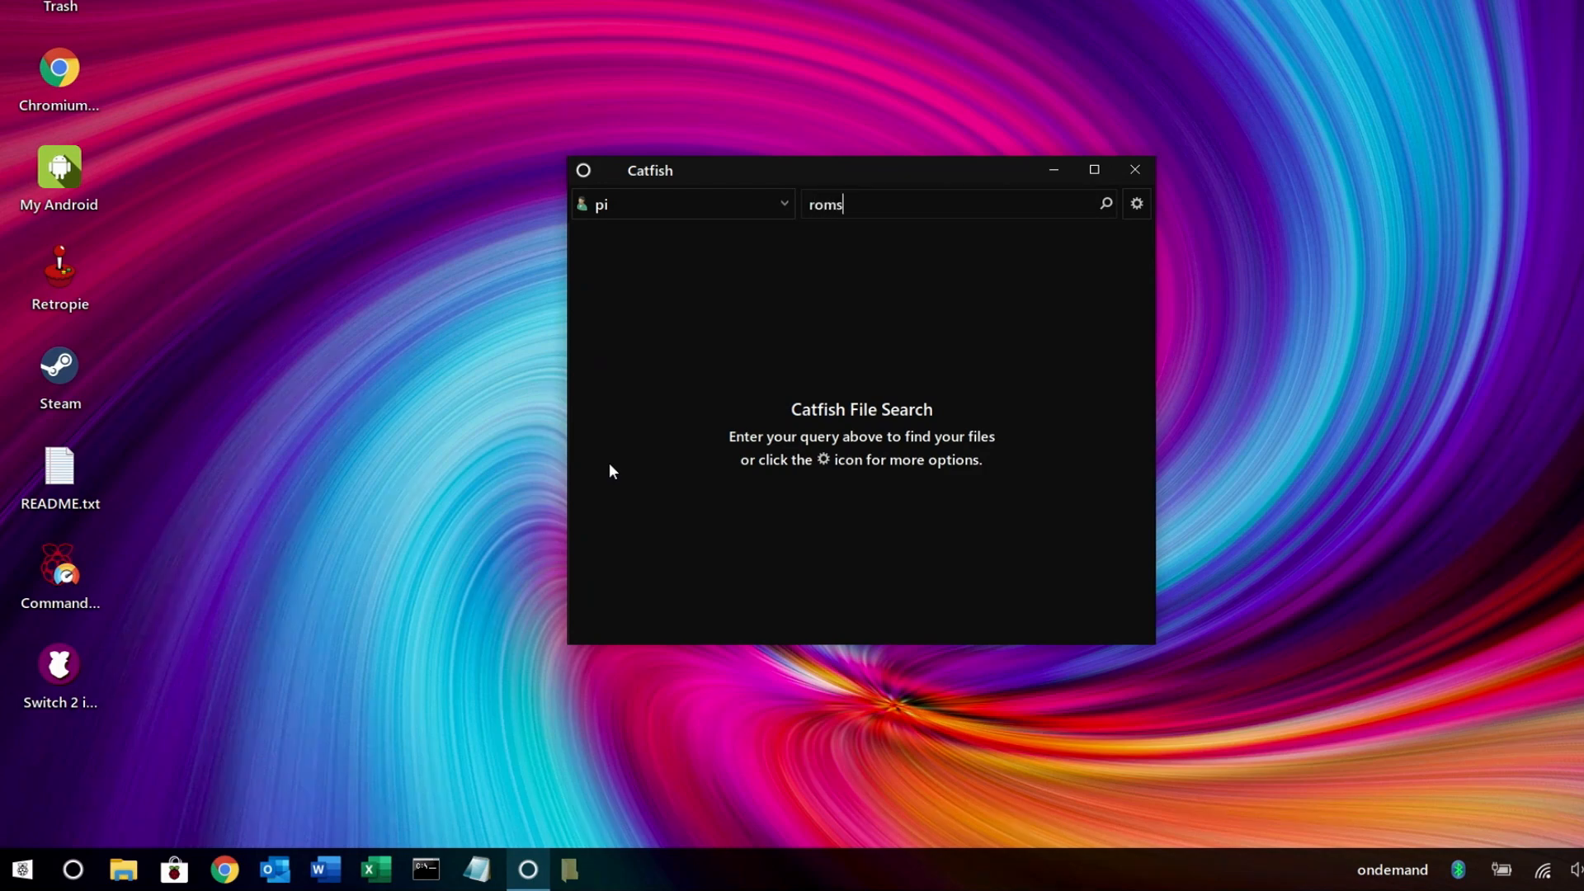
key(Return)
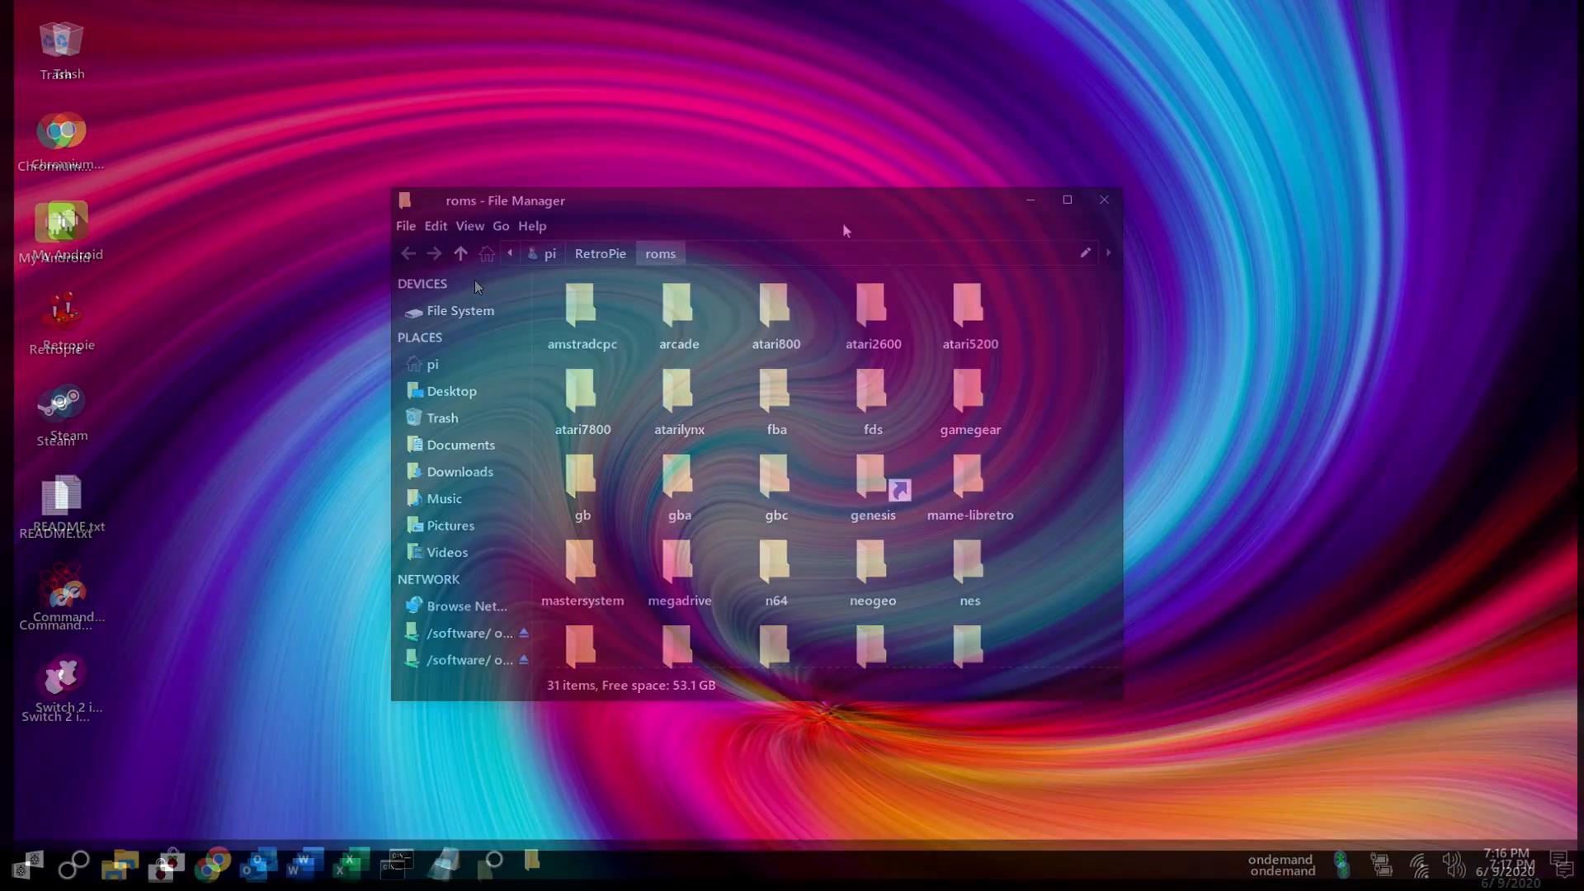
click(1102, 200)
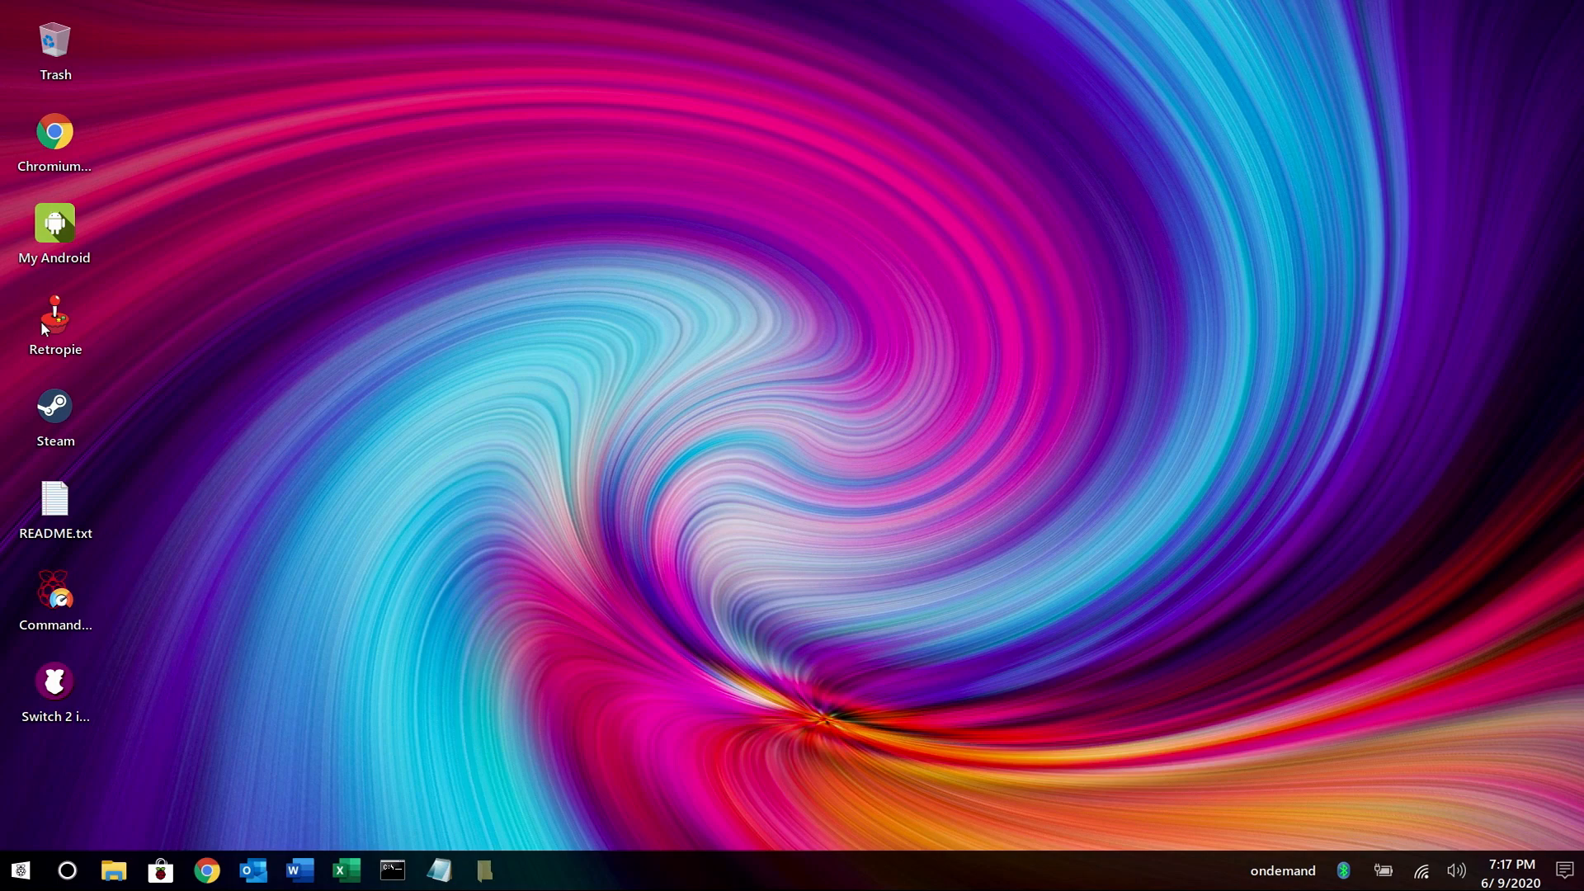
Launch RetroPie and hop the frog across the road and onto the river logs in the Frogger game.
double_click(54, 314)
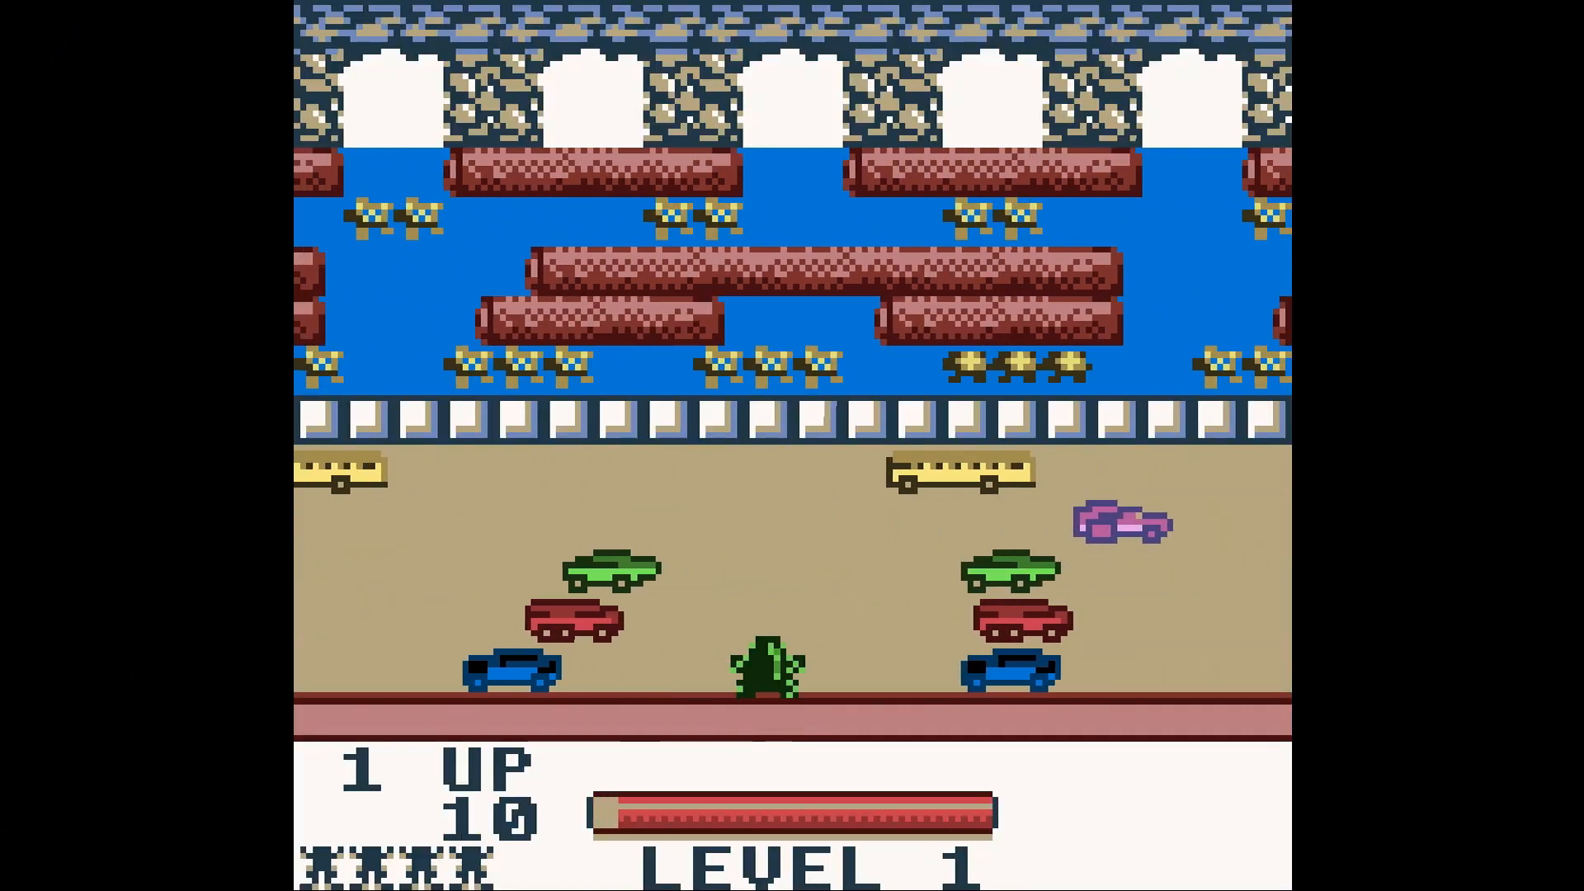
key(up)
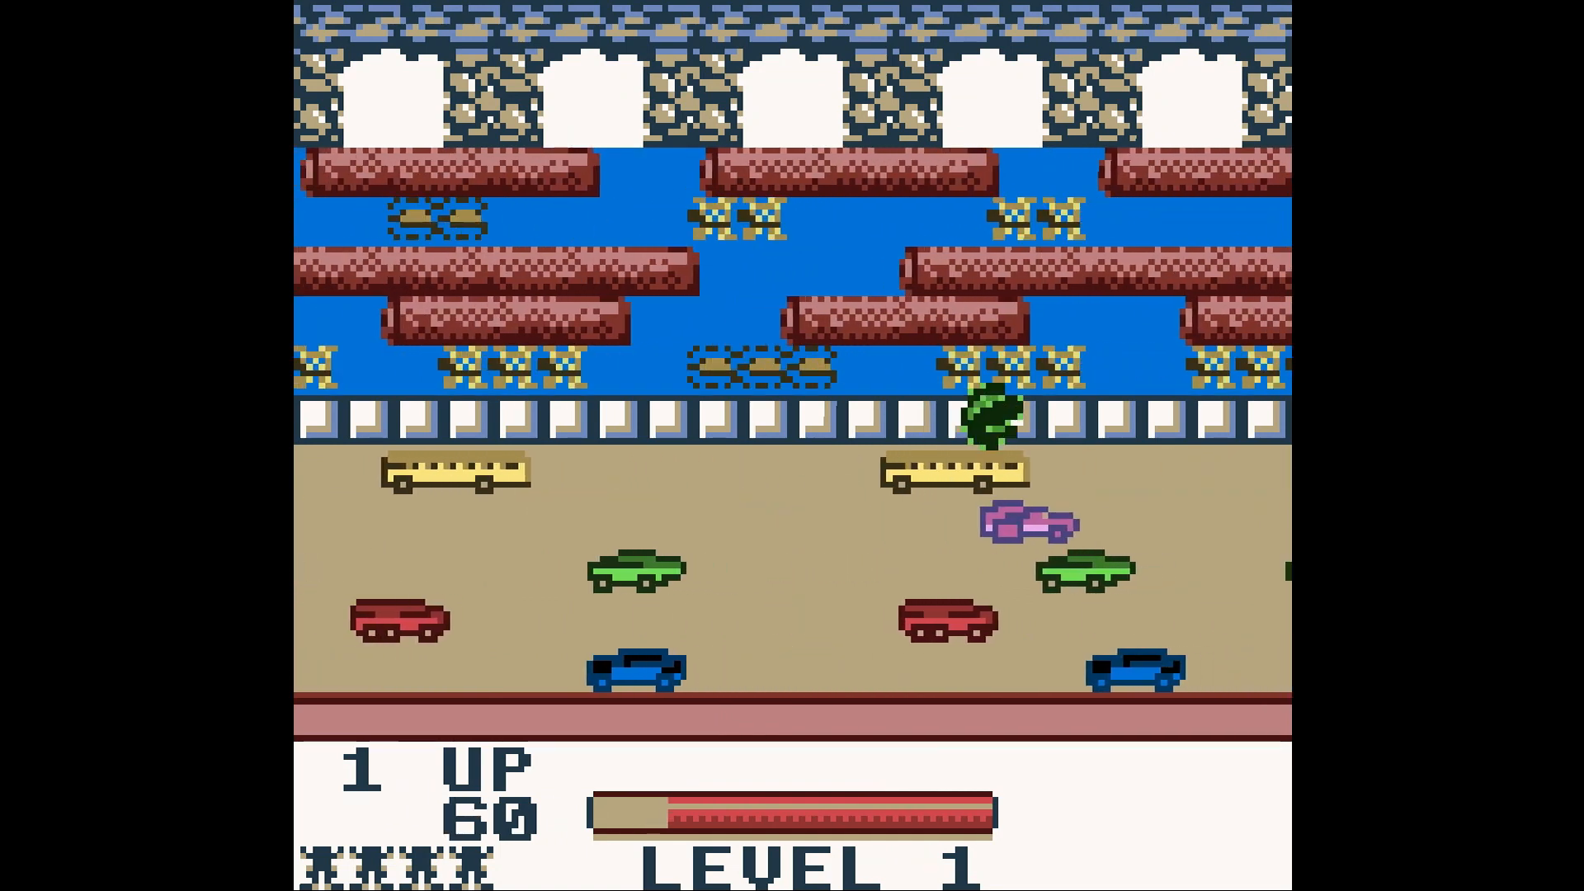
key(Up)
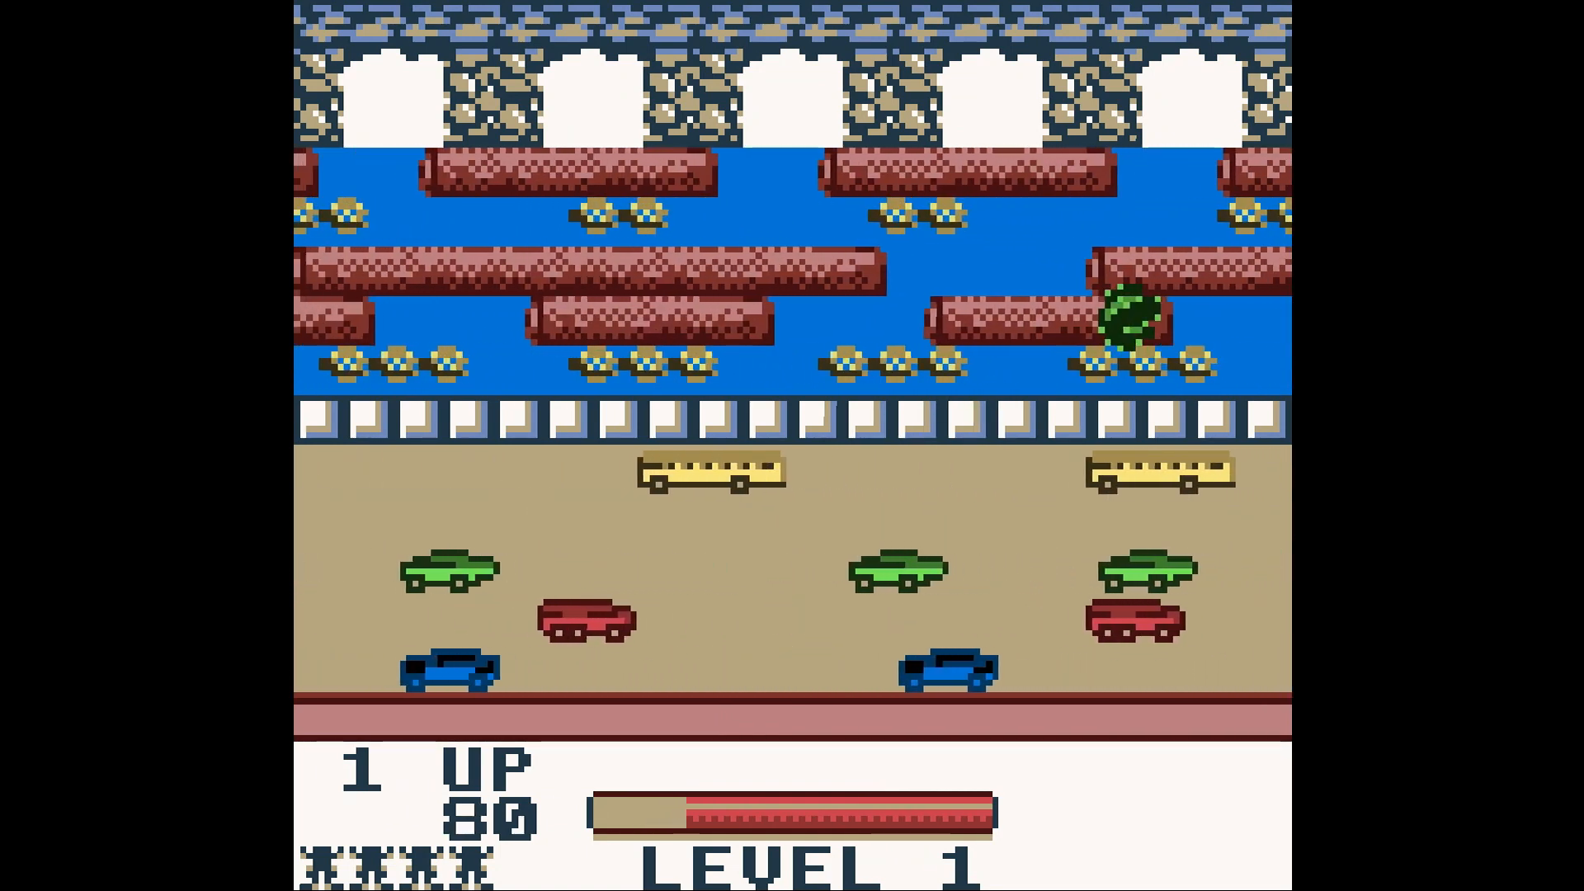
key(Start)
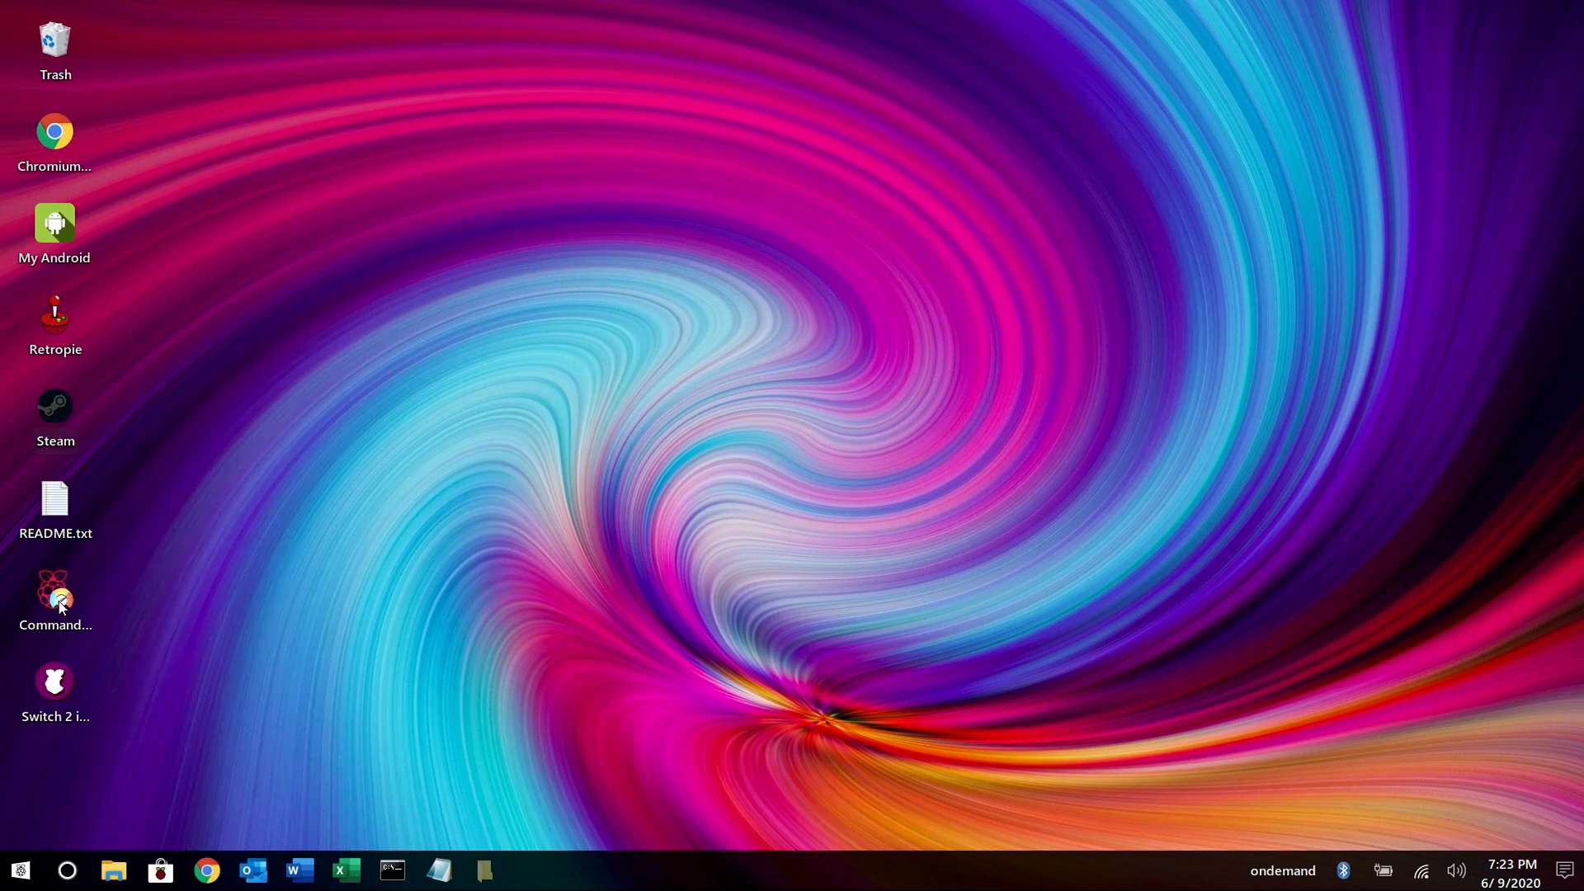
Launch Commander Pi and show its processor details and bootloader configuration windows.
double_click(54, 596)
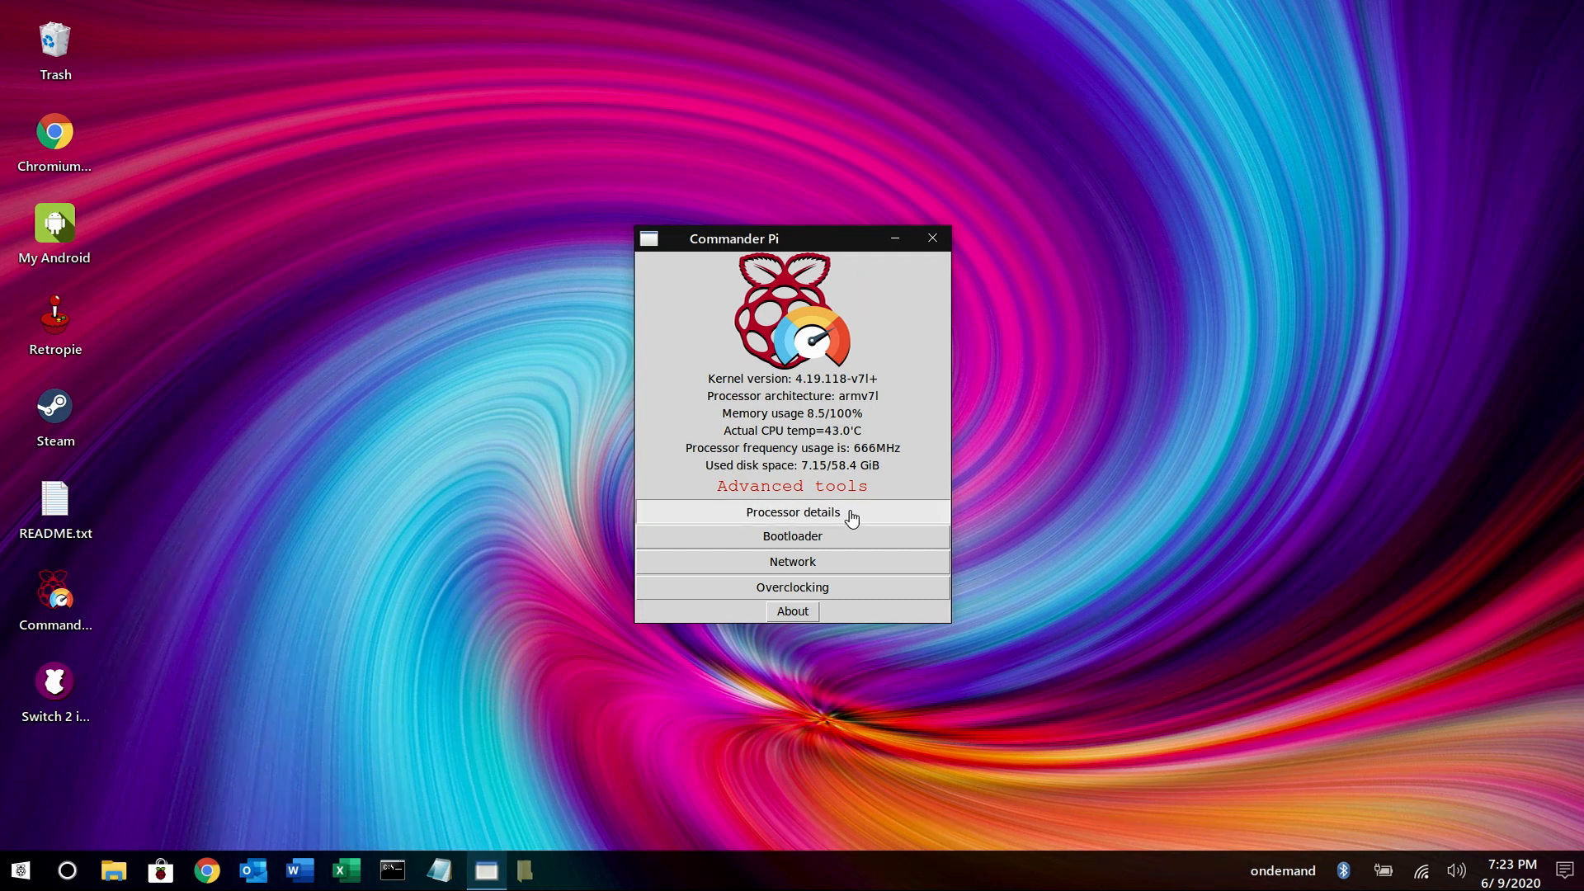
click(793, 511)
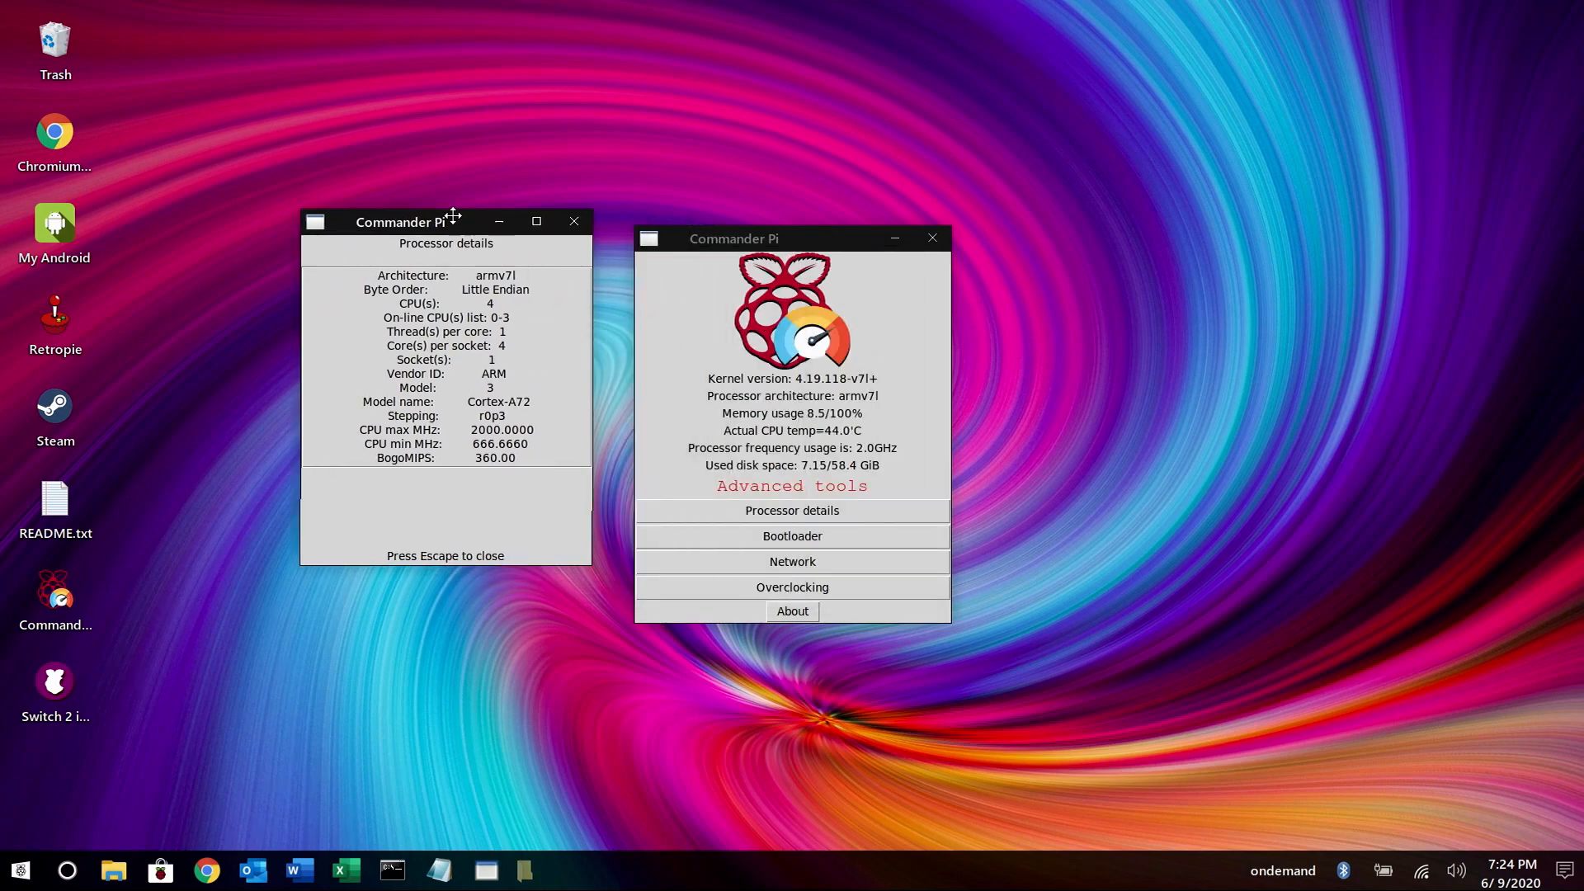
click(792, 535)
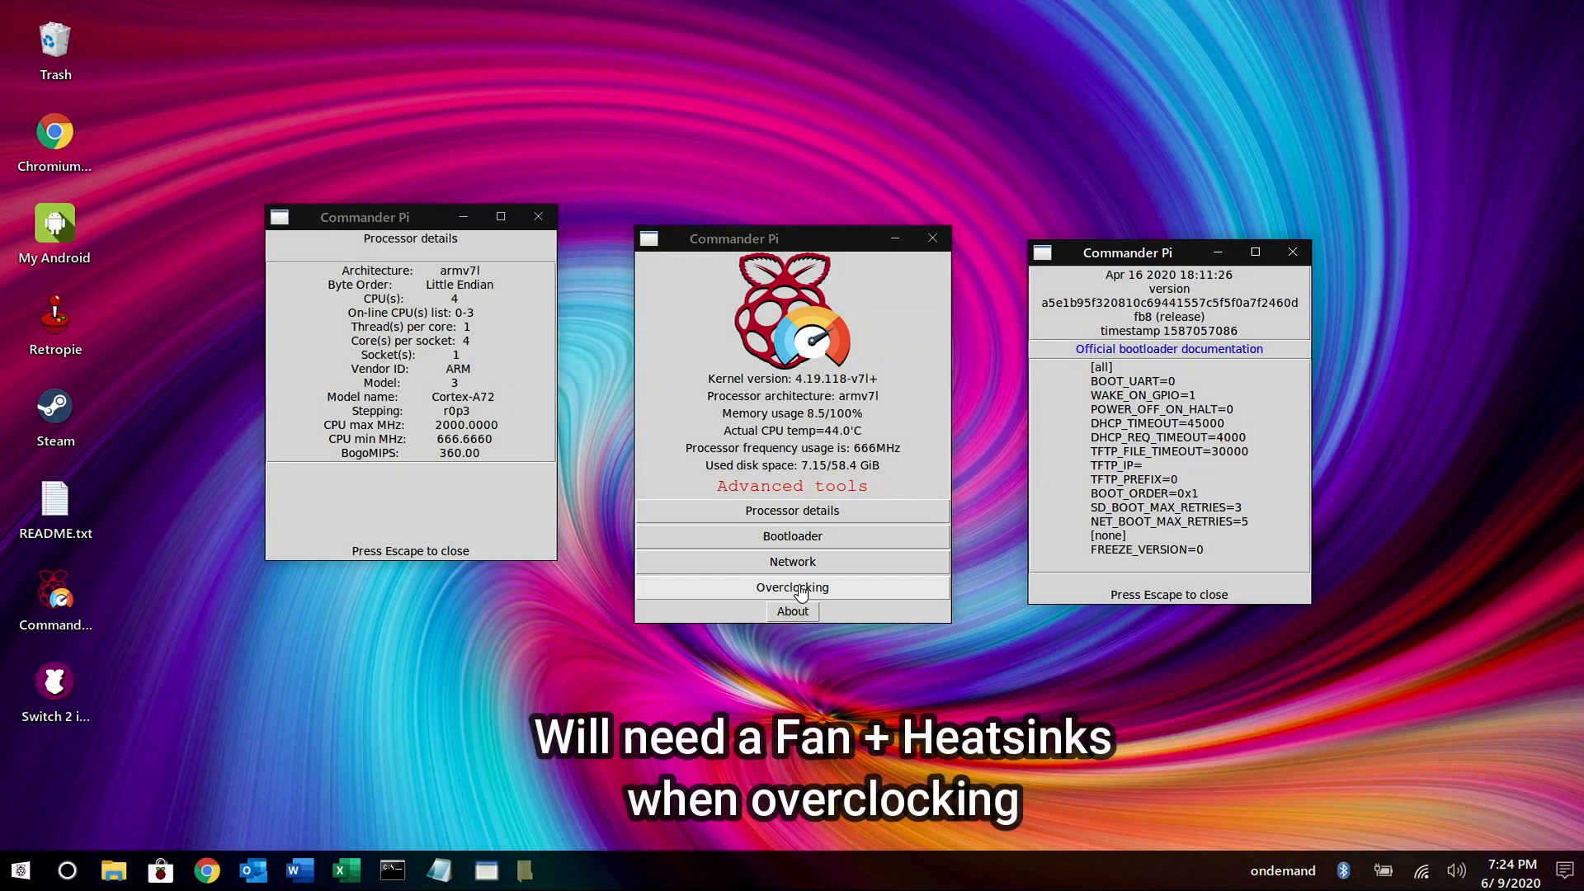
Enter the overclocking settings past the risk warning and set arm_freq to 2000.
click(792, 588)
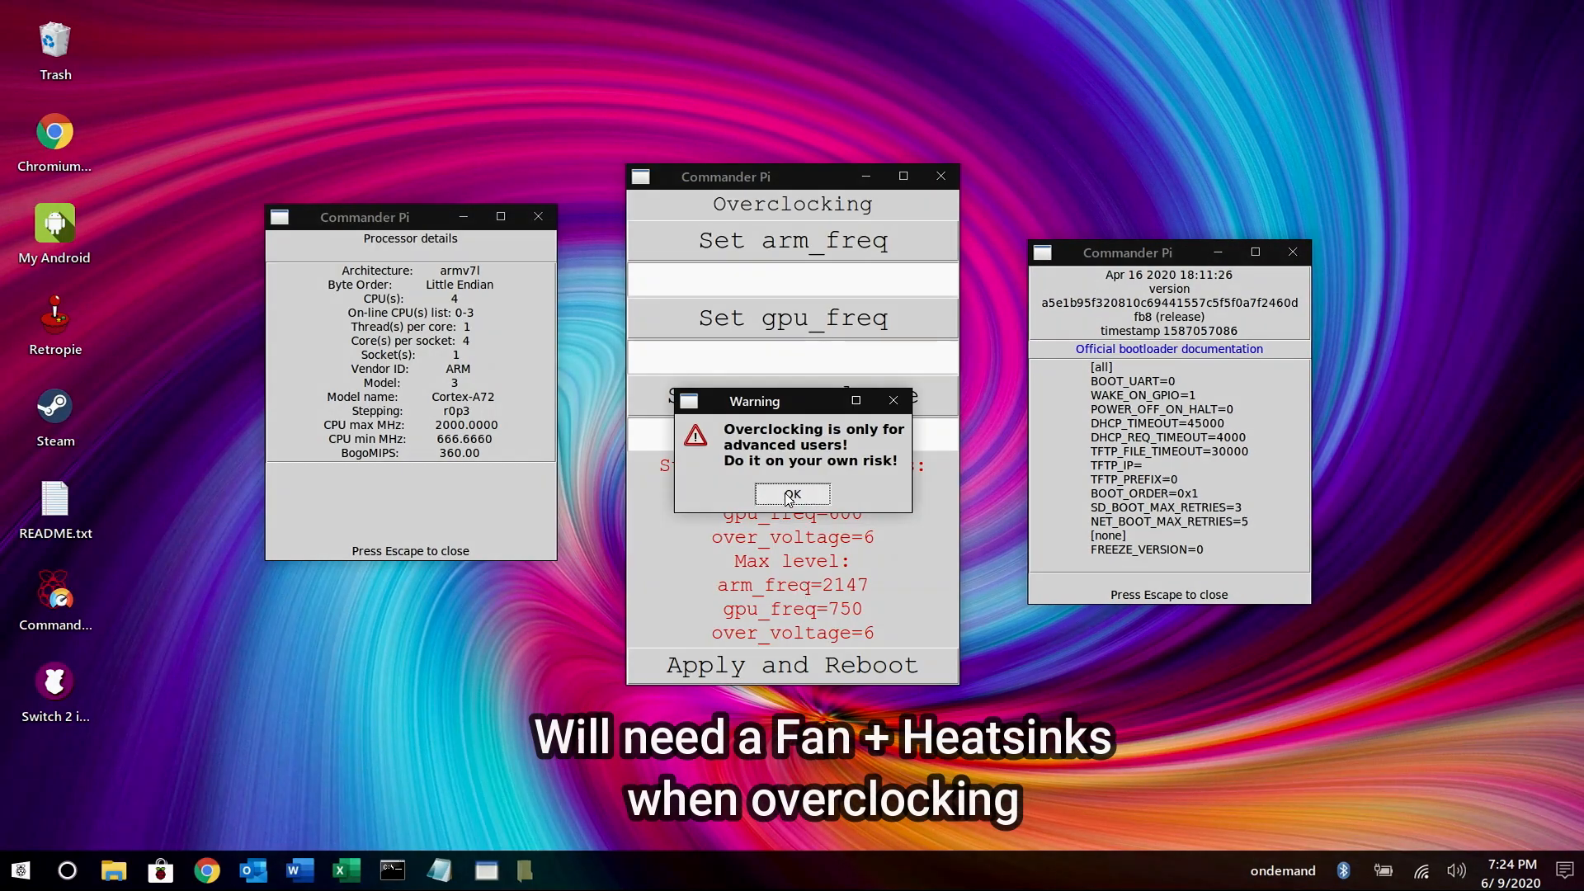
click(792, 493)
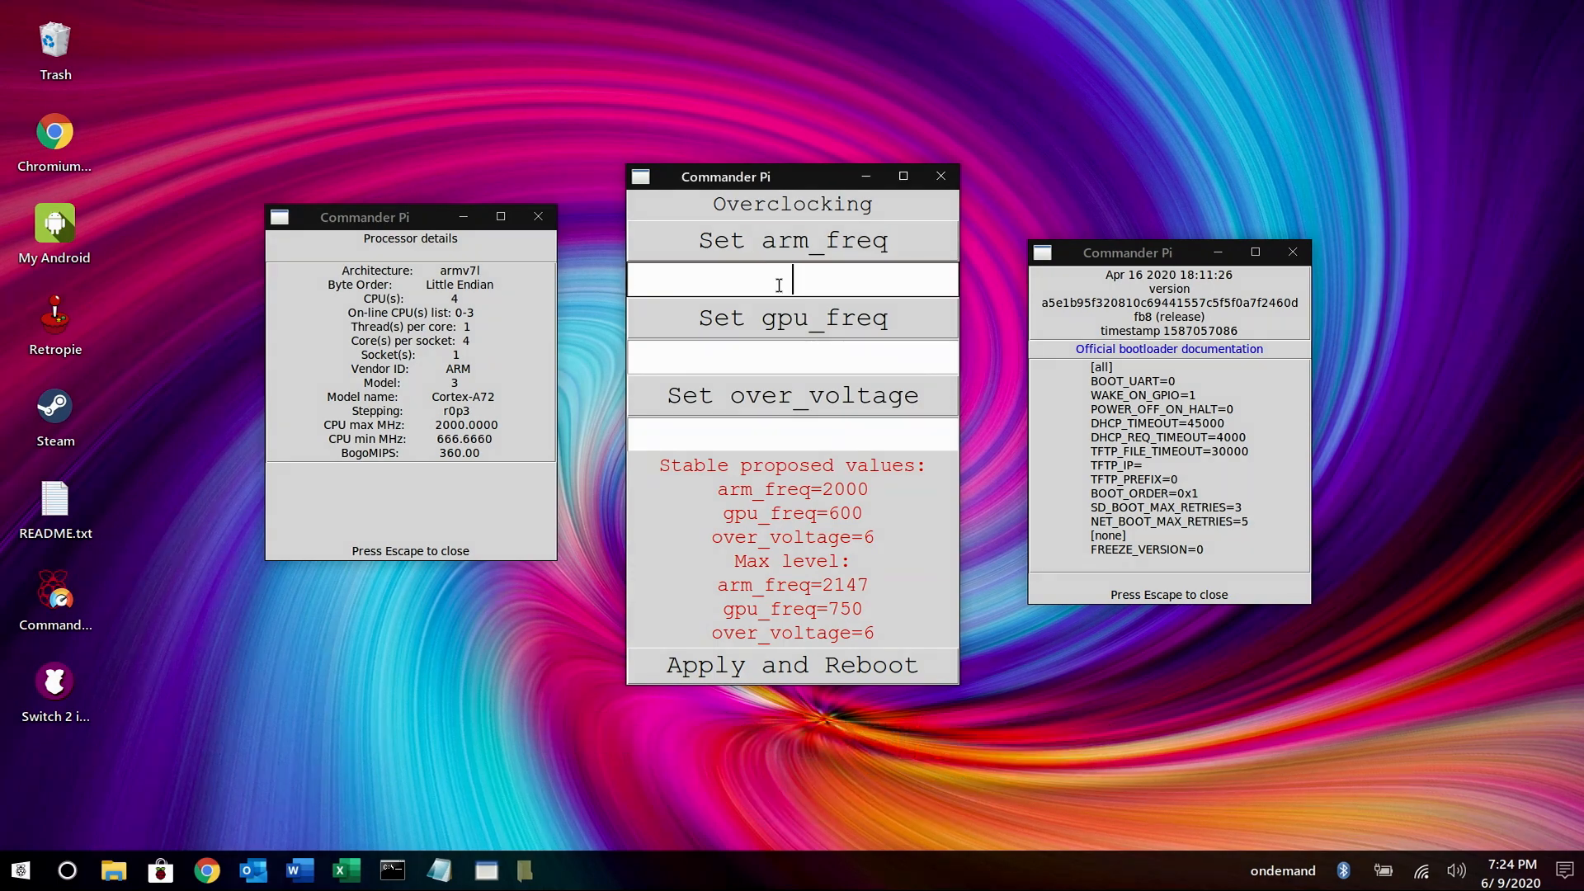
text(20)
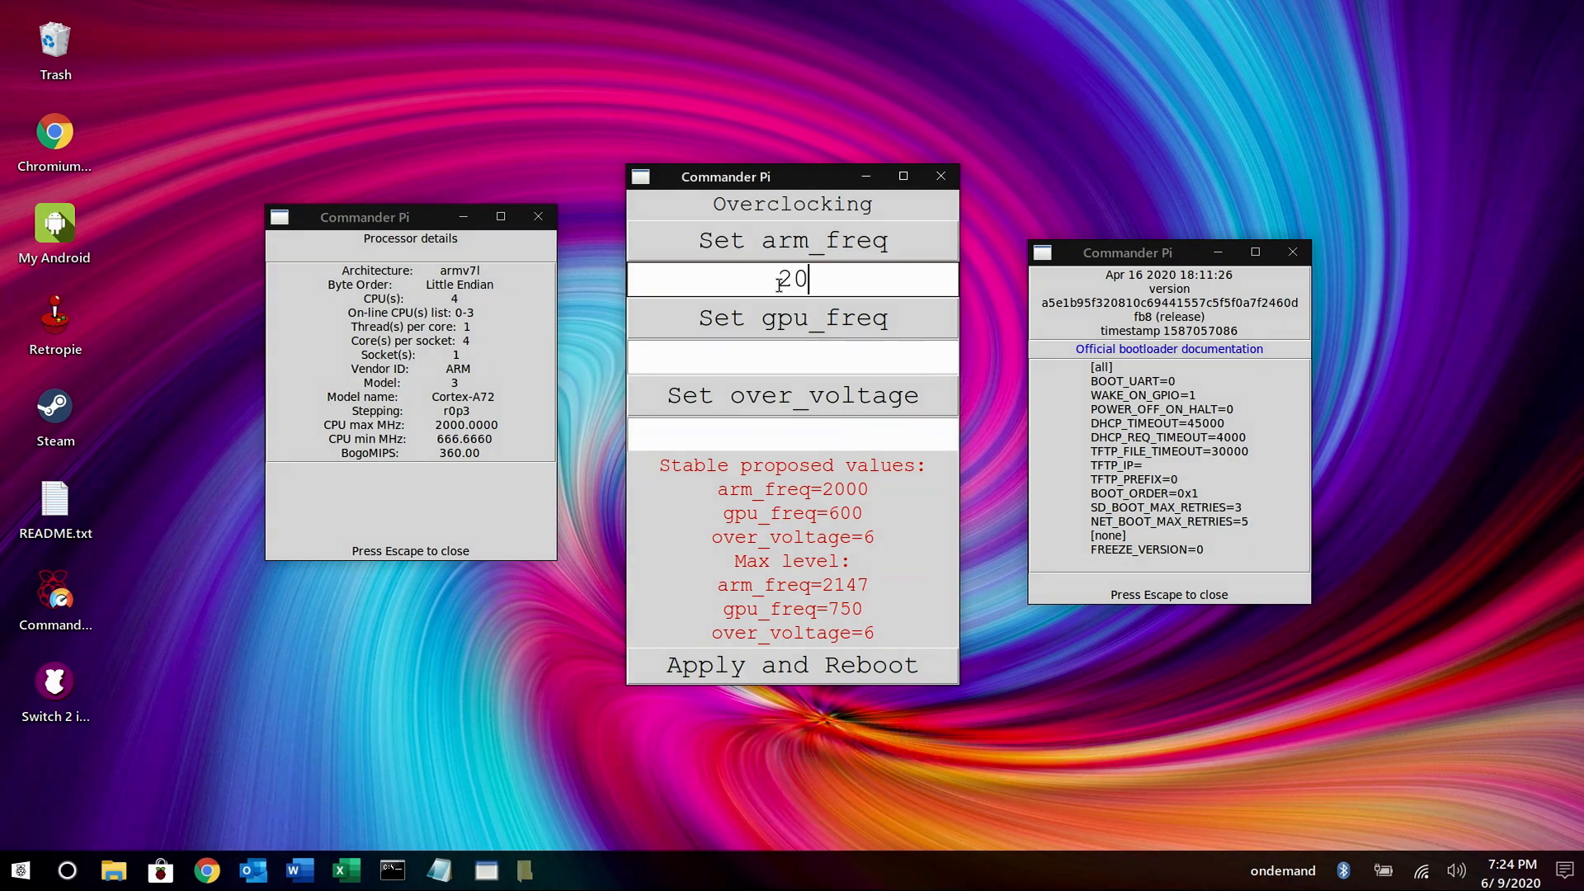
text(00)
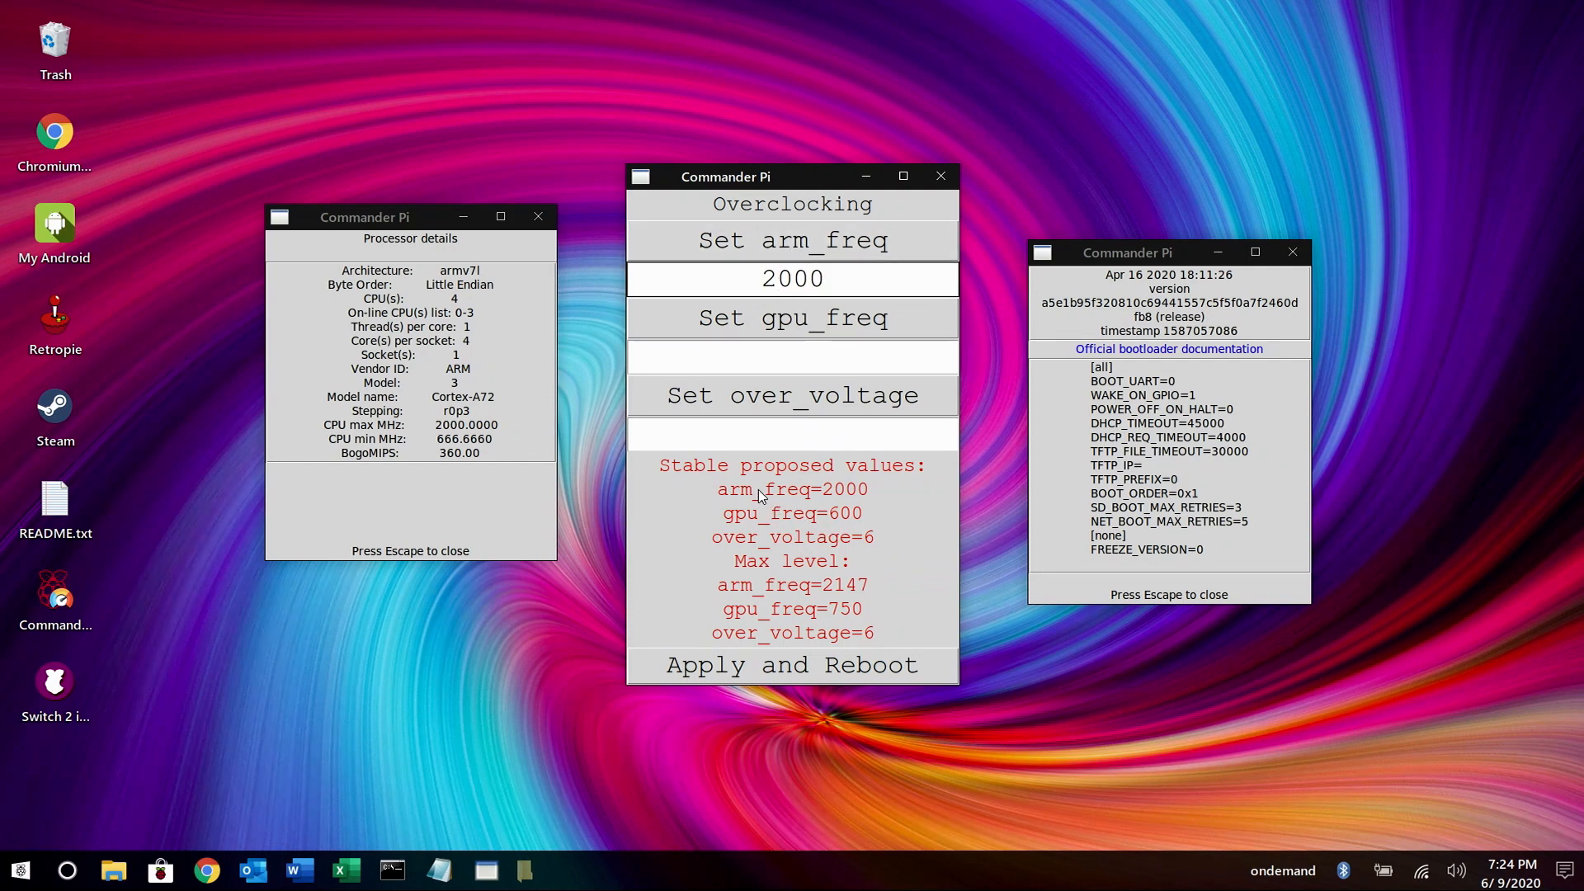
click(792, 279)
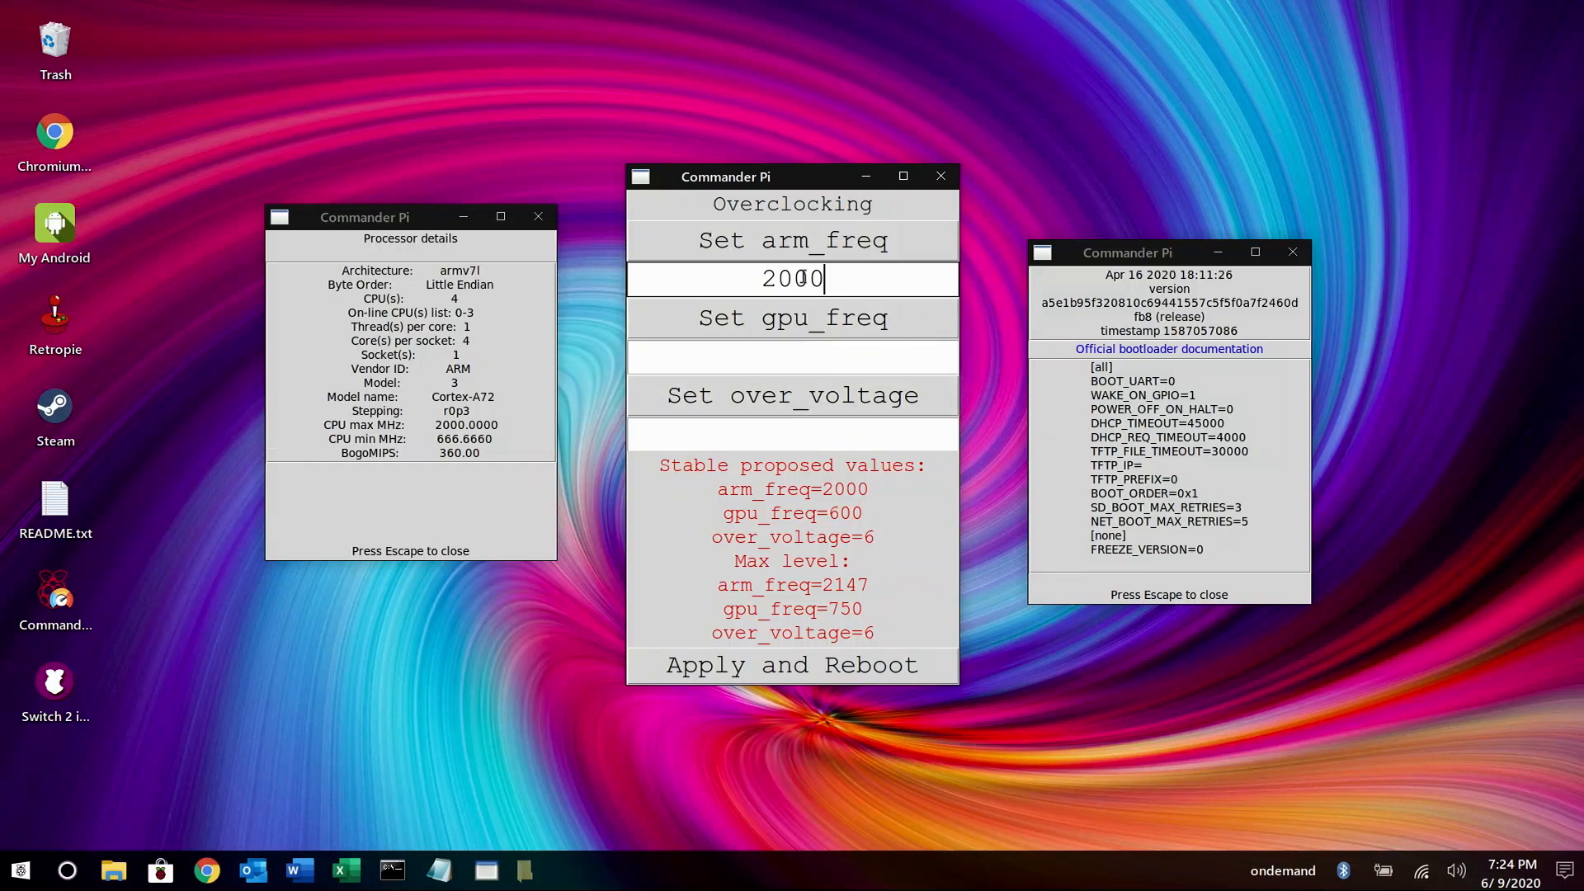
click(791, 357)
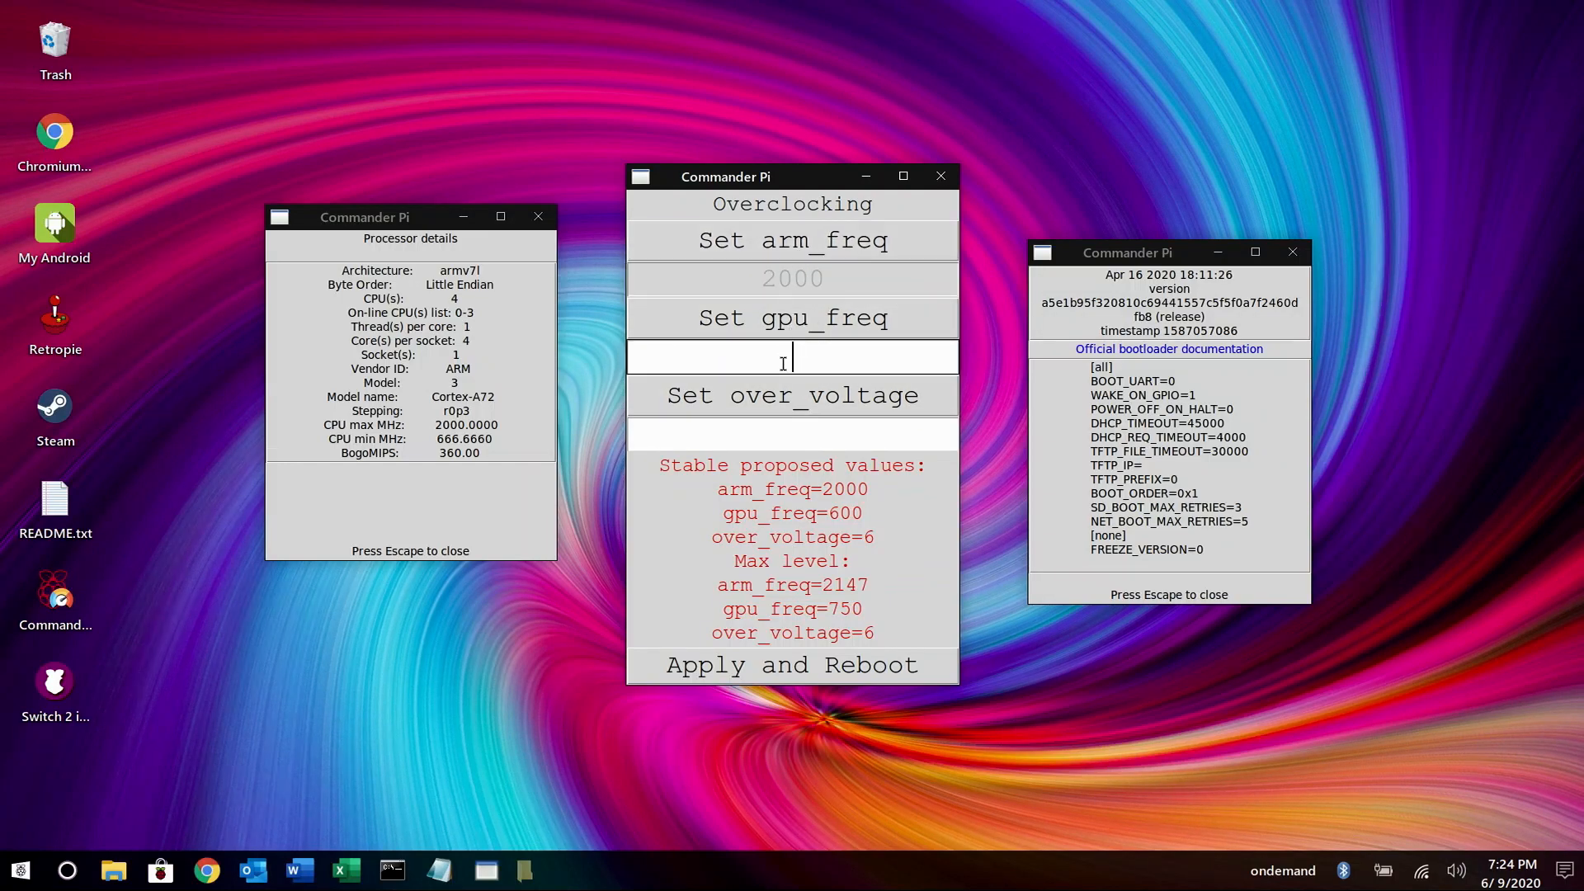
Set gpu_freq to 600 and over_voltage to 6, then apply the values with a confirmed reboot.
text(6)
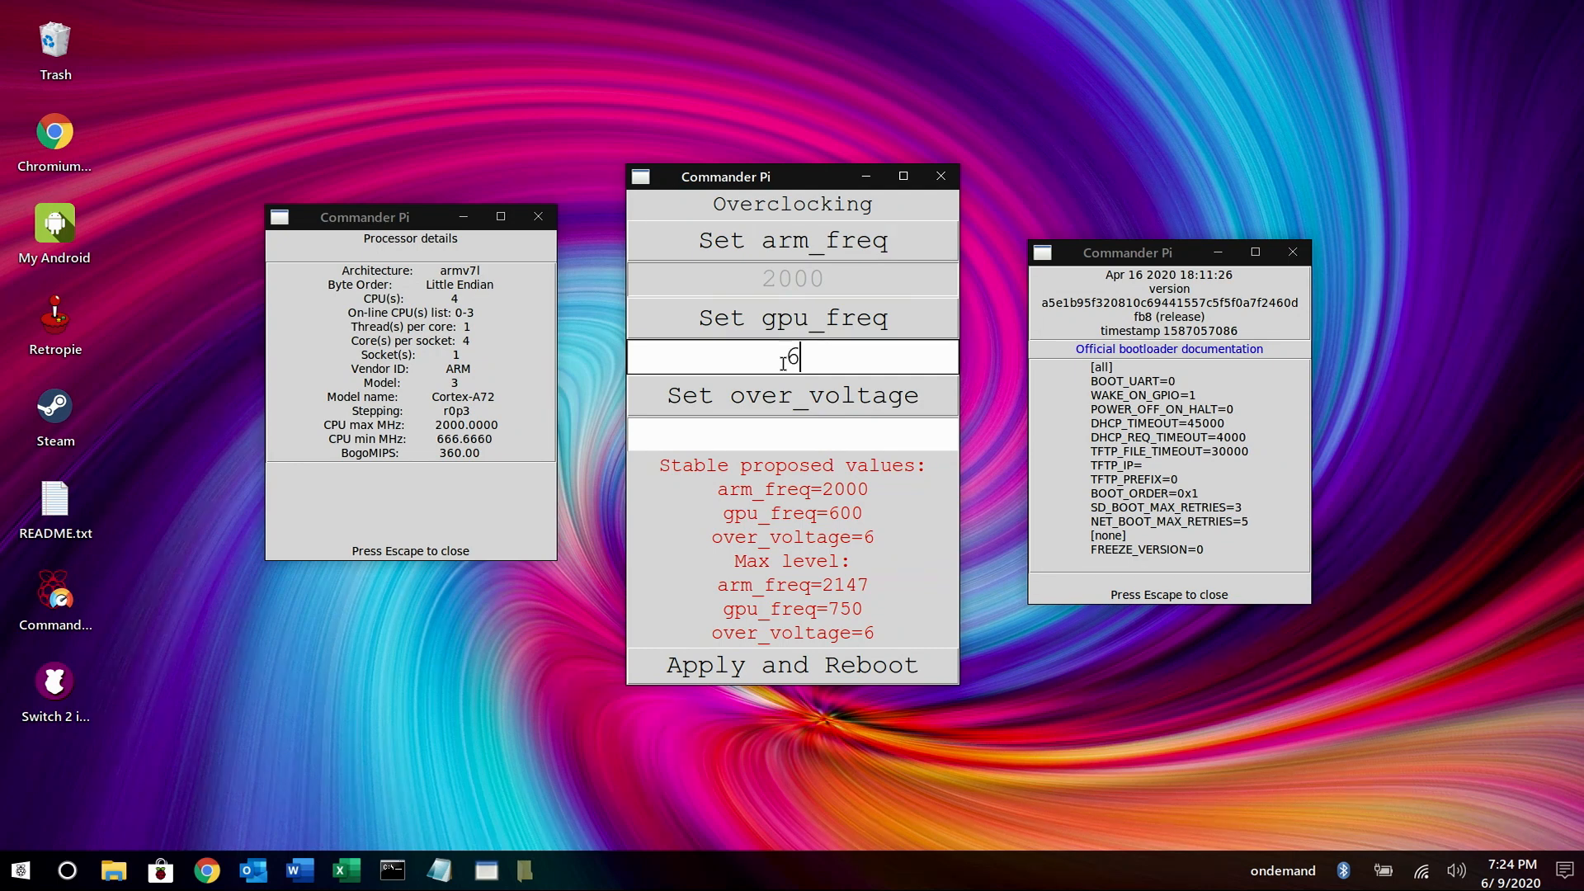
click(792, 317)
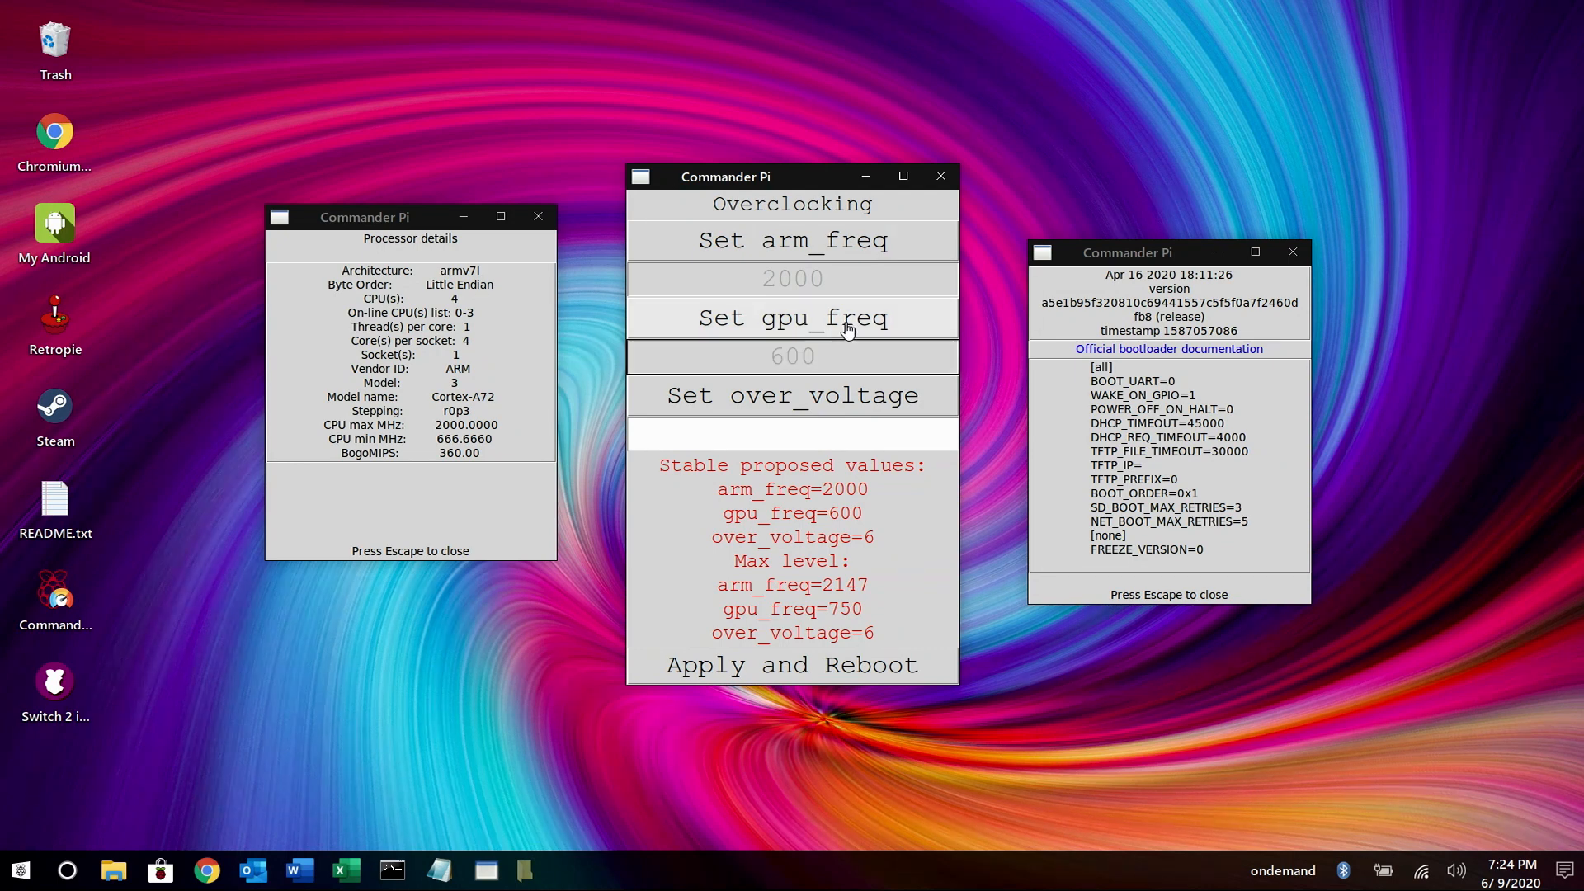
click(792, 434)
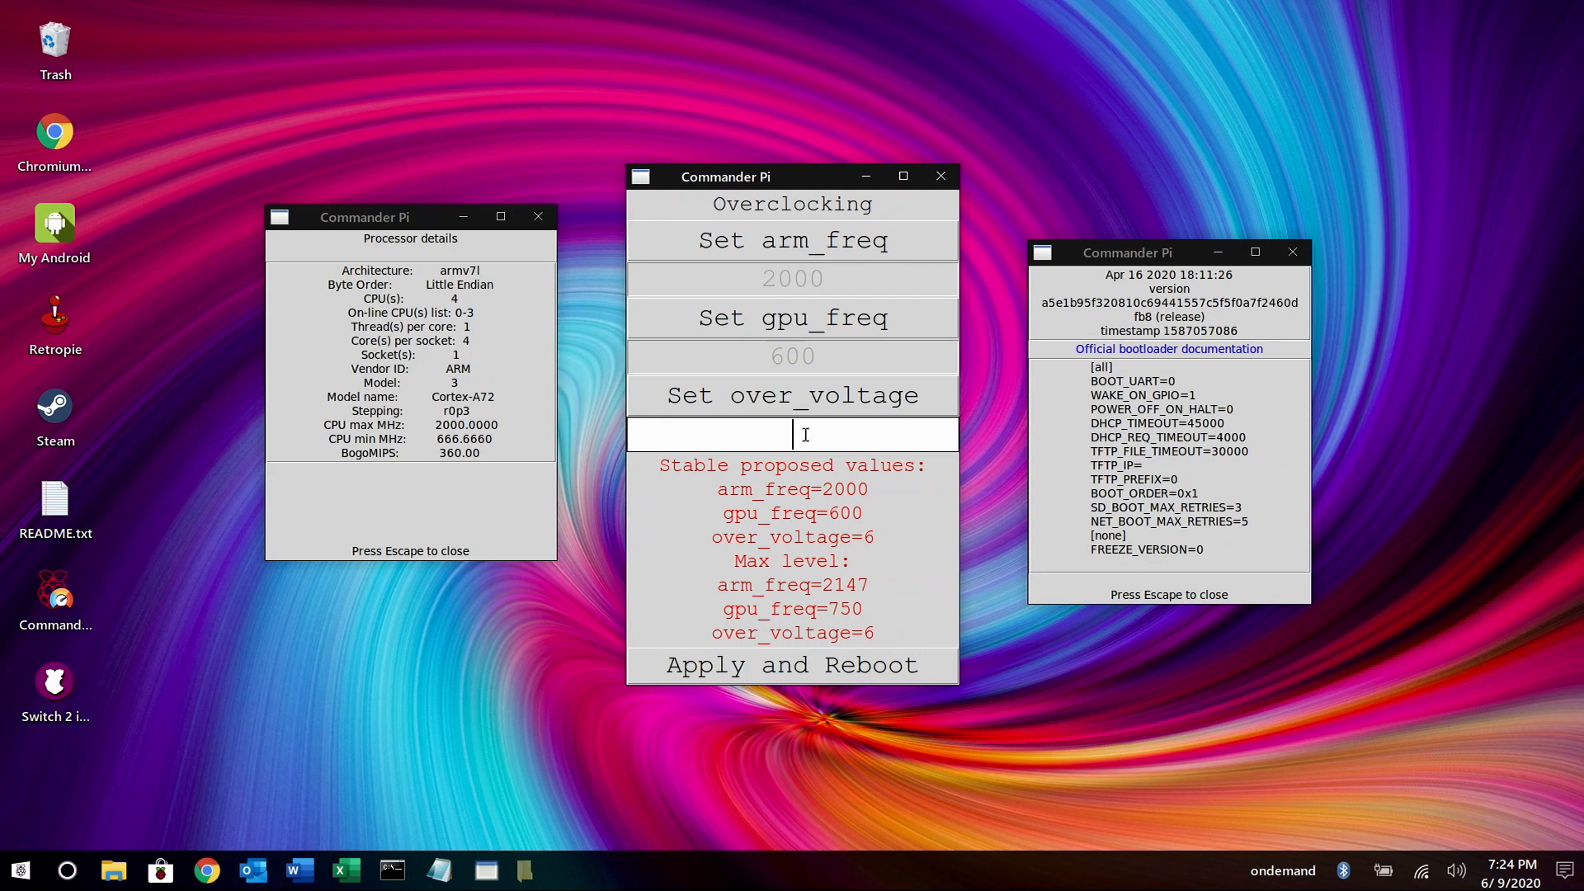
text(6)
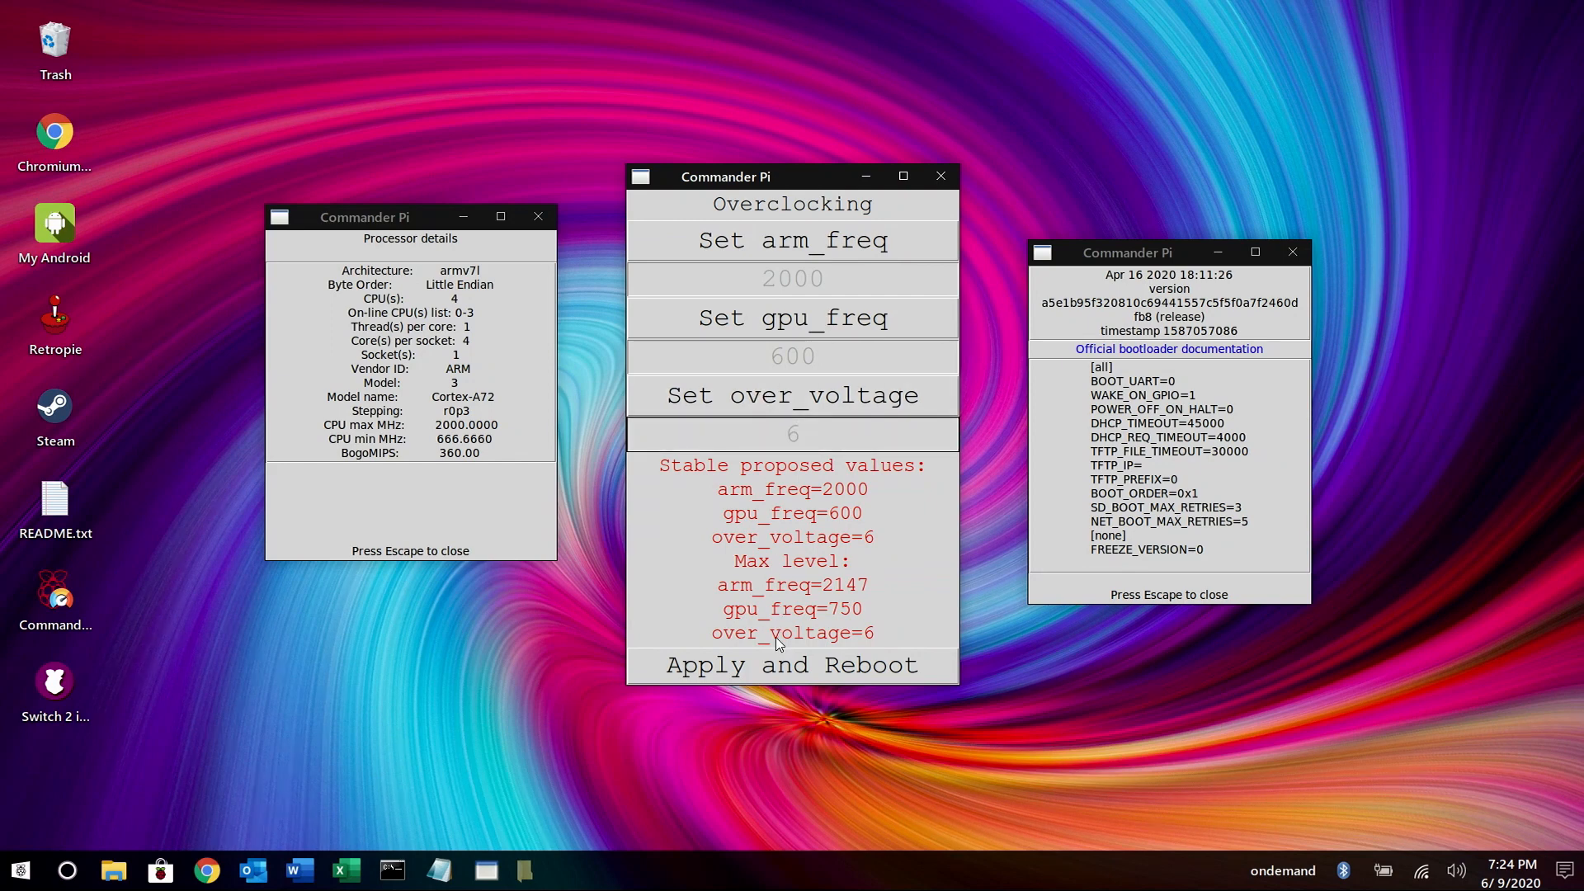
click(791, 665)
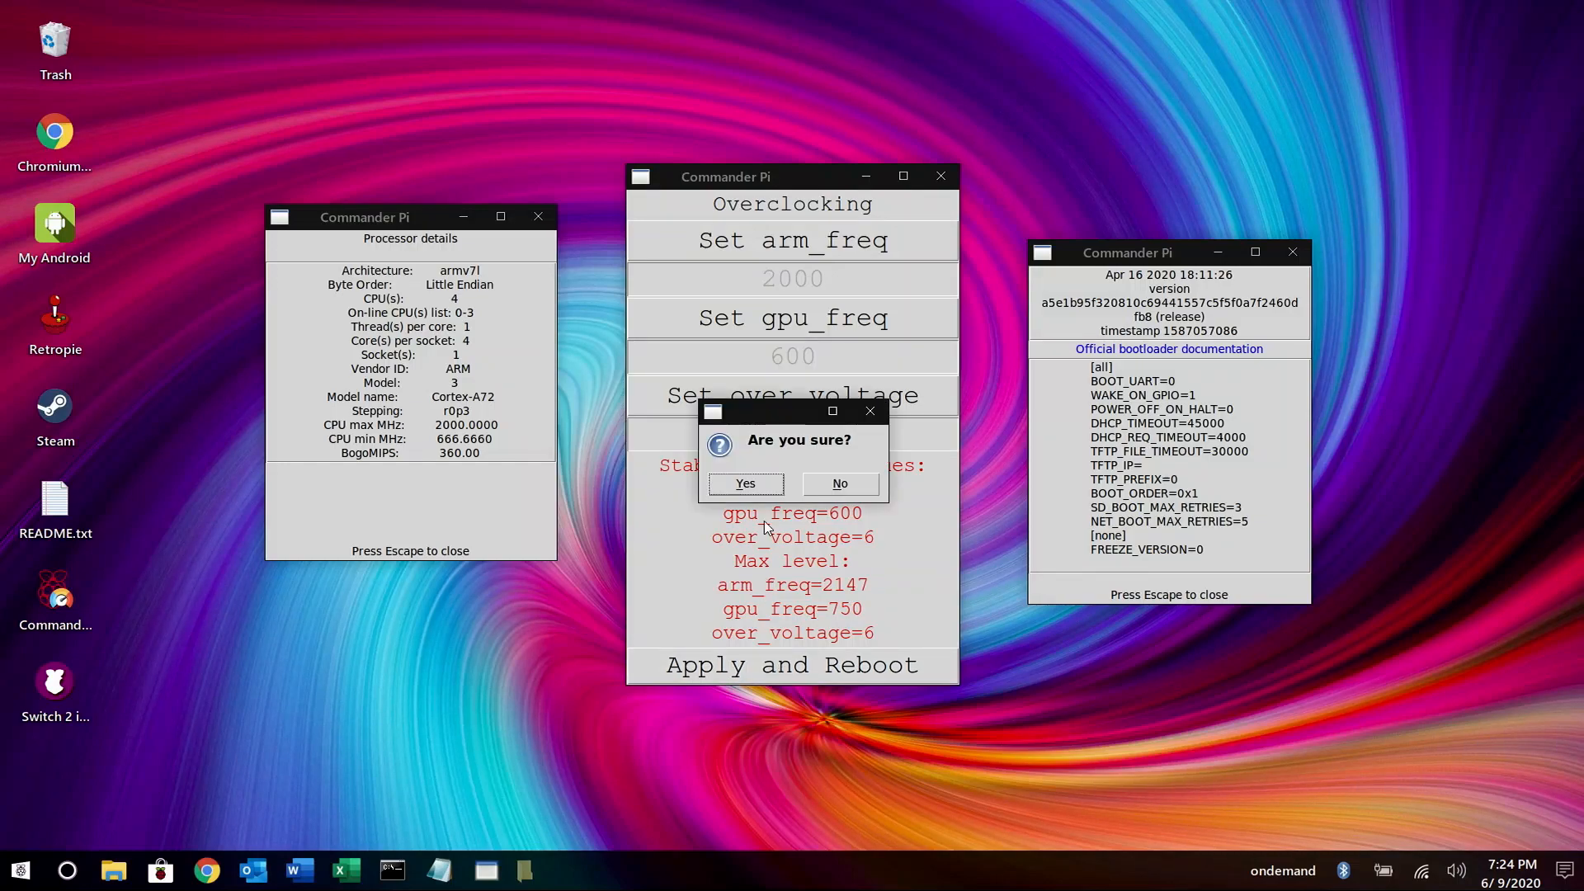
click(745, 483)
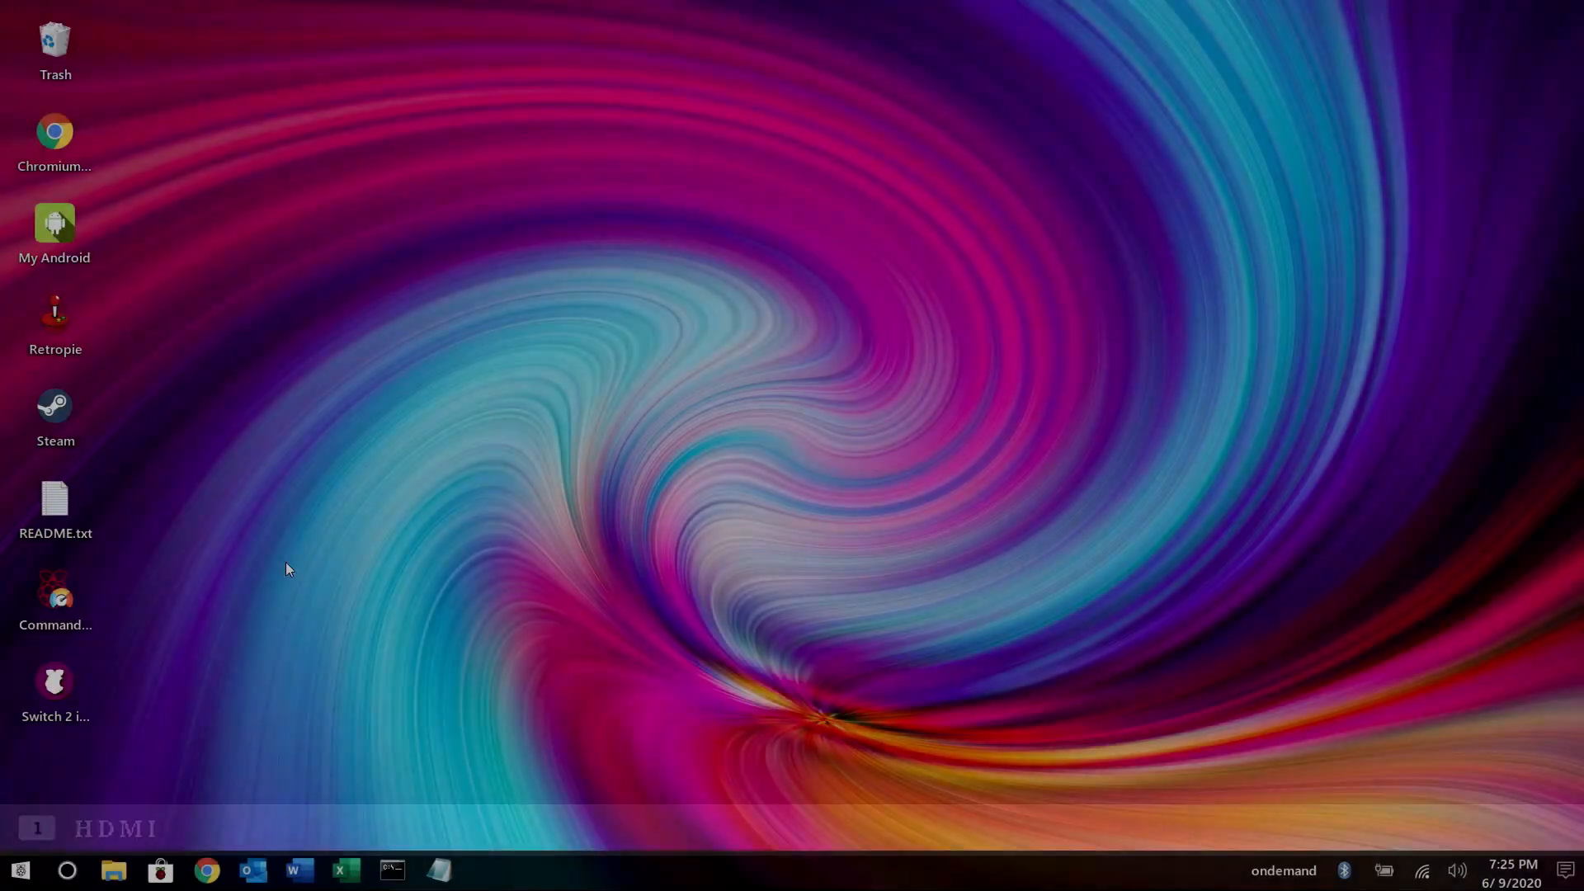
mouse_move(54, 682)
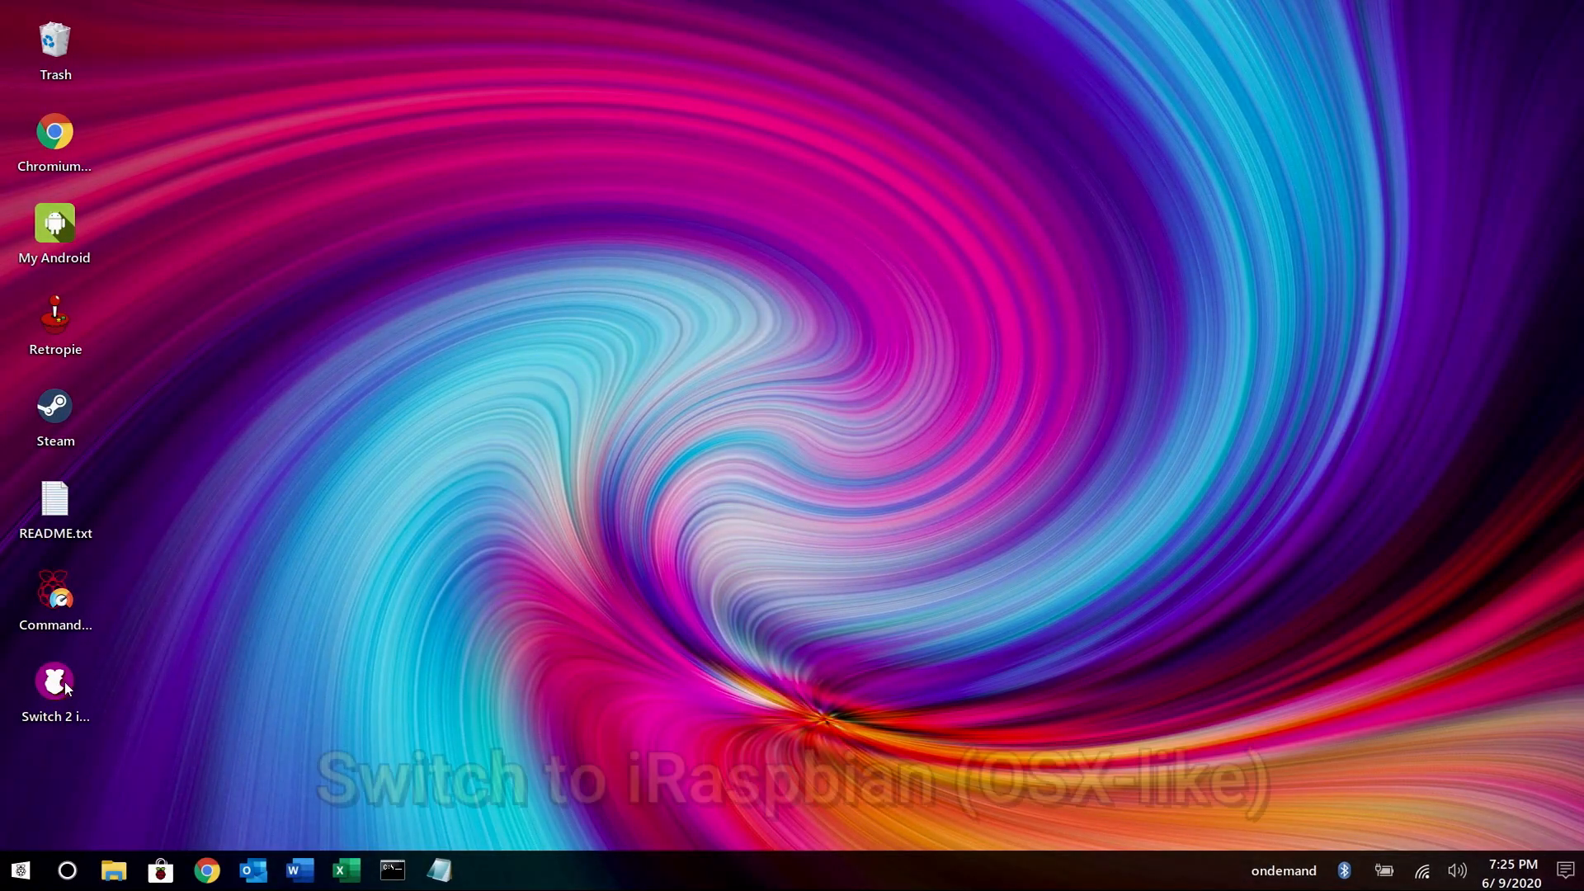
Switch to the iRaspbian theme, continue the restart and log back in to the new desktop.
double_click(55, 682)
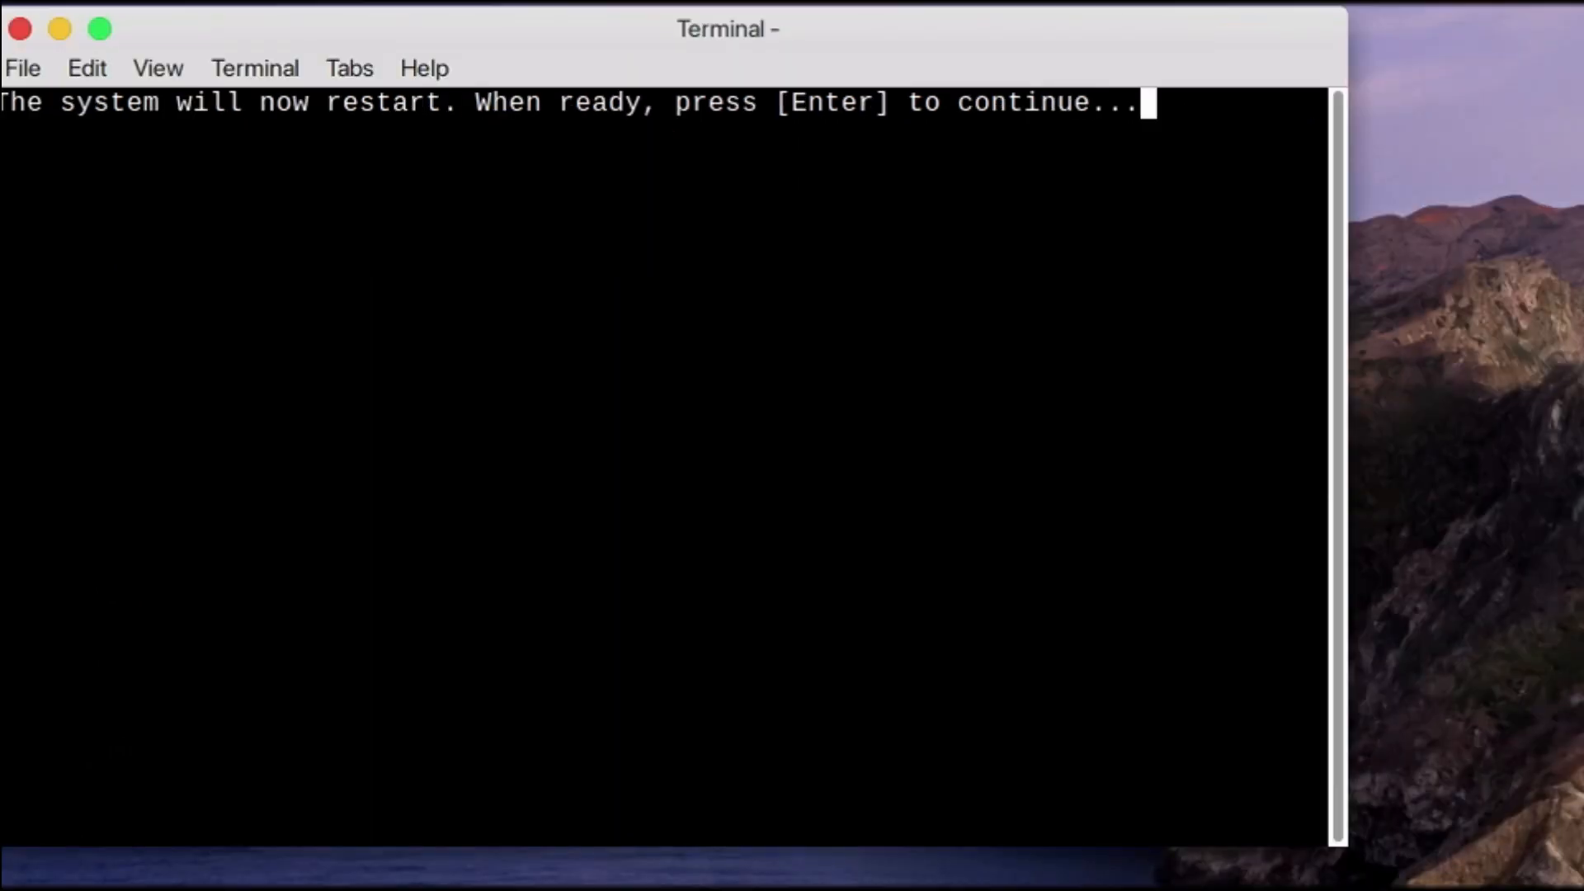
key(Return)
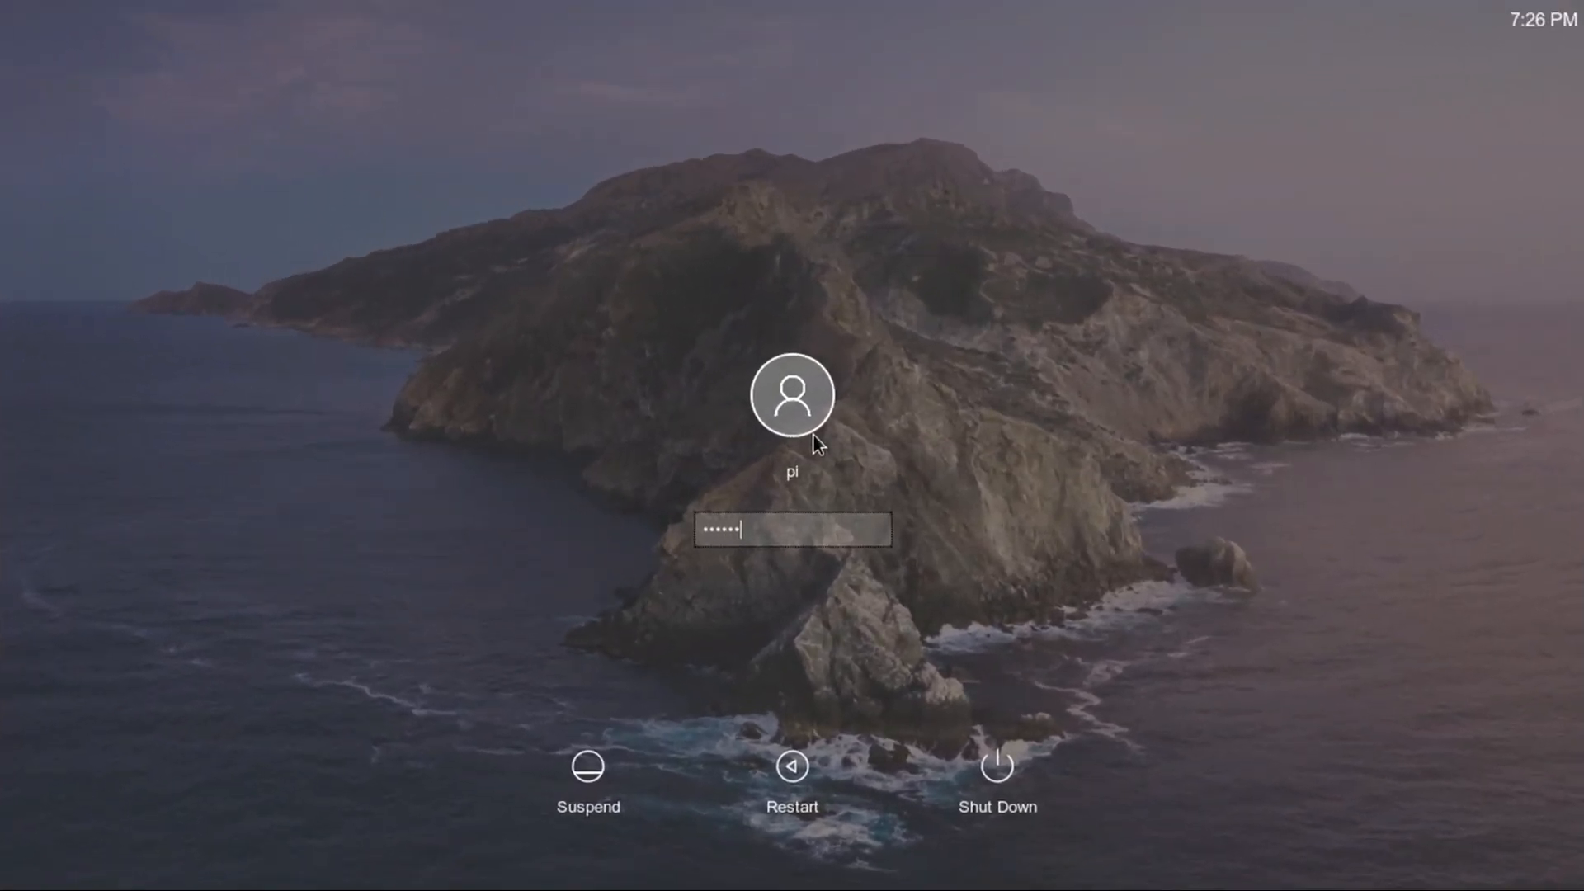
key(Return)
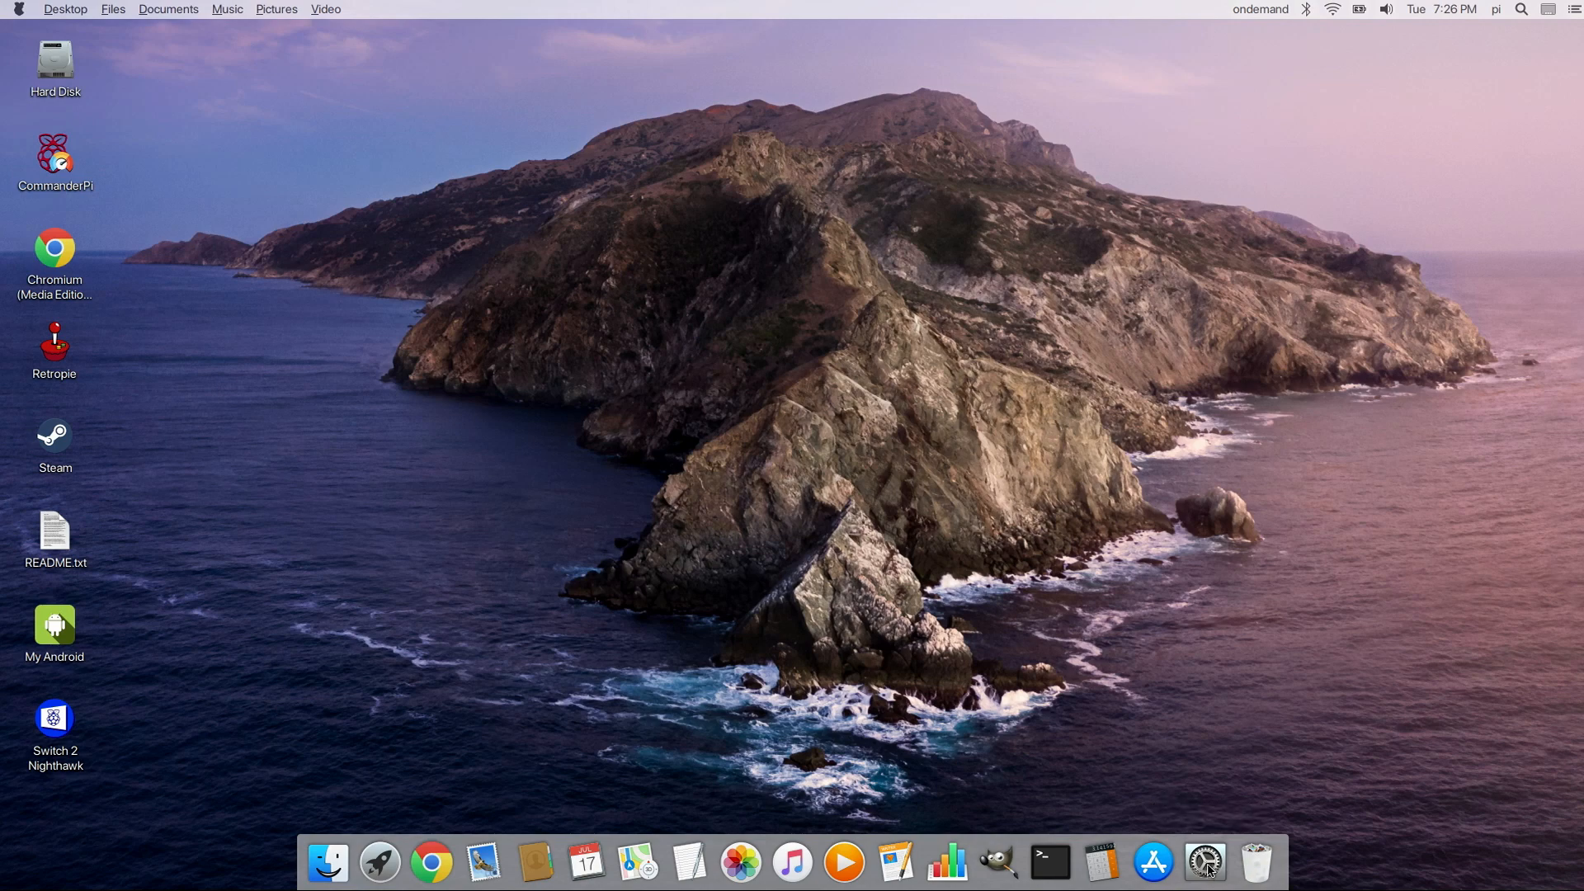
Bring up Raspberry Pi Configuration from Settings Manager, view its Interfaces and Localisation tabs, then close it.
click(1205, 862)
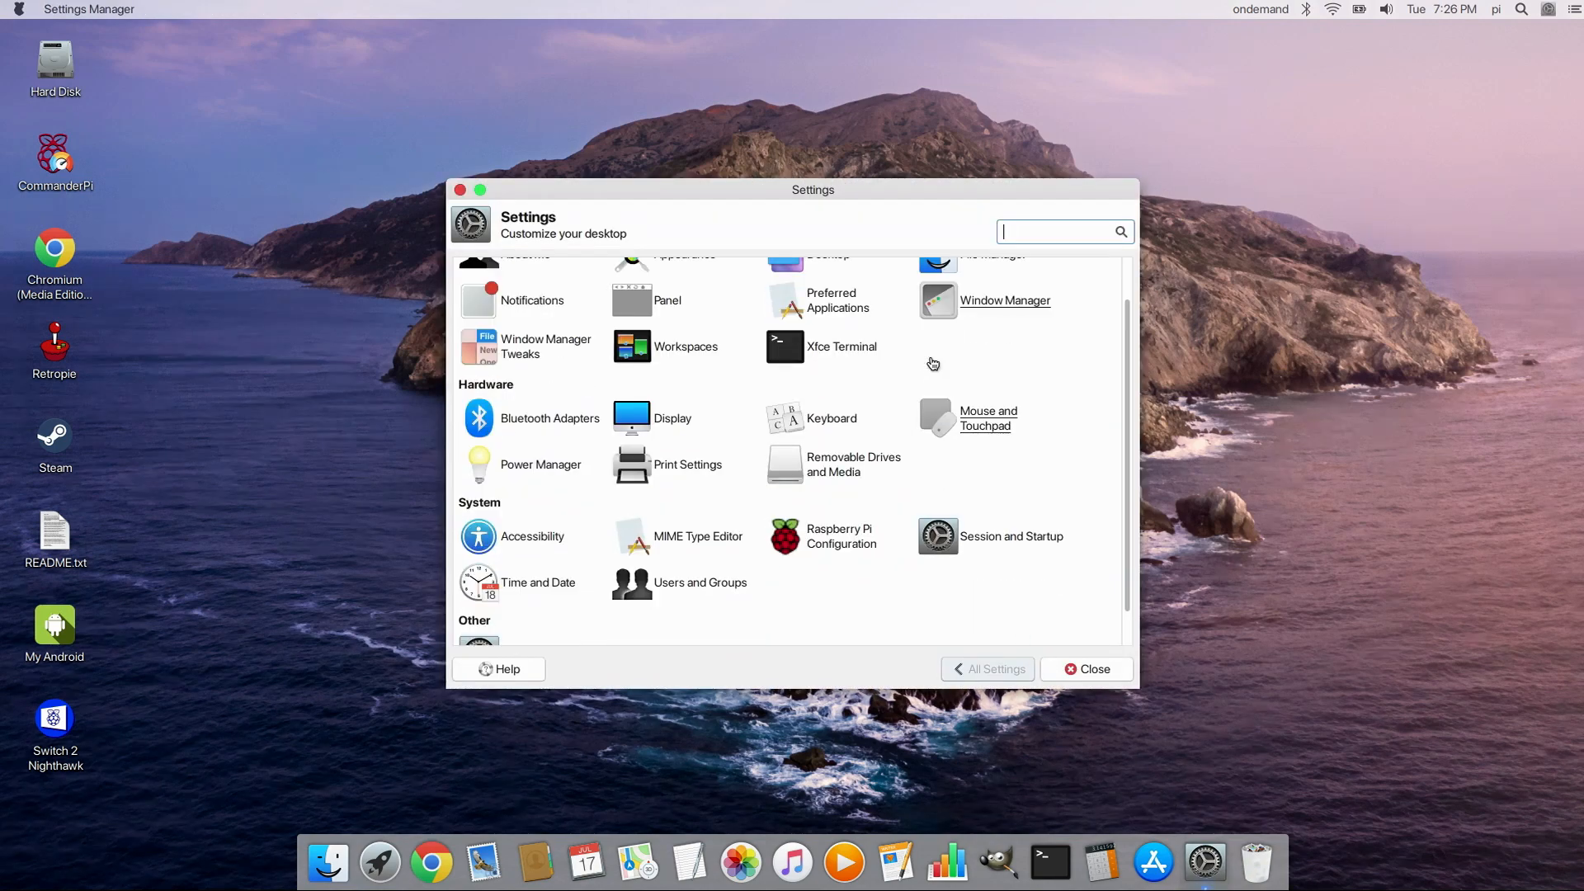
scroll(down, 3)
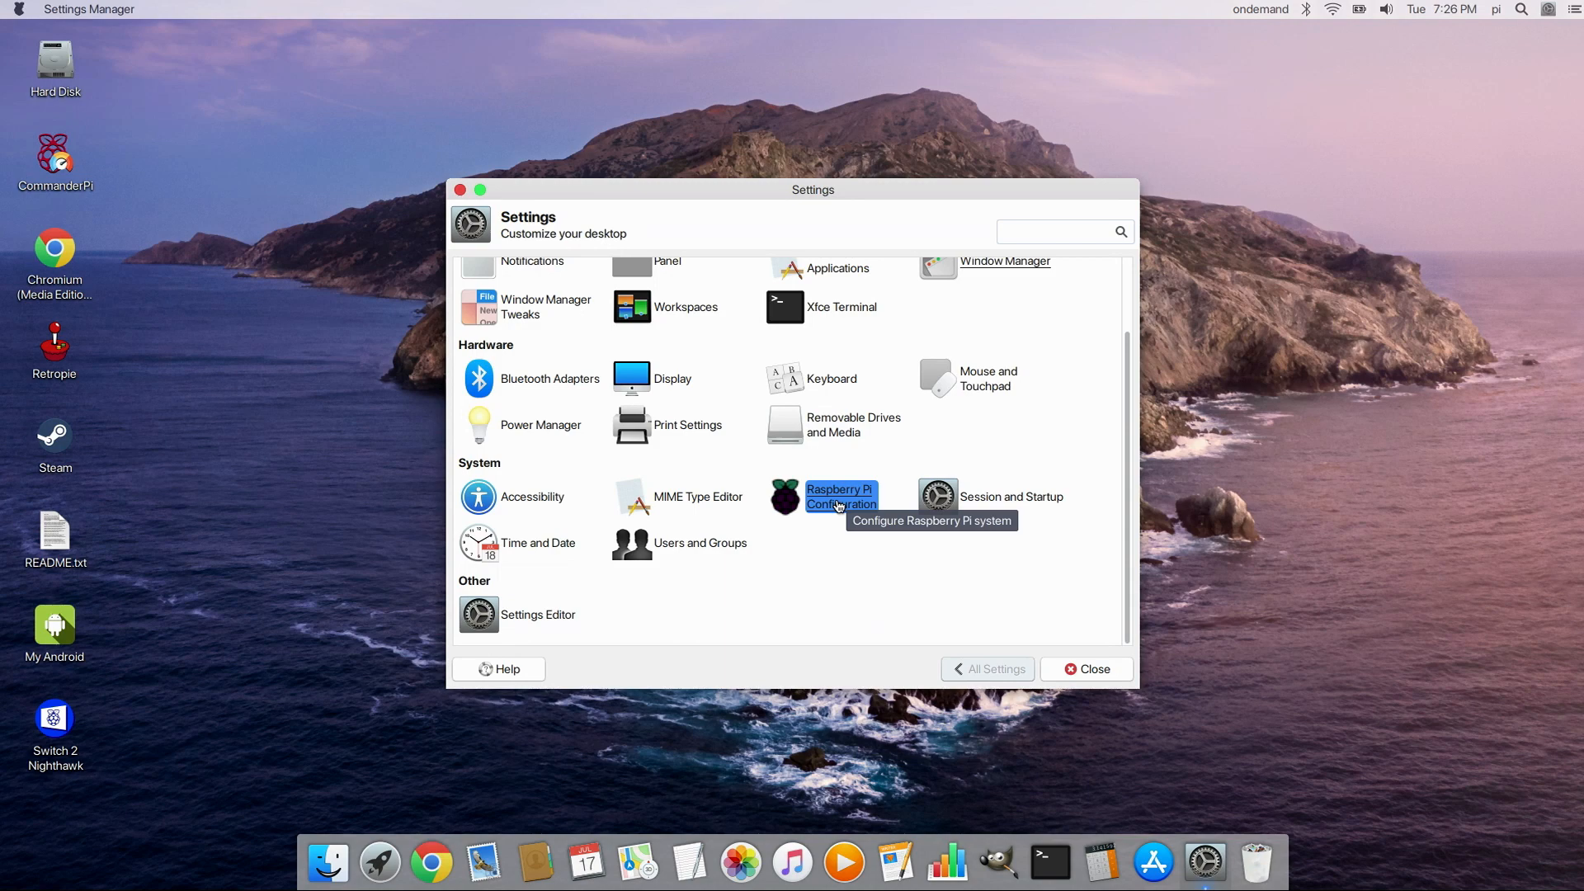
double_click(840, 497)
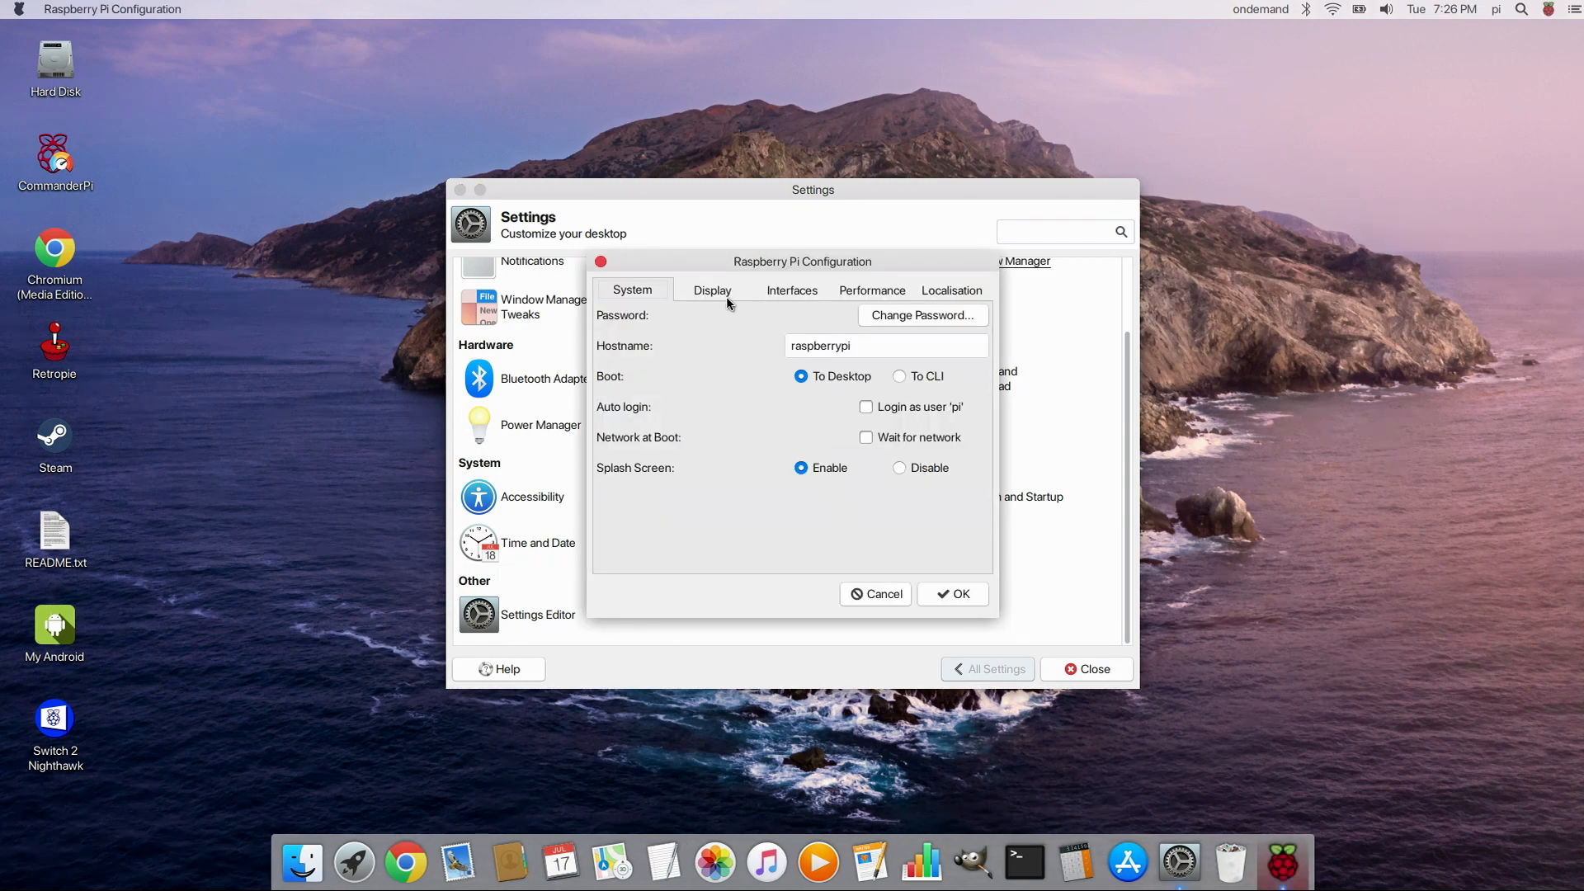
click(792, 291)
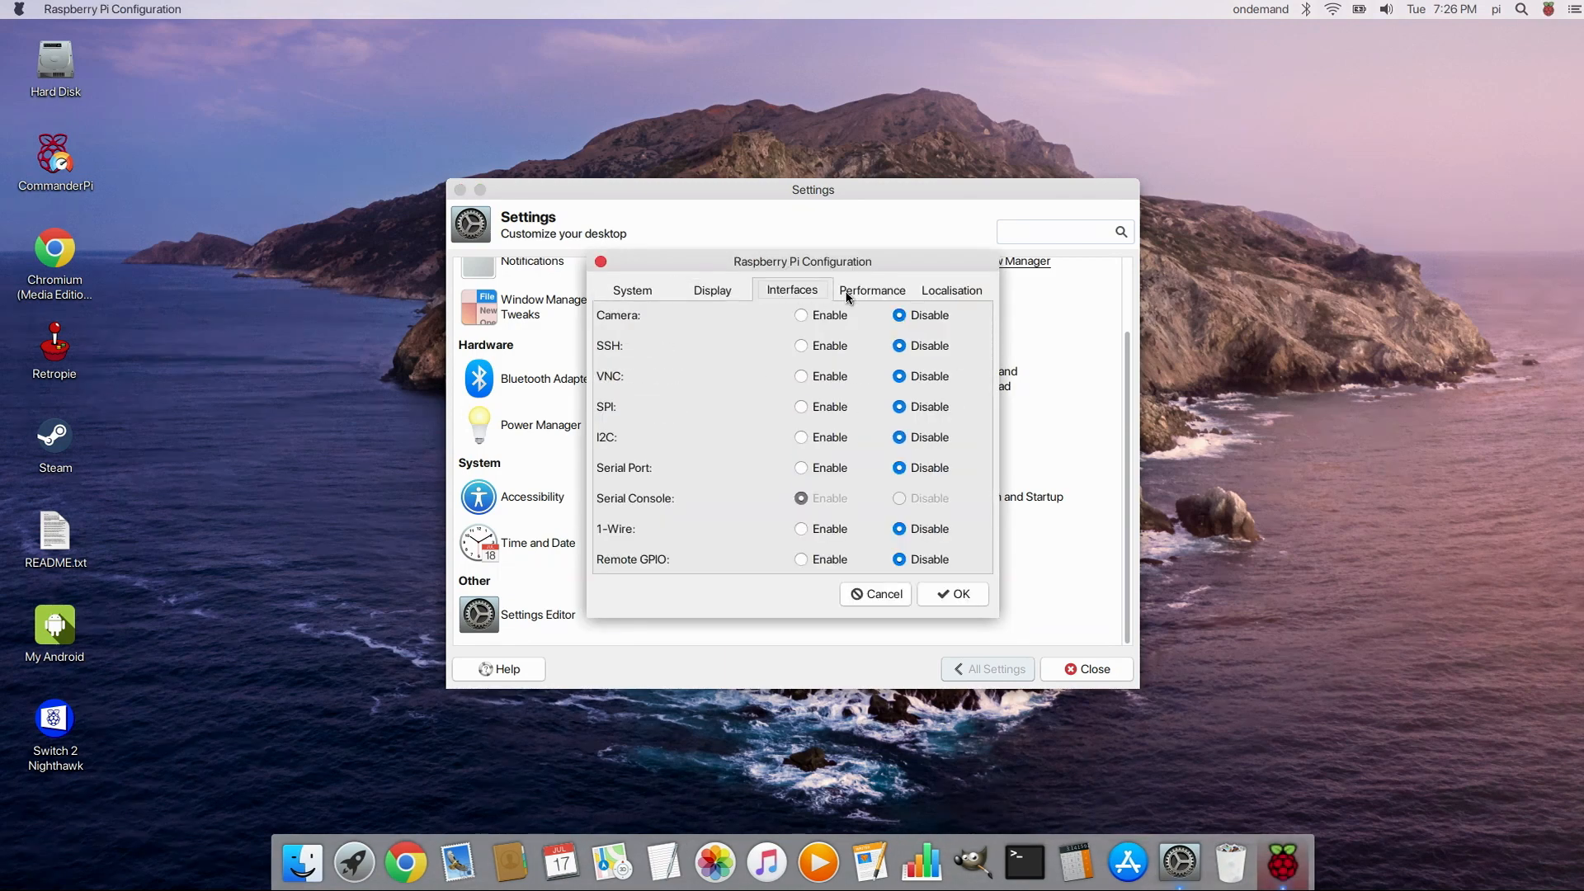
click(951, 290)
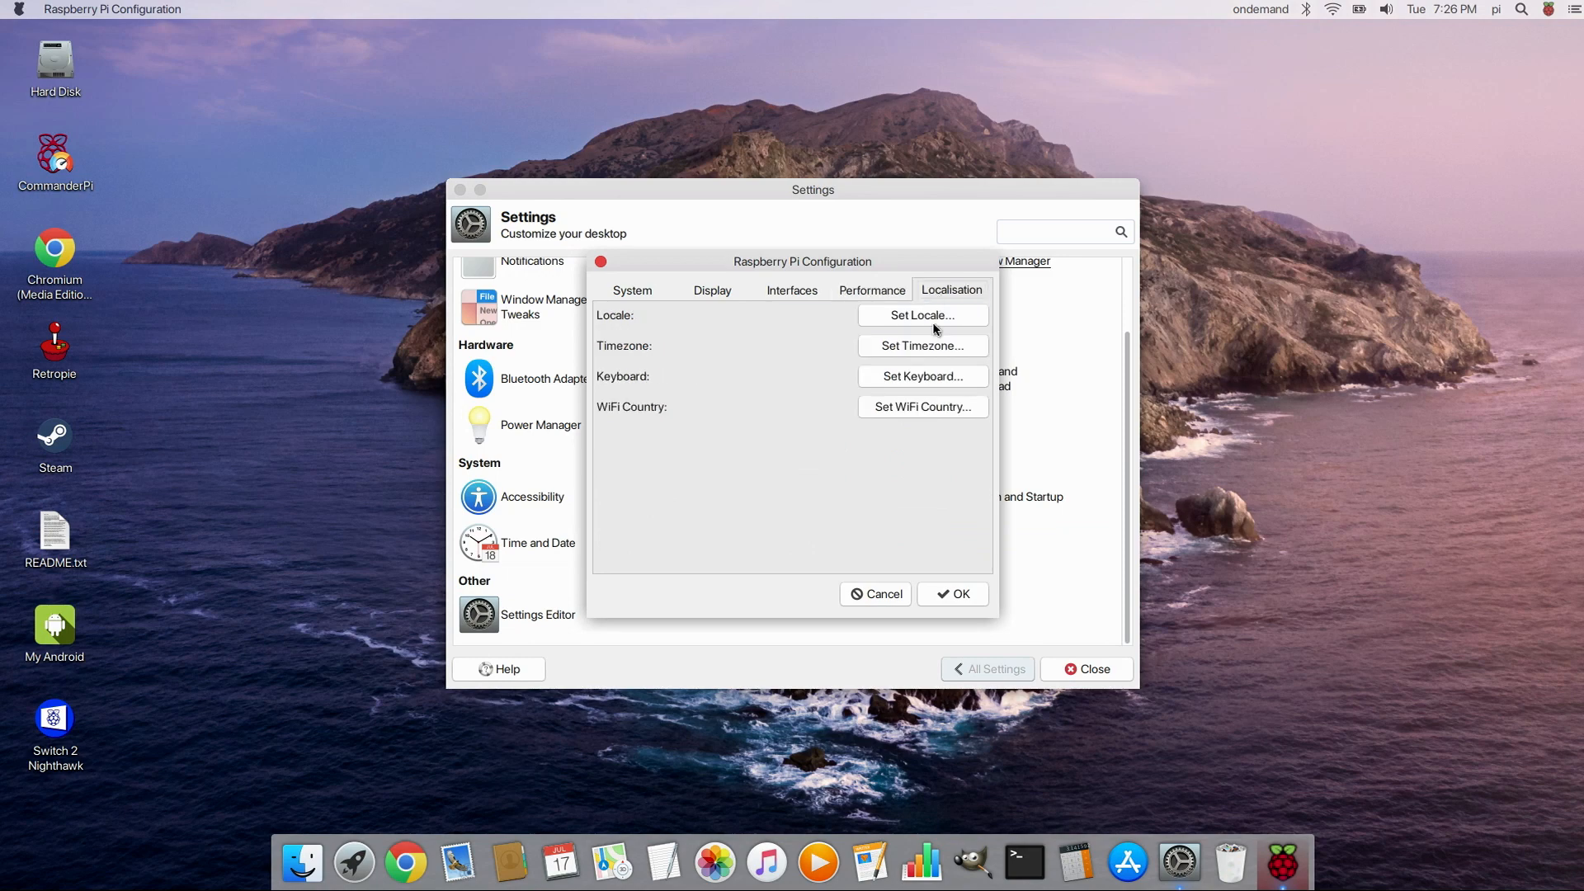
click(874, 594)
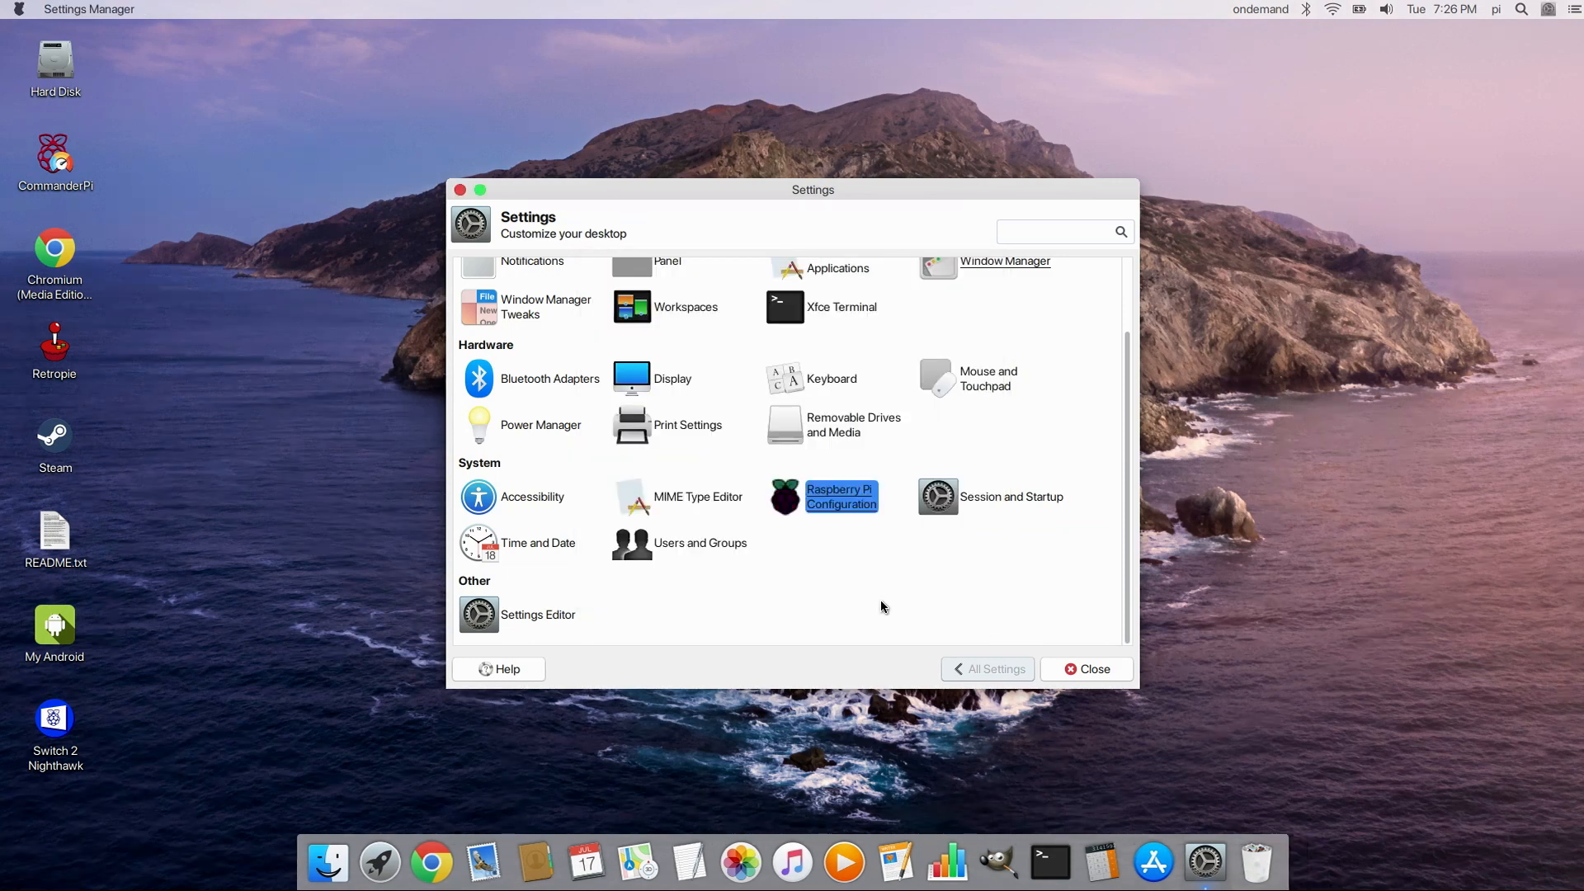
Check the Display resolution list, keep 1920x1080 unchanged and close the Display settings.
scroll(up, 3)
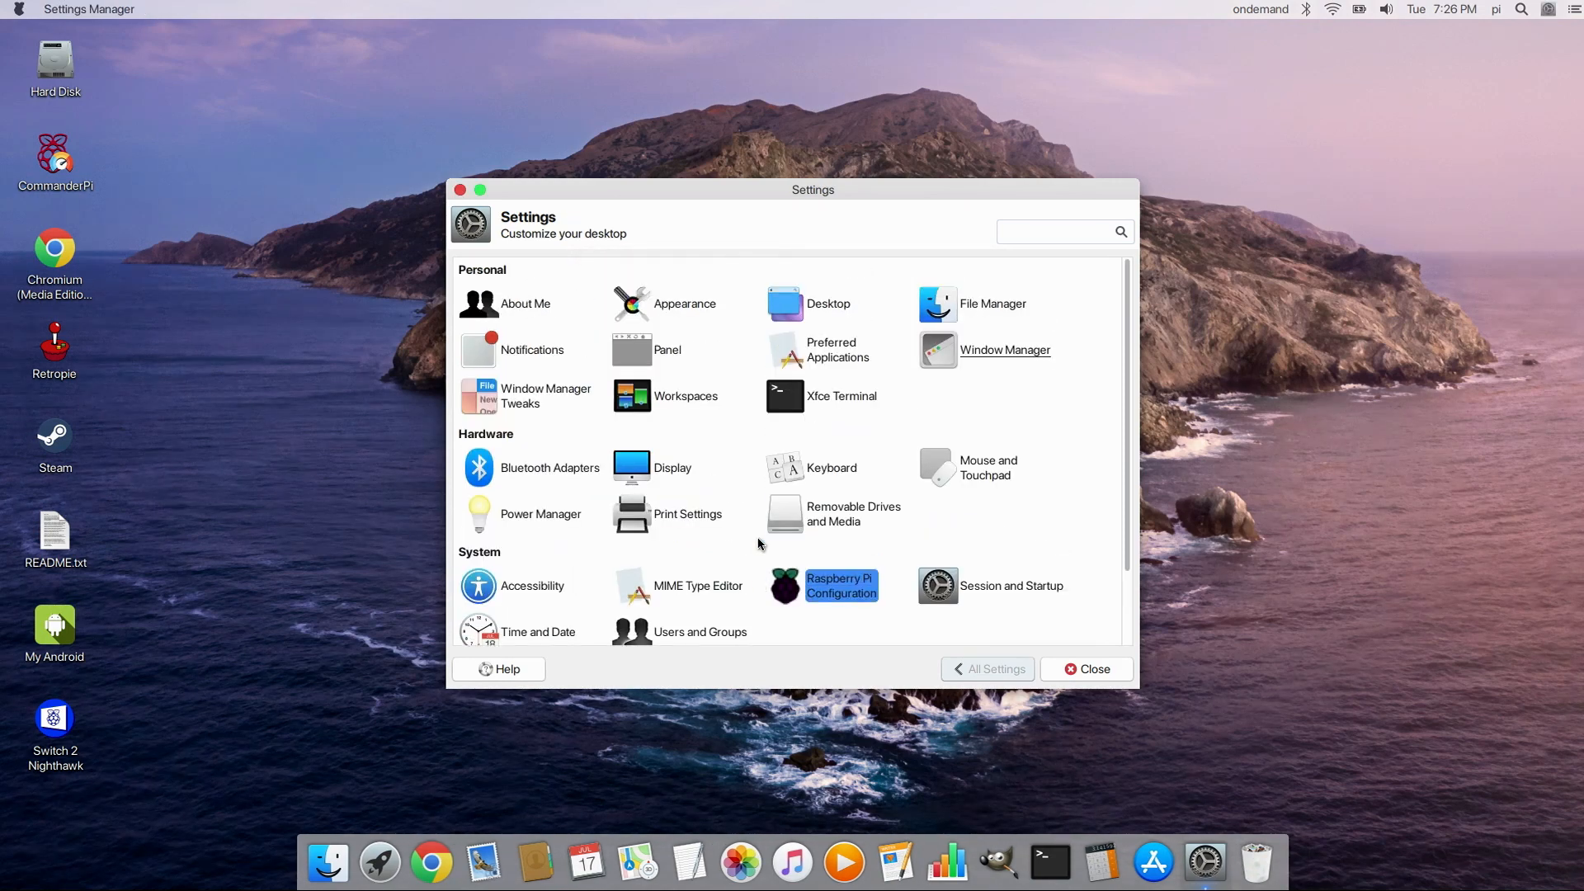
scroll(down, 3)
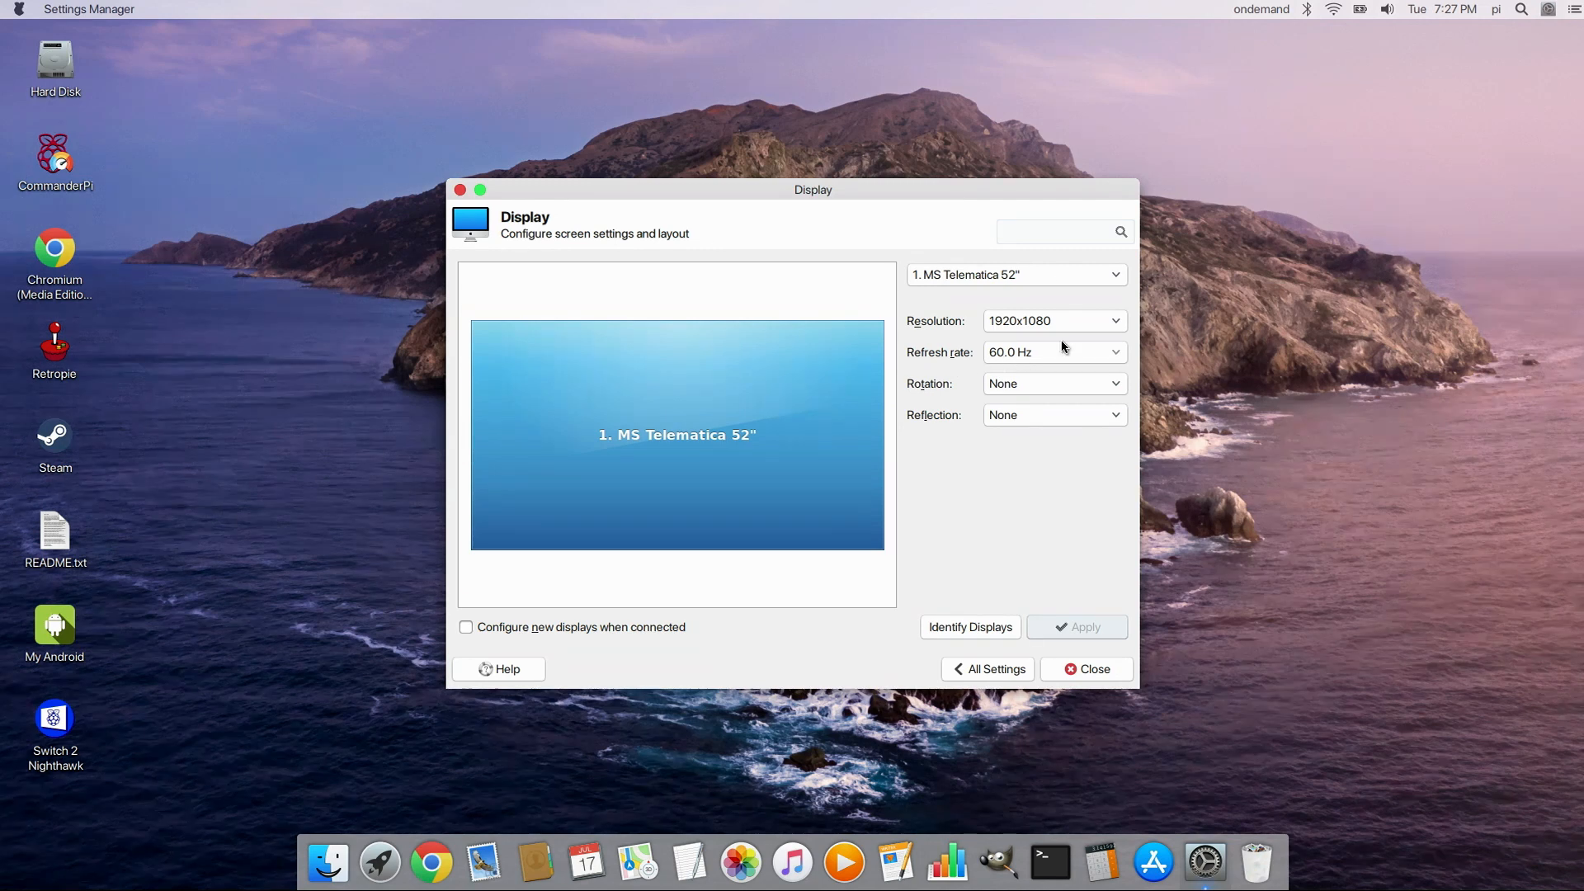
click(1055, 321)
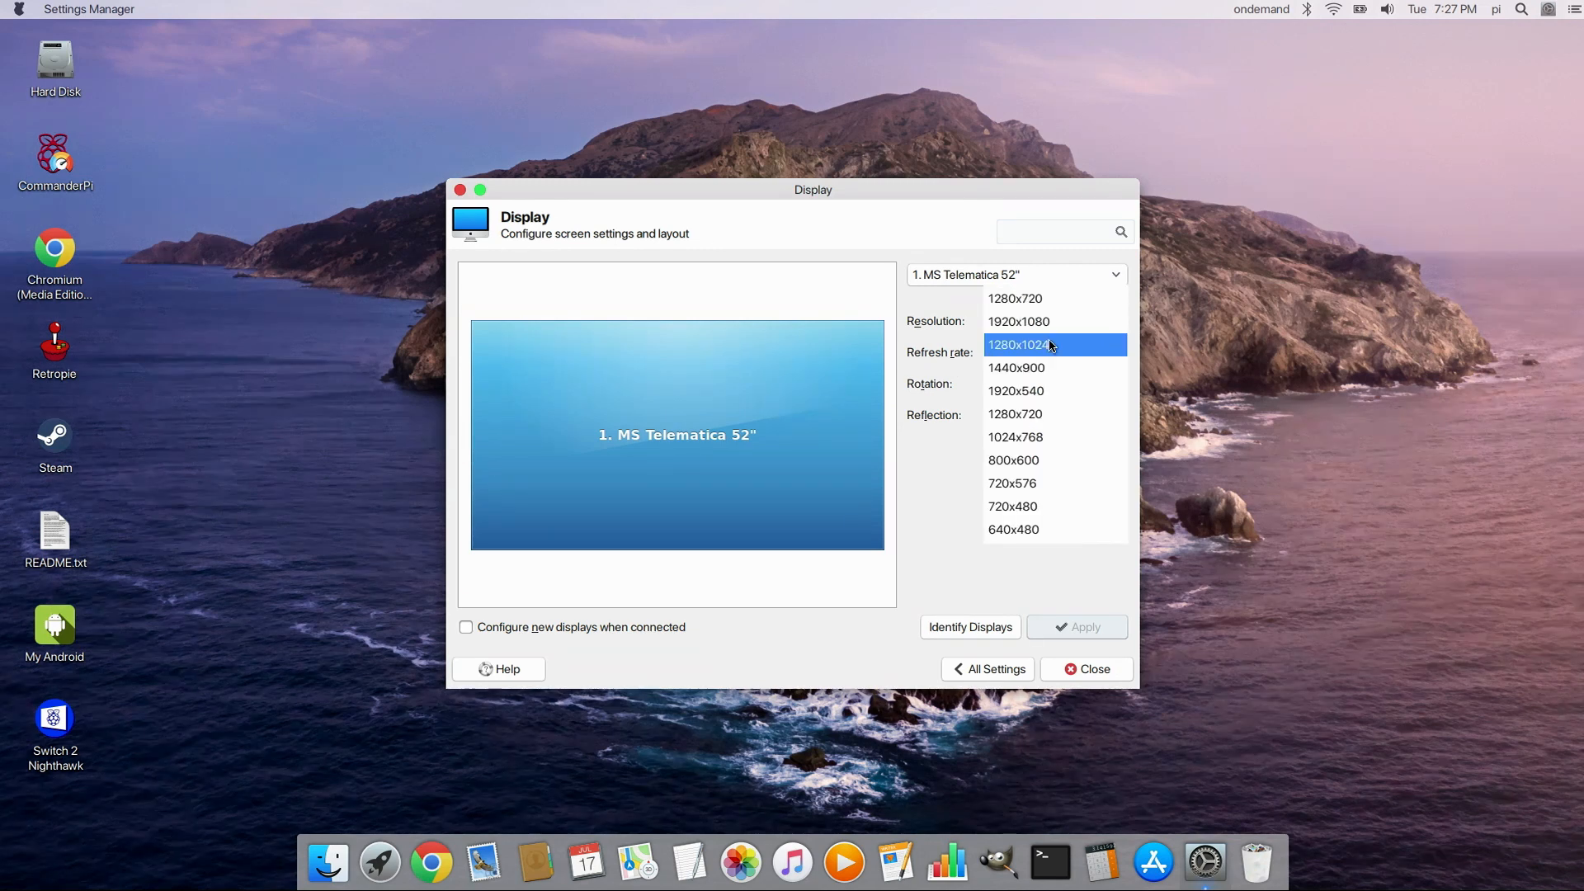
click(1018, 322)
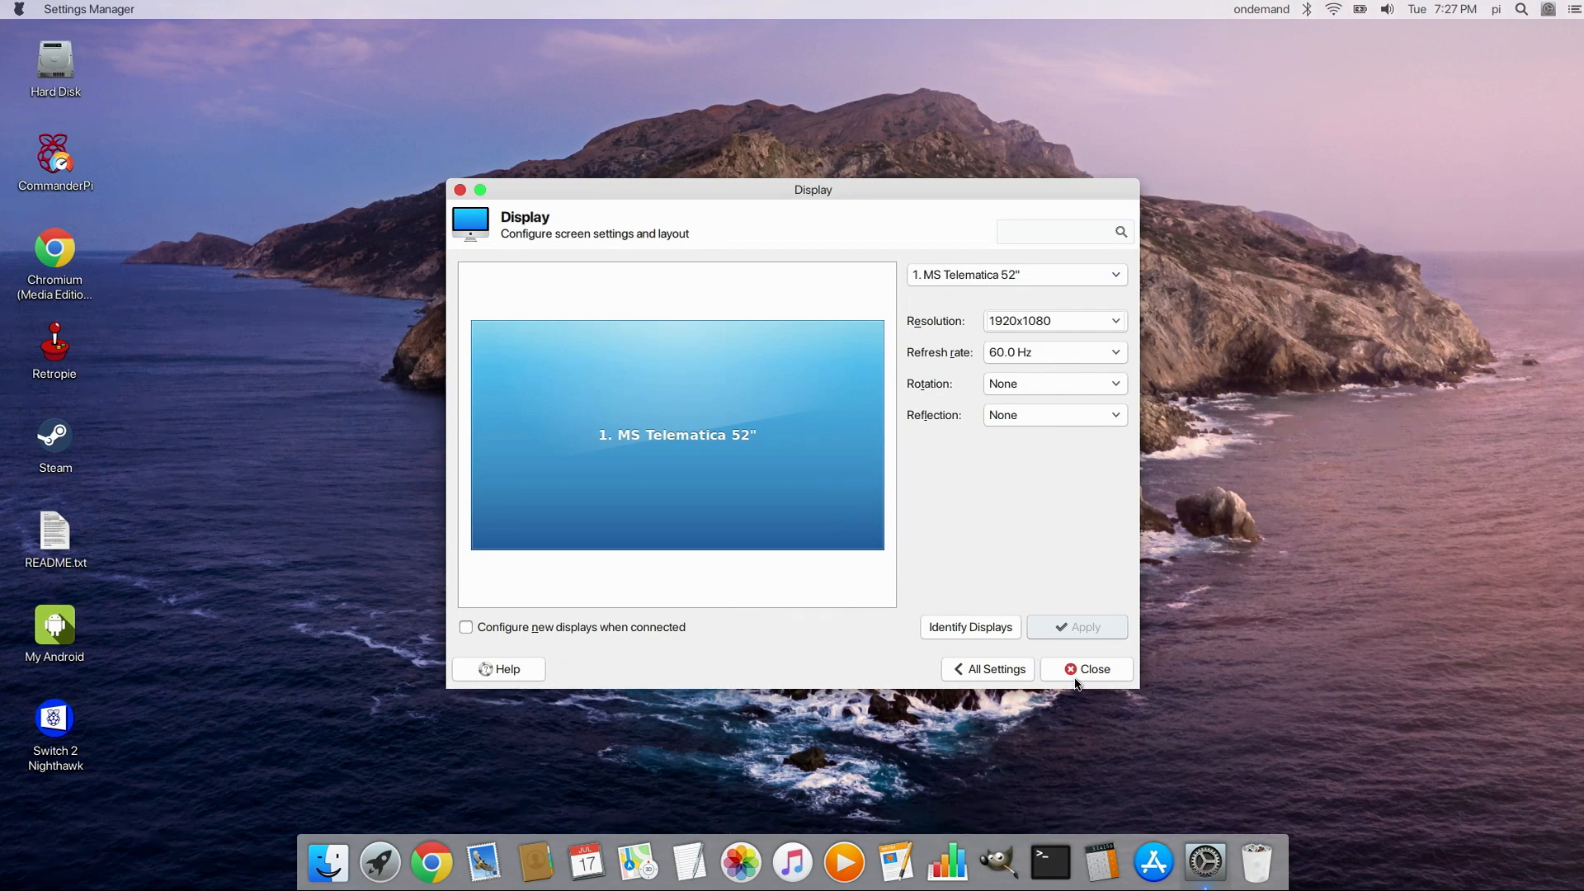
click(1086, 668)
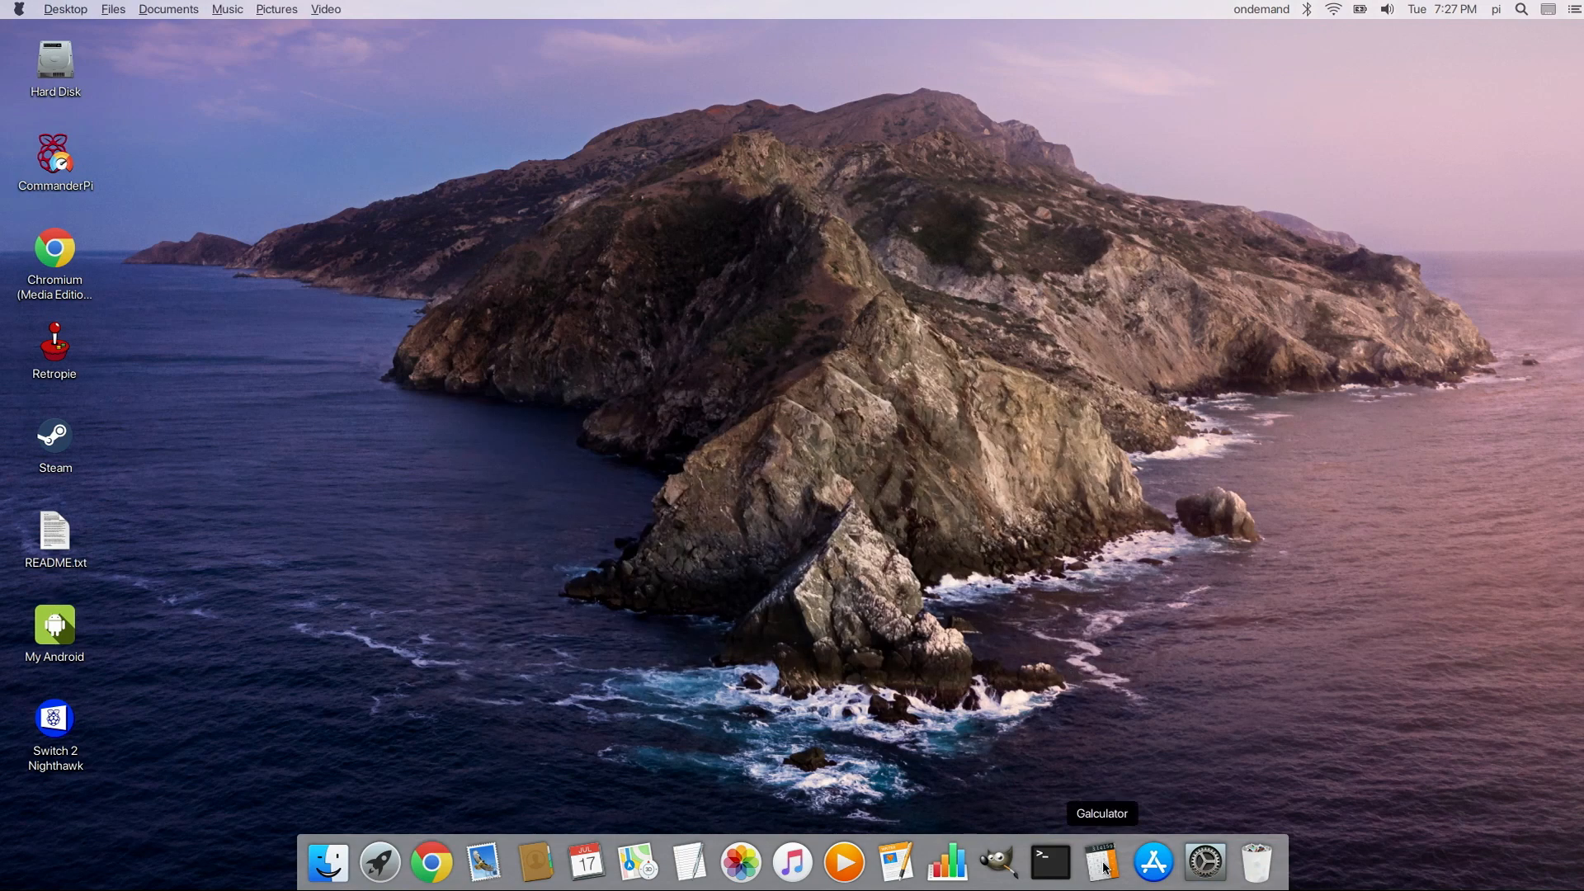
Launch Galculator from the dock and close it again.
click(1101, 862)
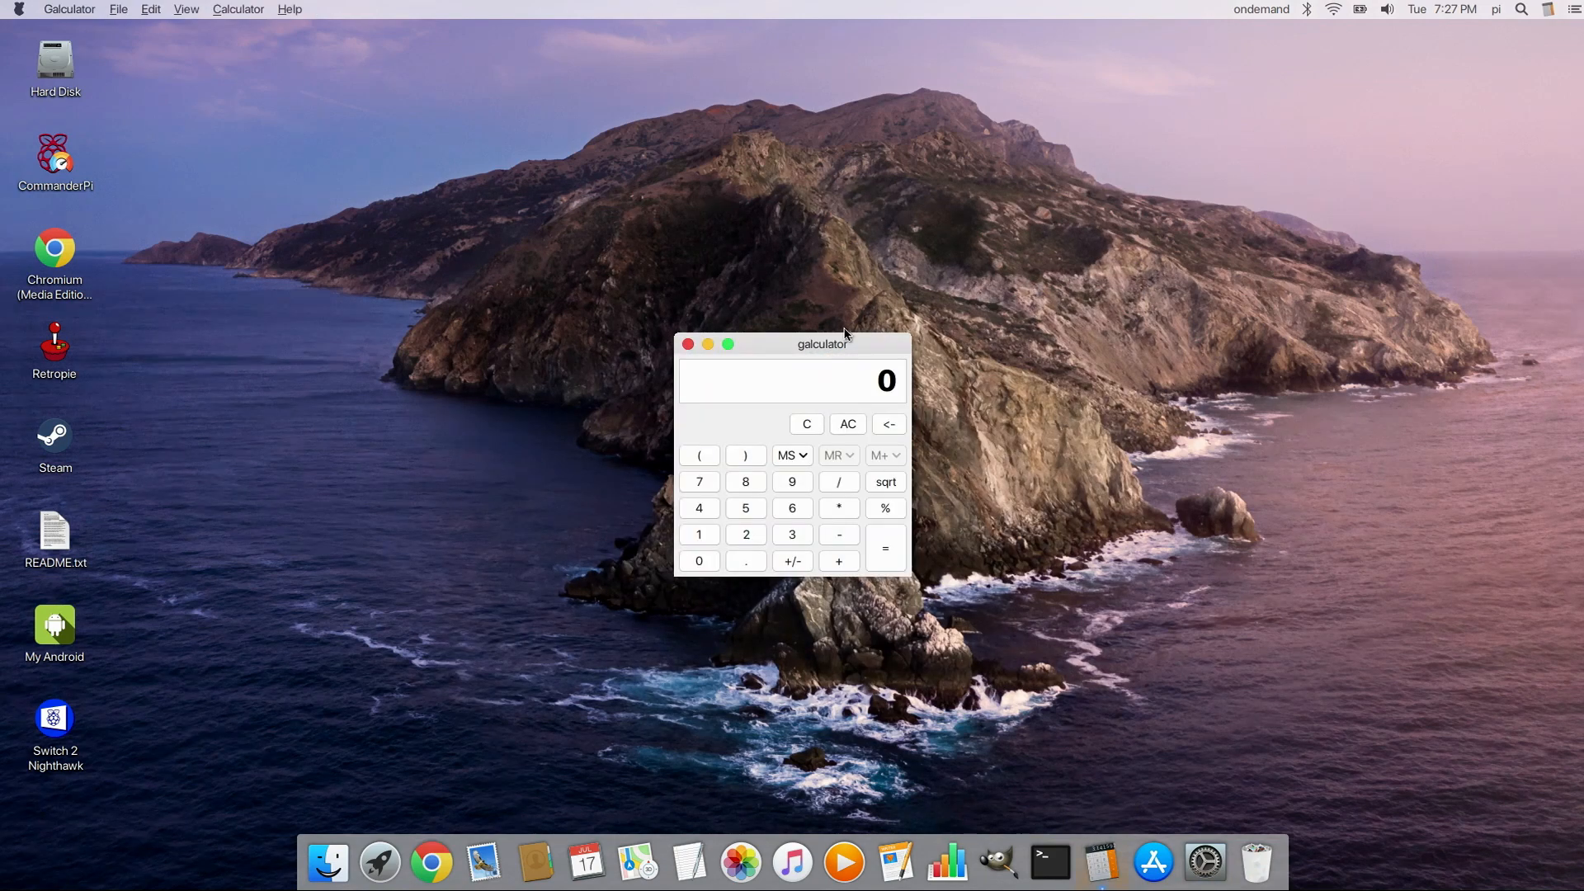
click(688, 345)
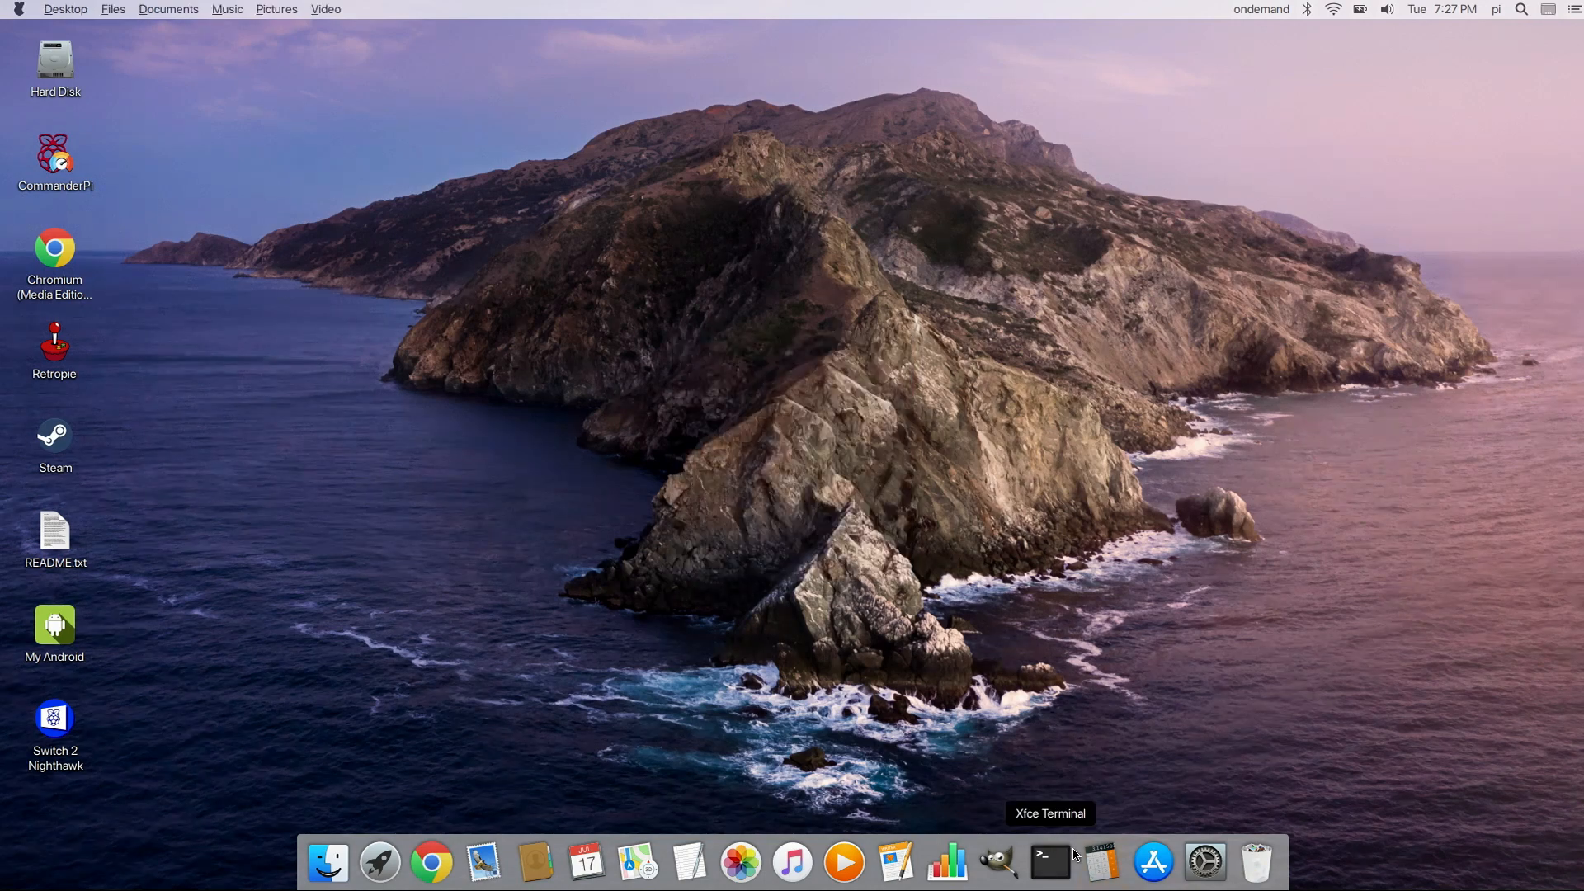
mouse_move(1051, 850)
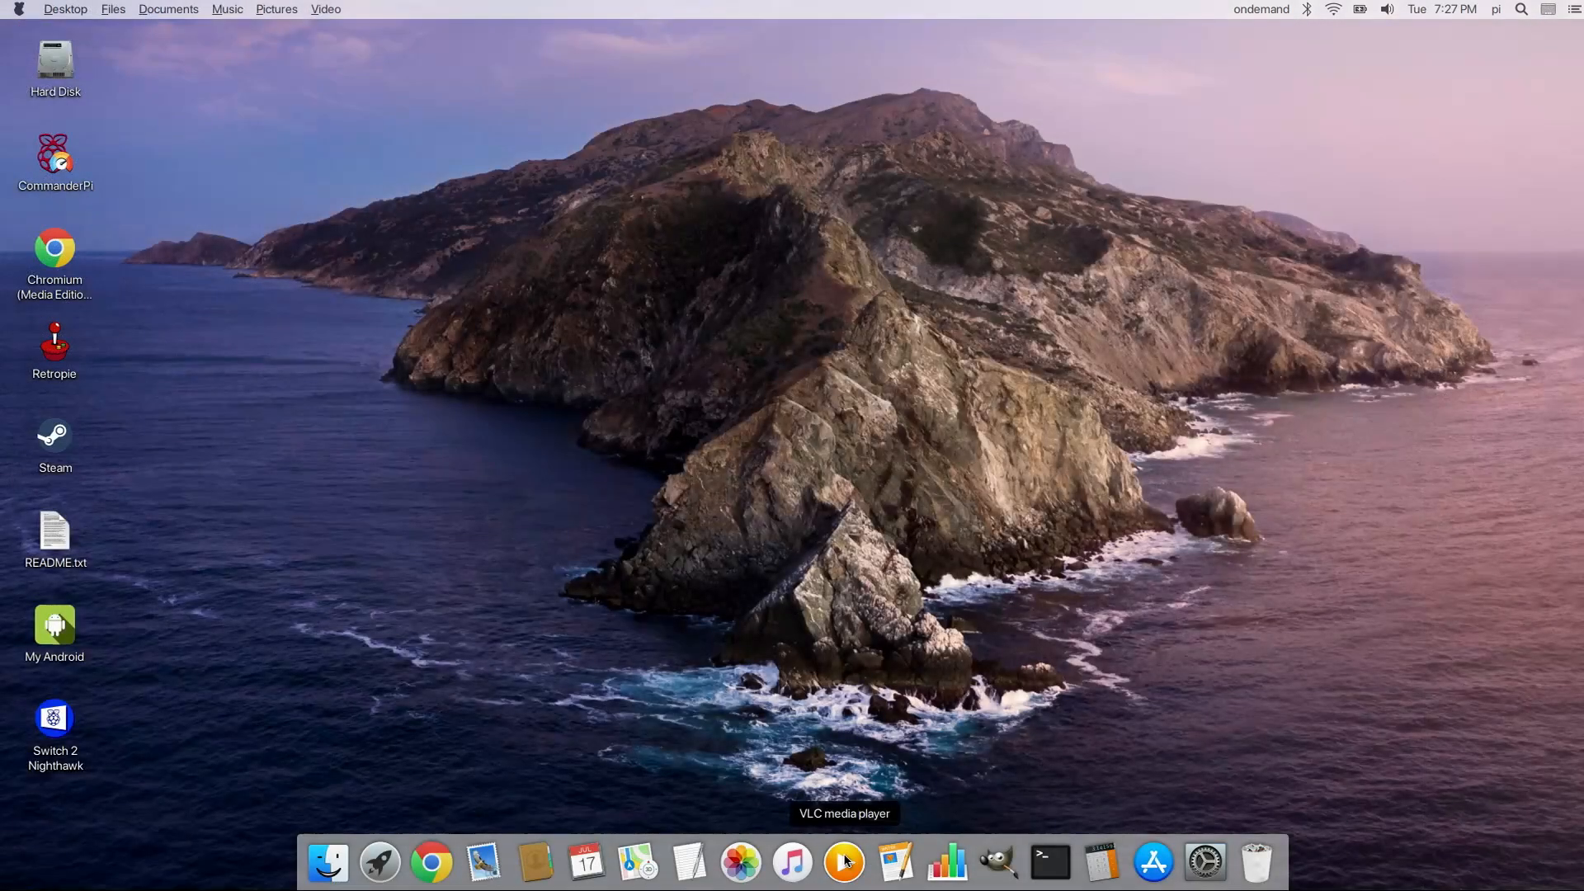
Launch VLC media player, close its window, and try two more dock apps.
click(845, 862)
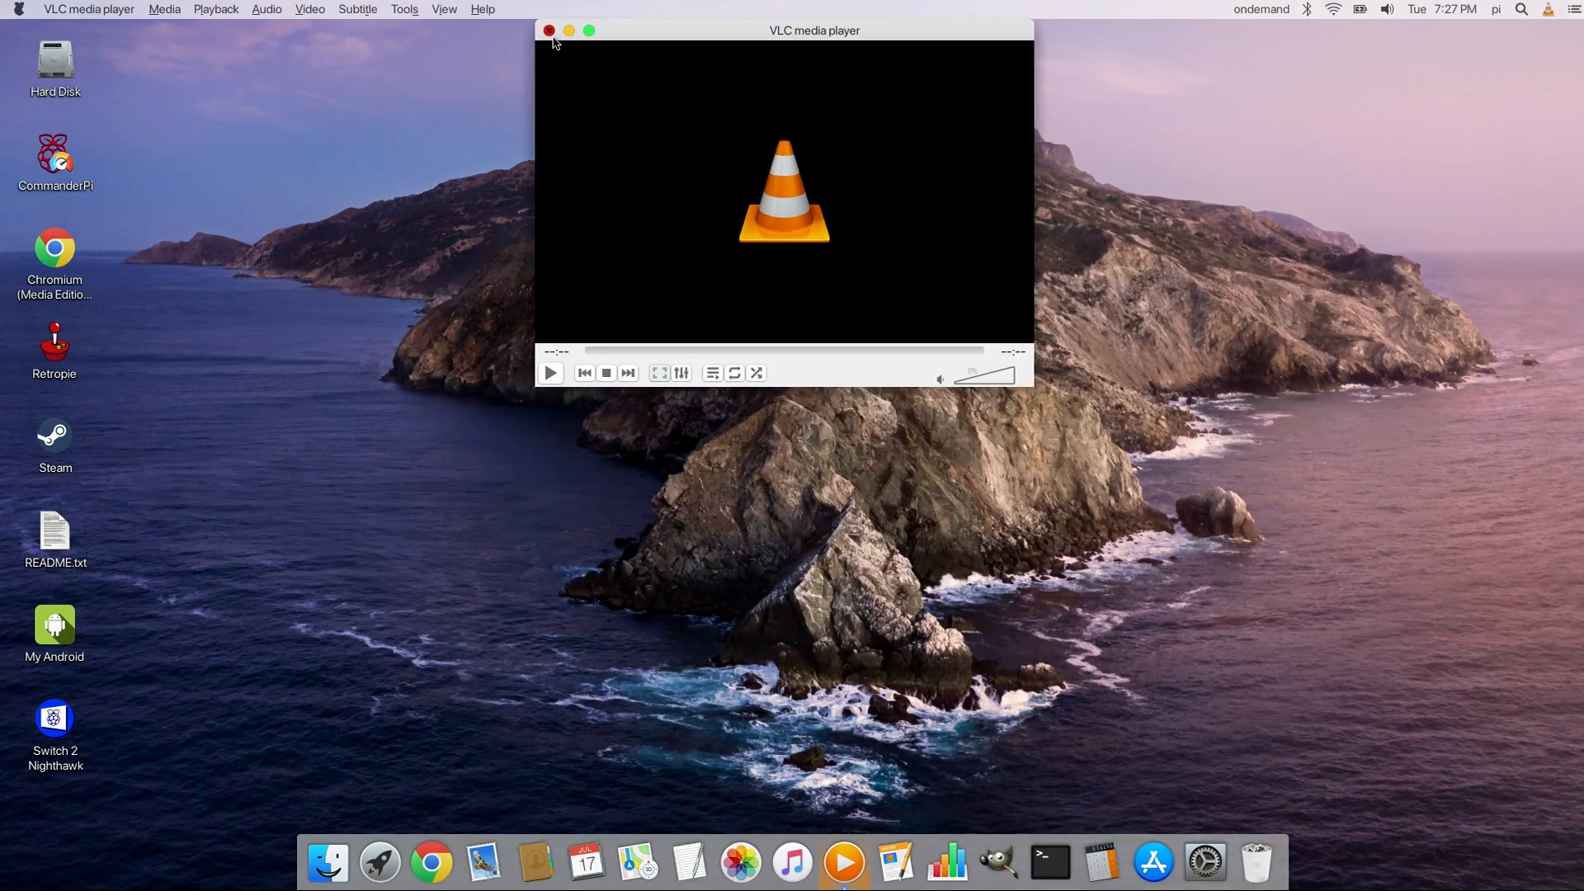
click(548, 30)
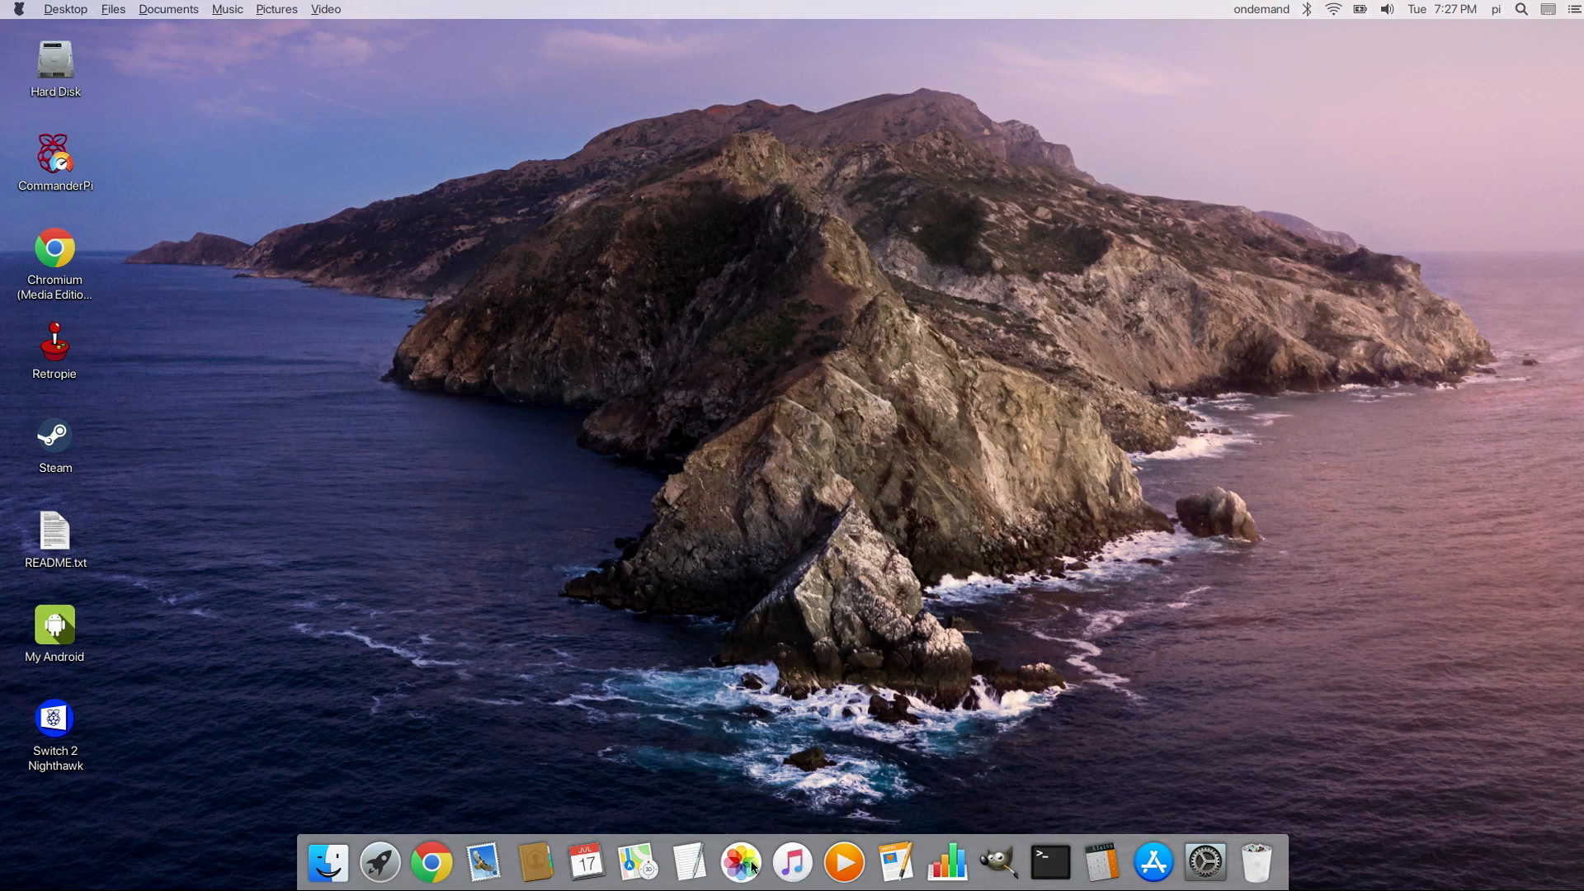
mouse_move(689, 863)
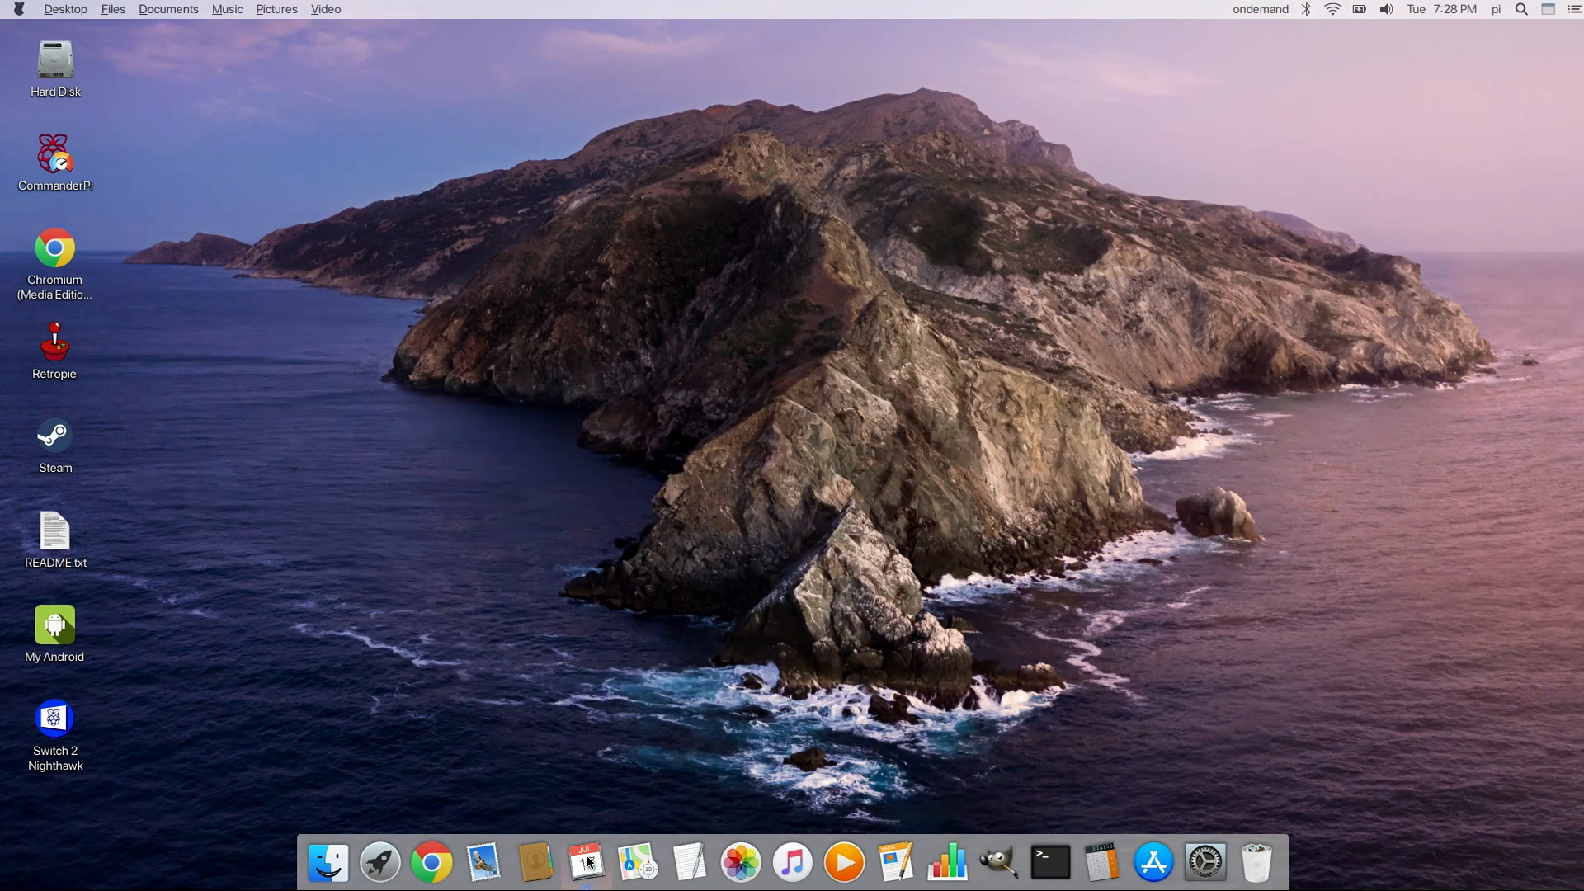
click(585, 861)
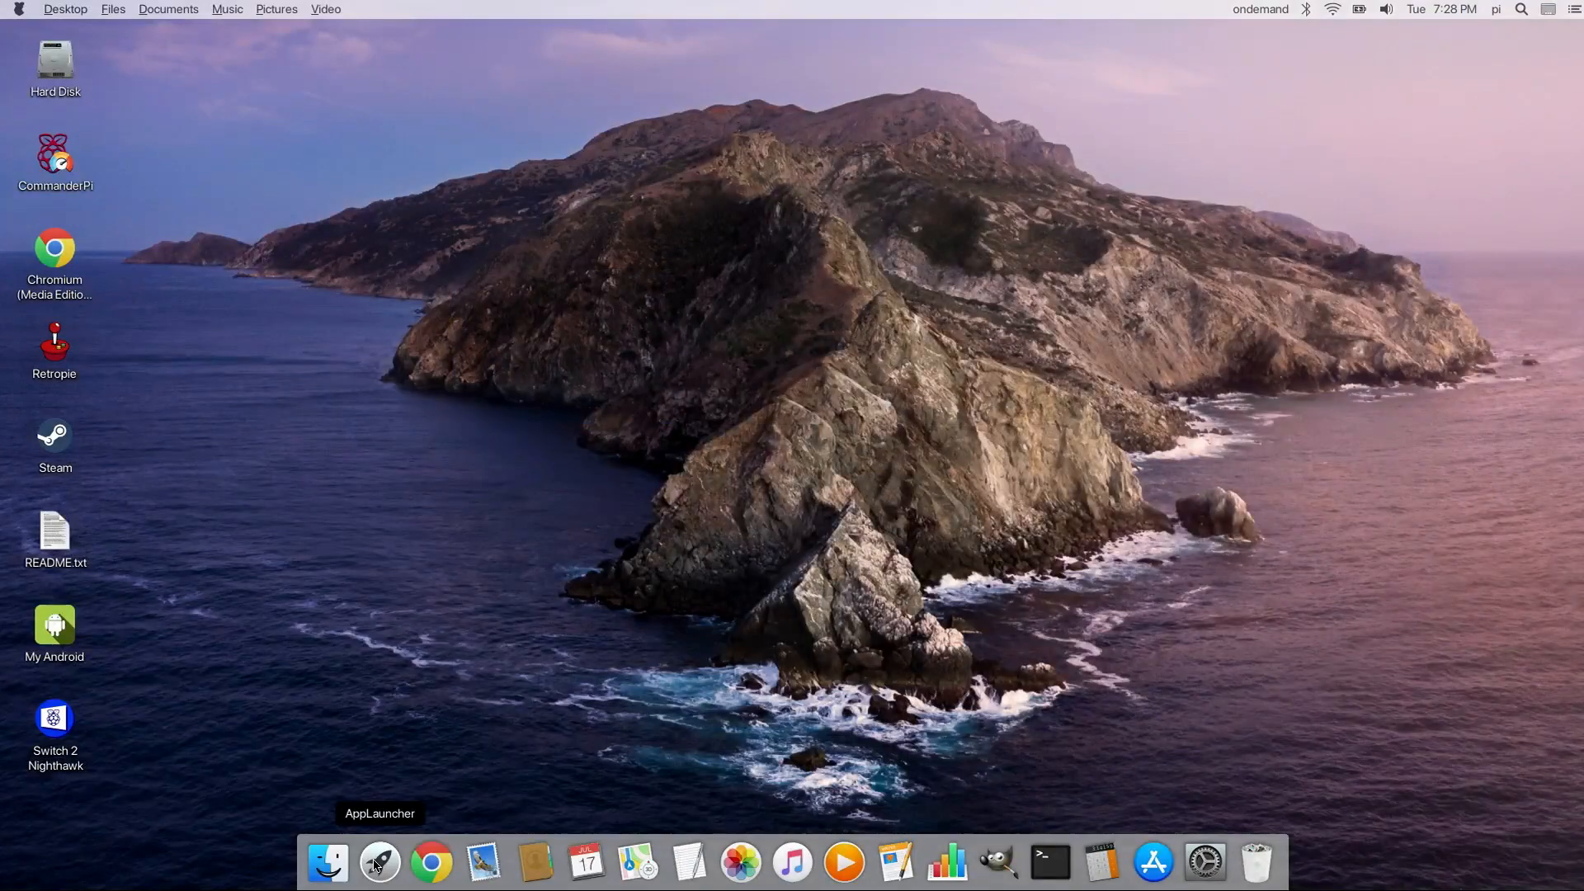
click(380, 862)
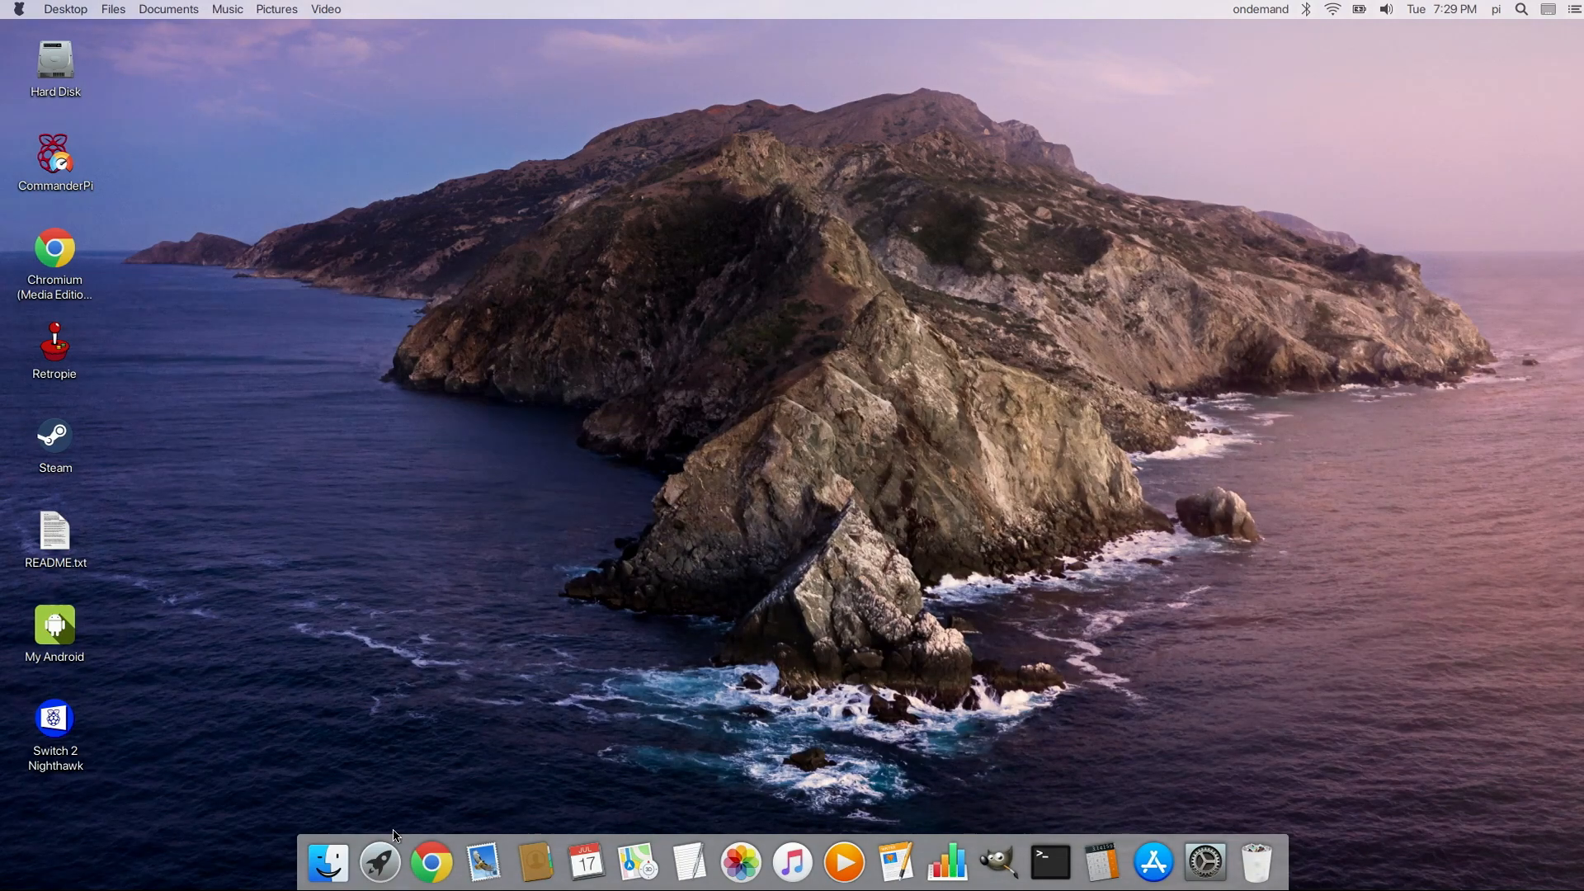
mouse_move(326, 862)
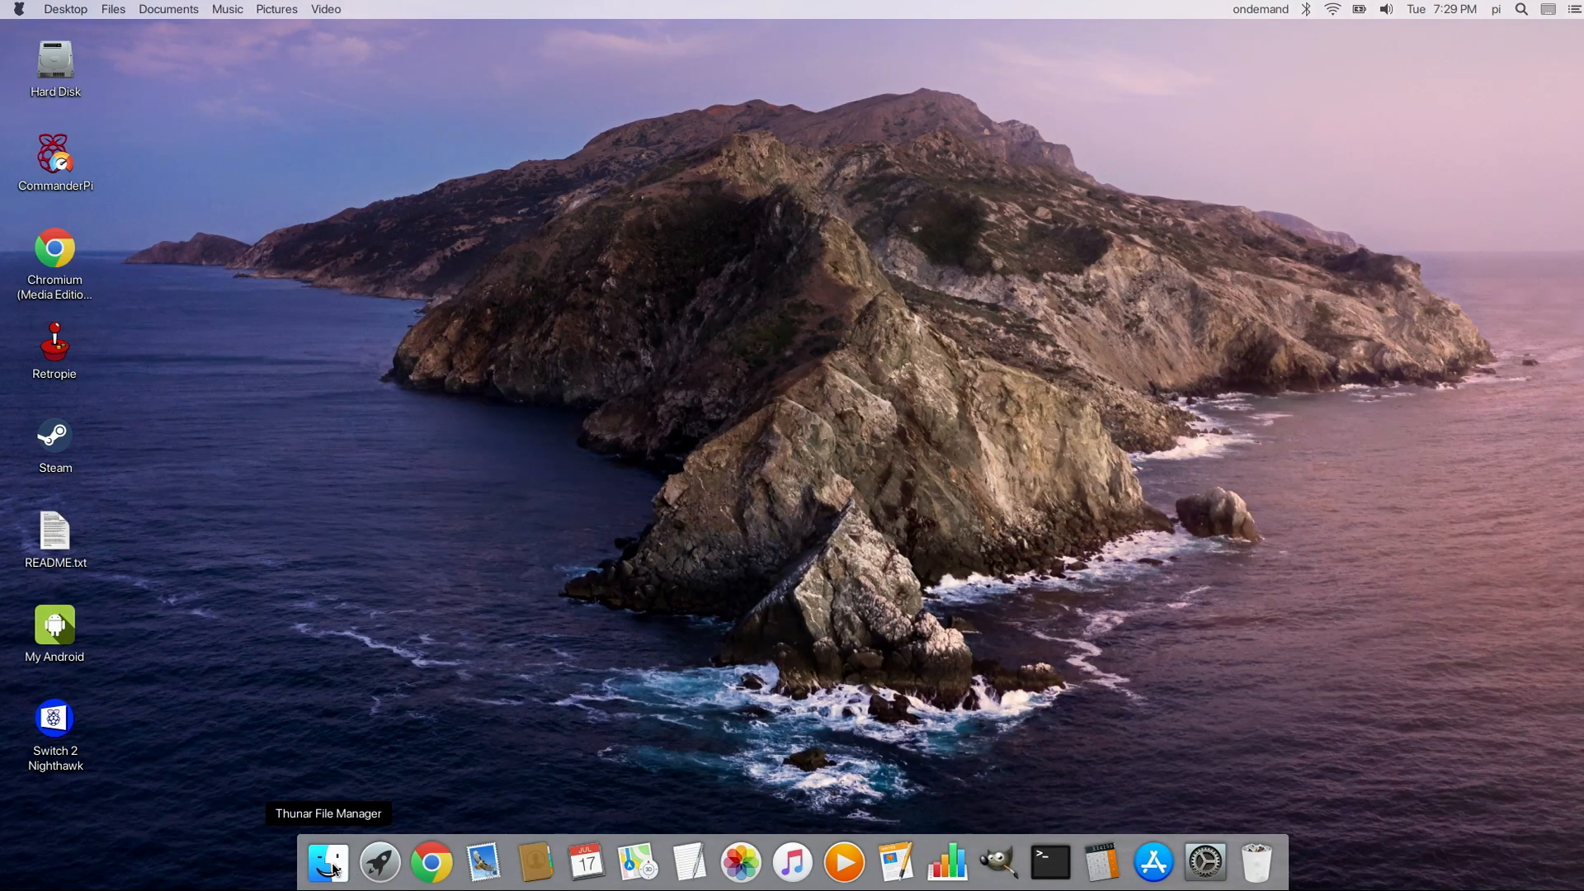
click(325, 862)
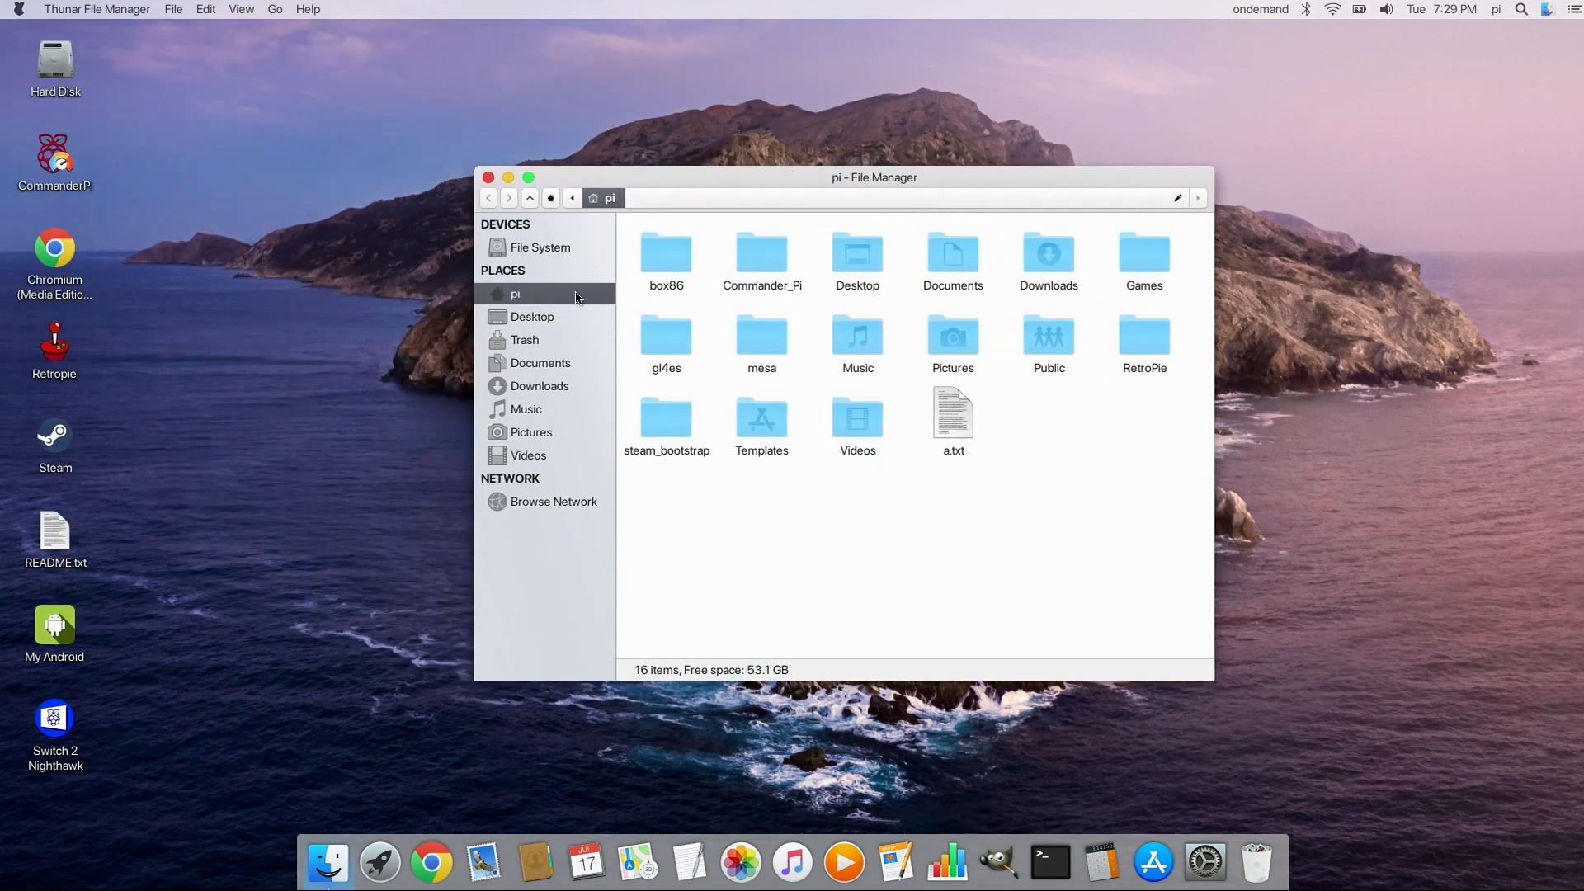
click(533, 317)
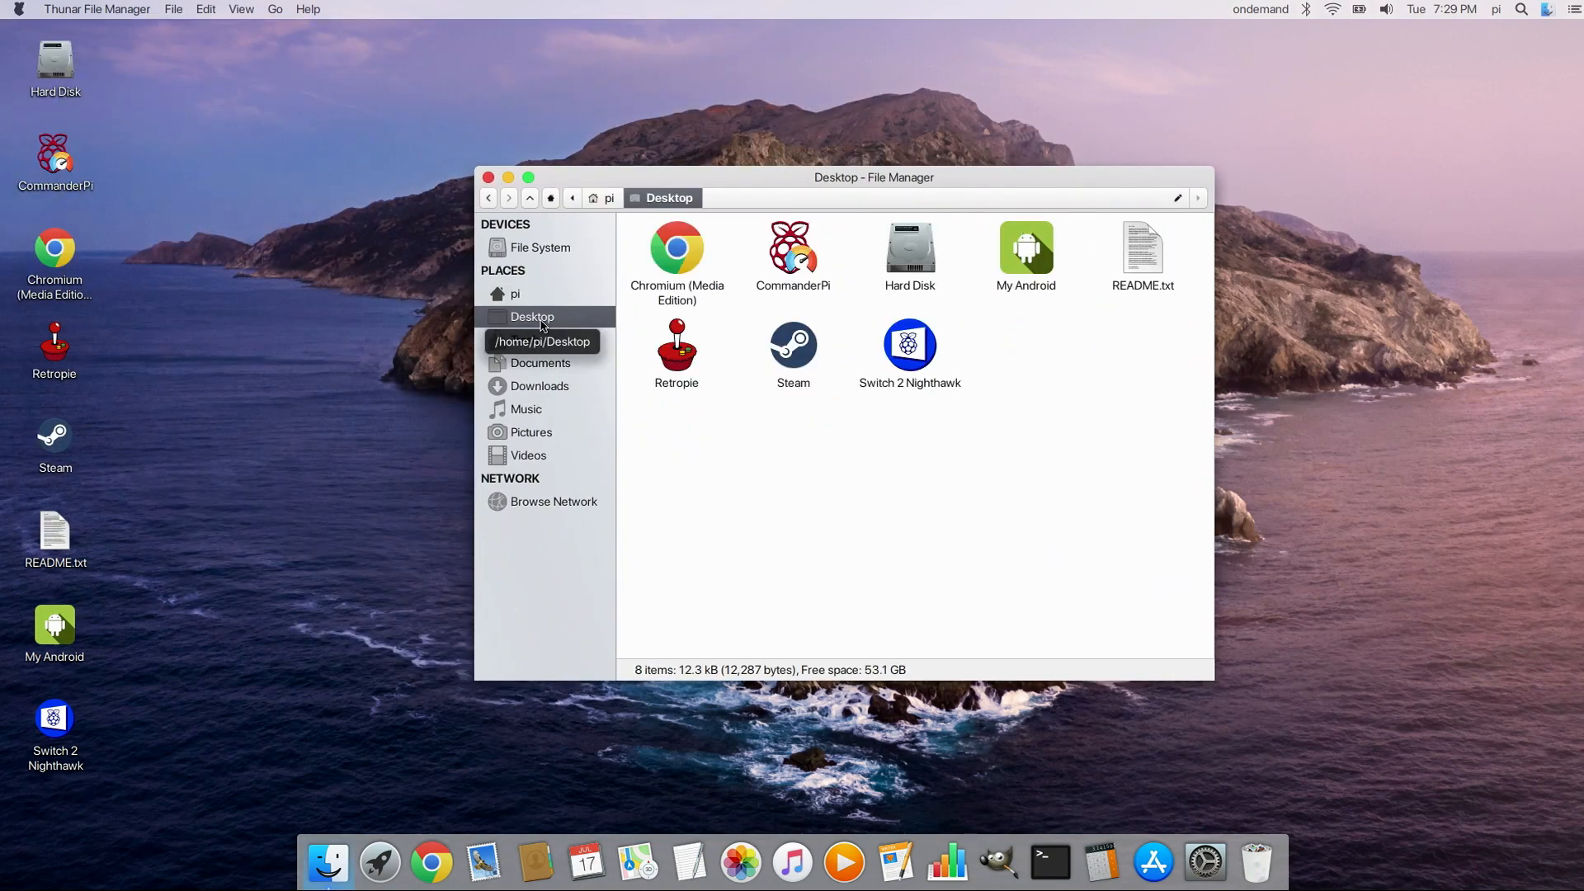
click(539, 363)
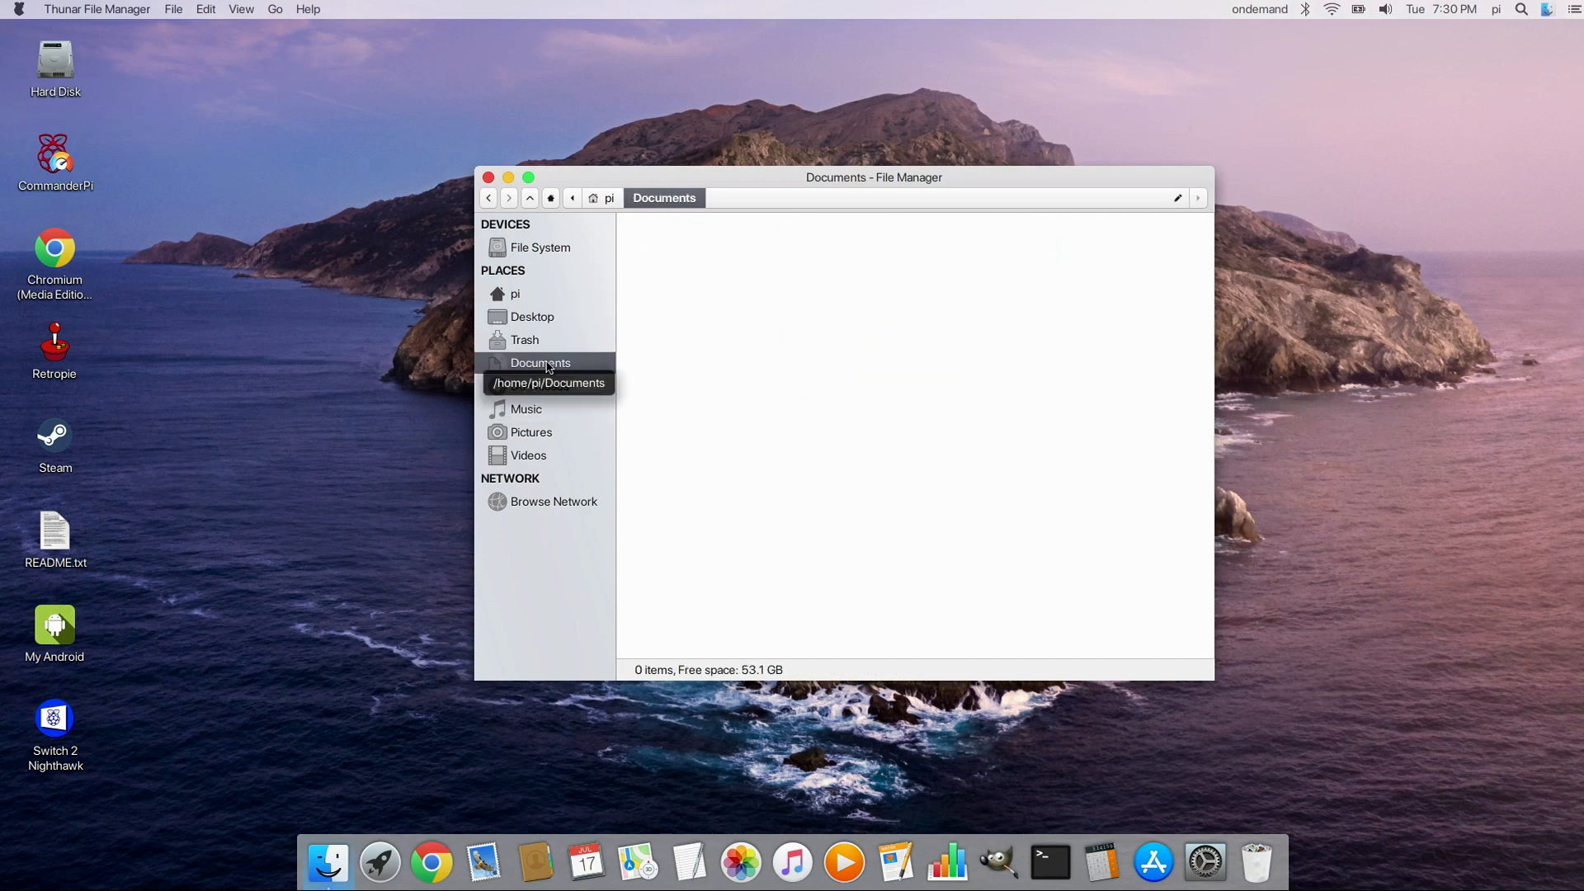
click(488, 177)
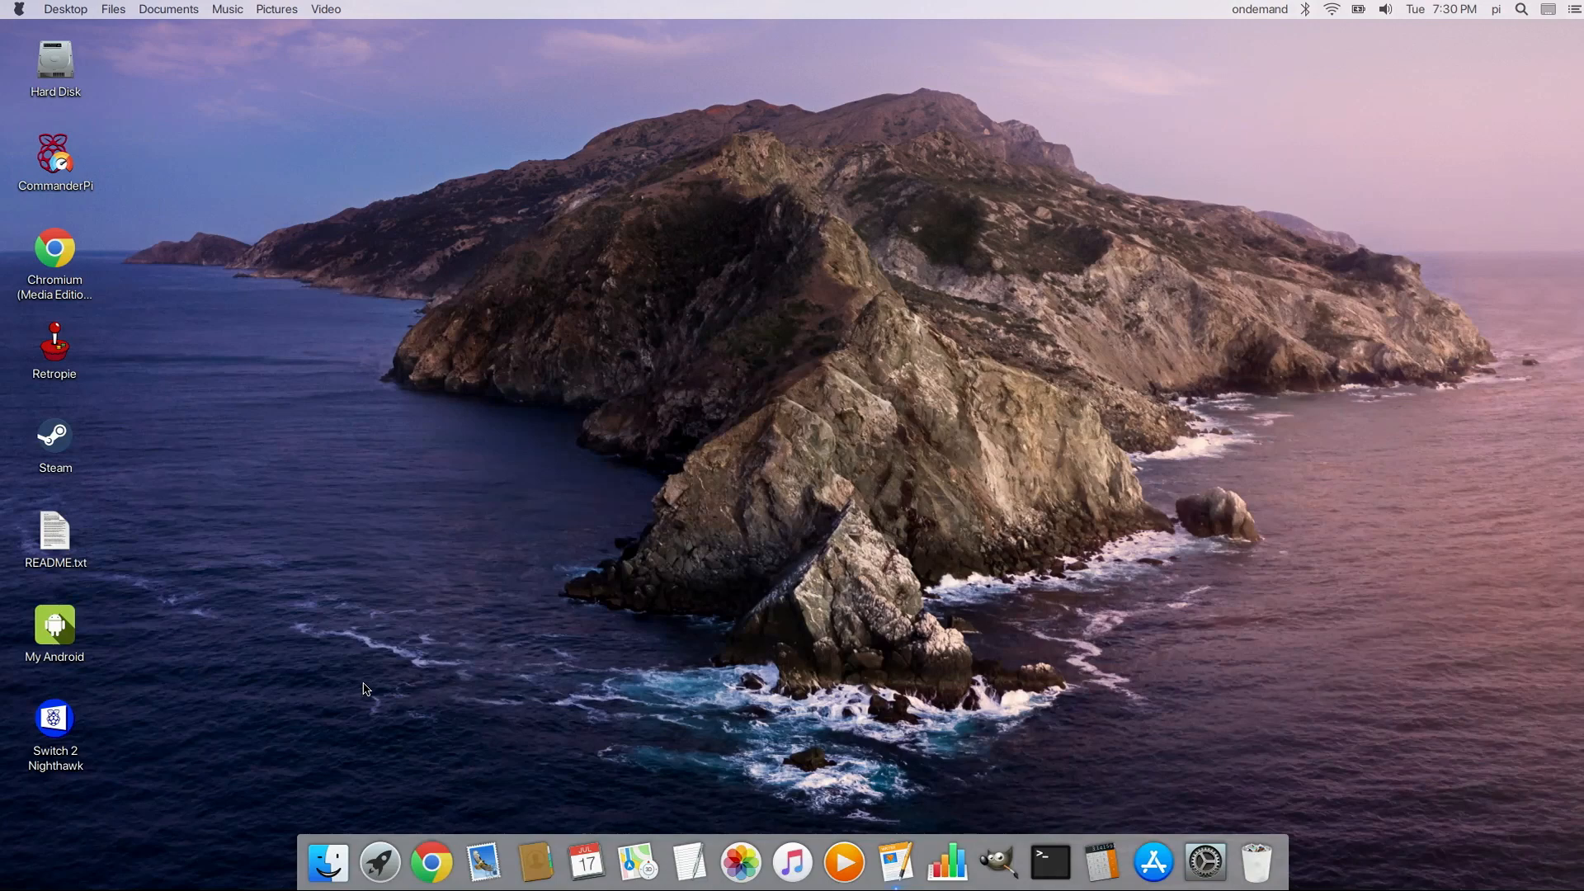
Start Chromium from the dock and begin typing 'wa' in the address bar.
click(431, 861)
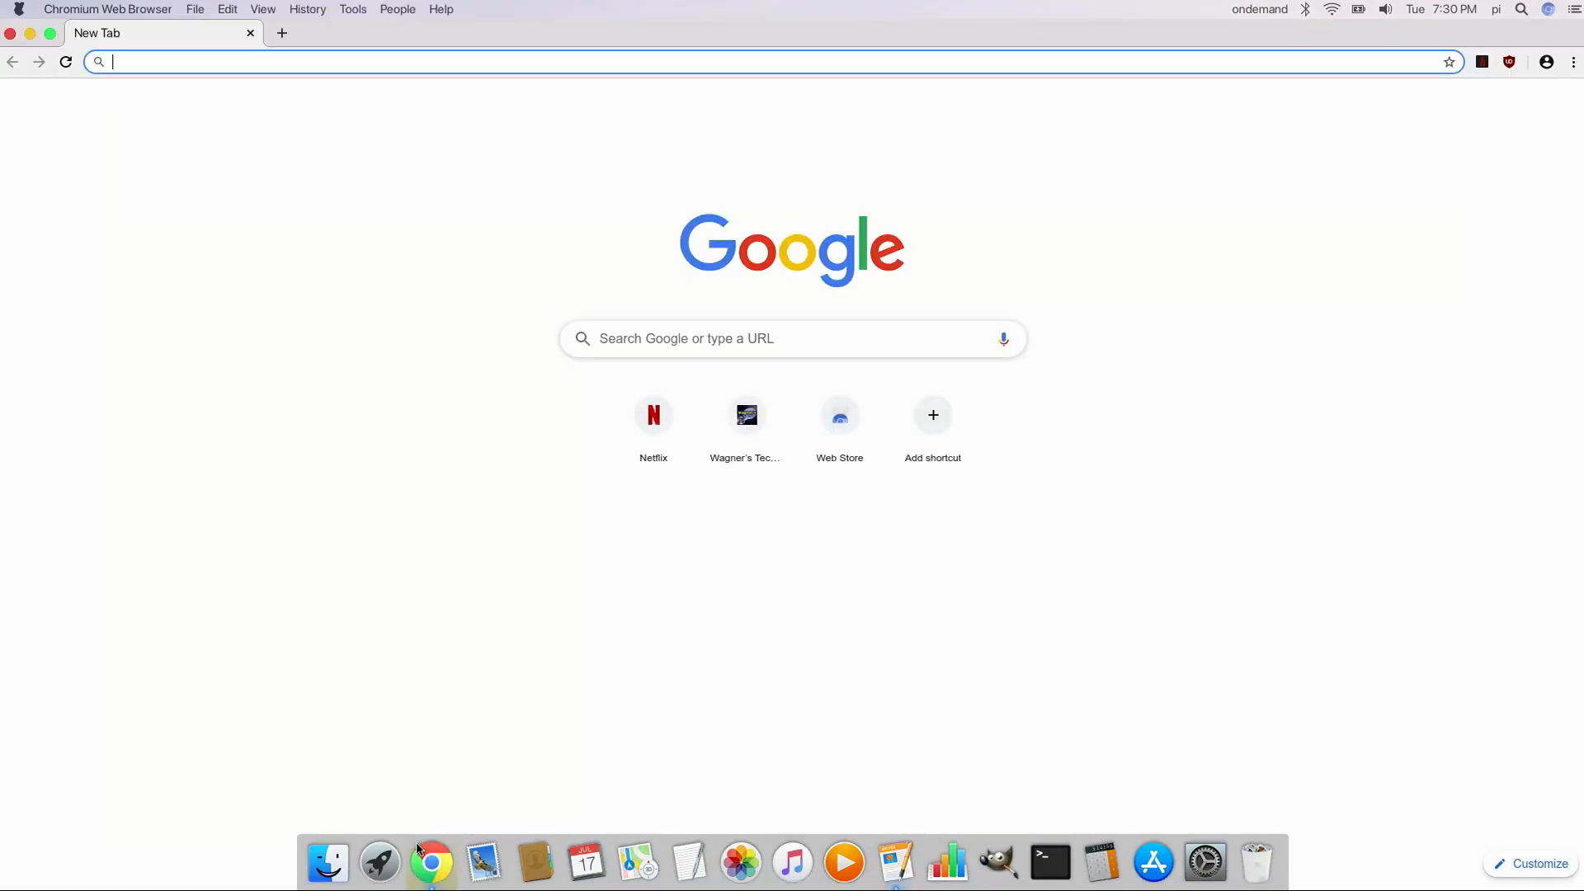
text(wa)
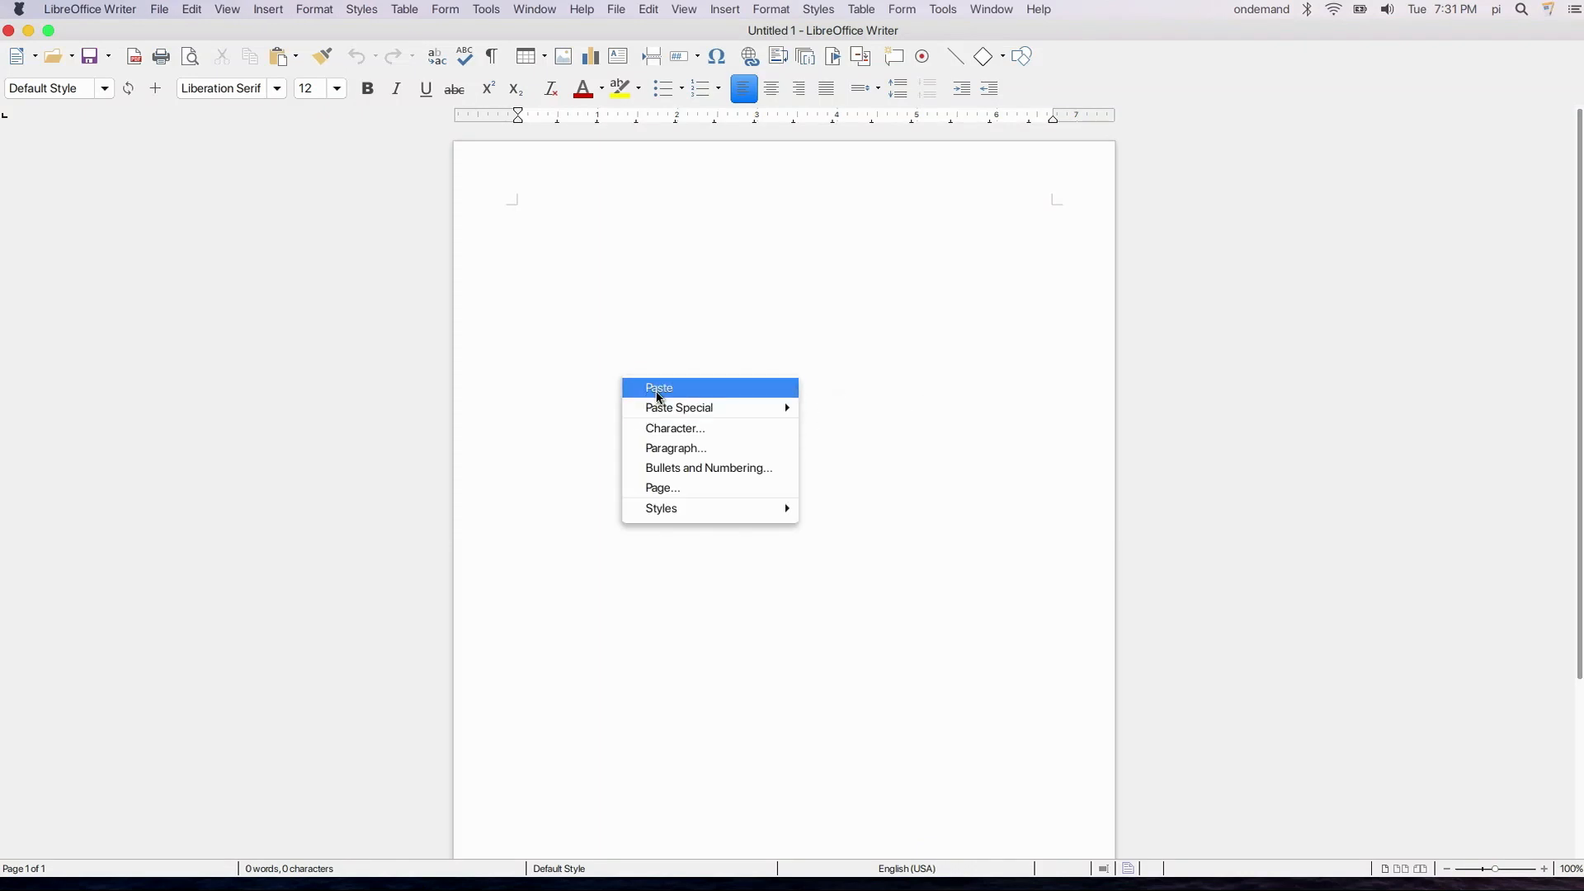
Paste the banner image and add 'This is a test print from the TwisterOS video!' below it.
click(659, 386)
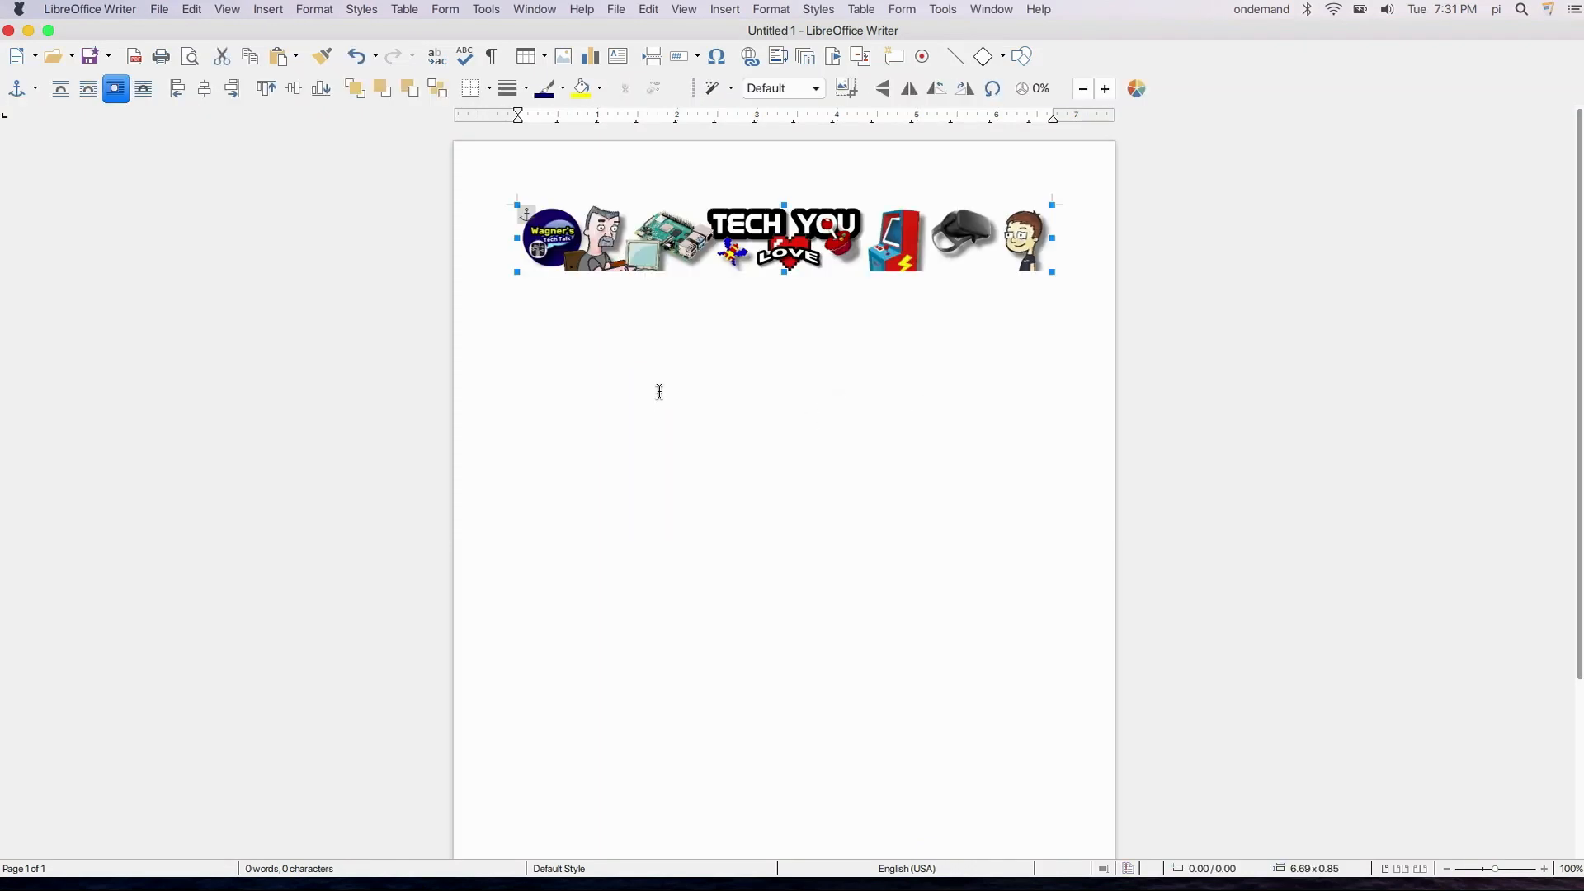
click(518, 310)
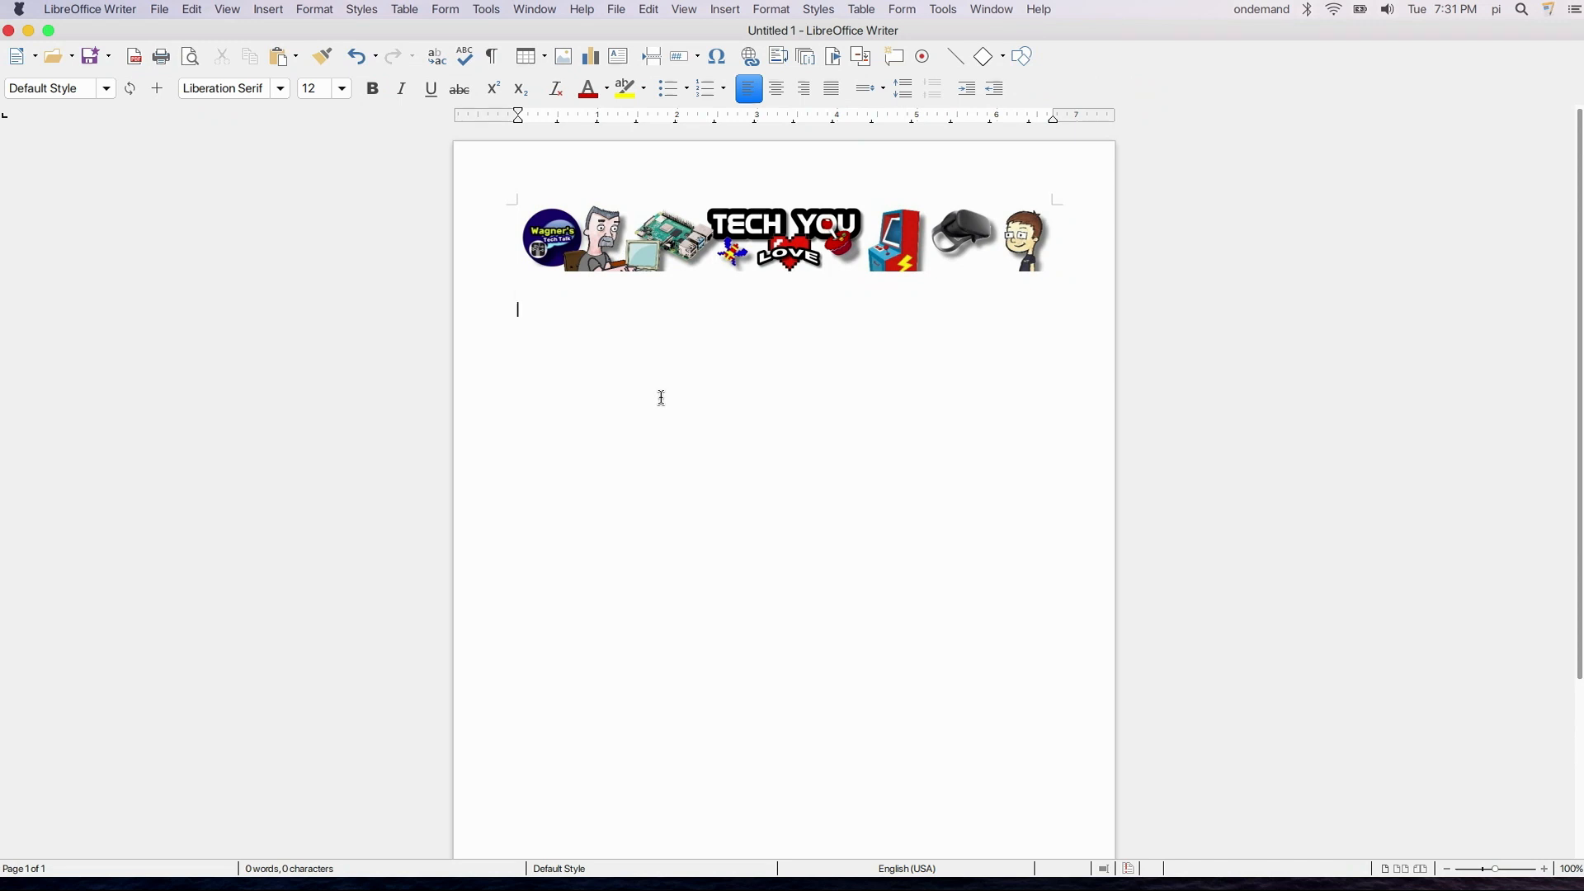
text(This is a test)
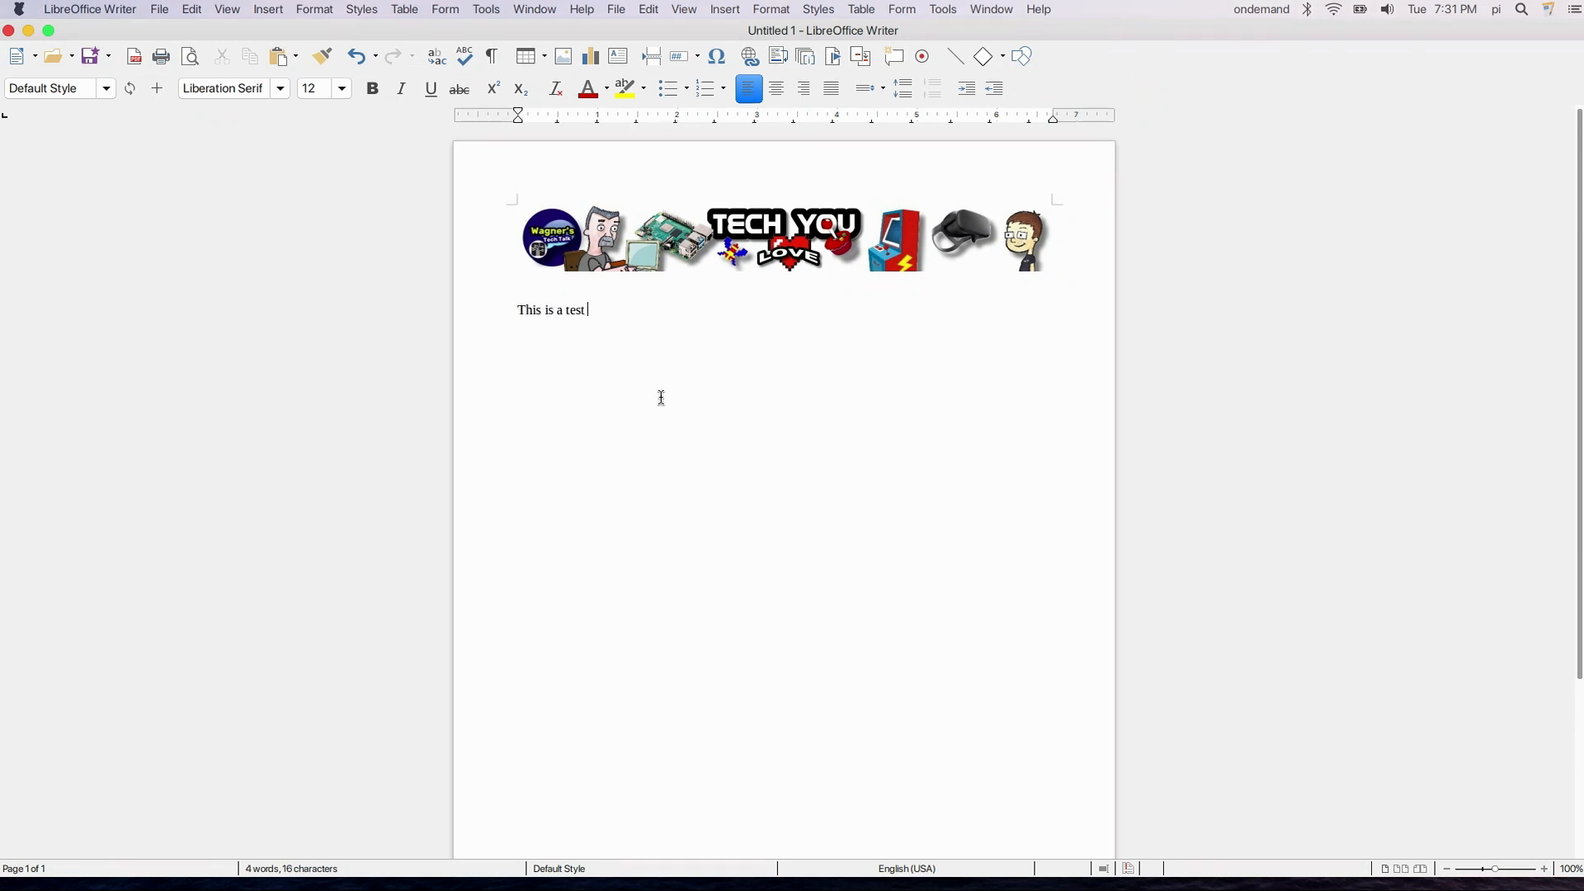
text(print from the)
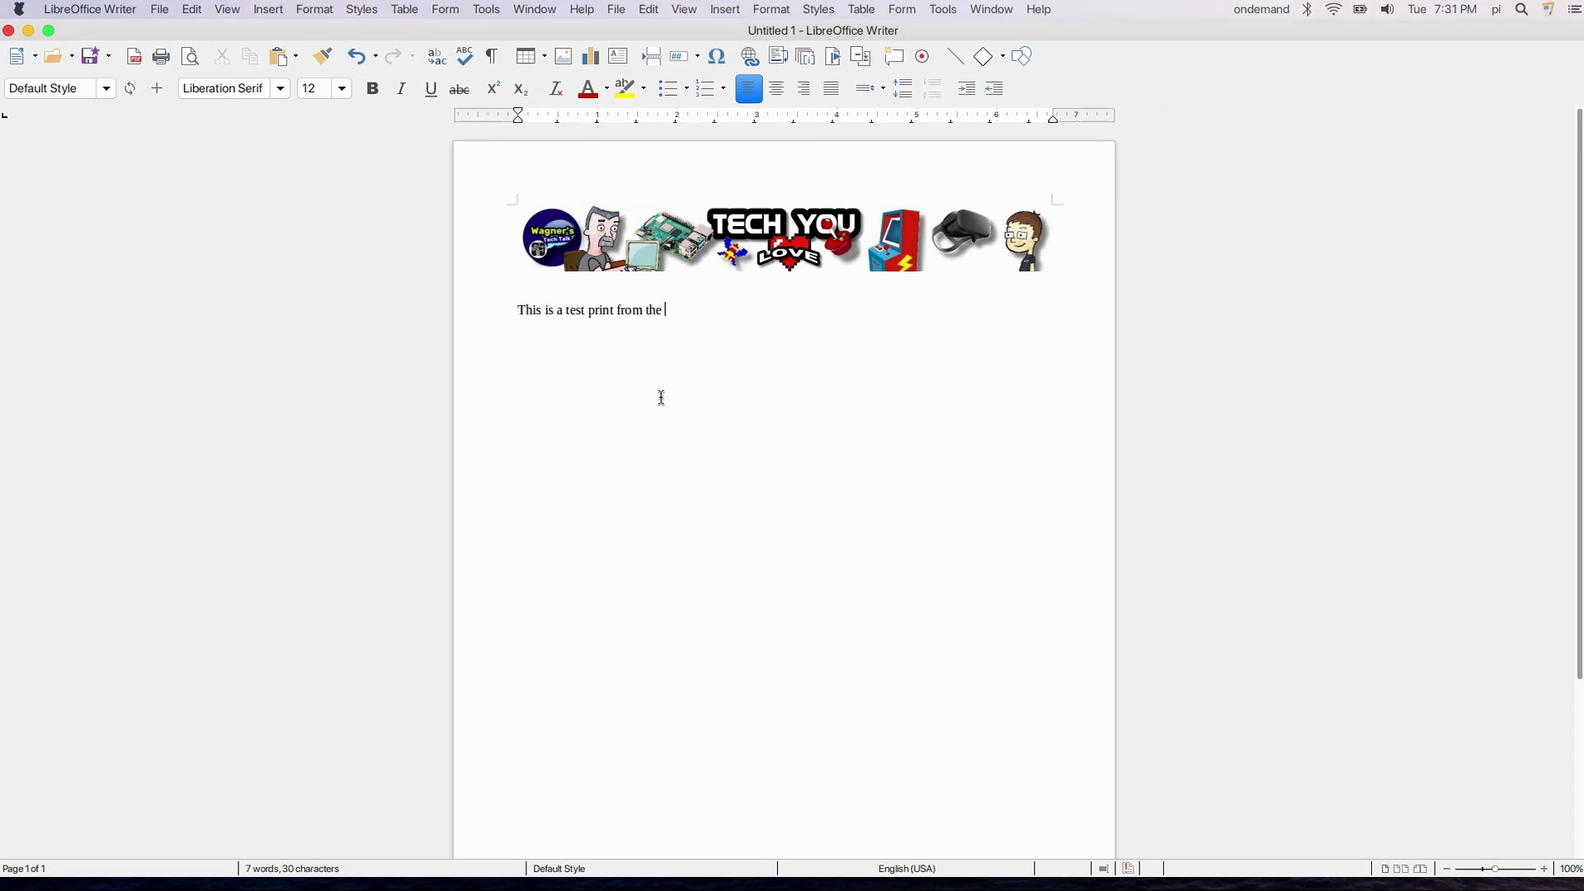
text(TwisterOS)
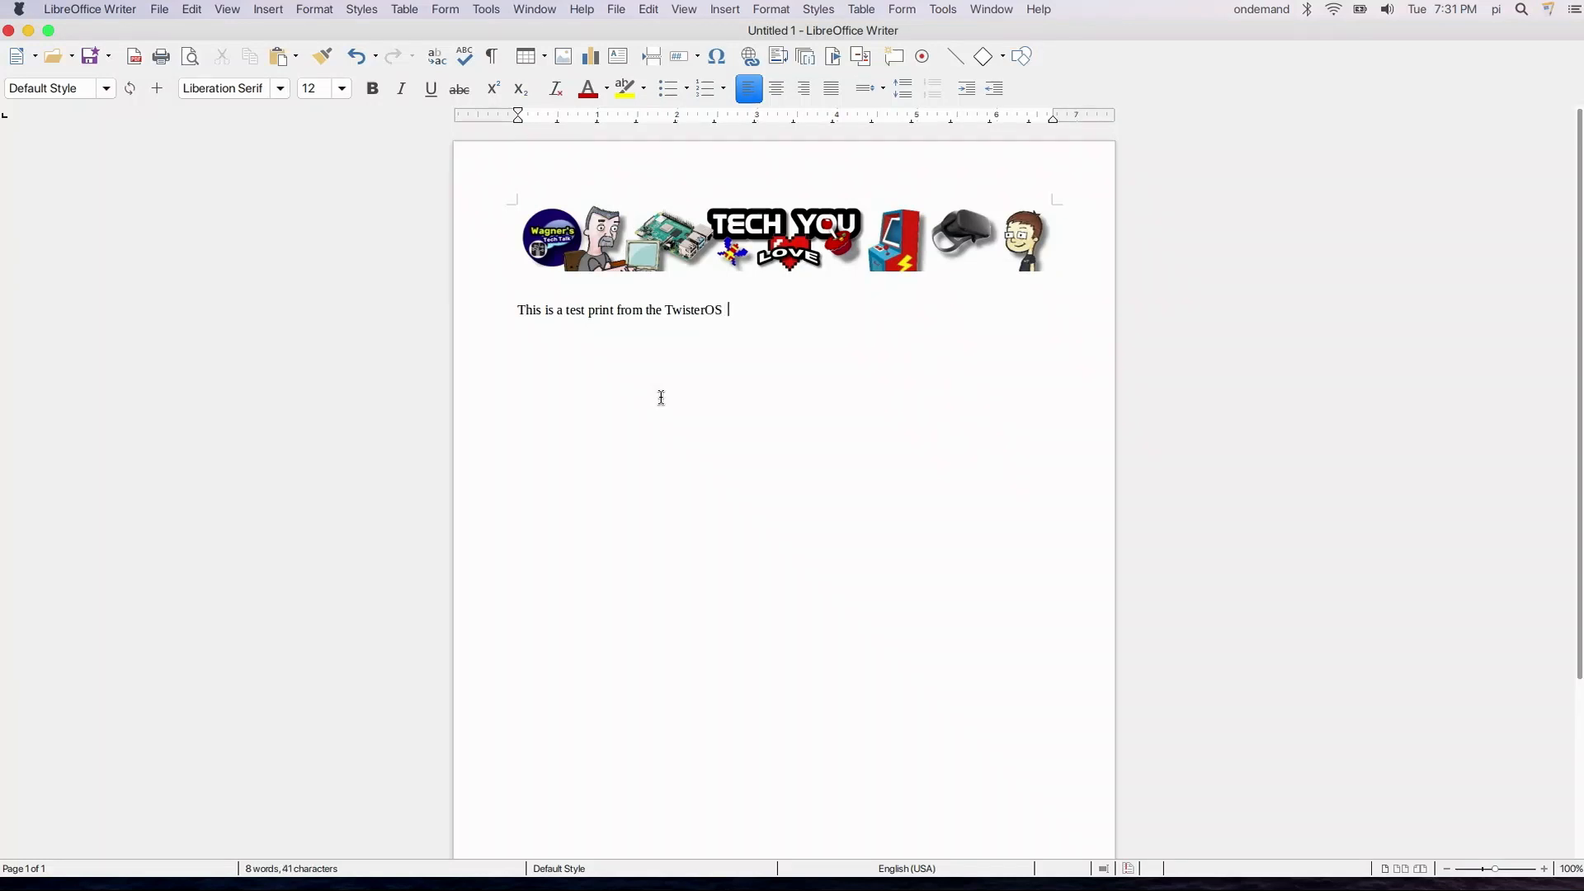
text(video!)
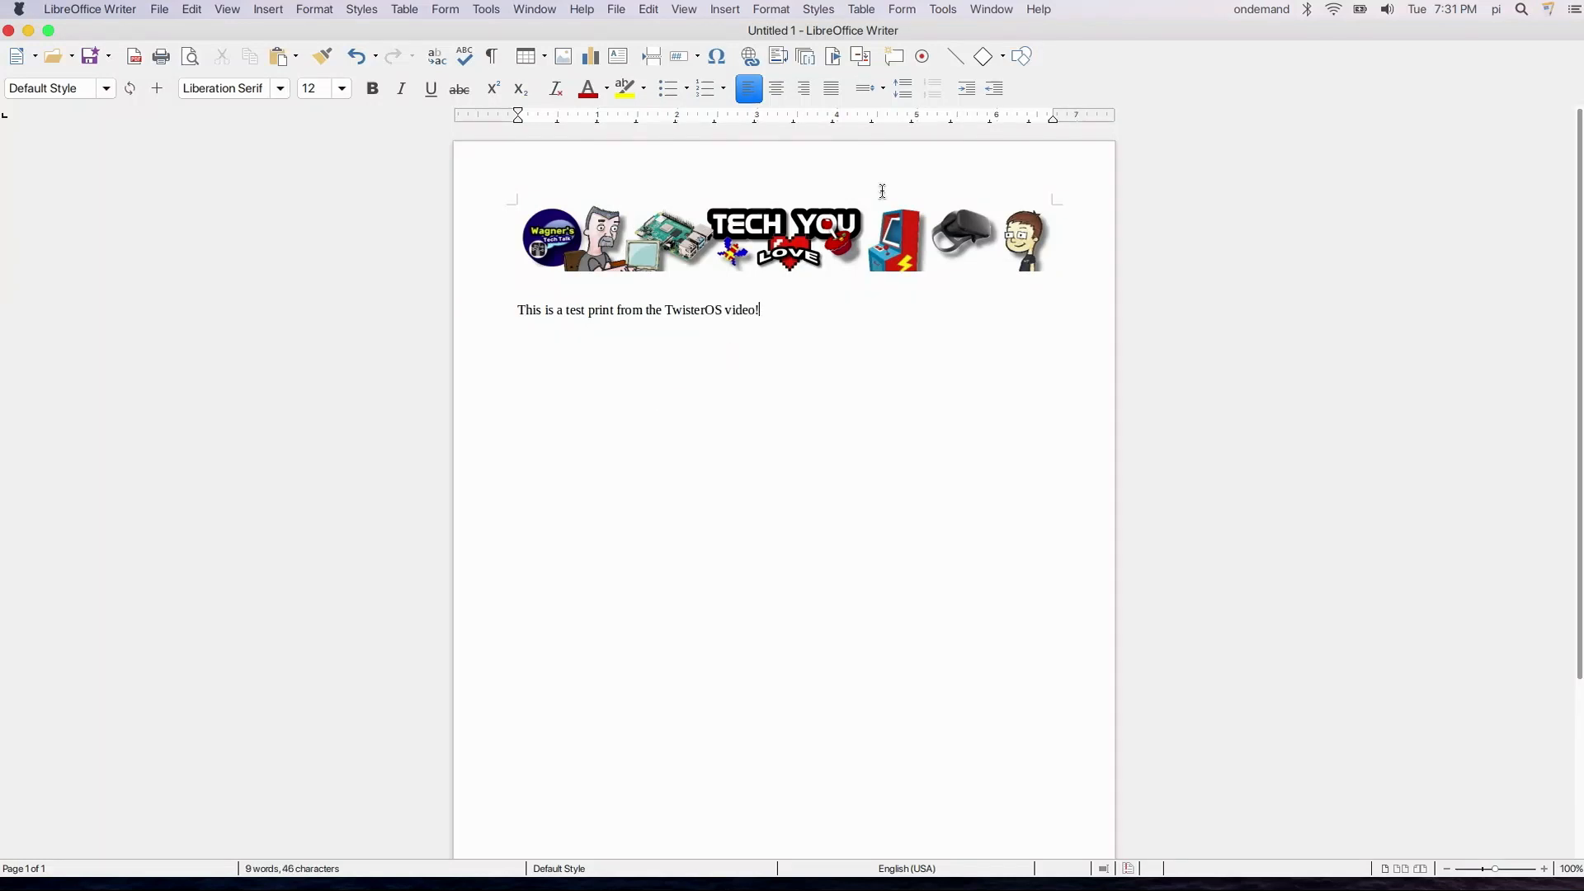
click(342, 87)
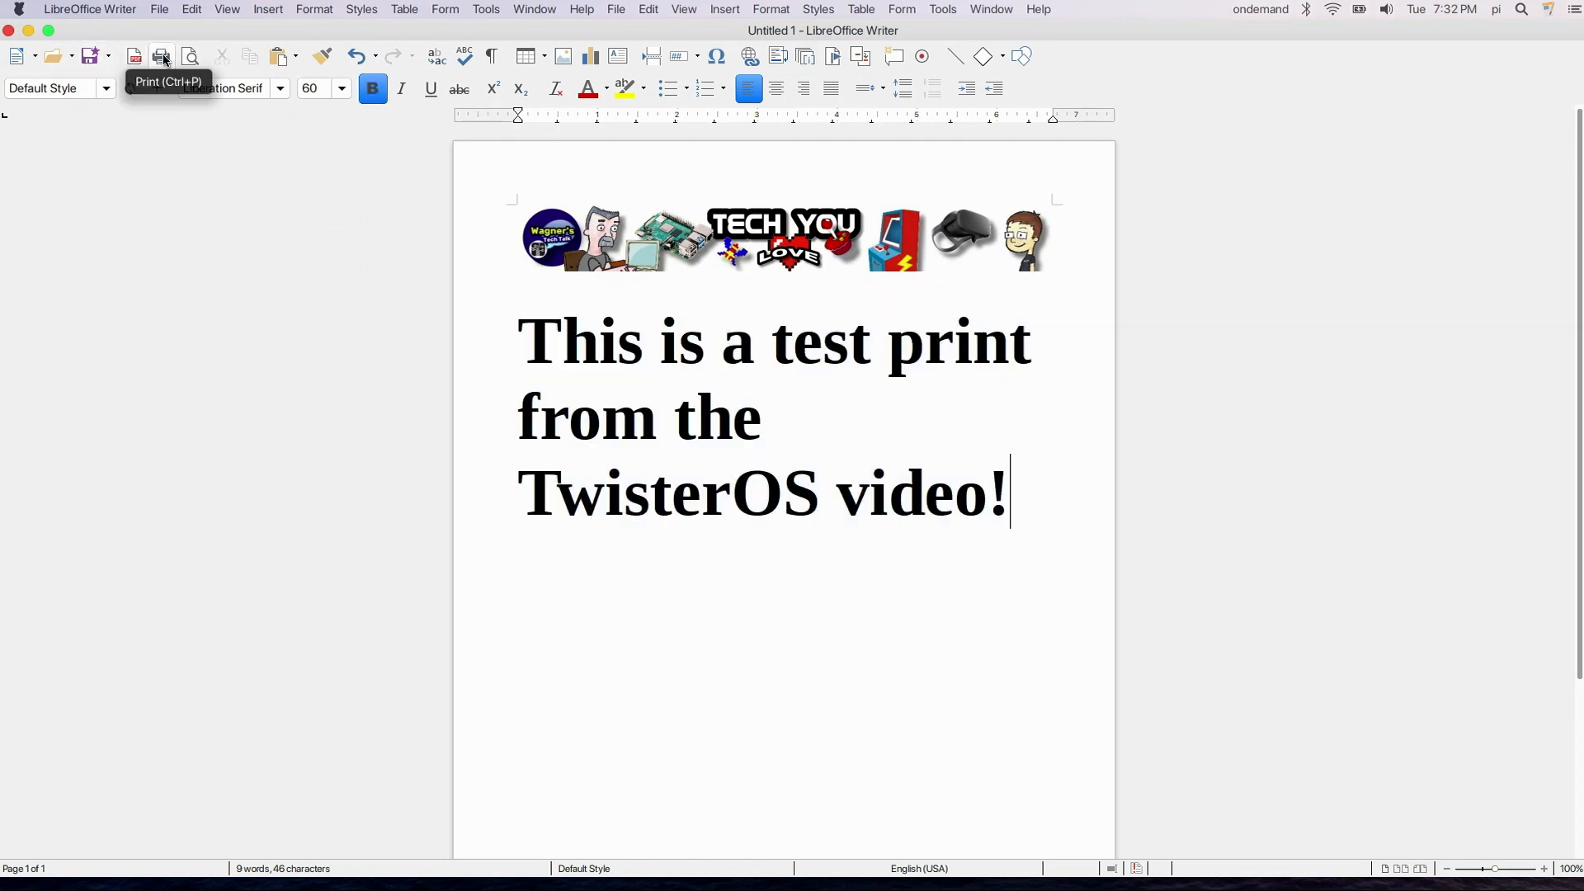
Bring up the Print dialog for the test document.
click(162, 56)
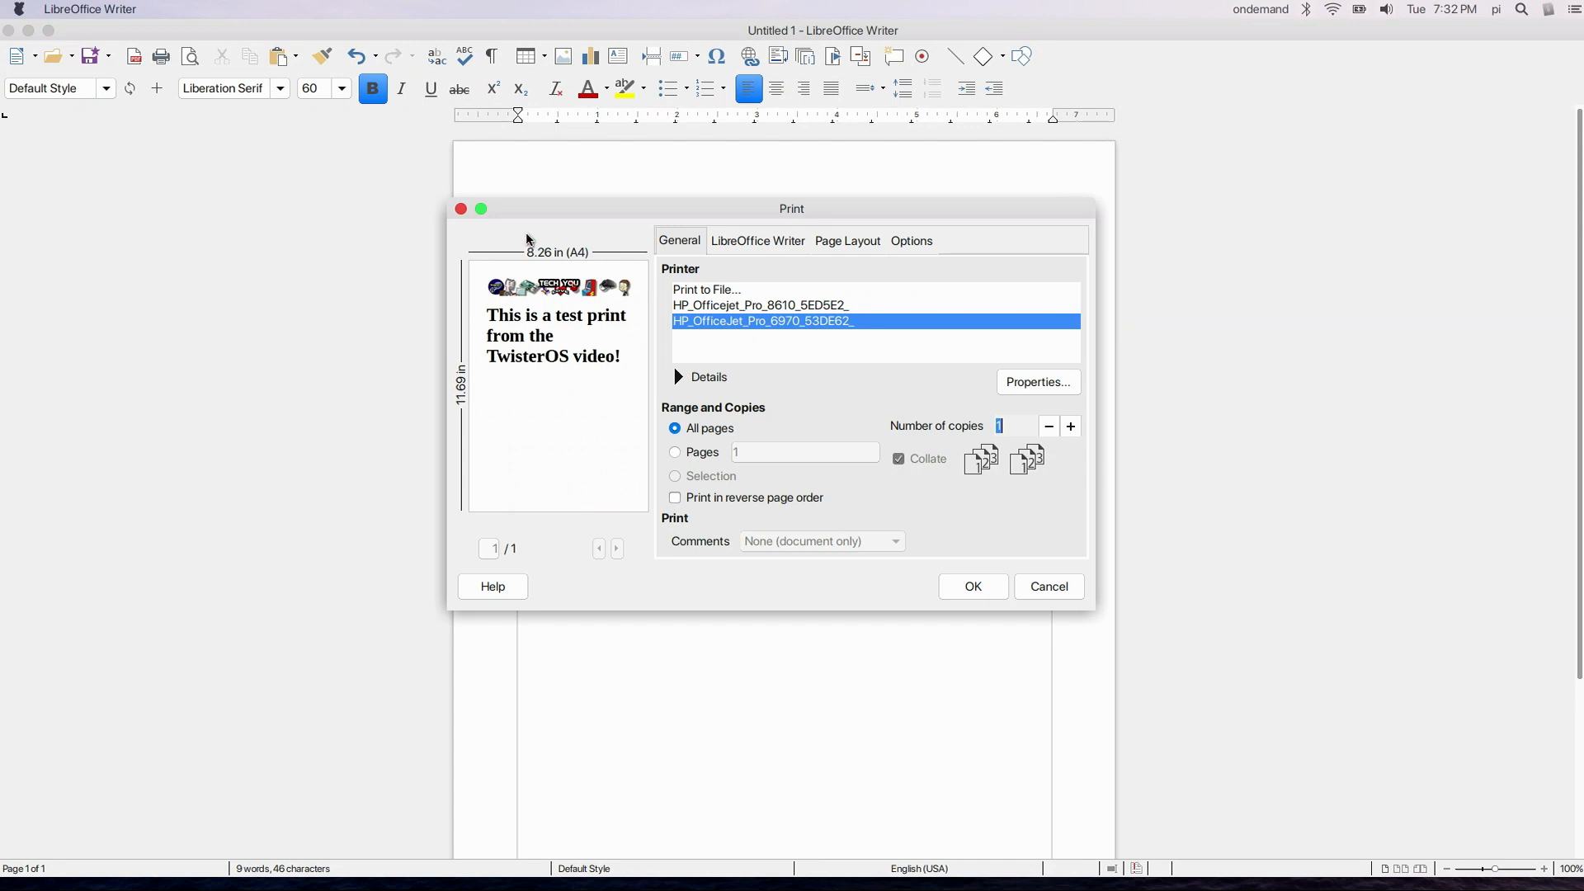
mouse_move(931, 556)
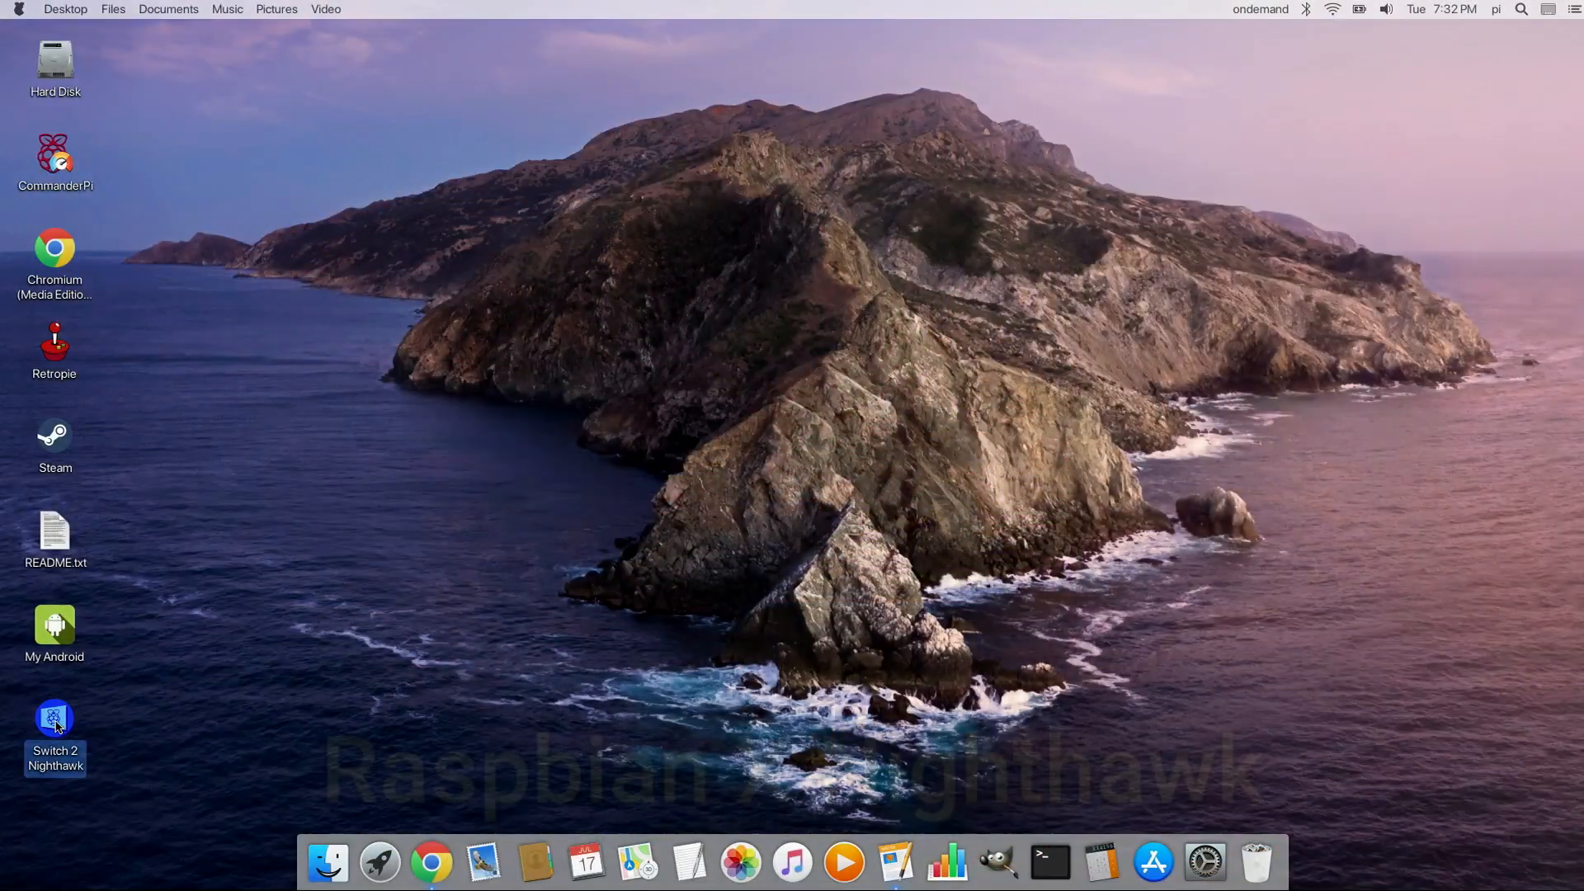
Run the Switch 2 Nighthawk icon and confirm to apply the Nighthawk theme.
double_click(54, 723)
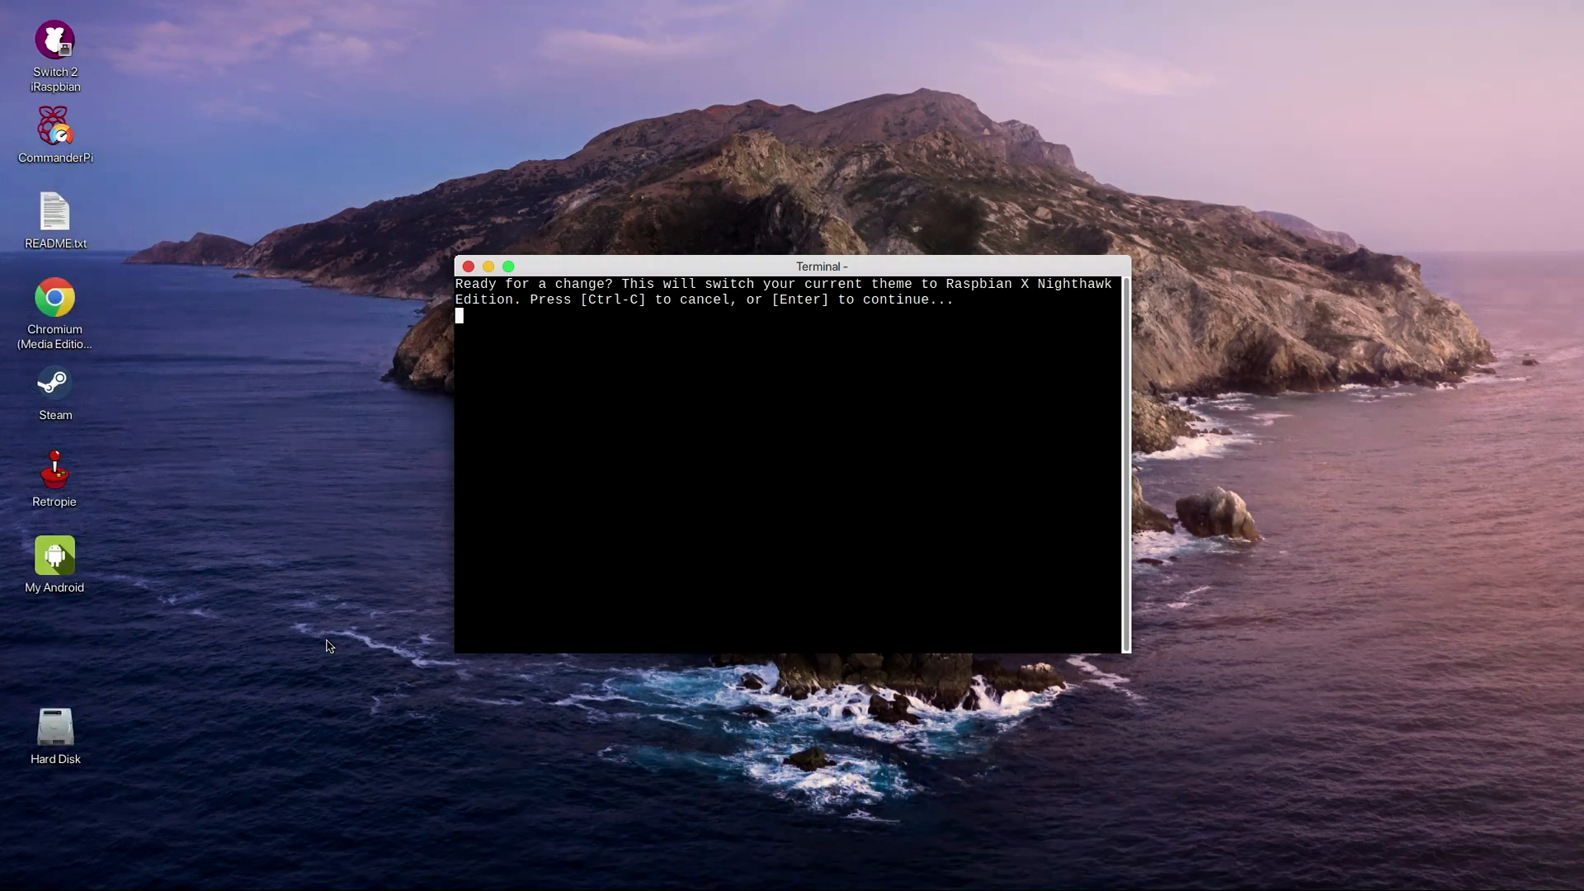
key(Return)
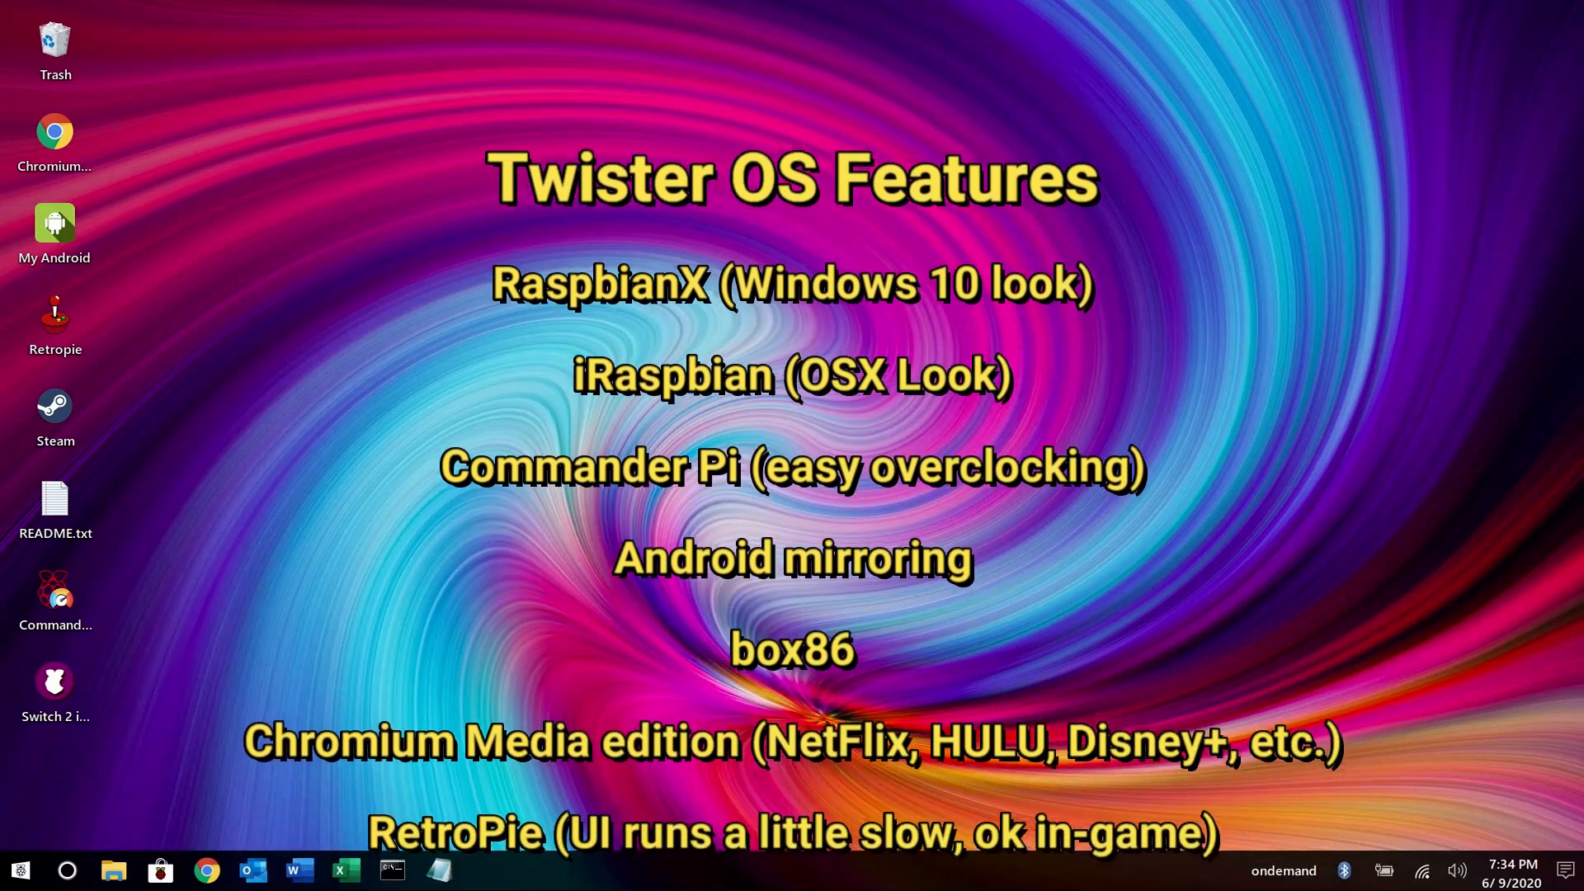
scroll(up, 3)
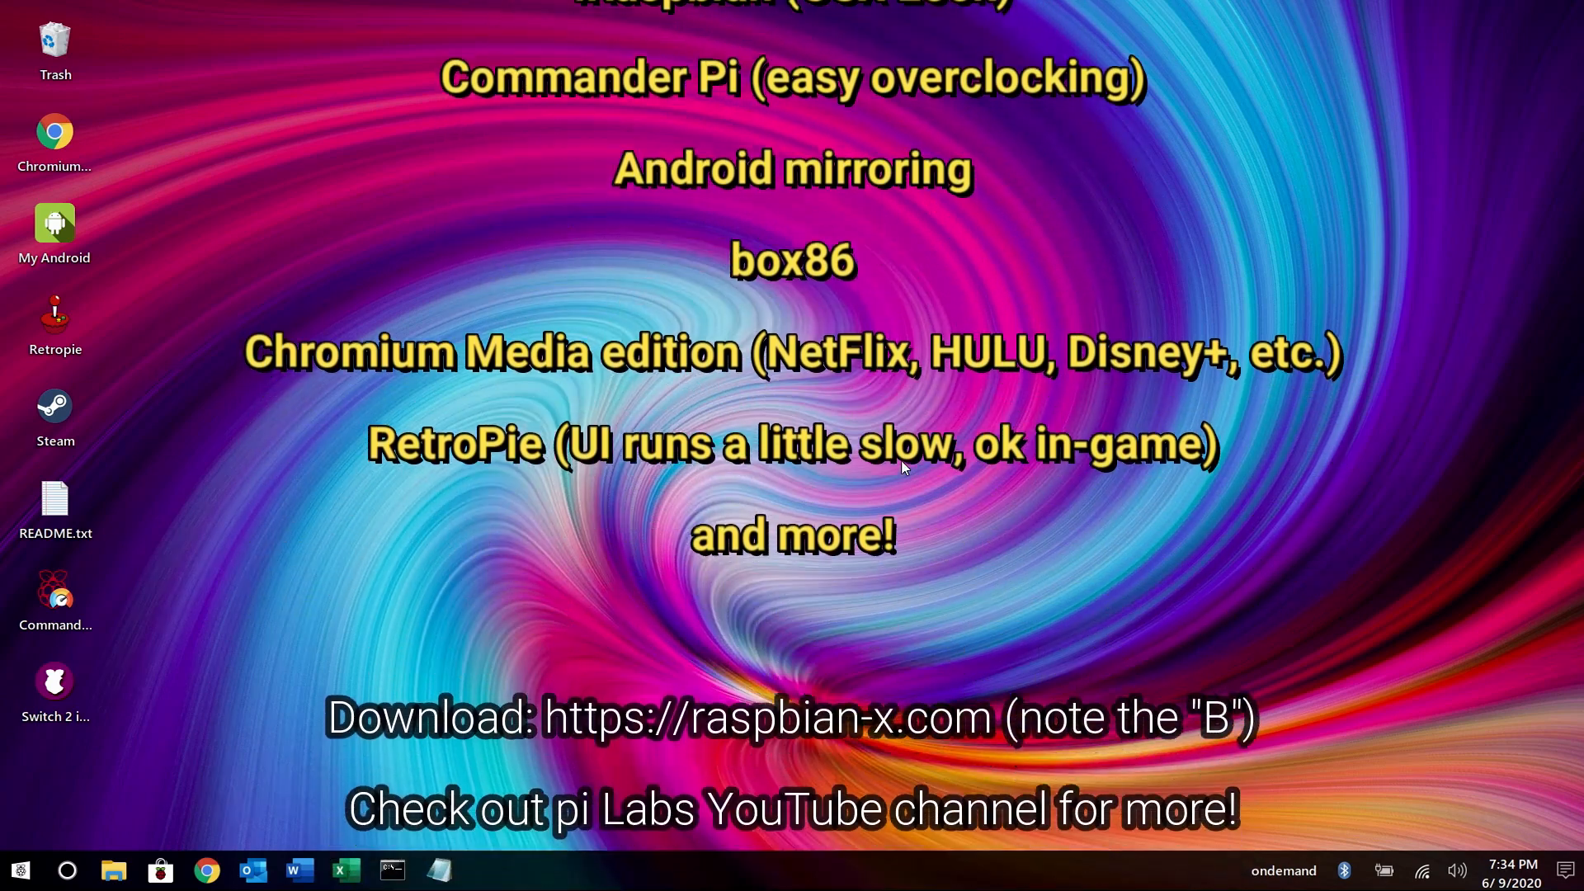
scroll(up, 3)
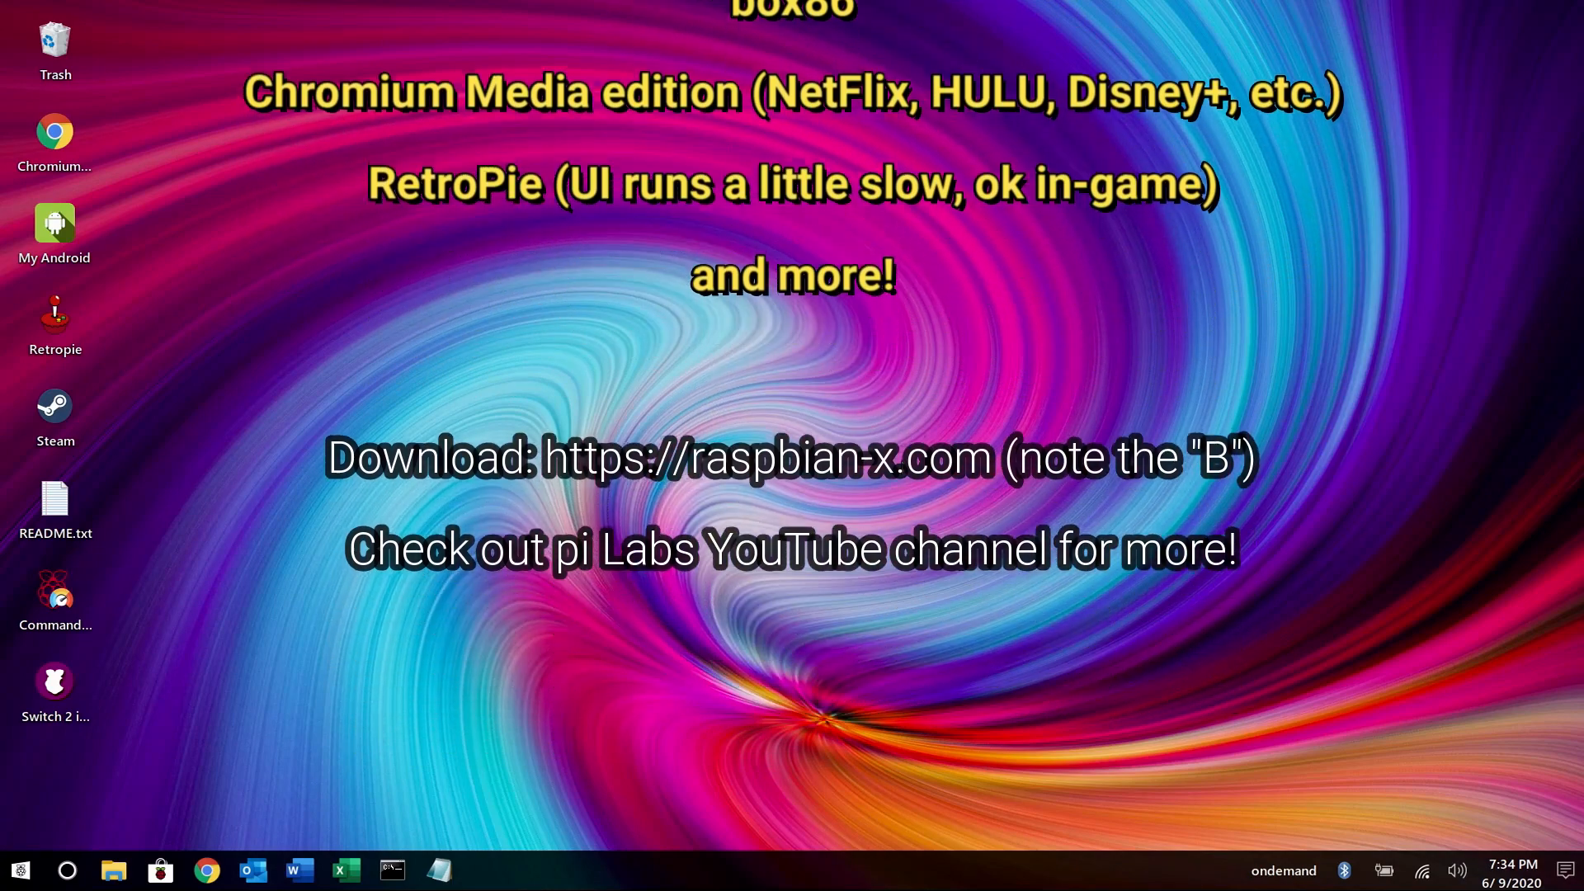
scroll(down, 3)
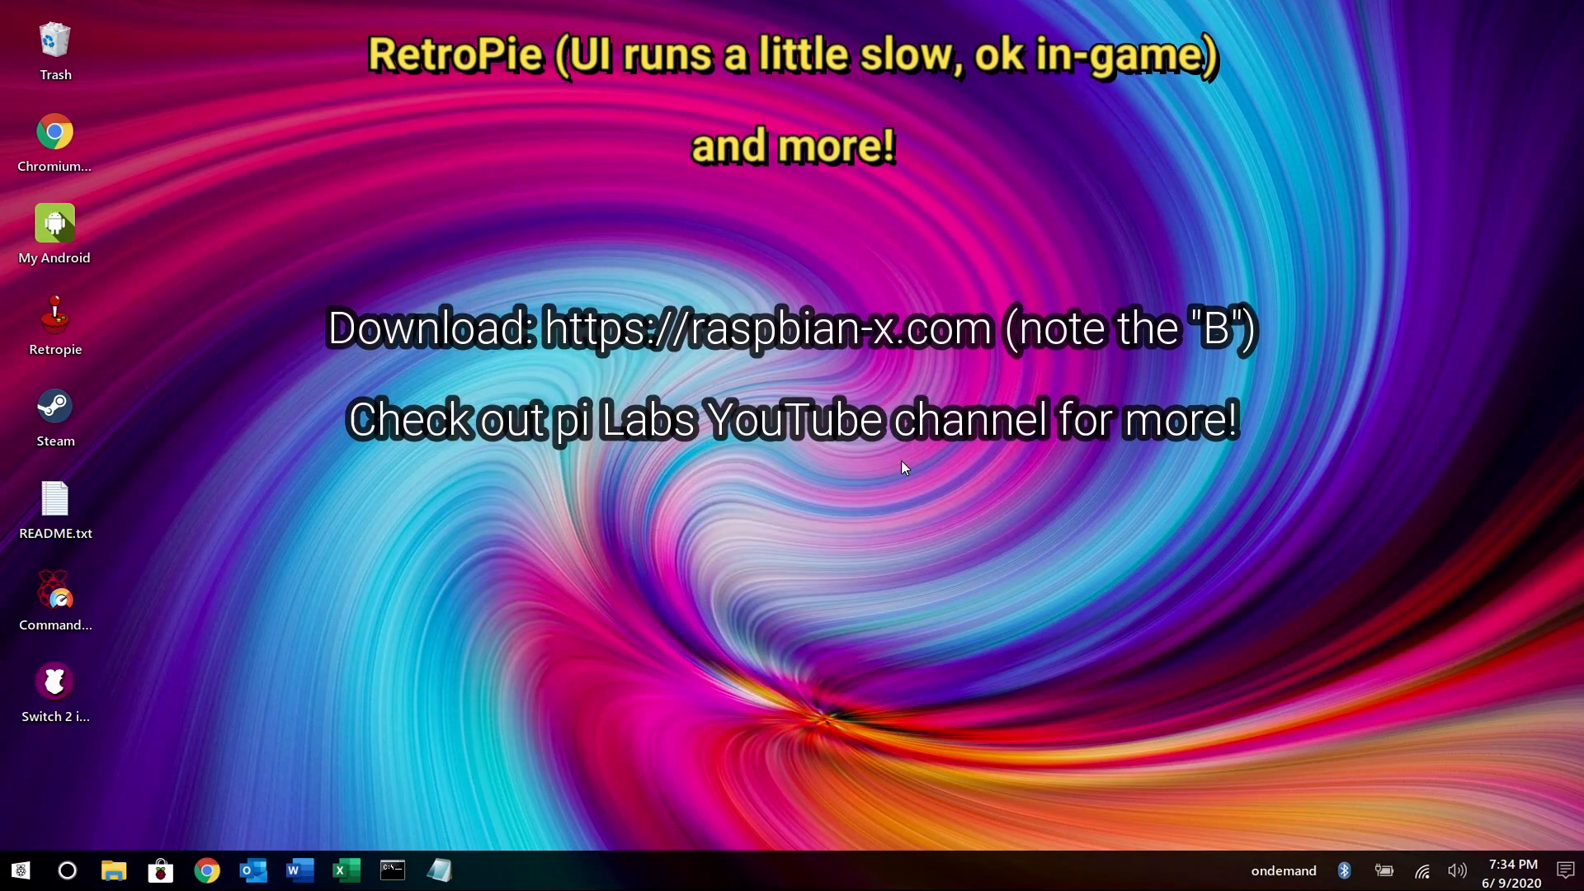